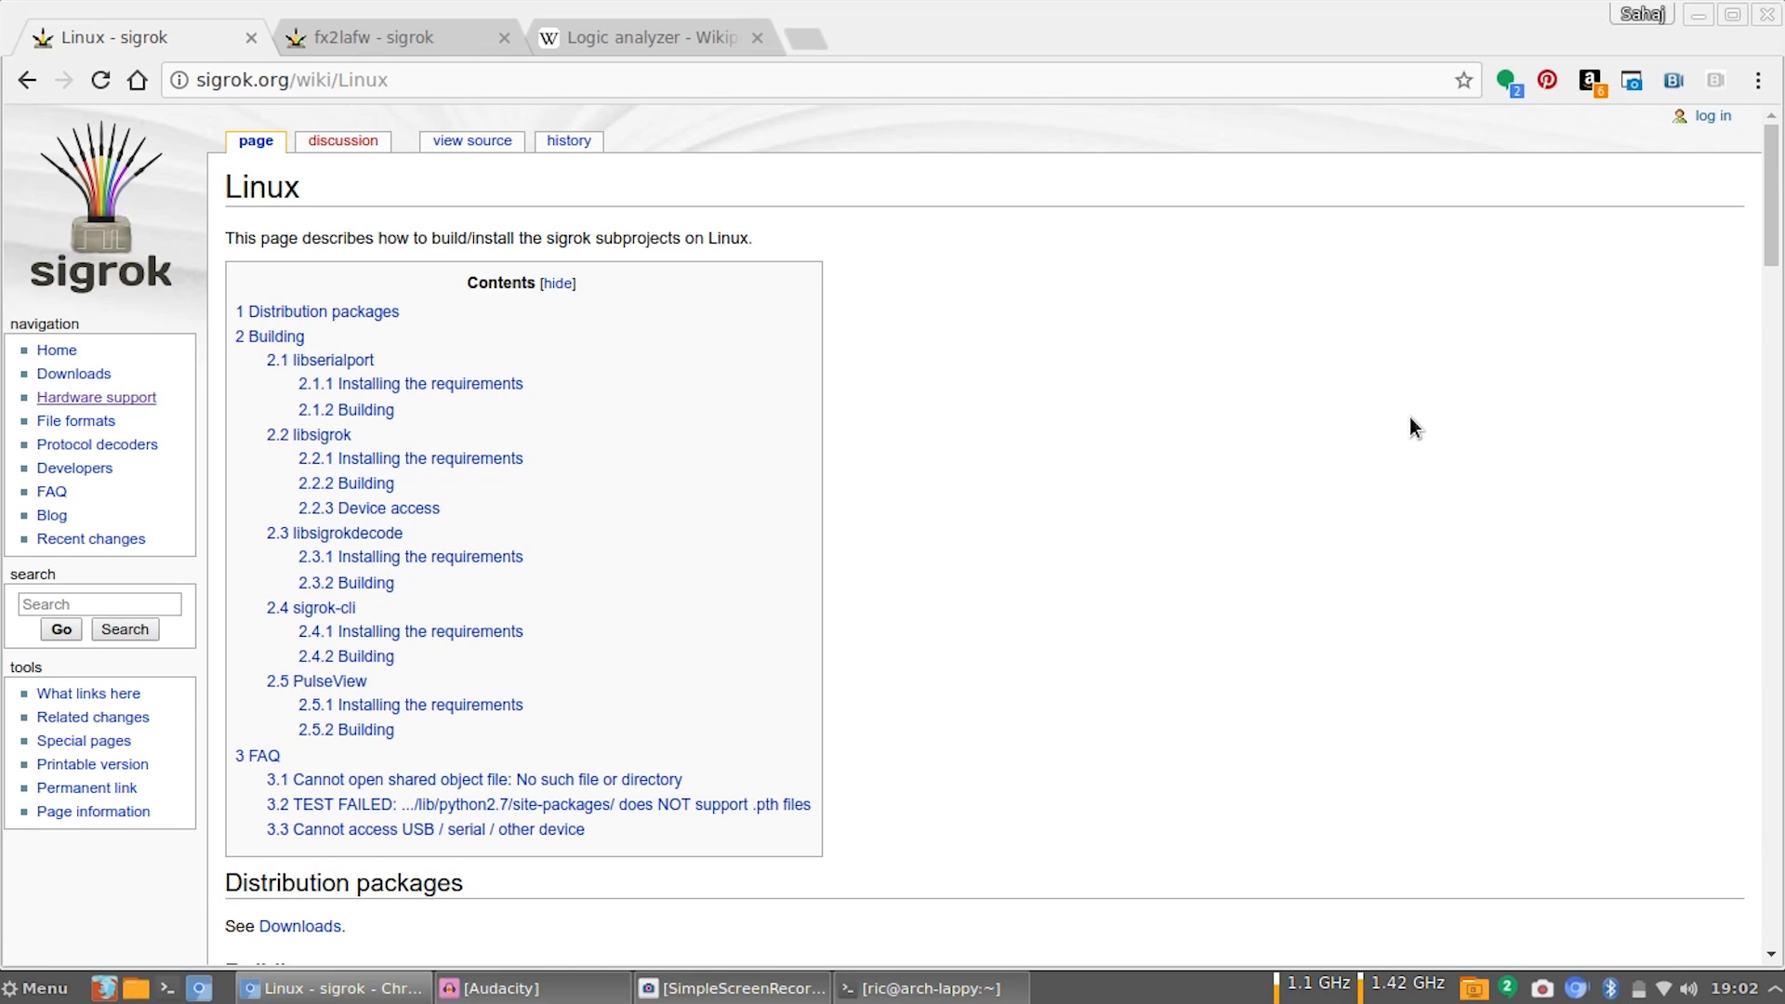
Scroll through the Linux build instructions, then switch to the fx2lafw wiki page.
{"action": "scroll", "scroll_direction": "down", "scroll_amount": 3}
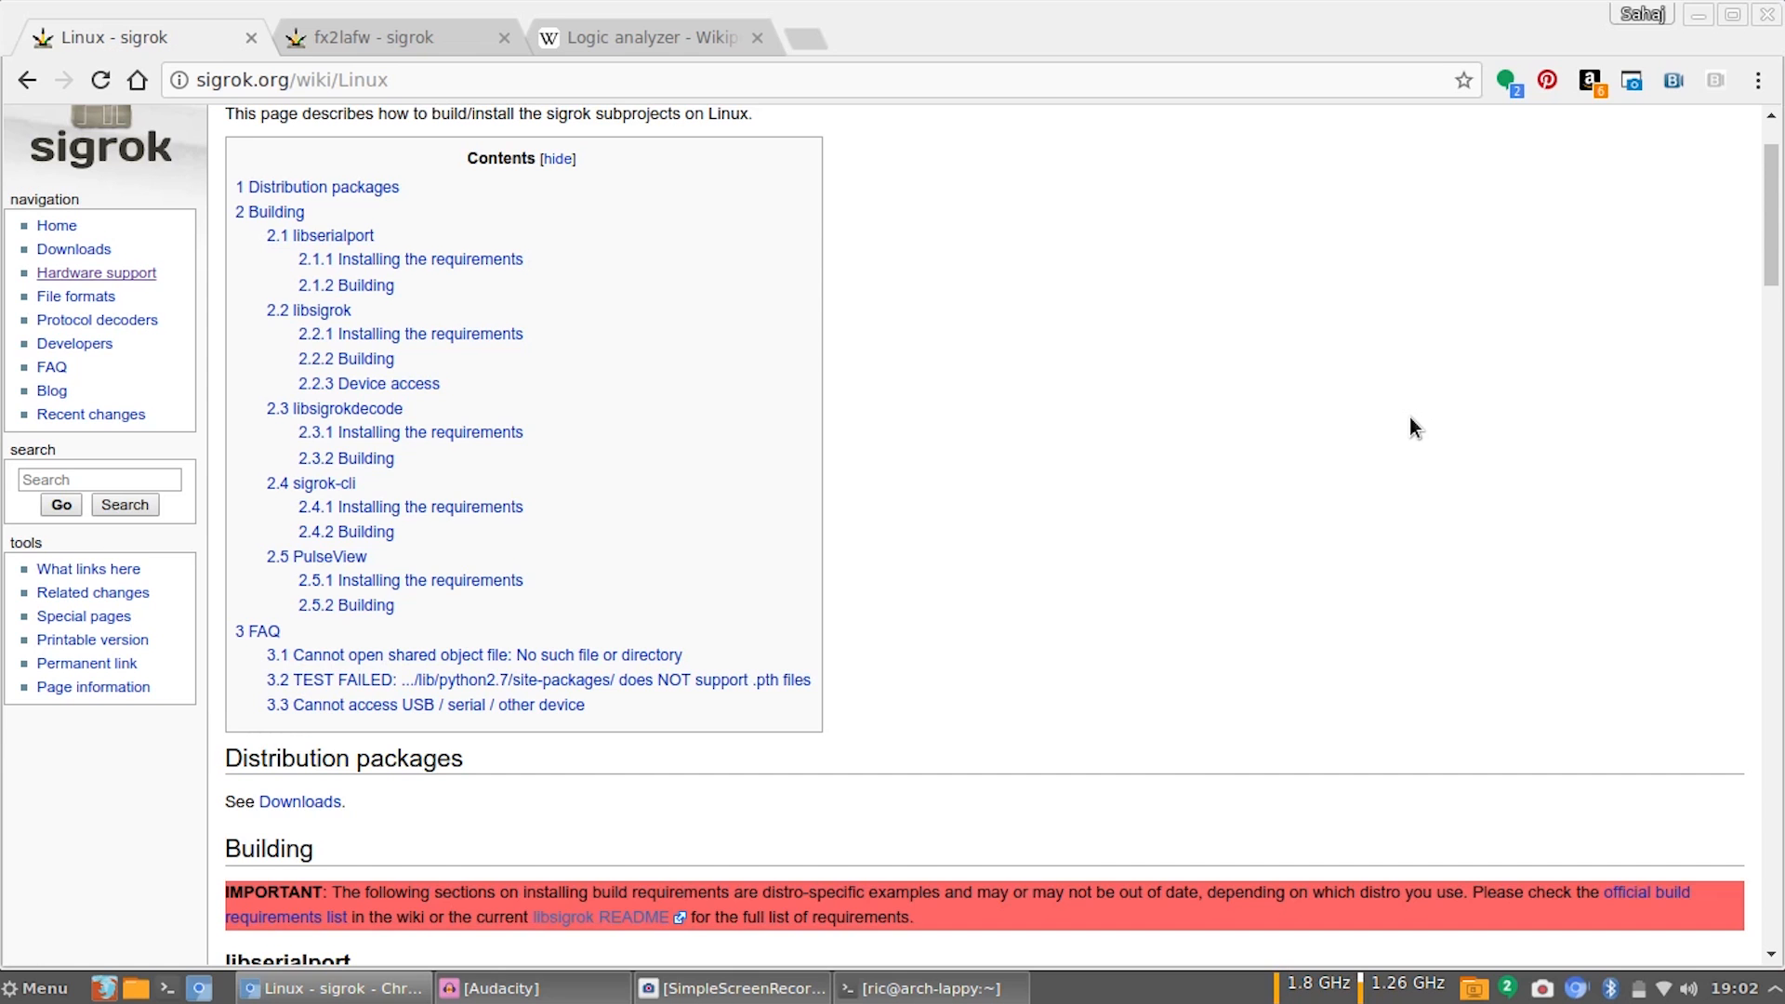
{"action": "scroll", "scroll_direction": "down", "scroll_amount": 3}
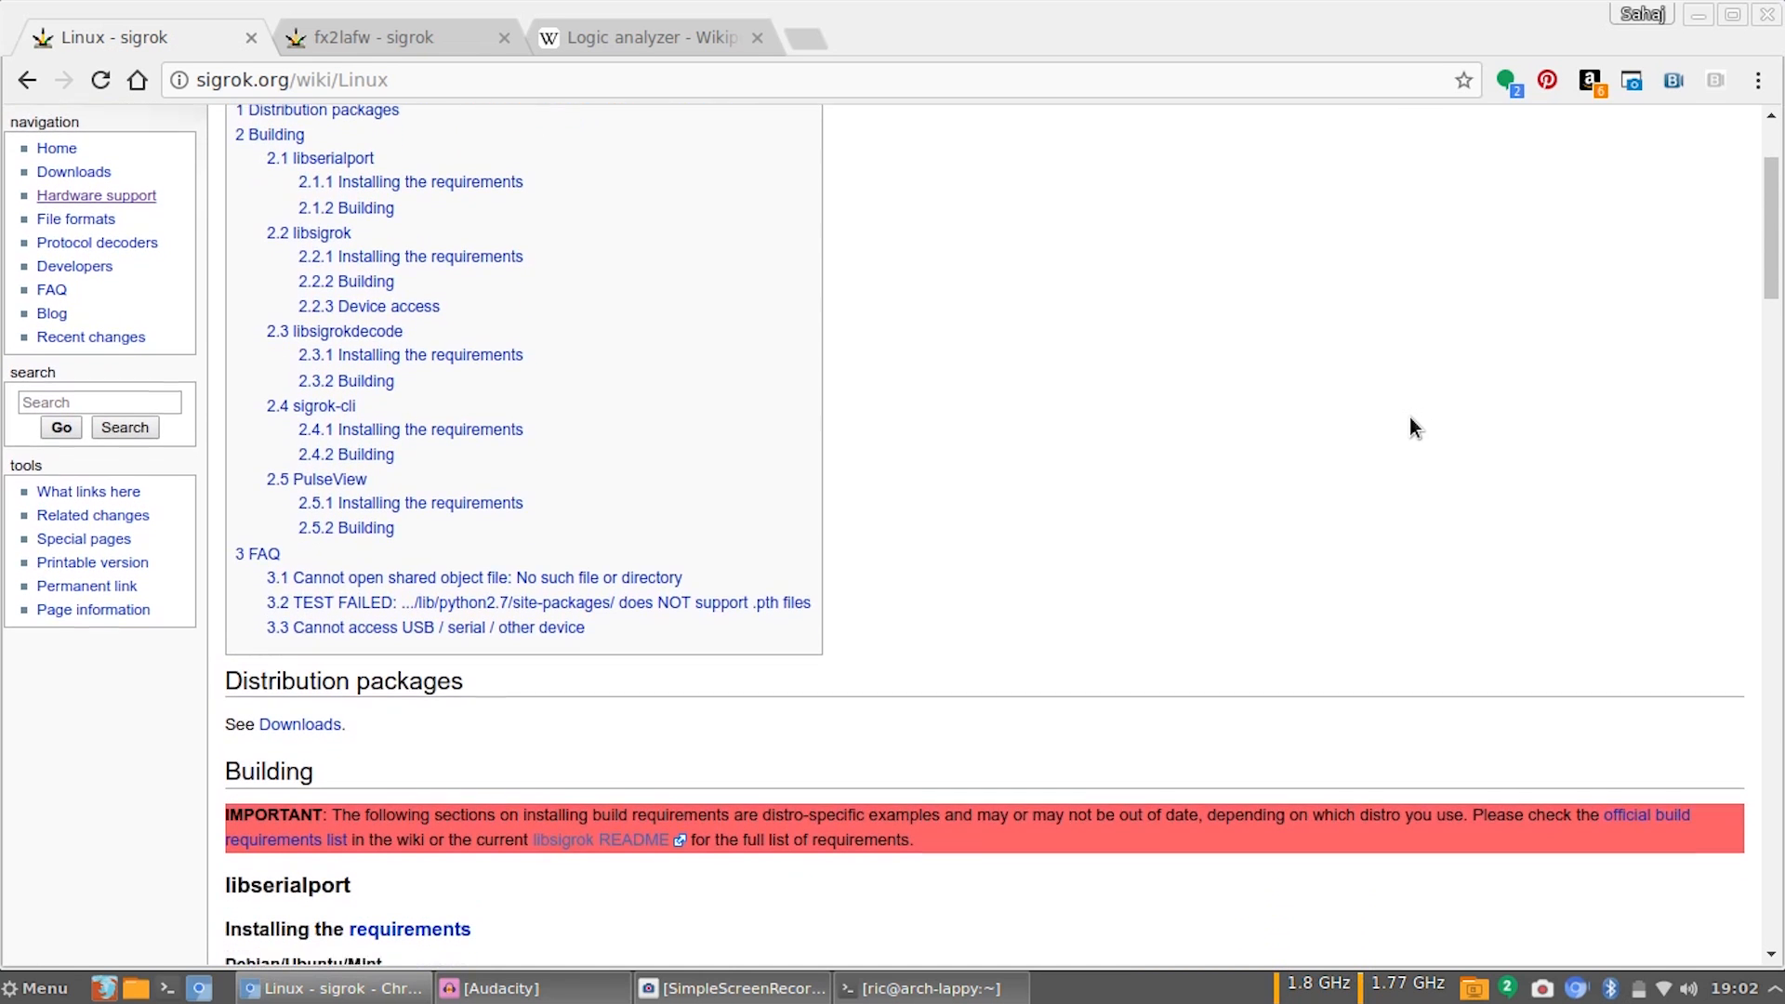
{"action": "scroll", "scroll_direction": "down", "scroll_amount": 3}
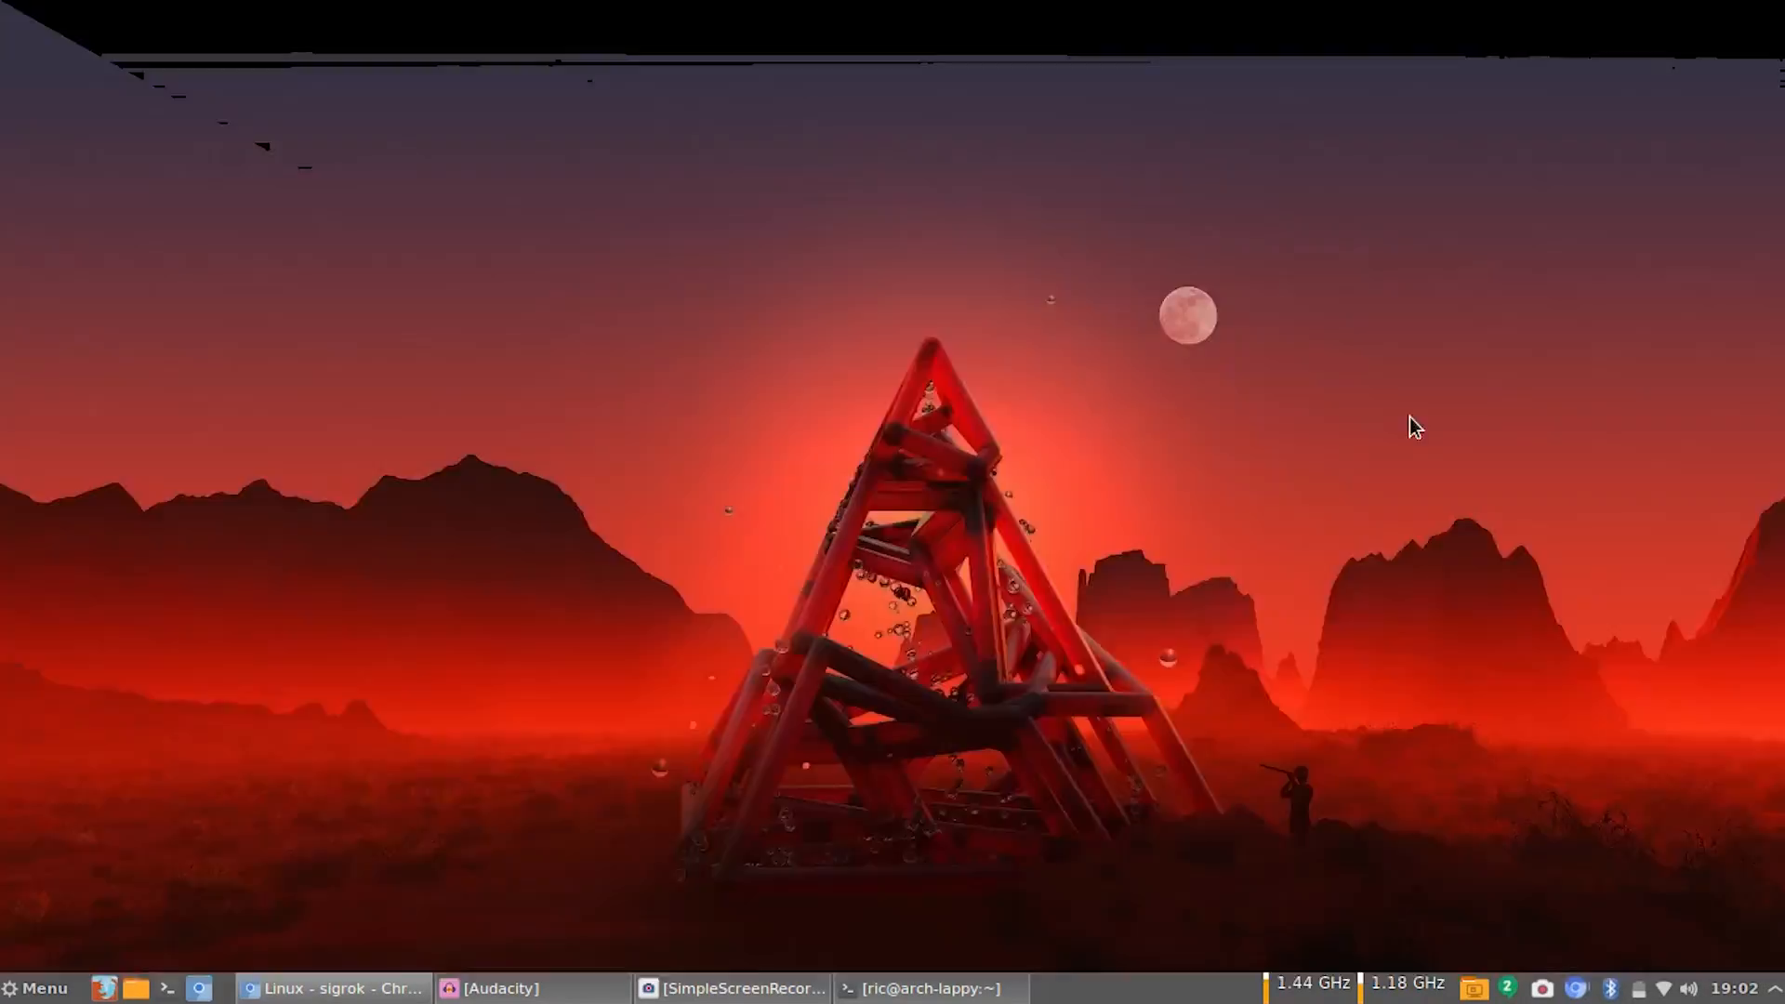
{"action": "left_click", "coordinate": [331, 987]}
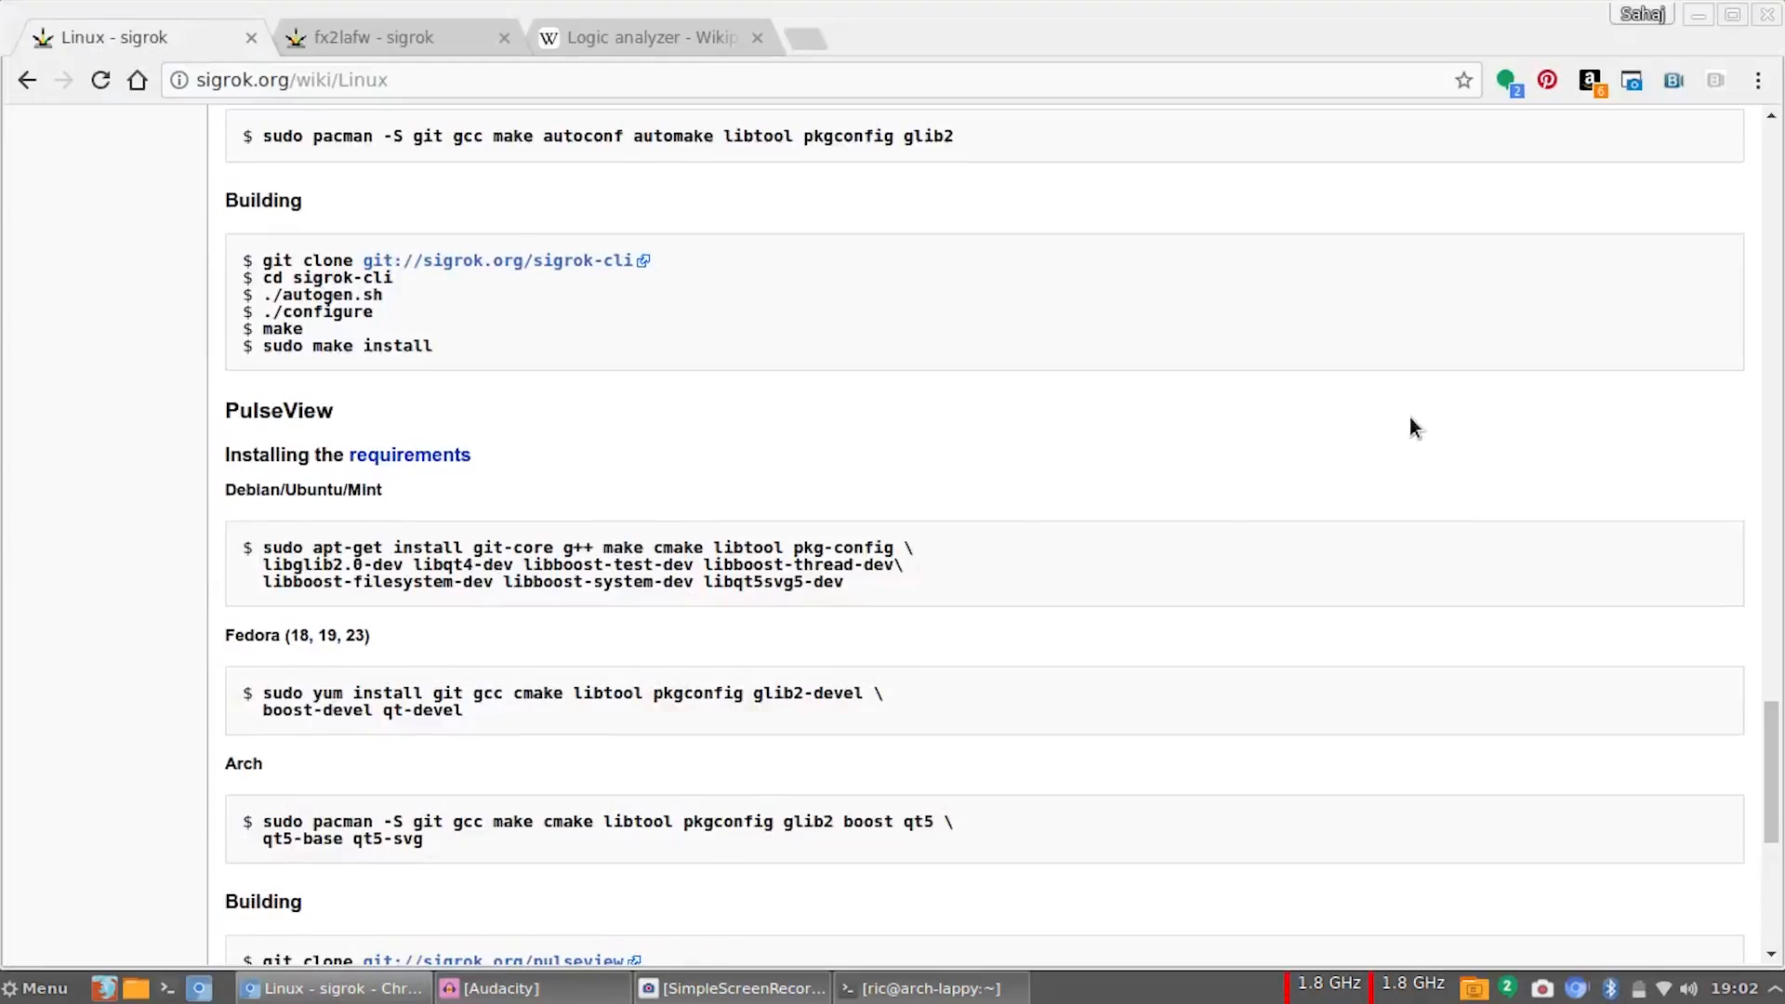
{"action": "scroll", "scroll_direction": "down", "scroll_amount": 3}
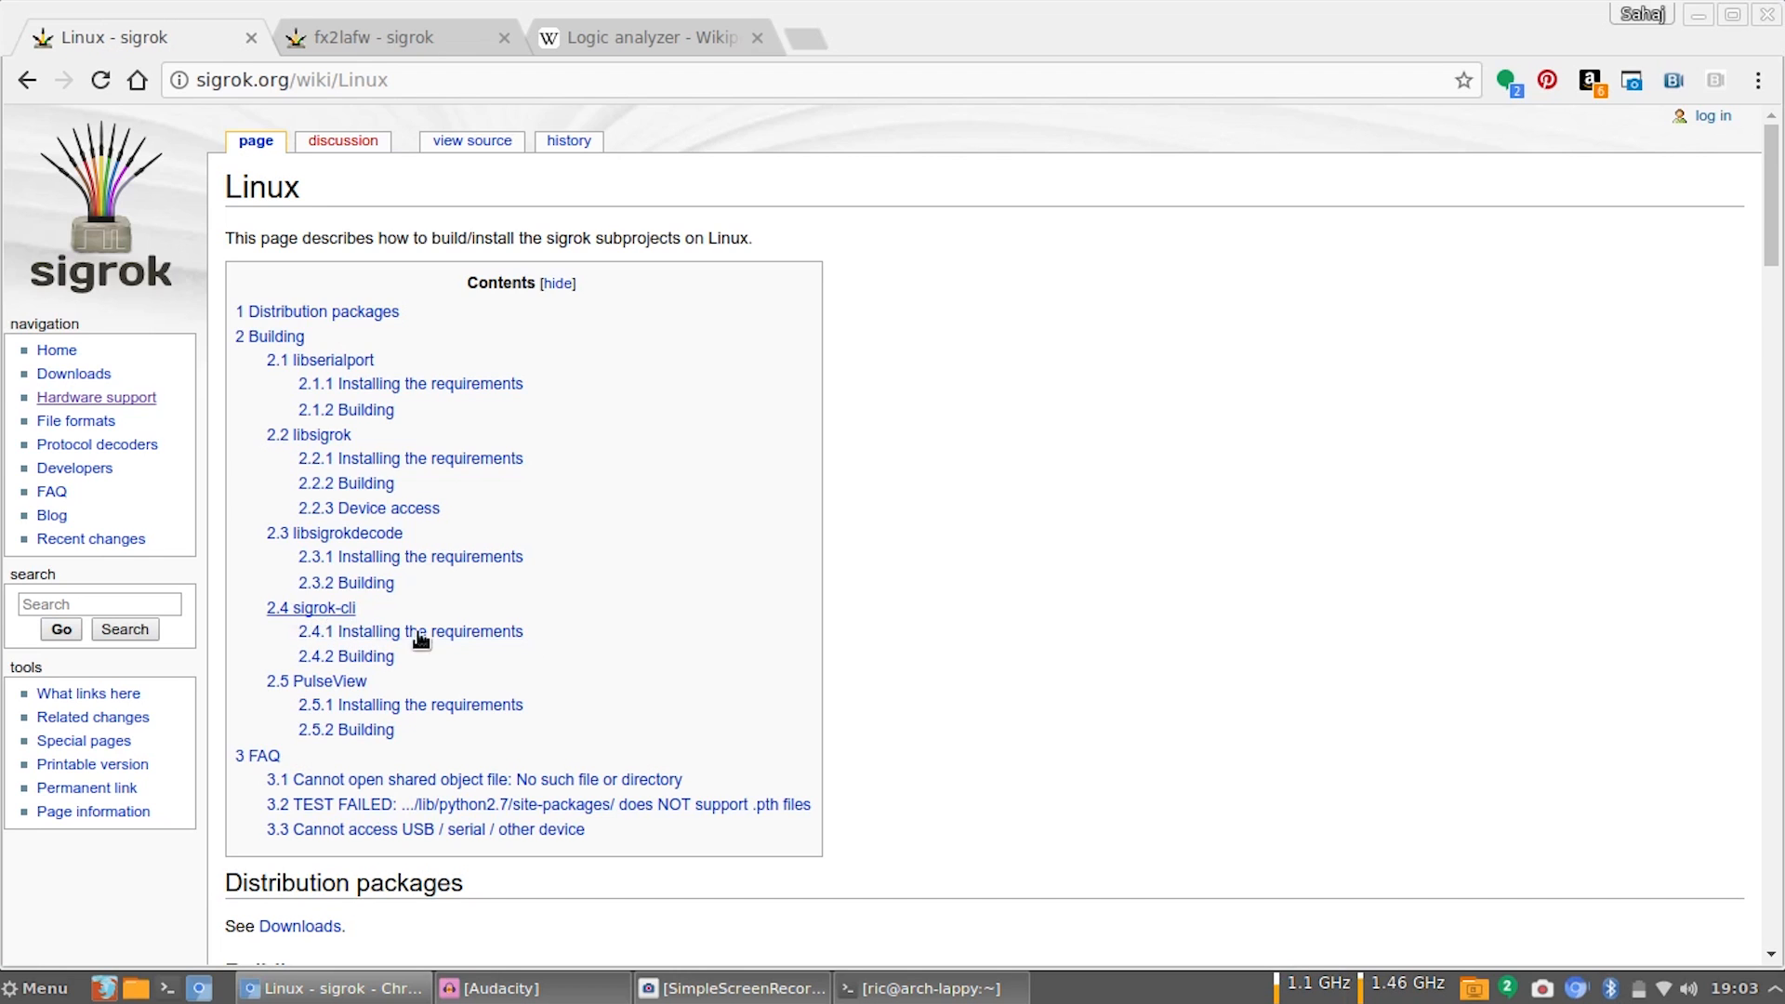
{"action": "mouse_move", "coordinate": [556, 372]}
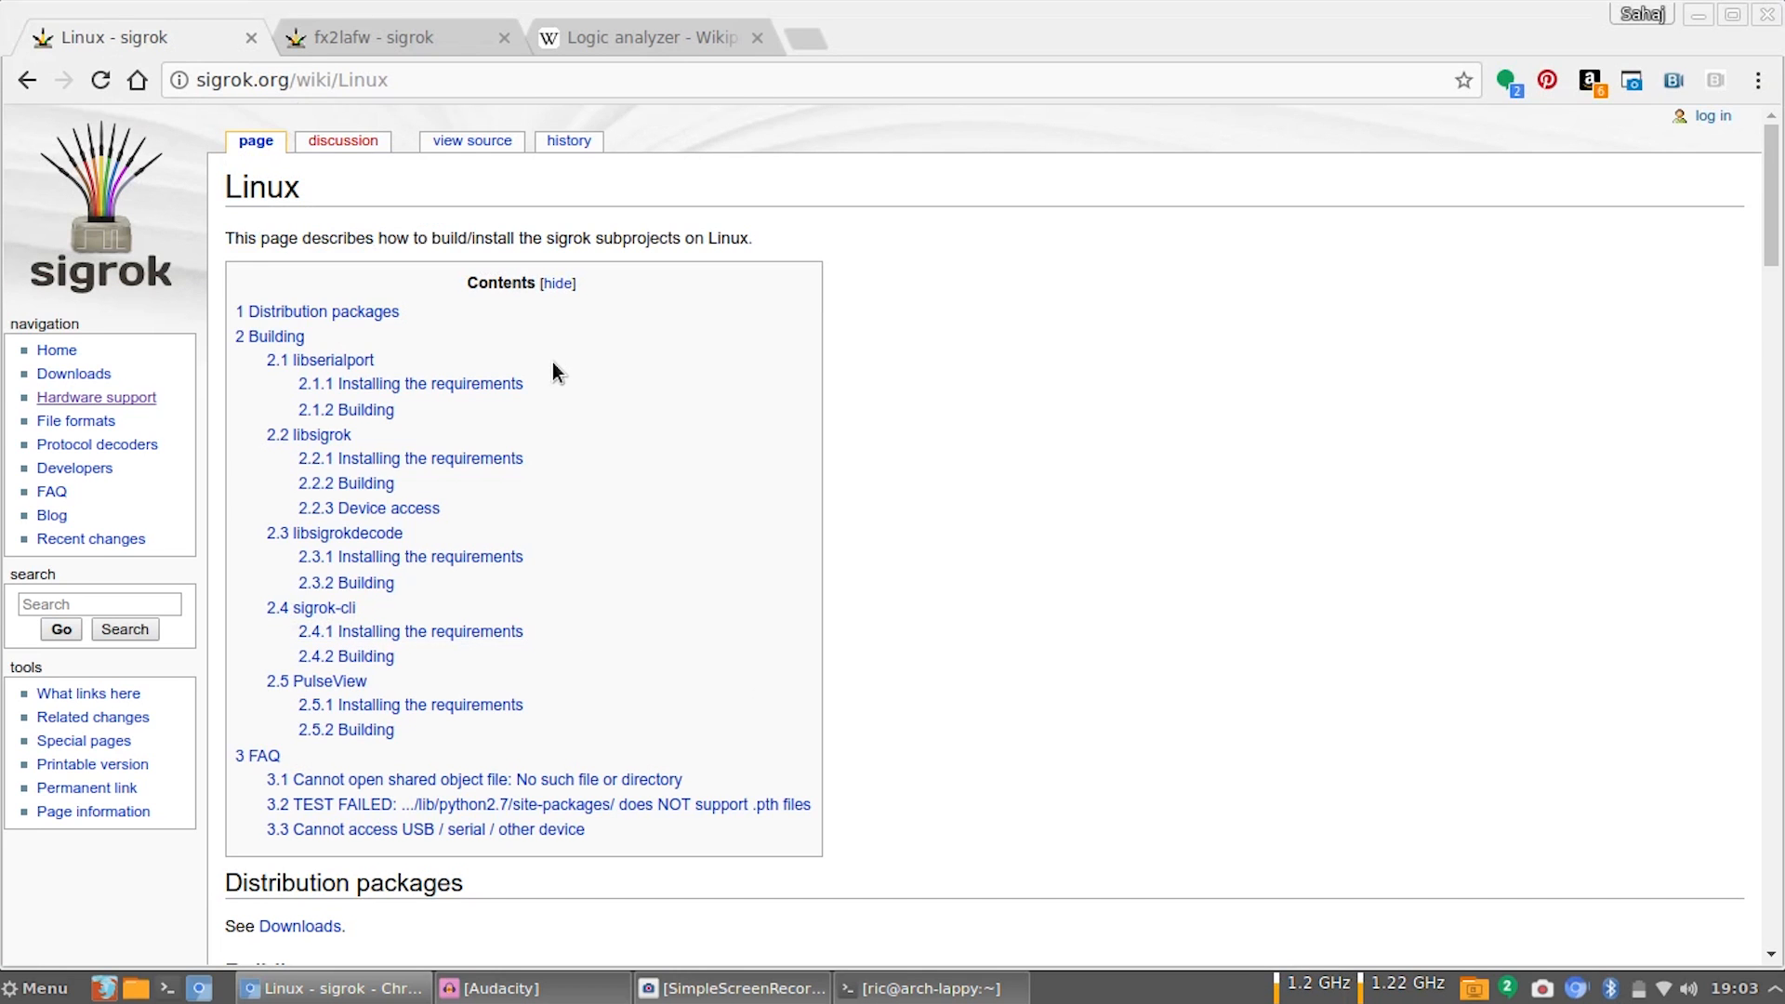
{"action": "scroll", "scroll_direction": "down", "scroll_amount": 3}
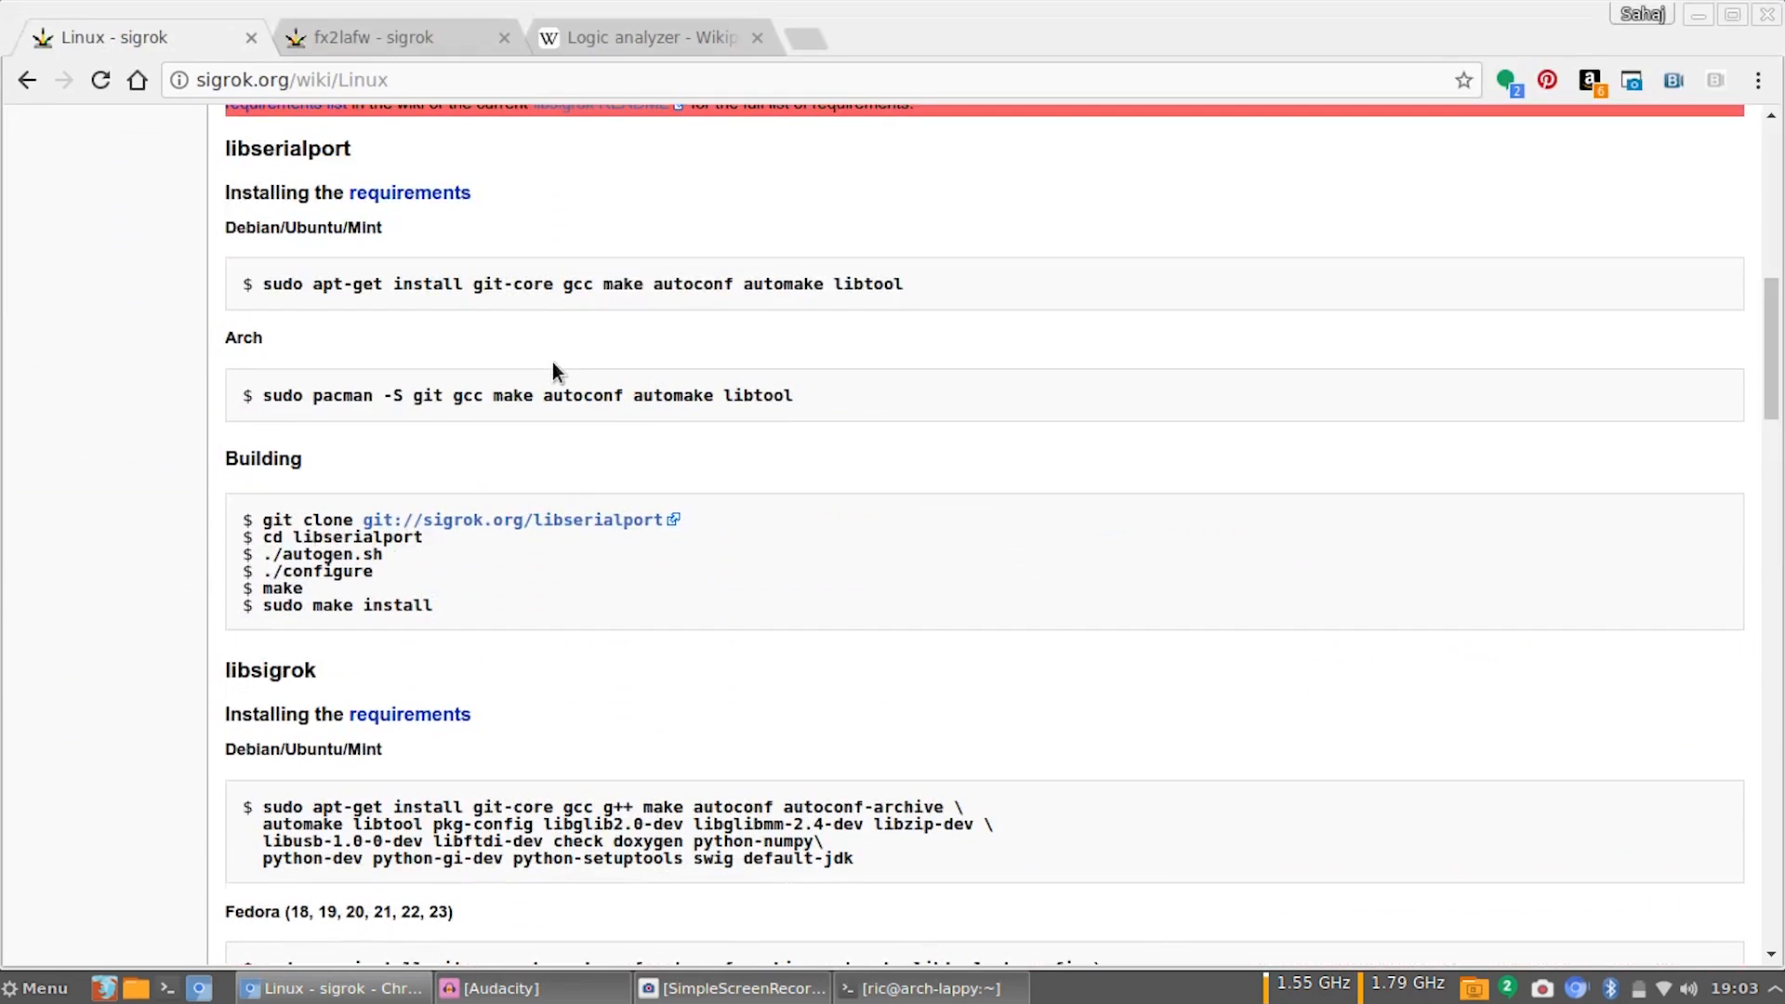
{"action": "left_click", "coordinate": [375, 37]}
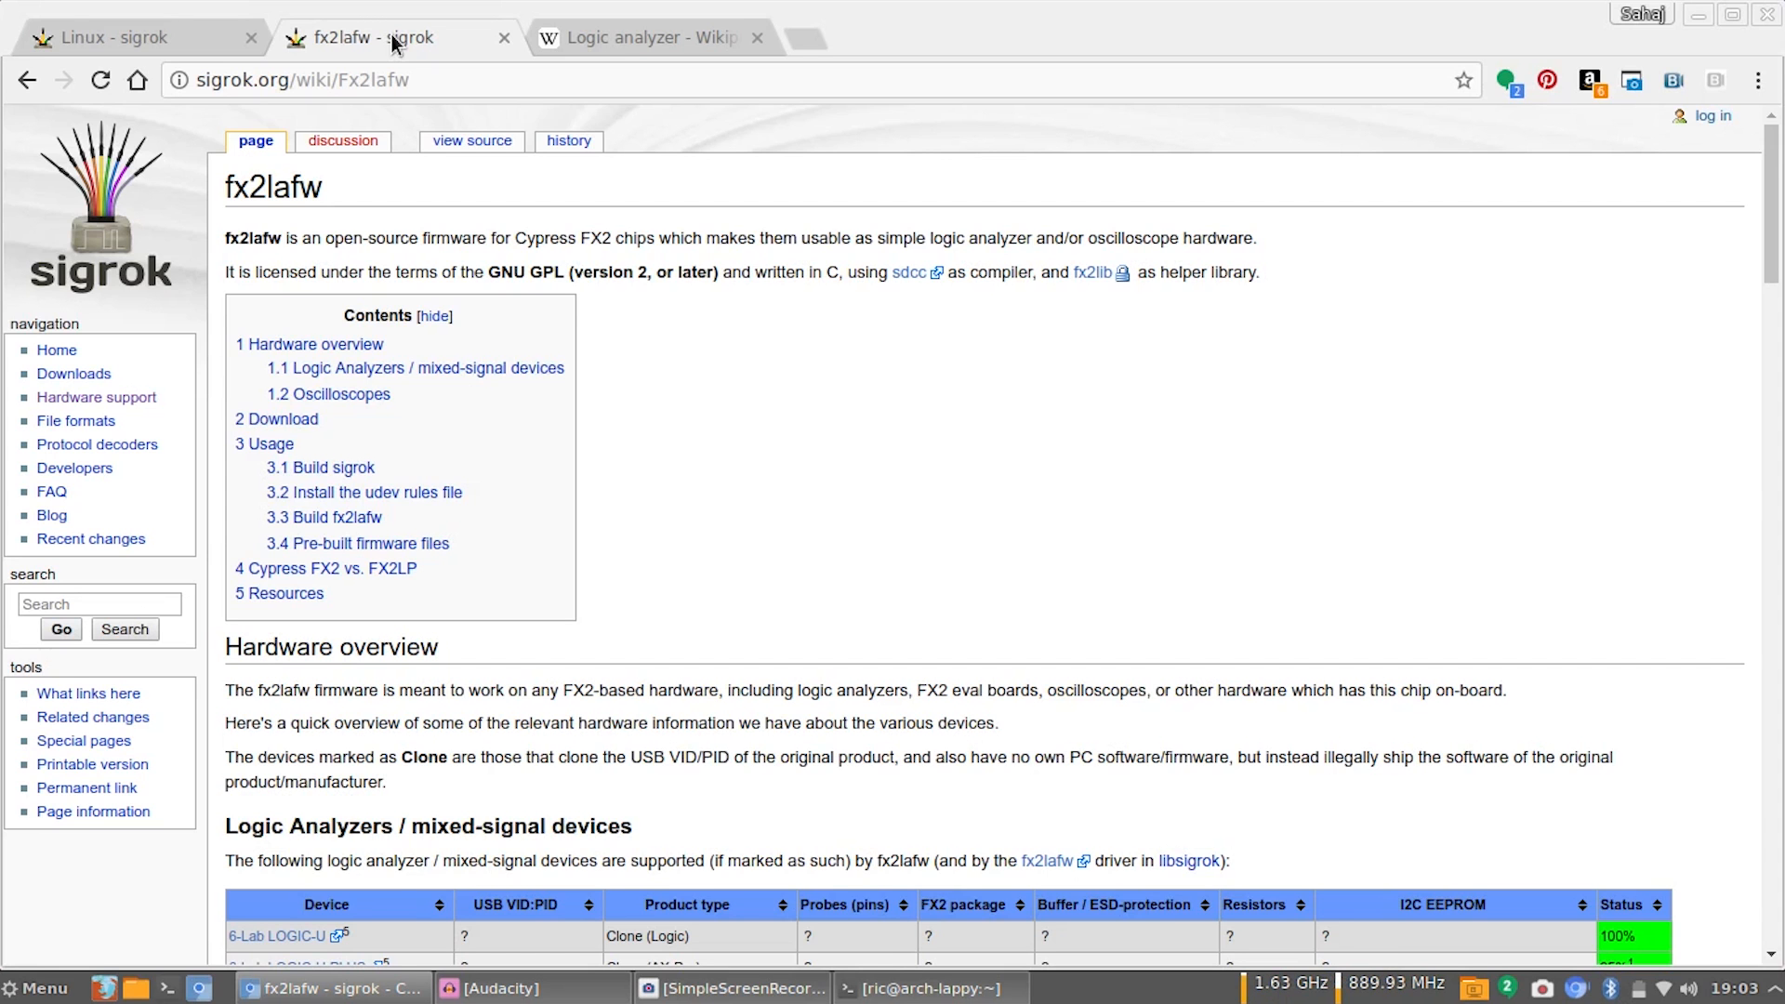
Scroll down the fx2lafw page to its Usage notes.
{"action": "scroll", "scroll_direction": "down", "scroll_amount": 3}
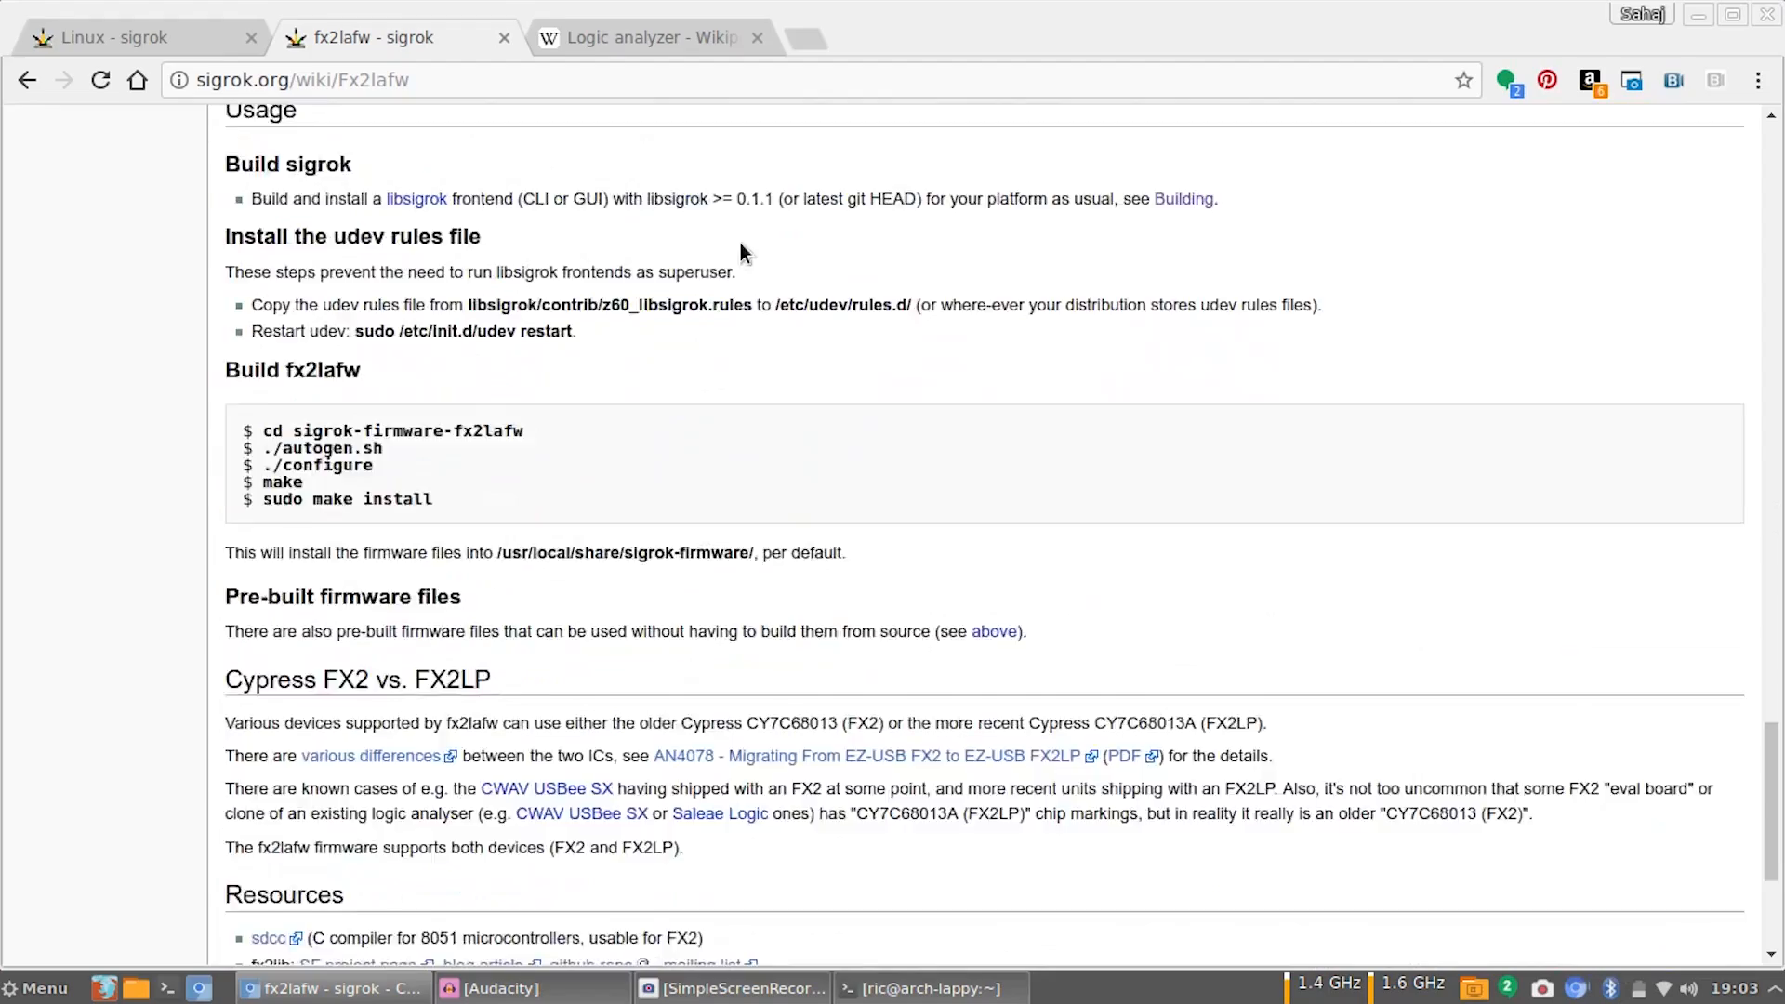
{"action": "scroll", "scroll_direction": "down", "scroll_amount": 3}
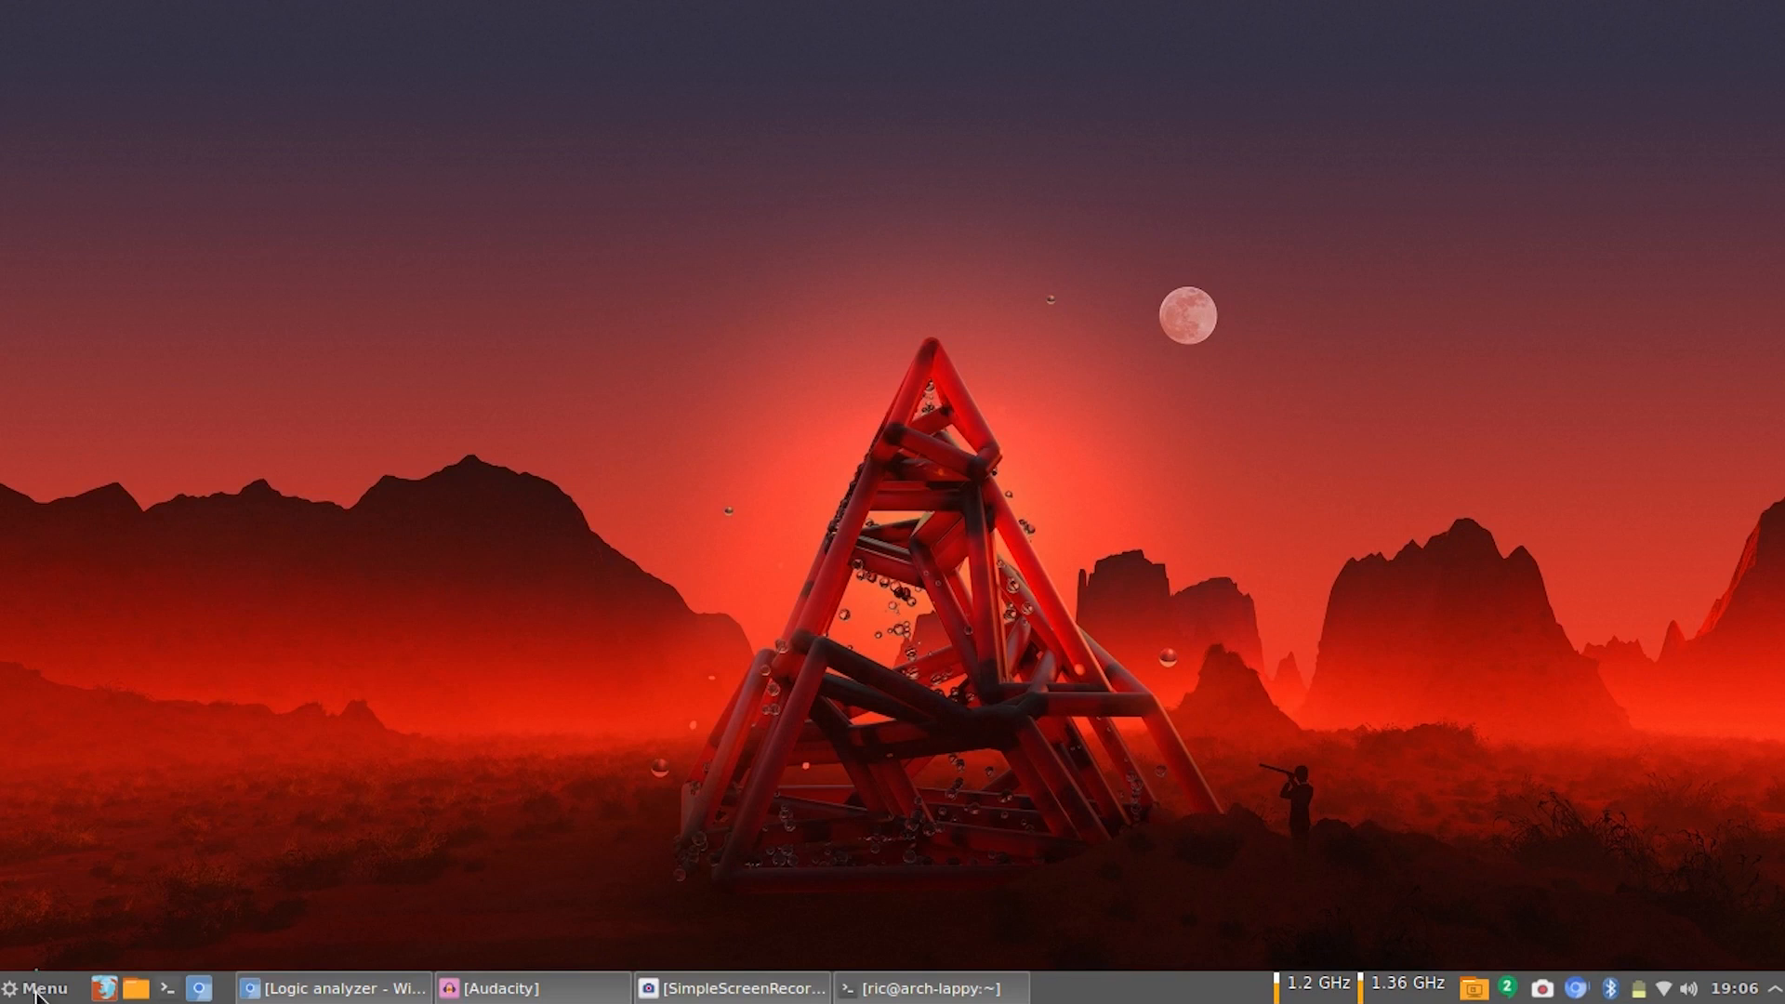
Launch PulseView and choose the fx2lafw driver in Connect to Device.
{"action": "left_click", "coordinate": [42, 987]}
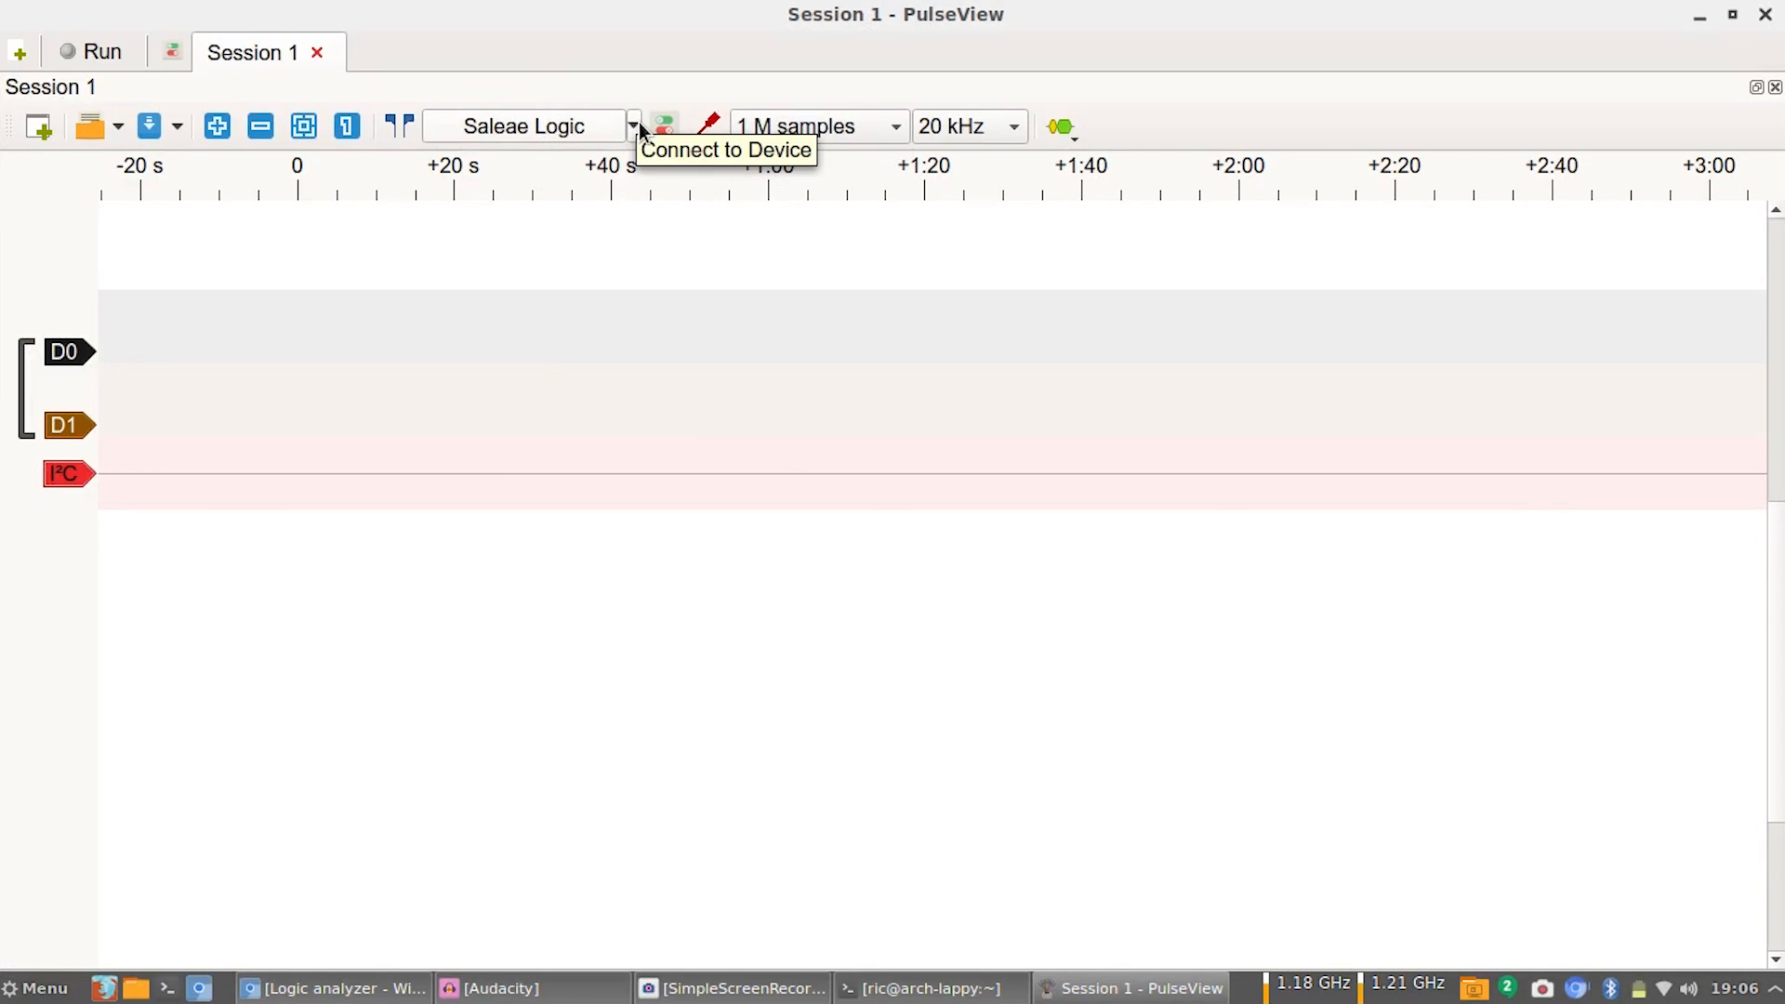
{"action": "left_click", "coordinate": [632, 126]}
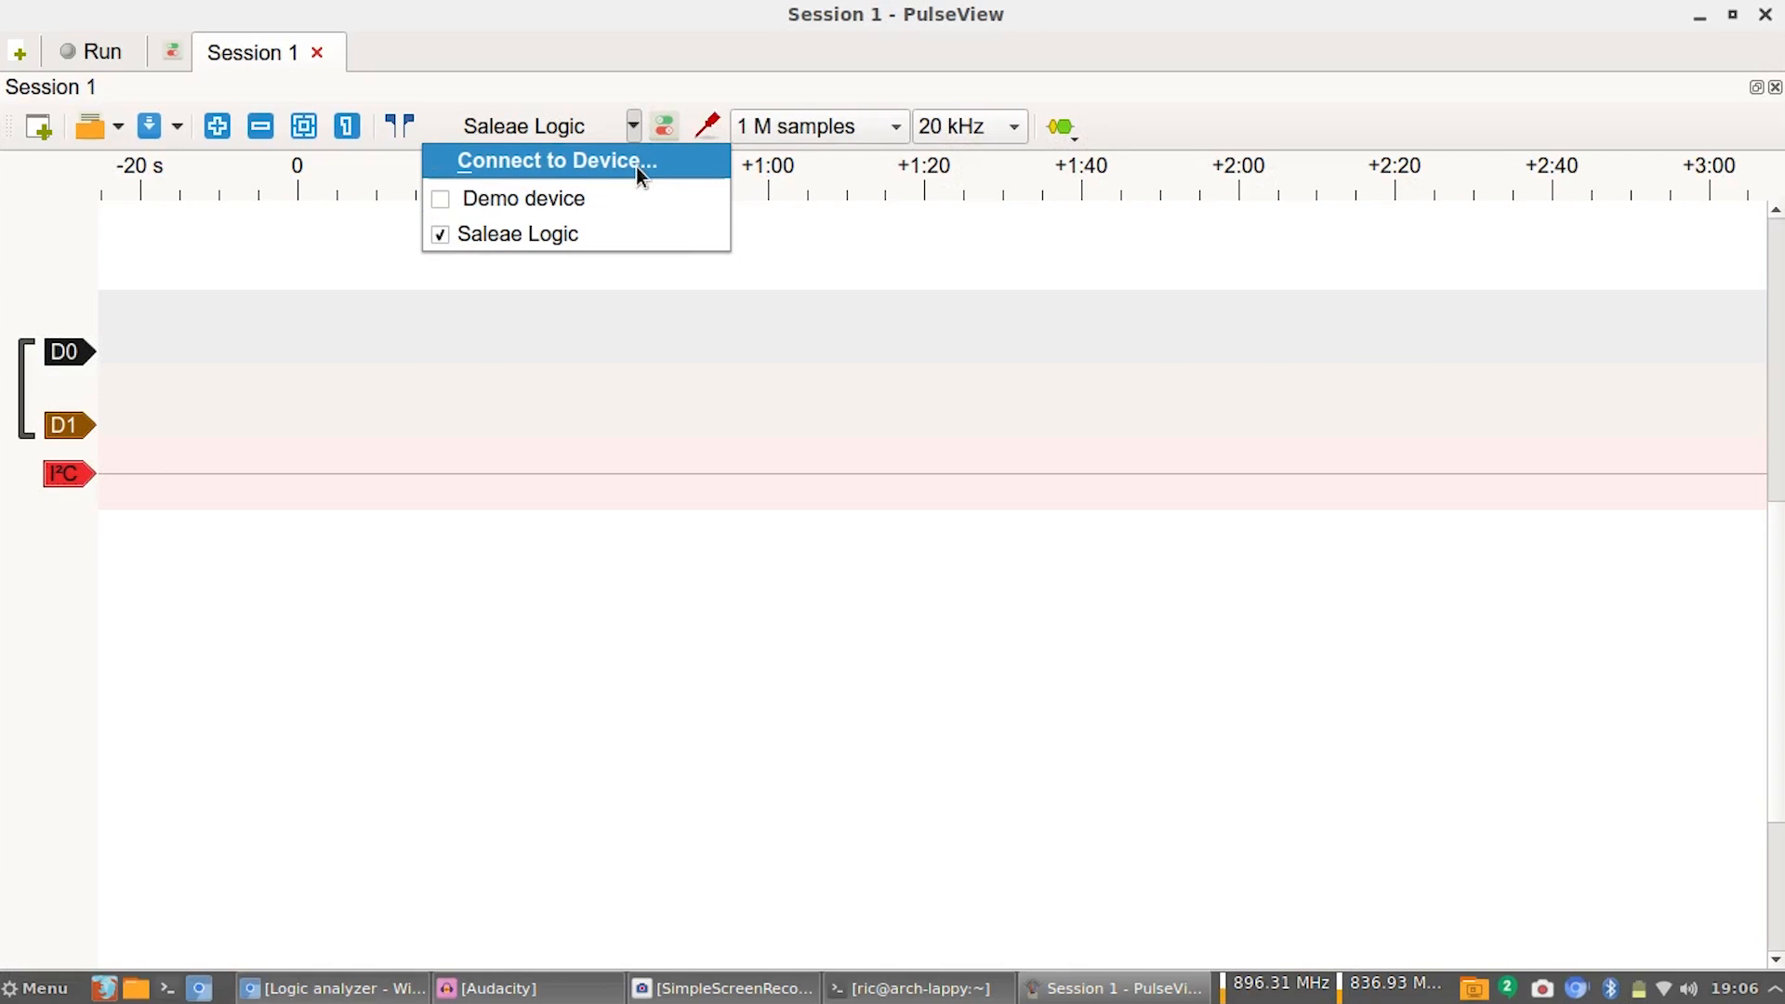
{"action": "left_click", "coordinate": [554, 160]}
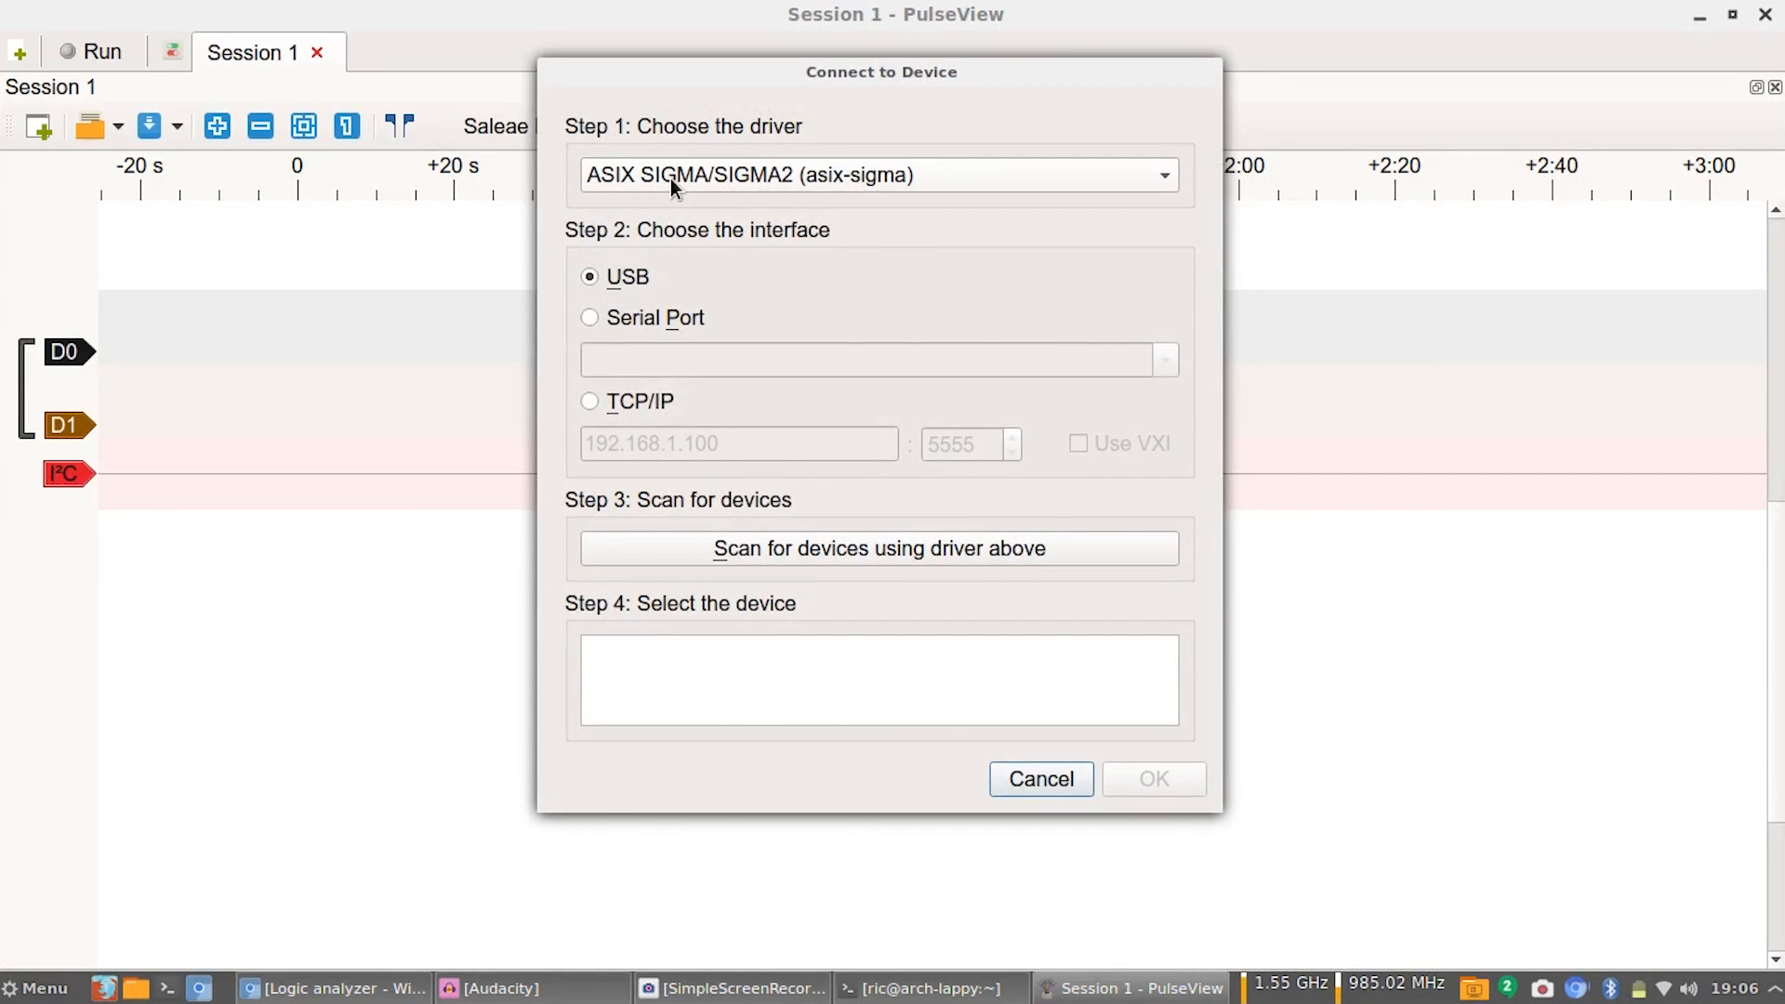
{"action": "left_click", "coordinate": [875, 175]}
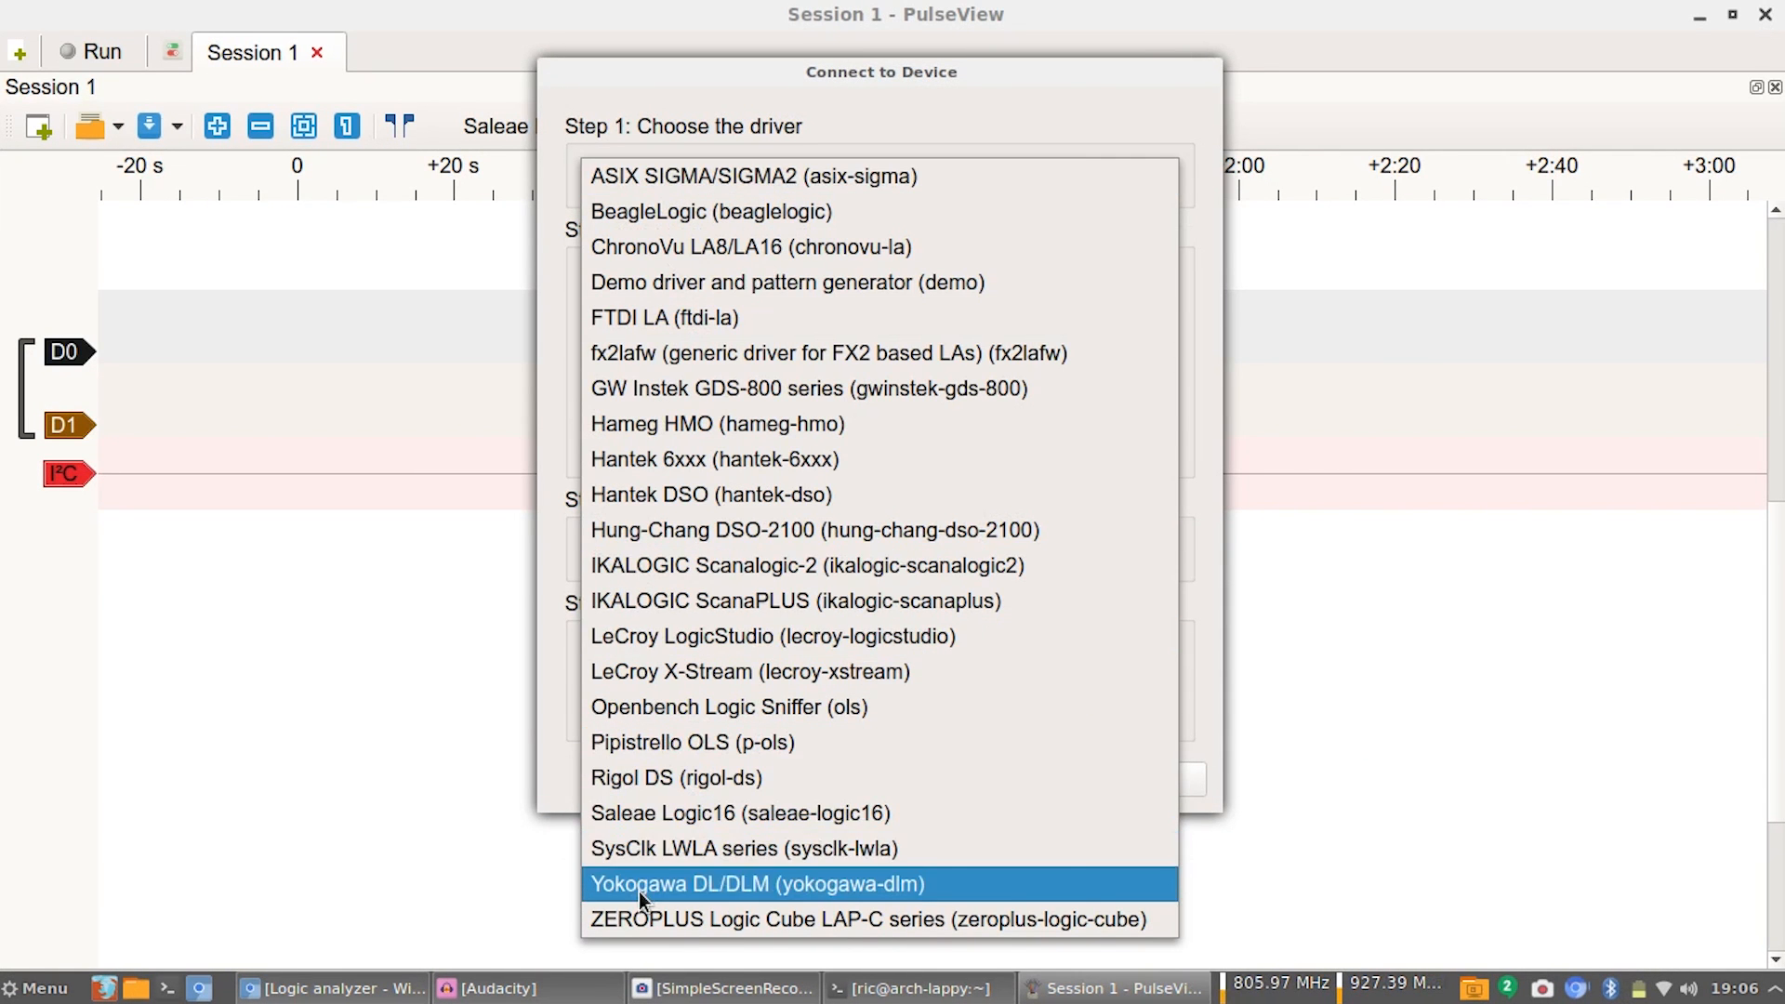
{"action": "left_click", "coordinate": [829, 353]}
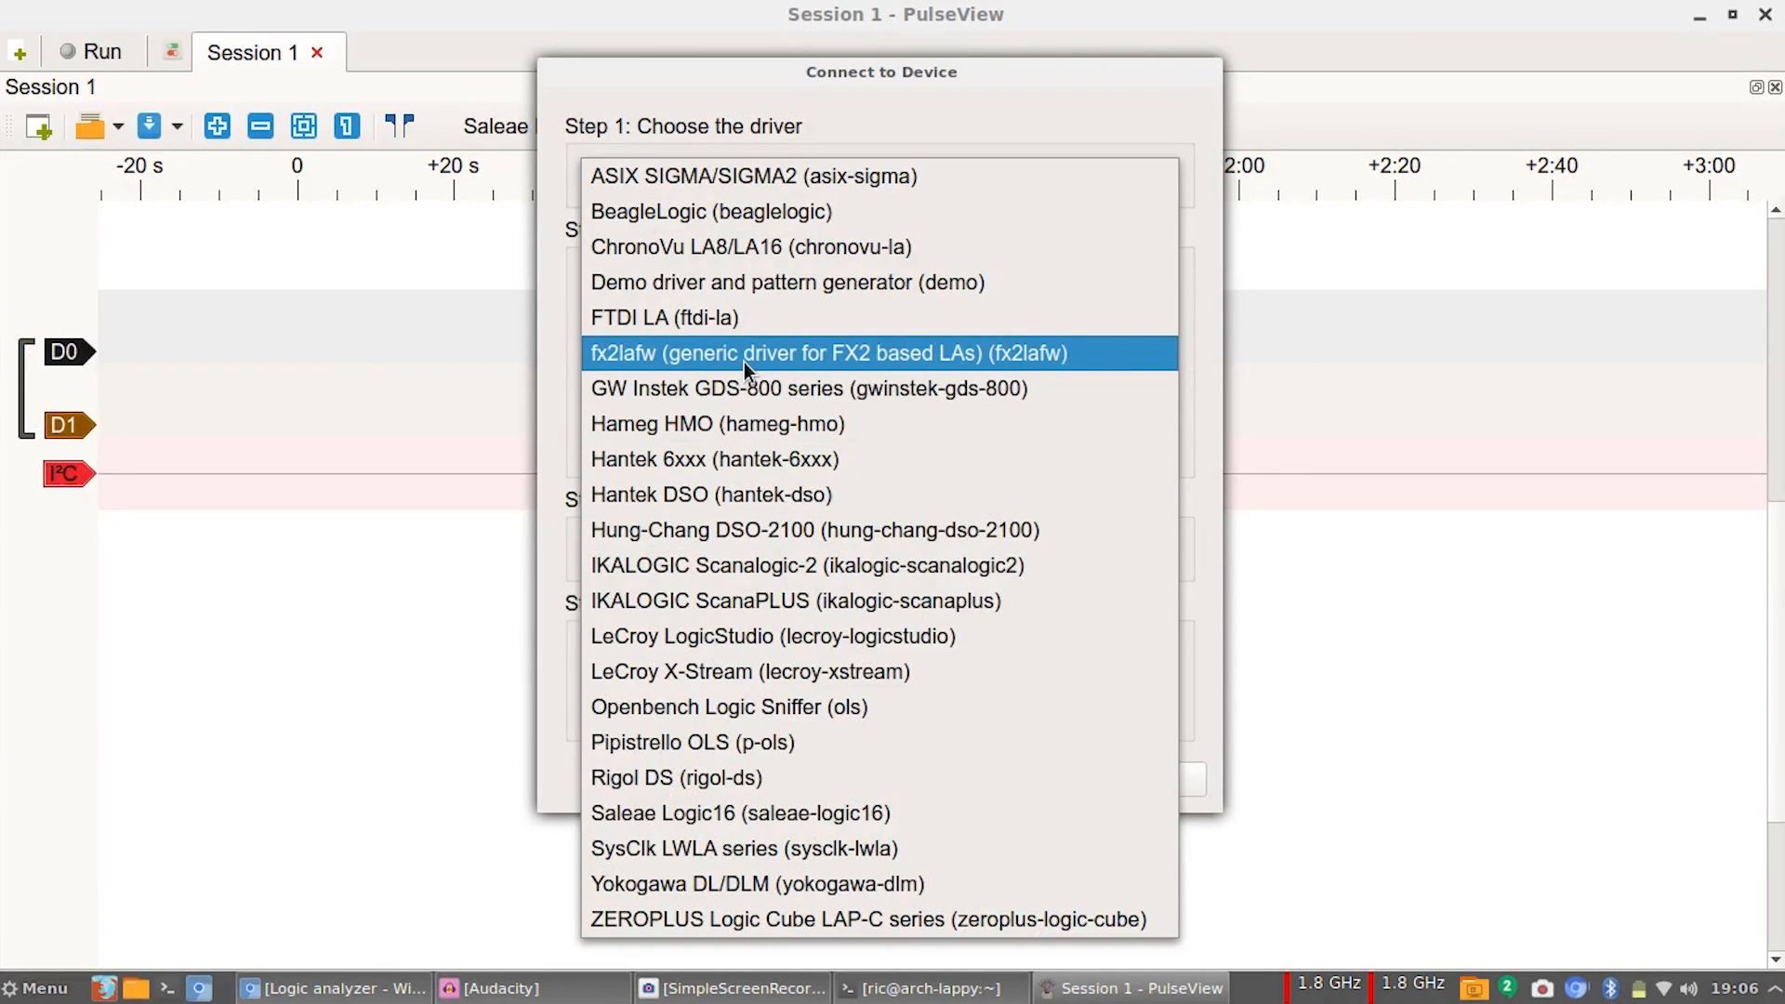
{"action": "left_click", "coordinate": [822, 353]}
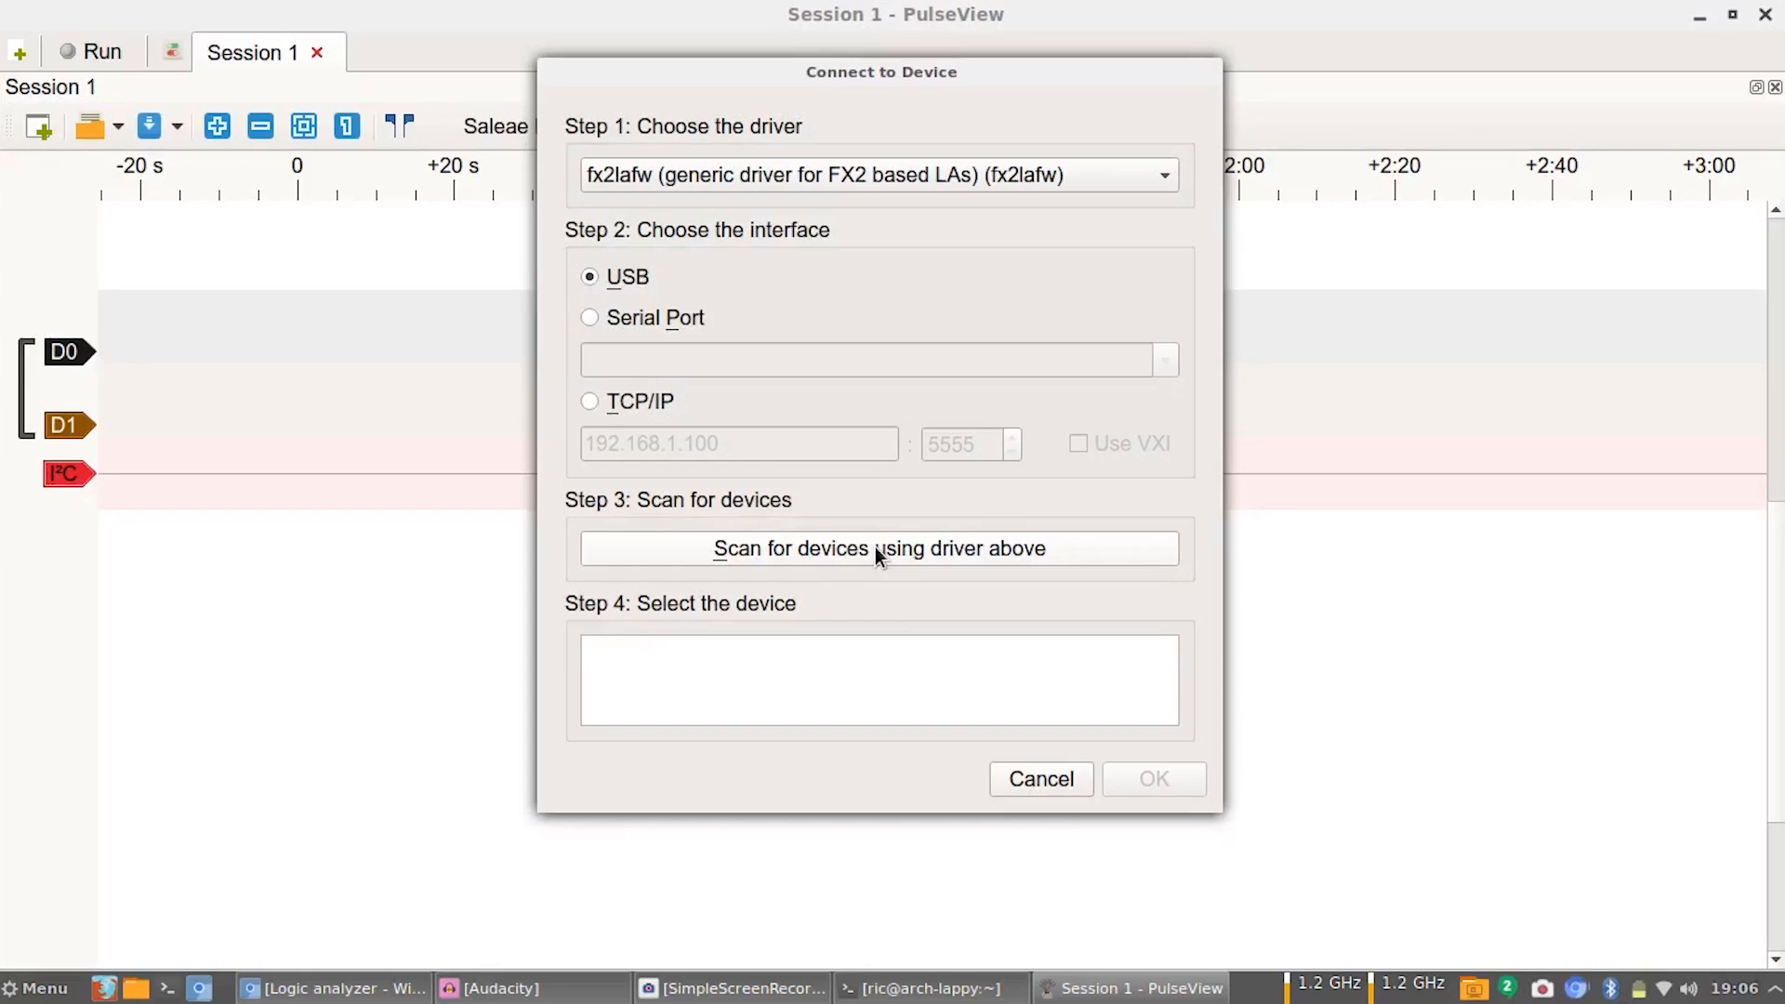
Scan for analysers and connect the found Saleae Logic 8-channel device.
{"action": "left_click", "coordinate": [879, 546]}
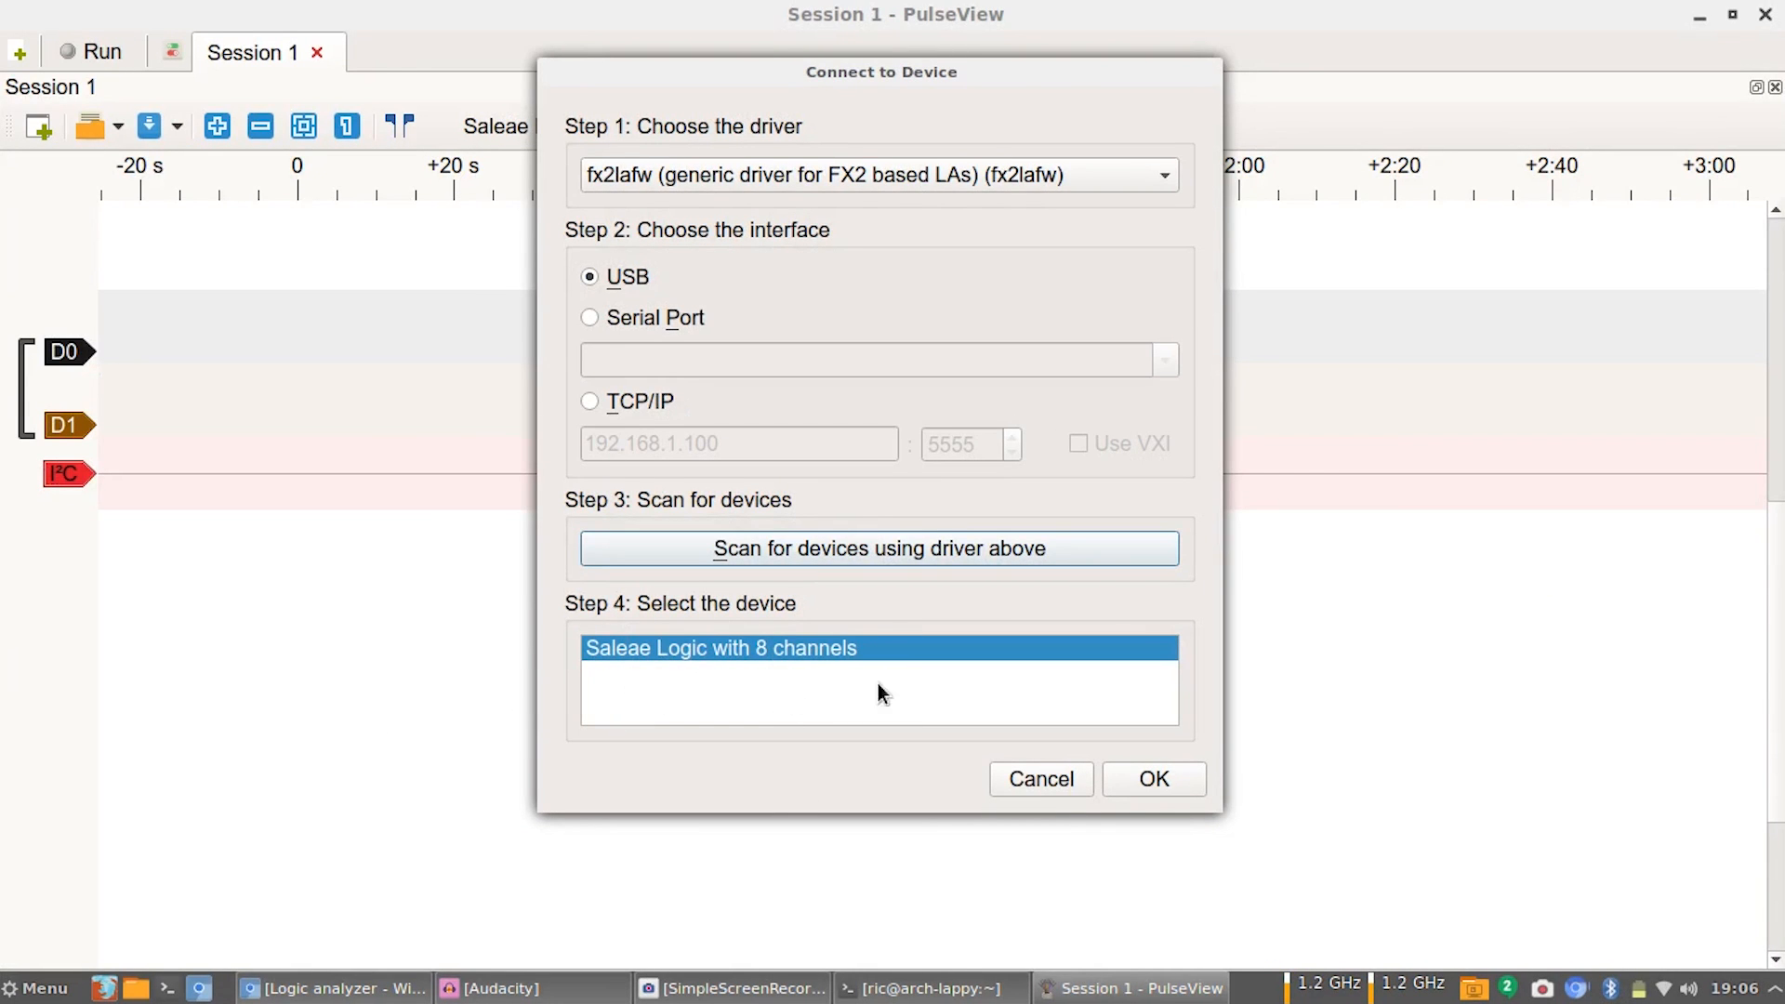
{"action": "left_click", "coordinate": [1153, 779]}
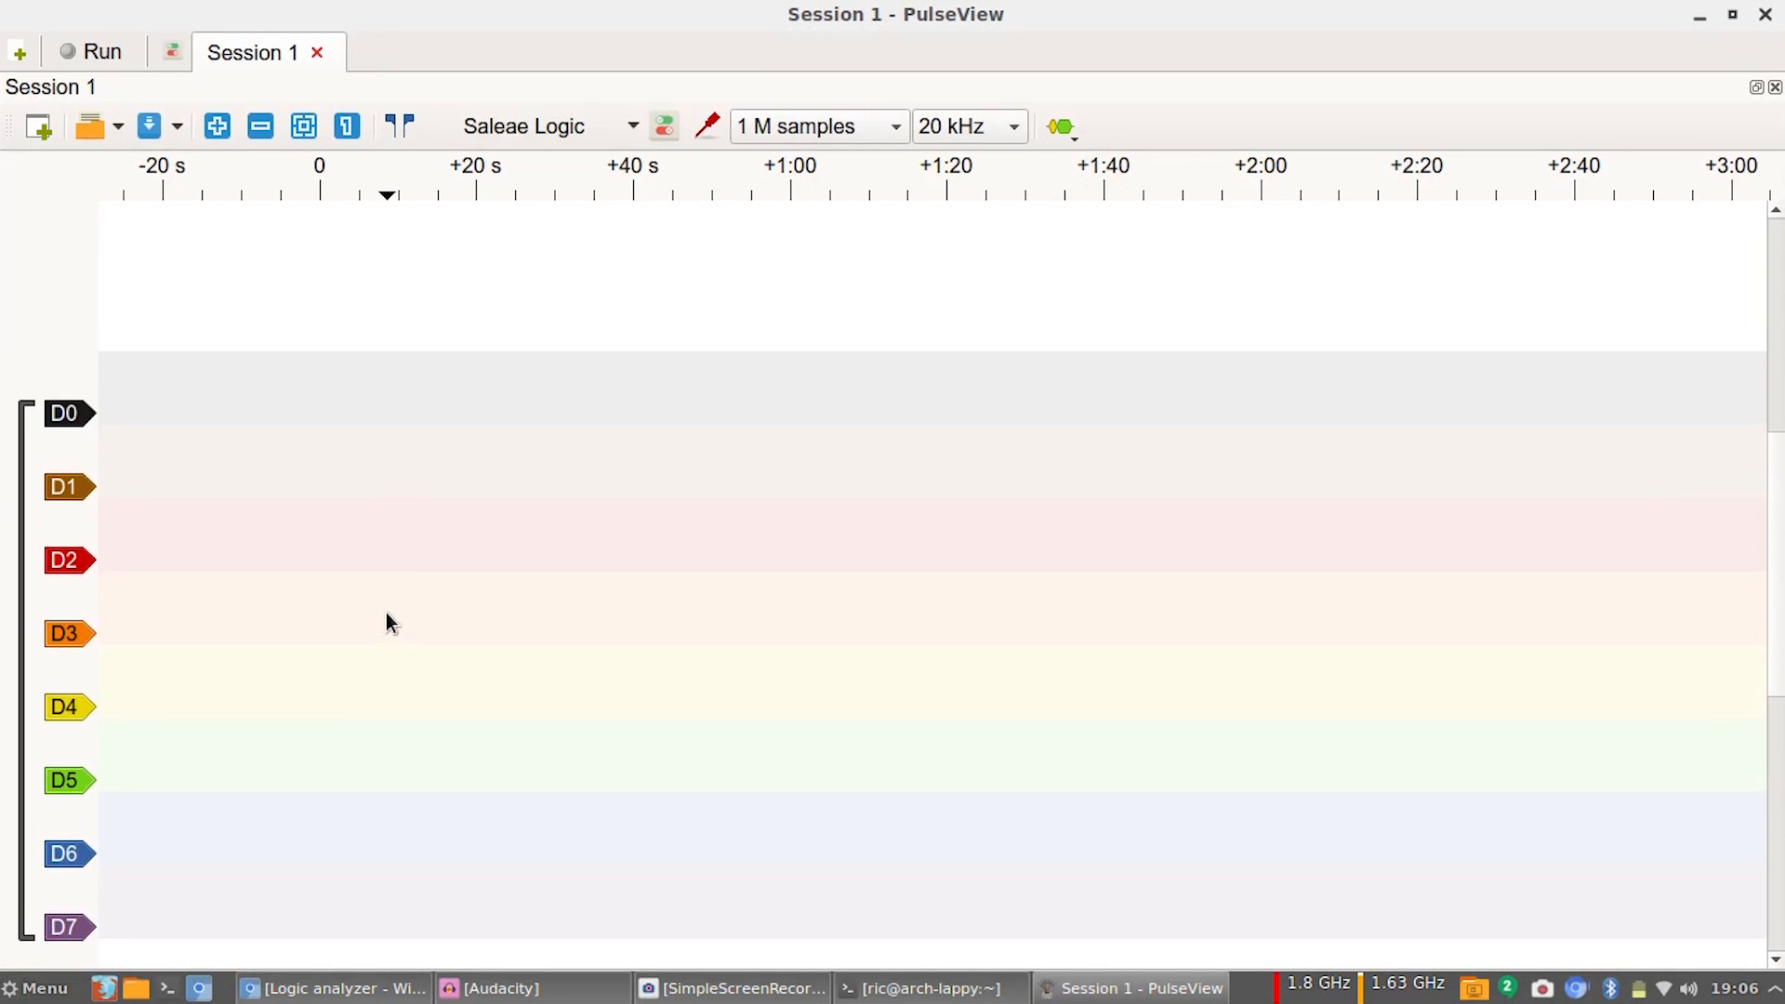
Reduce the capture channels to just D0 and D1.
{"action": "left_click", "coordinate": [706, 126]}
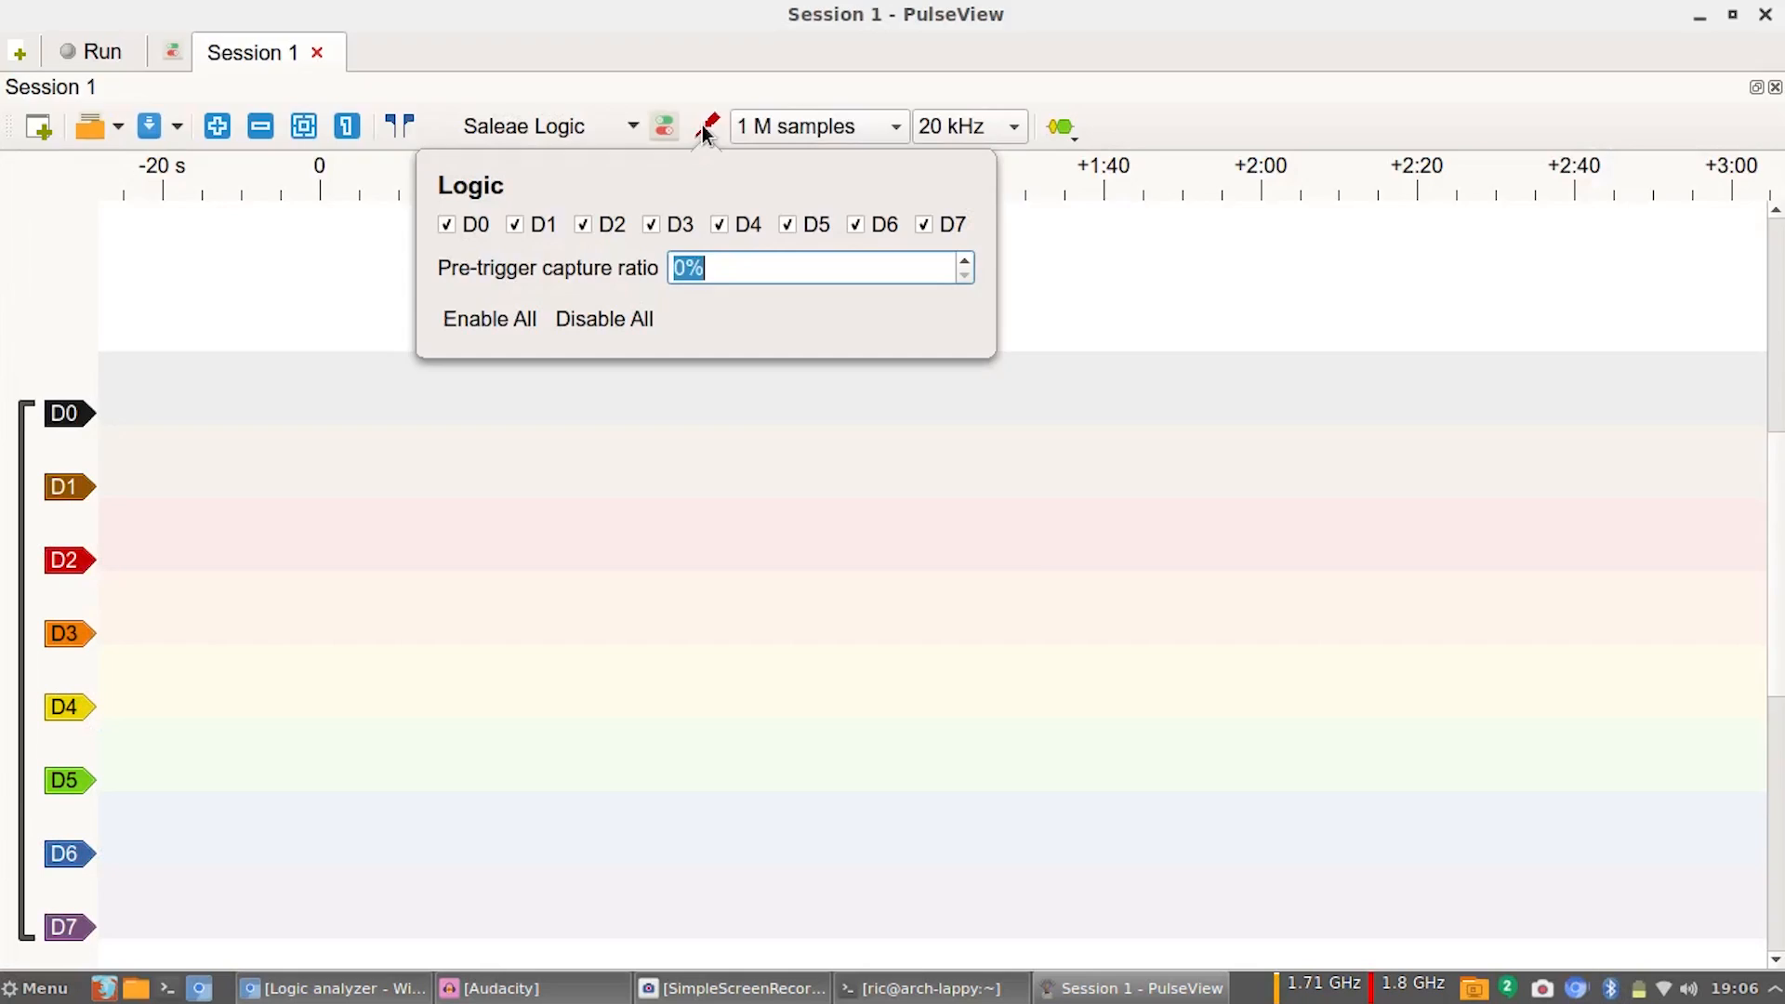
{"action": "mouse_move", "coordinate": [580, 300]}
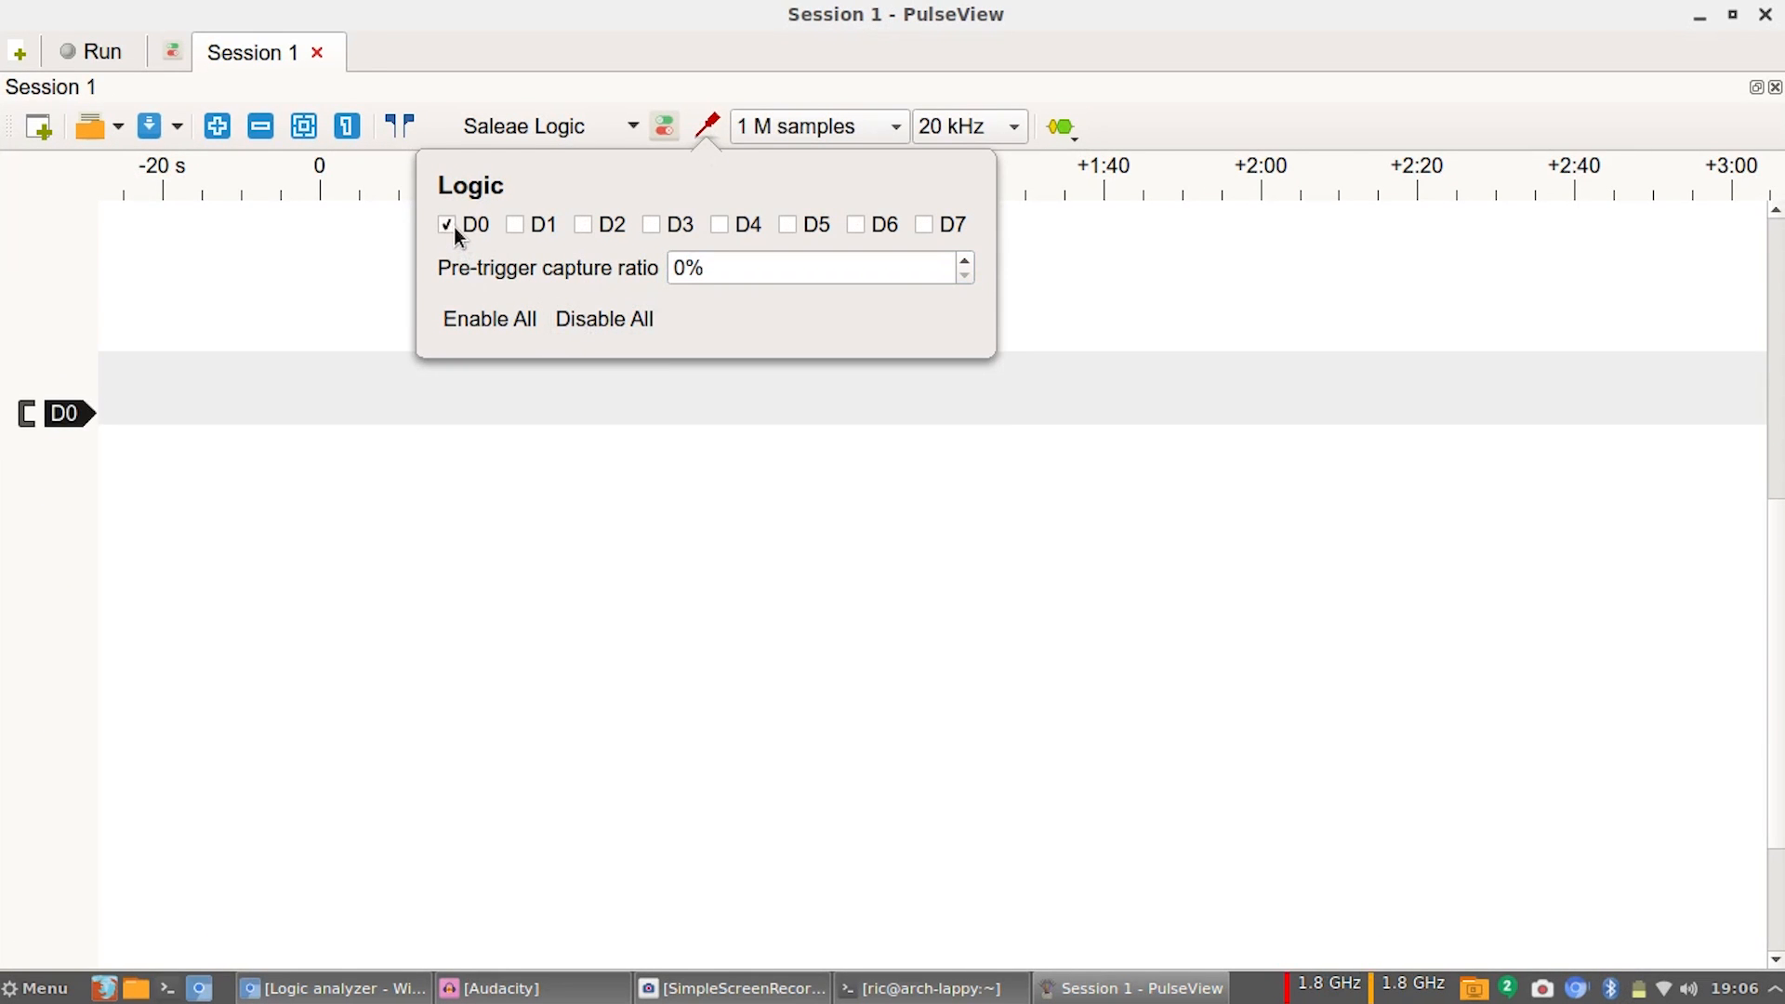
{"action": "left_click", "coordinate": [514, 225]}
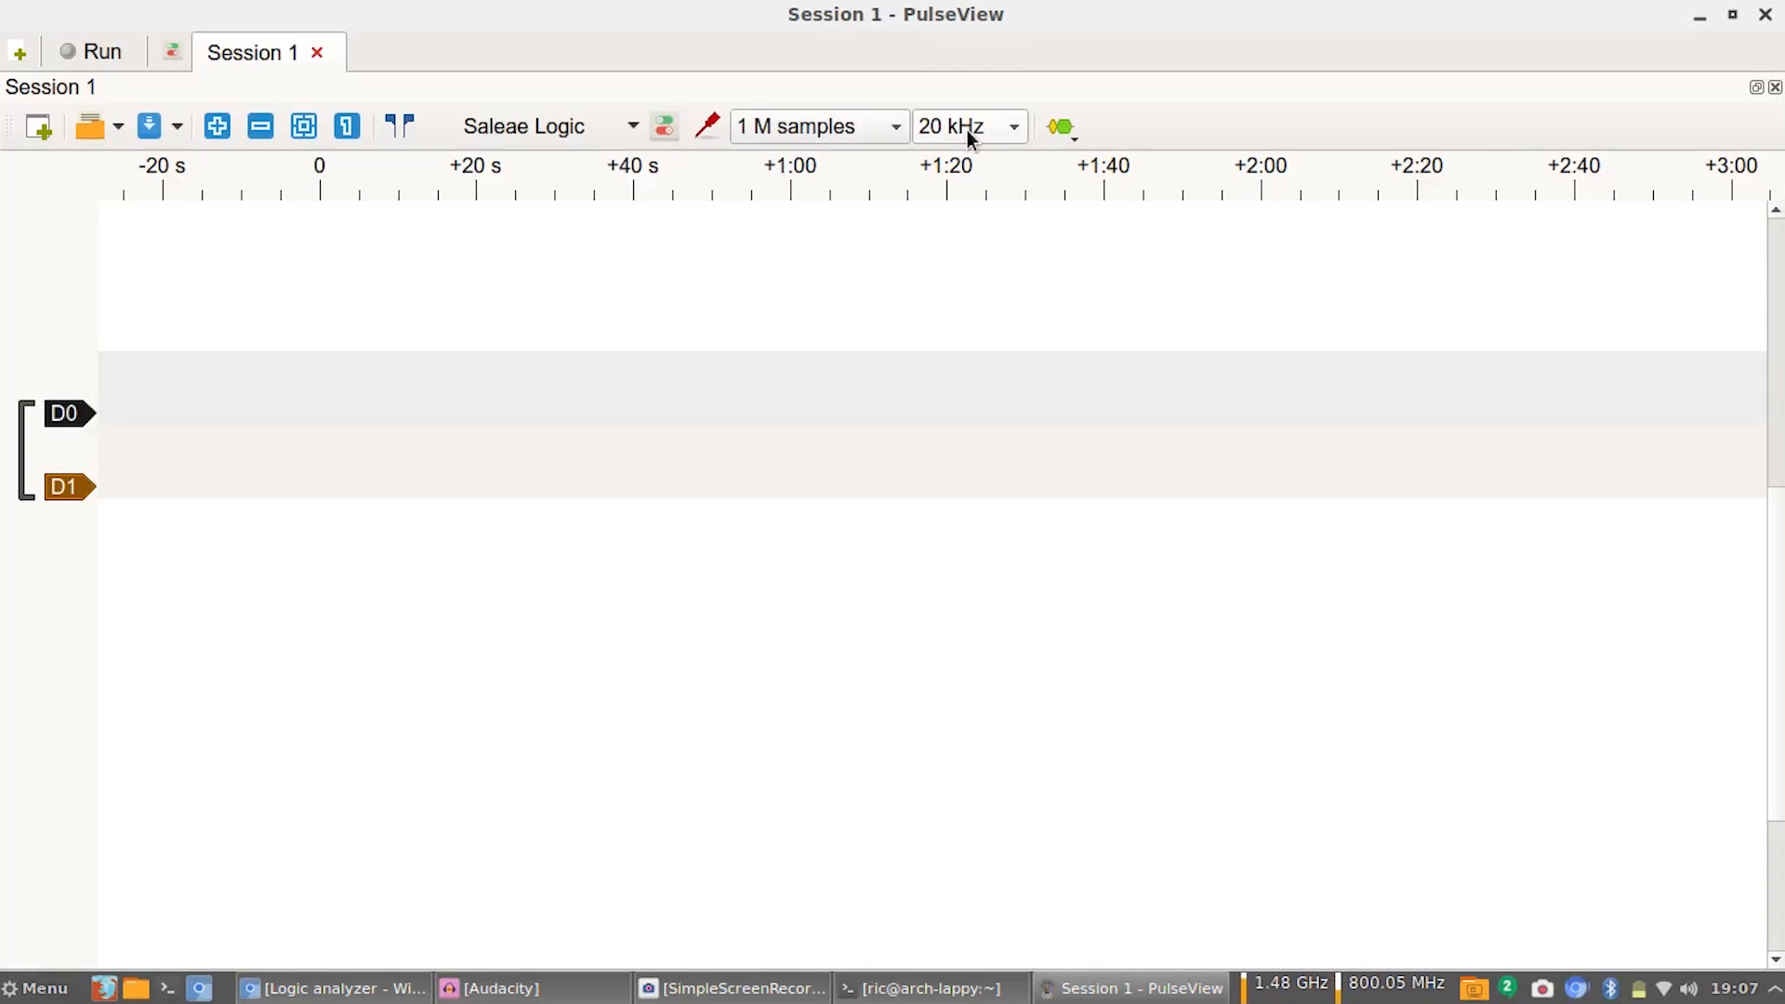
Set the sample rate to 500 kHz and the capture length to 1 G samples.
{"action": "left_click", "coordinate": [965, 126]}
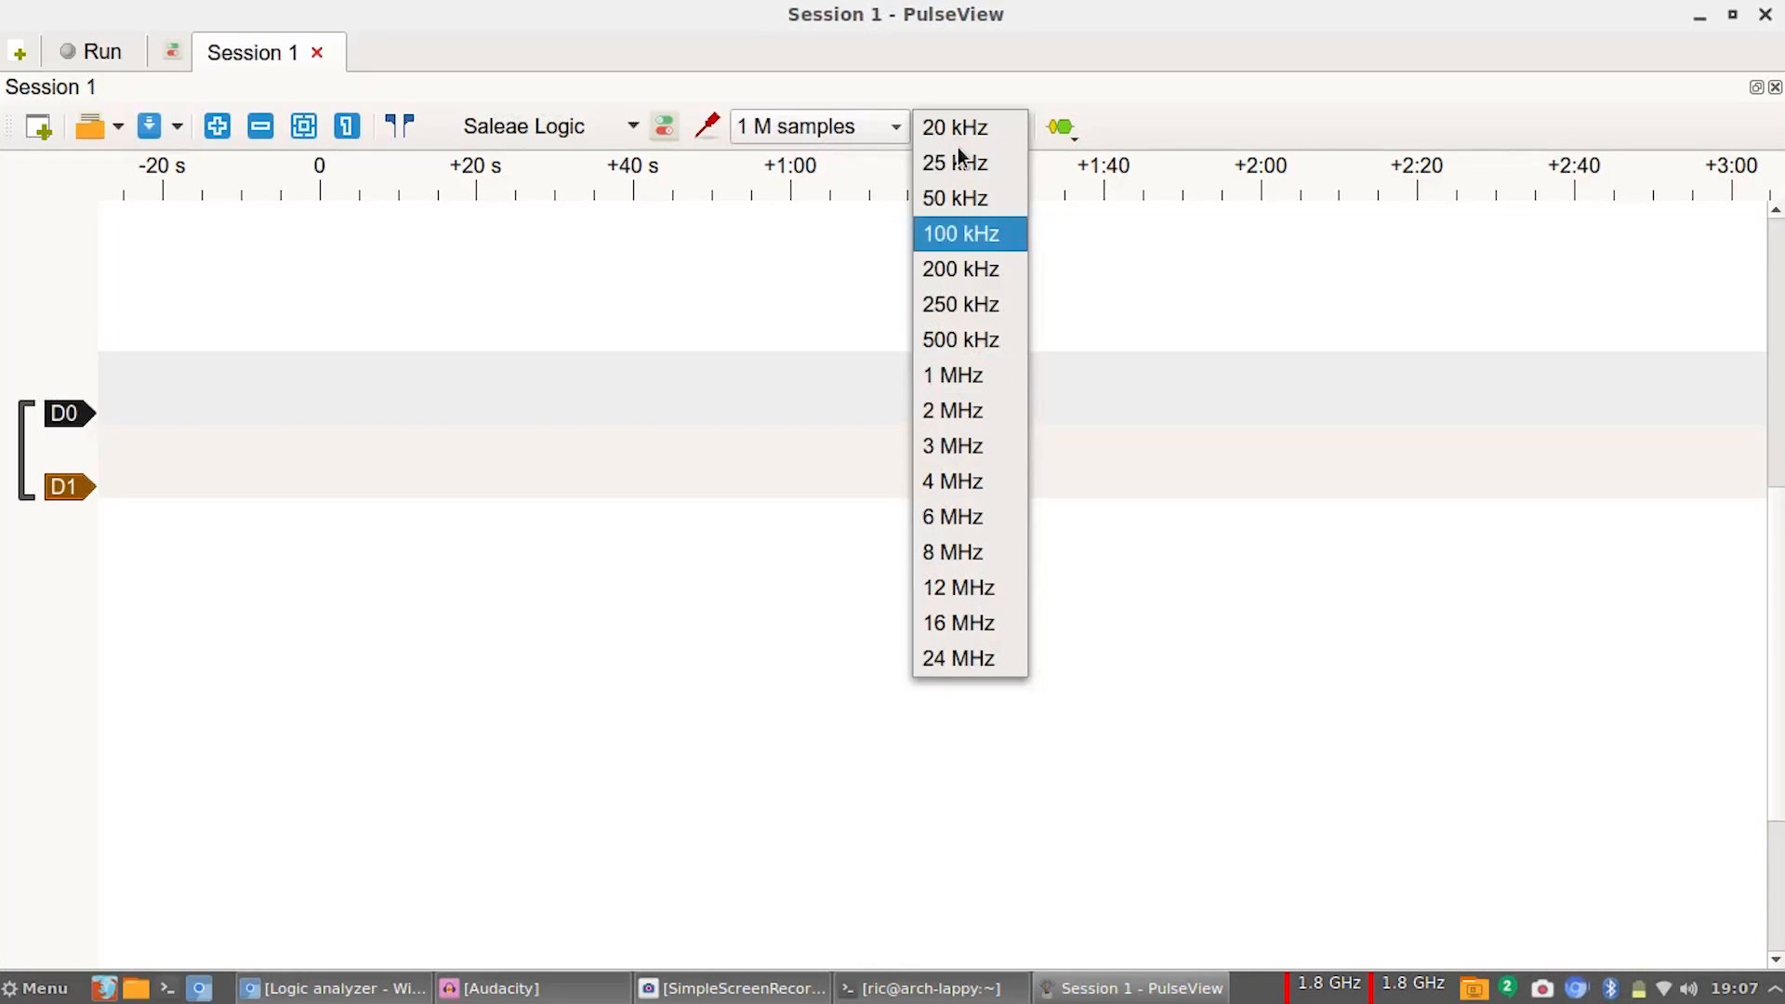
{"action": "mouse_move", "coordinate": [959, 338]}
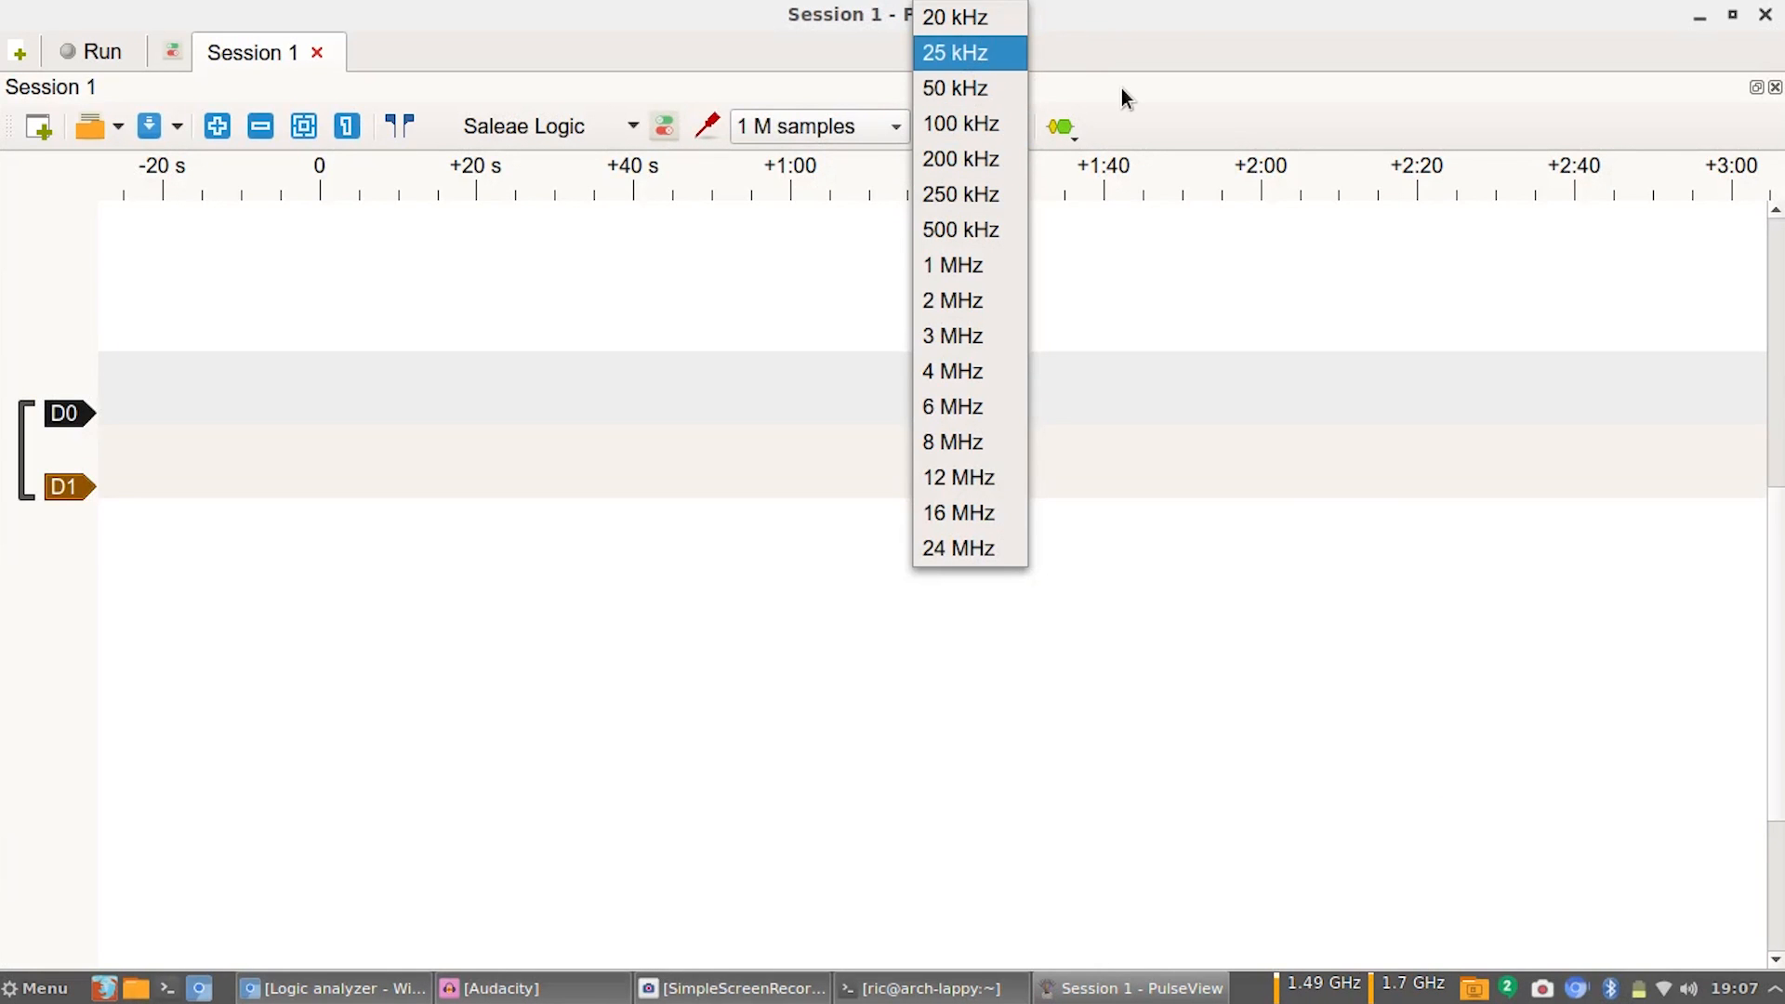
{"action": "left_click", "coordinate": [959, 231]}
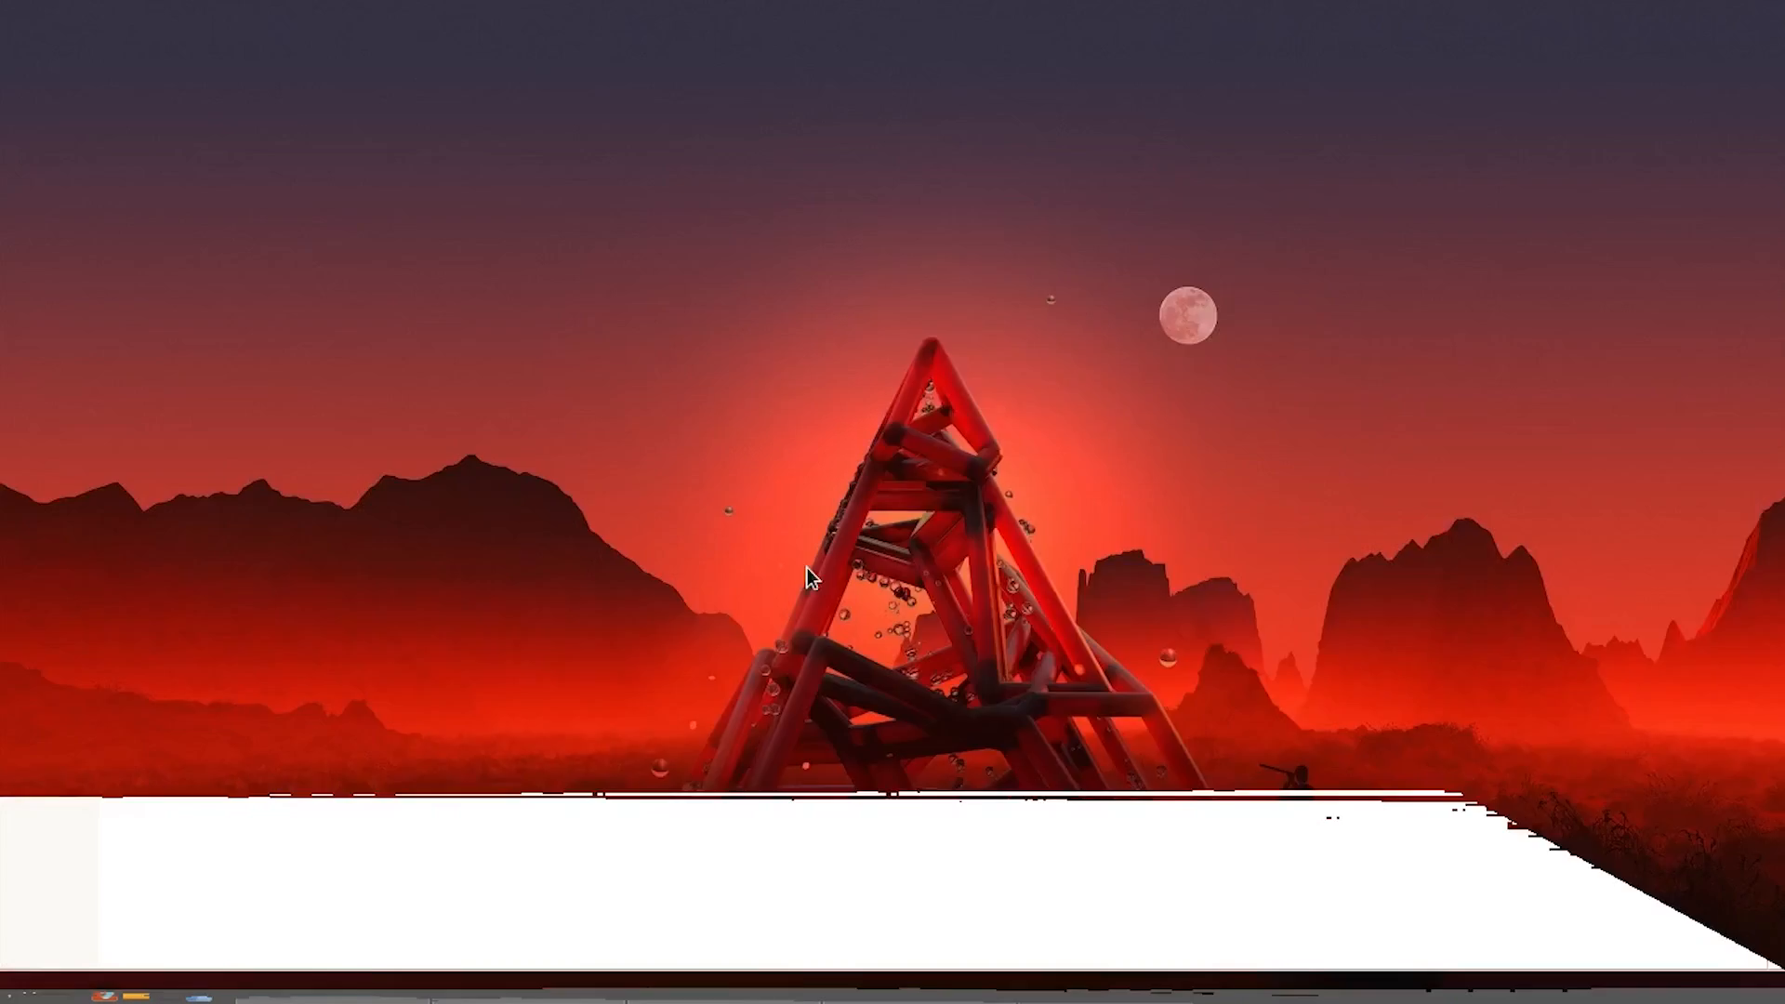
{"action": "left_click", "coordinate": [1129, 987]}
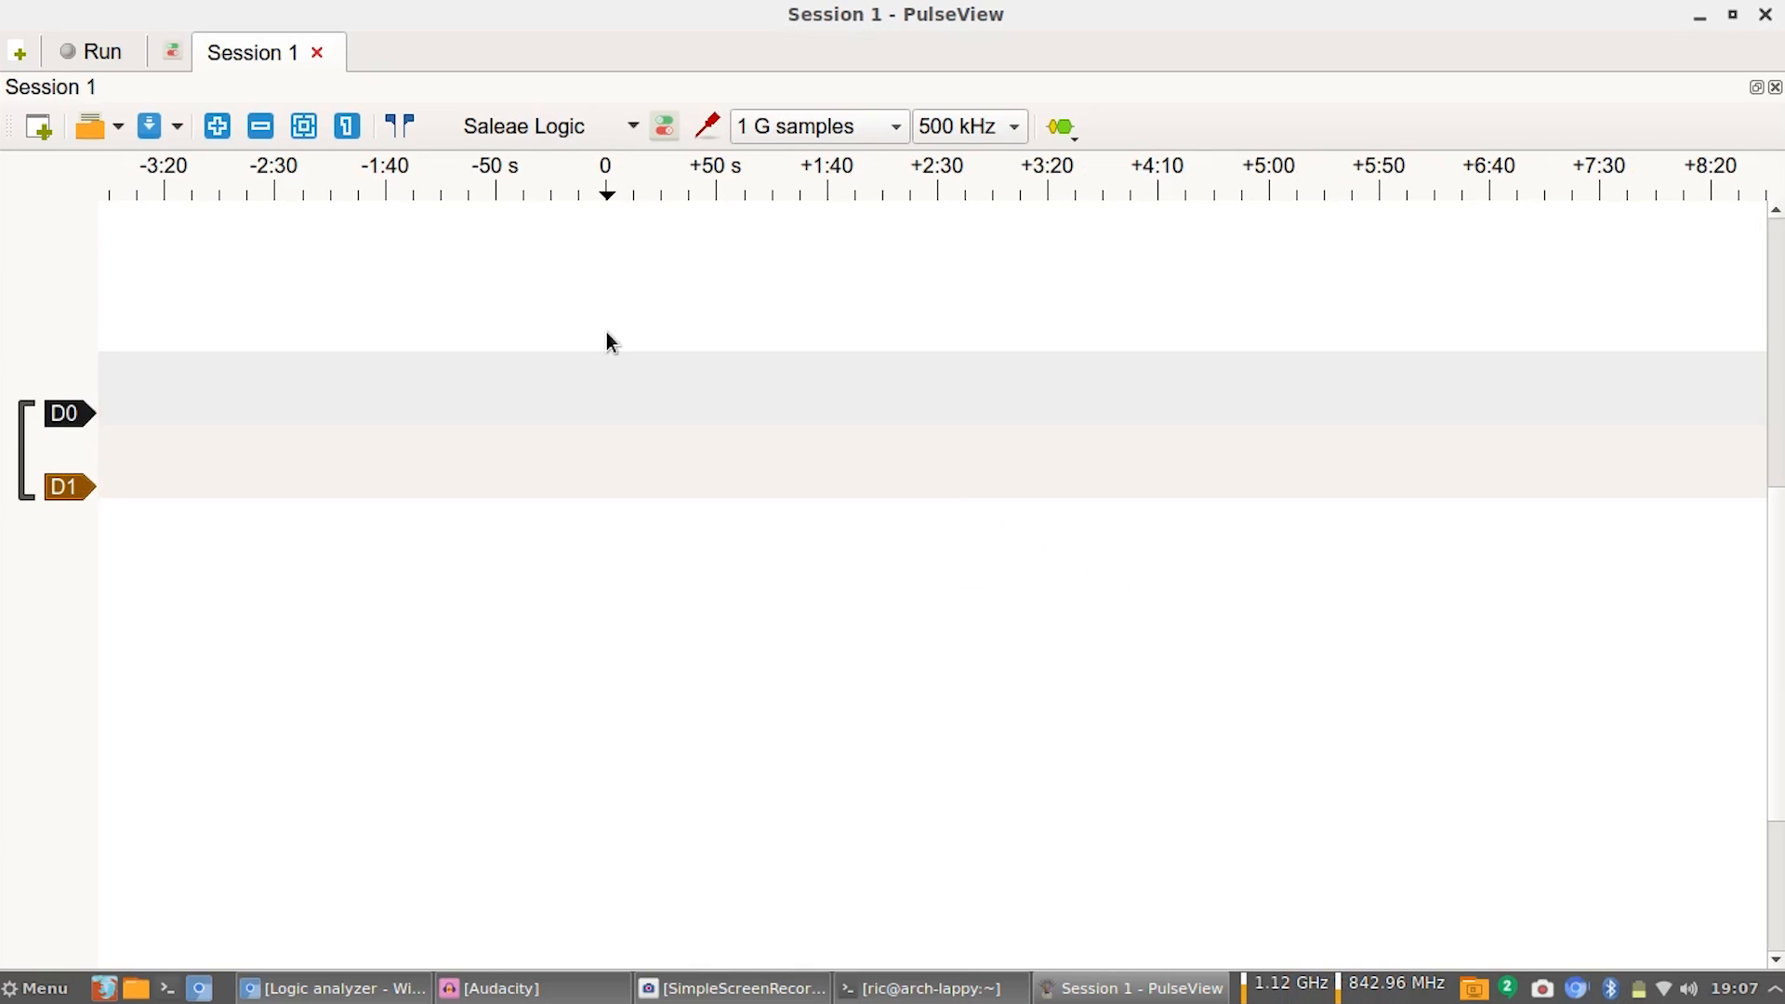
Run the acquisition so D0 and D1 start recording.
{"action": "scroll", "scroll_direction": "down", "scroll_amount": 3}
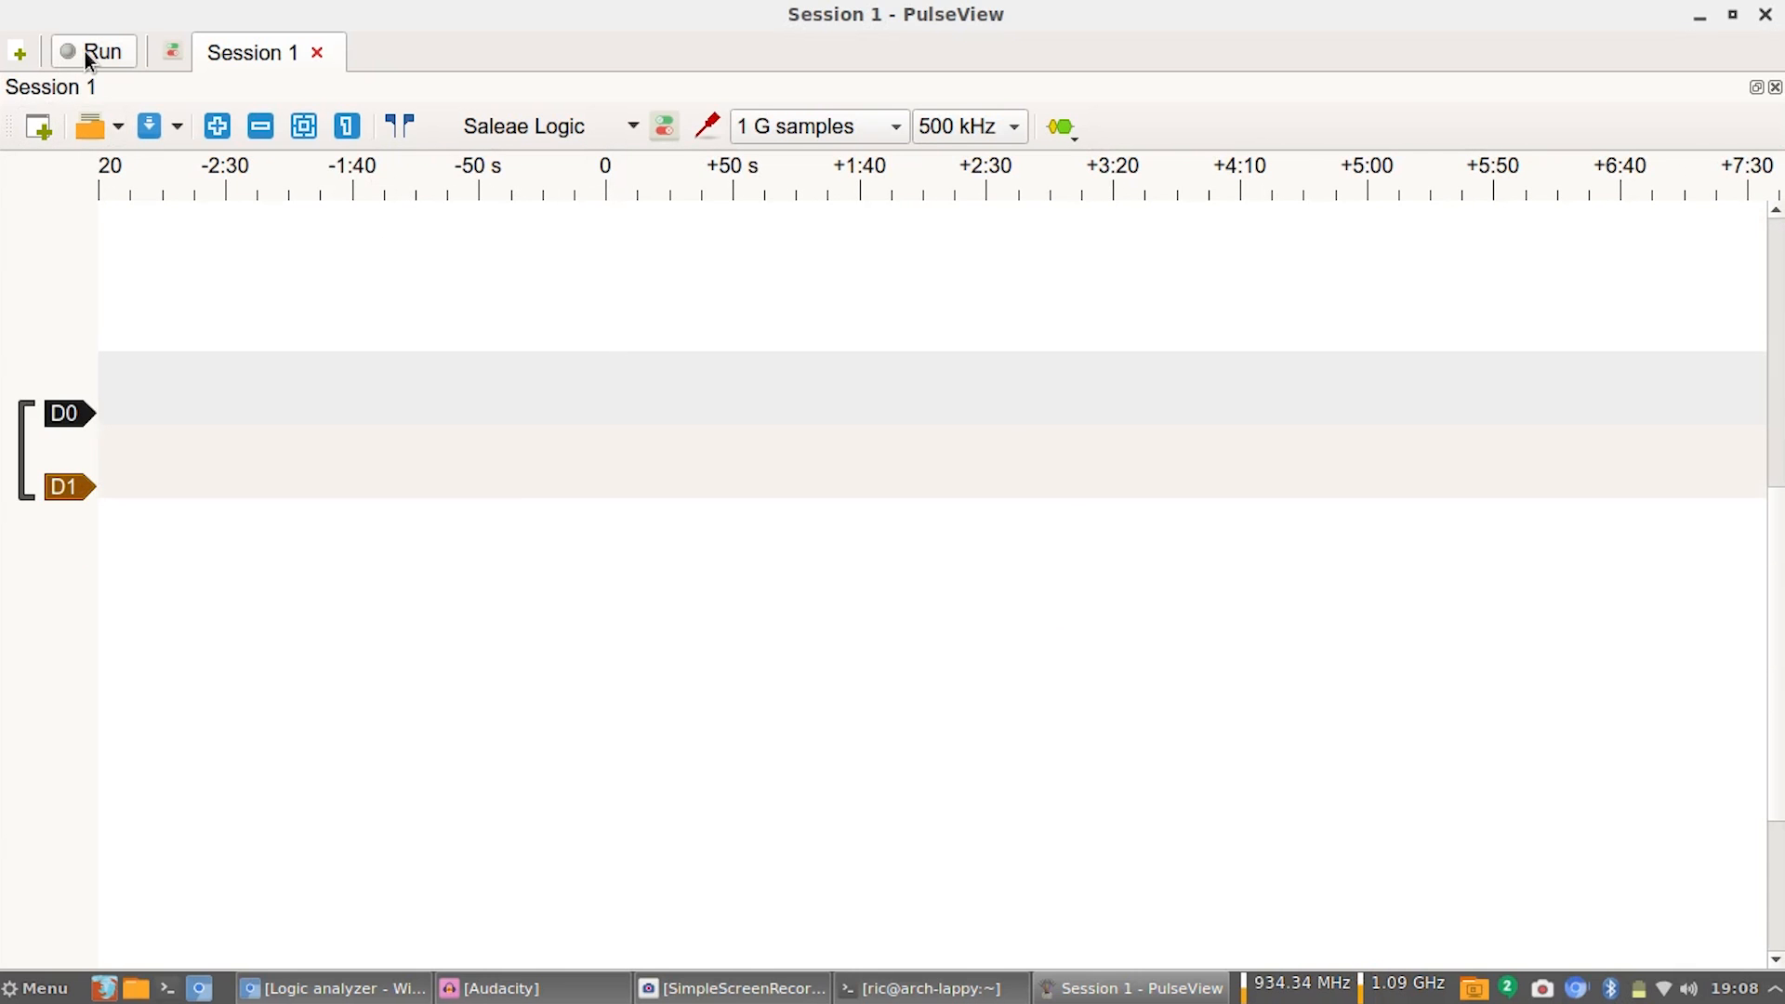
{"action": "mouse_move", "coordinate": [101, 52]}
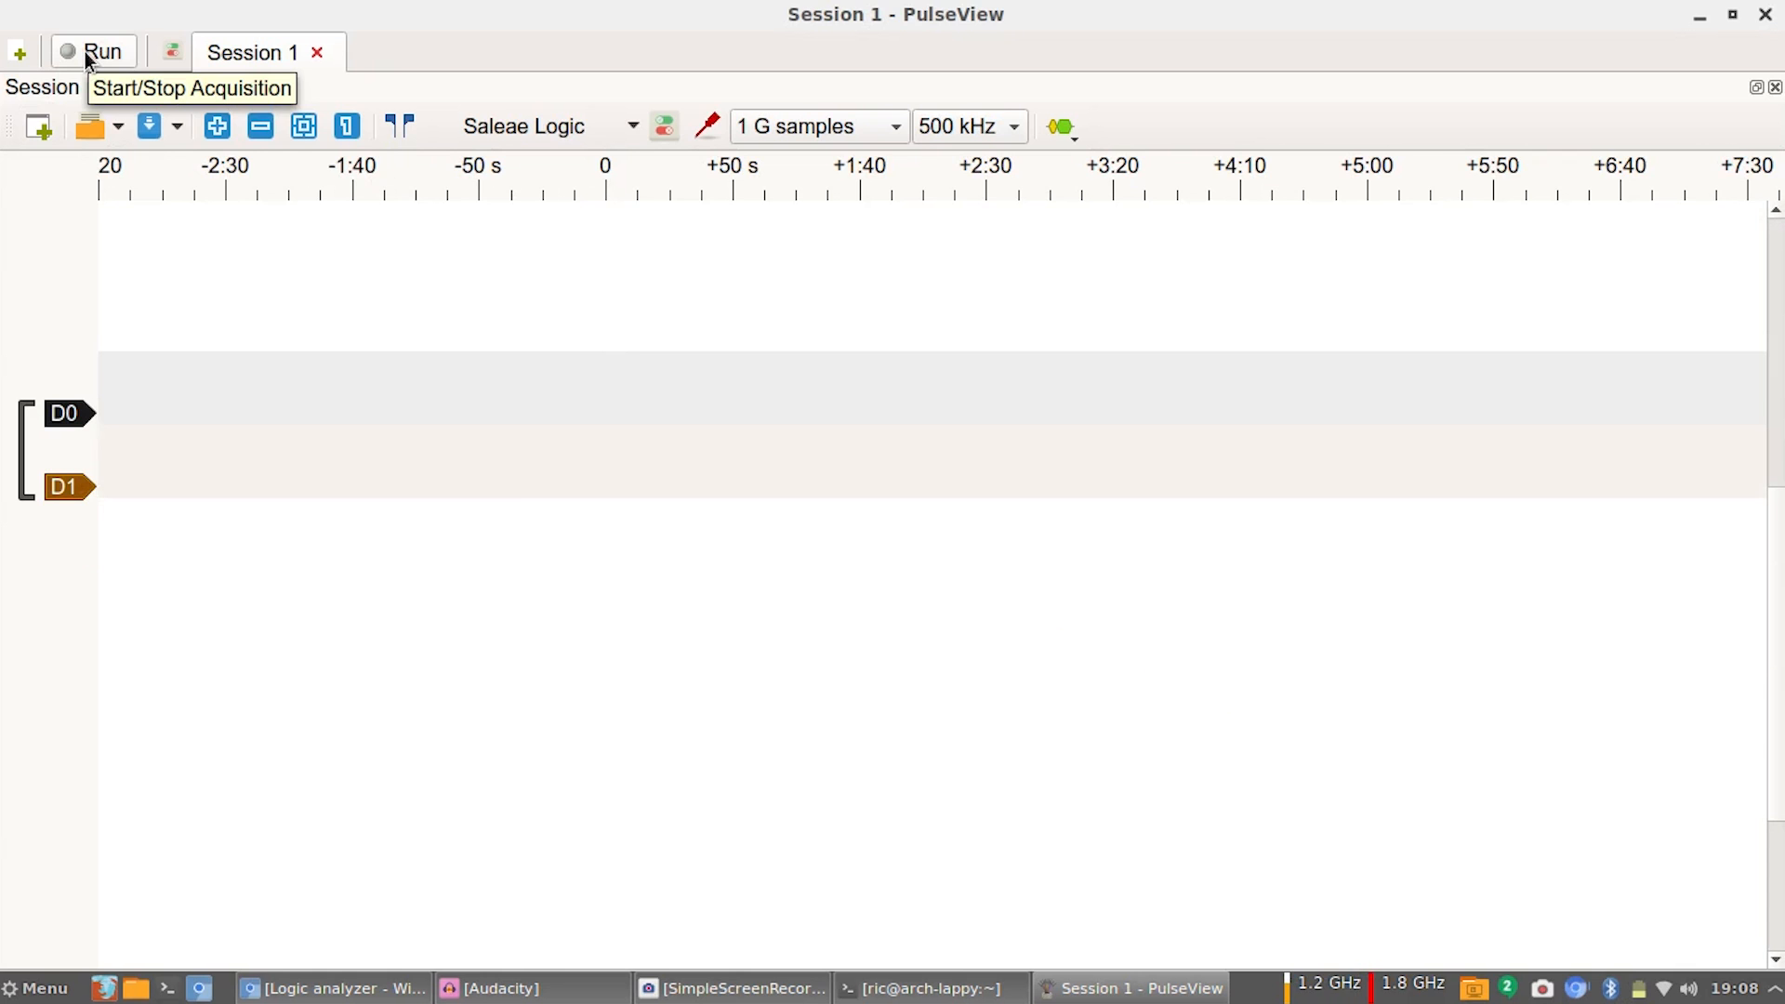
{"action": "left_click", "coordinate": [100, 52]}
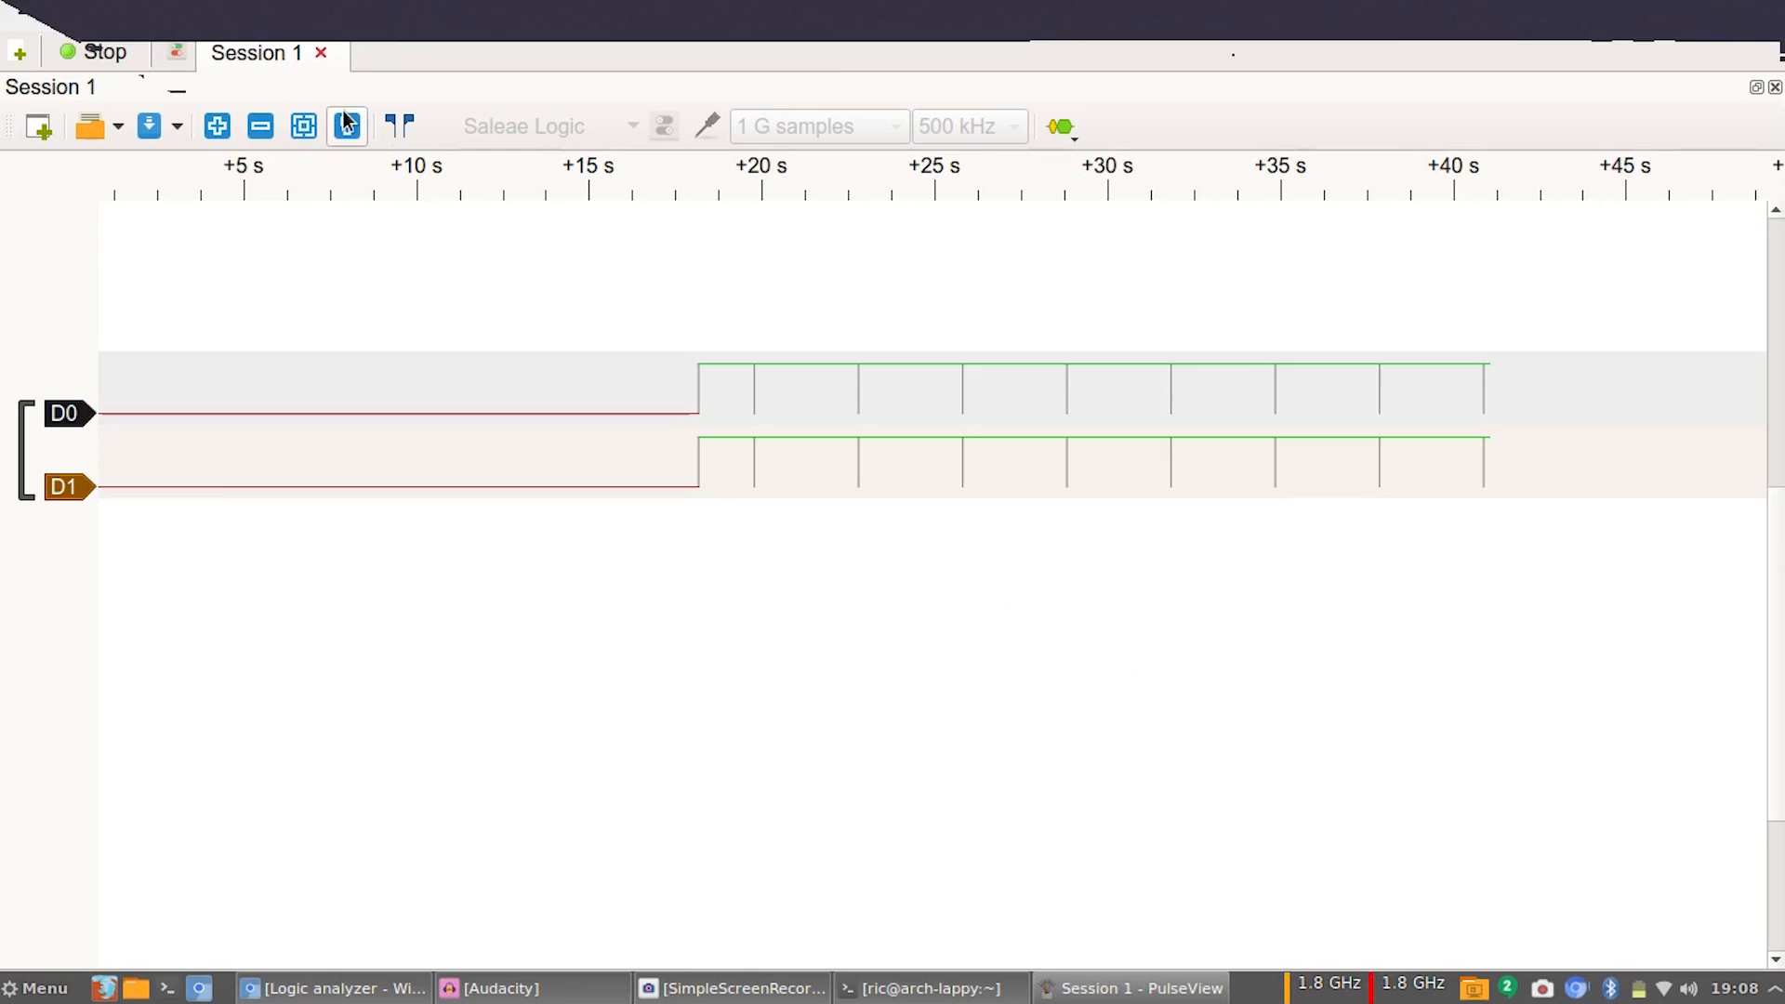
Stop the acquisition to examine the captured pulses.
{"action": "left_click", "coordinate": [95, 52]}
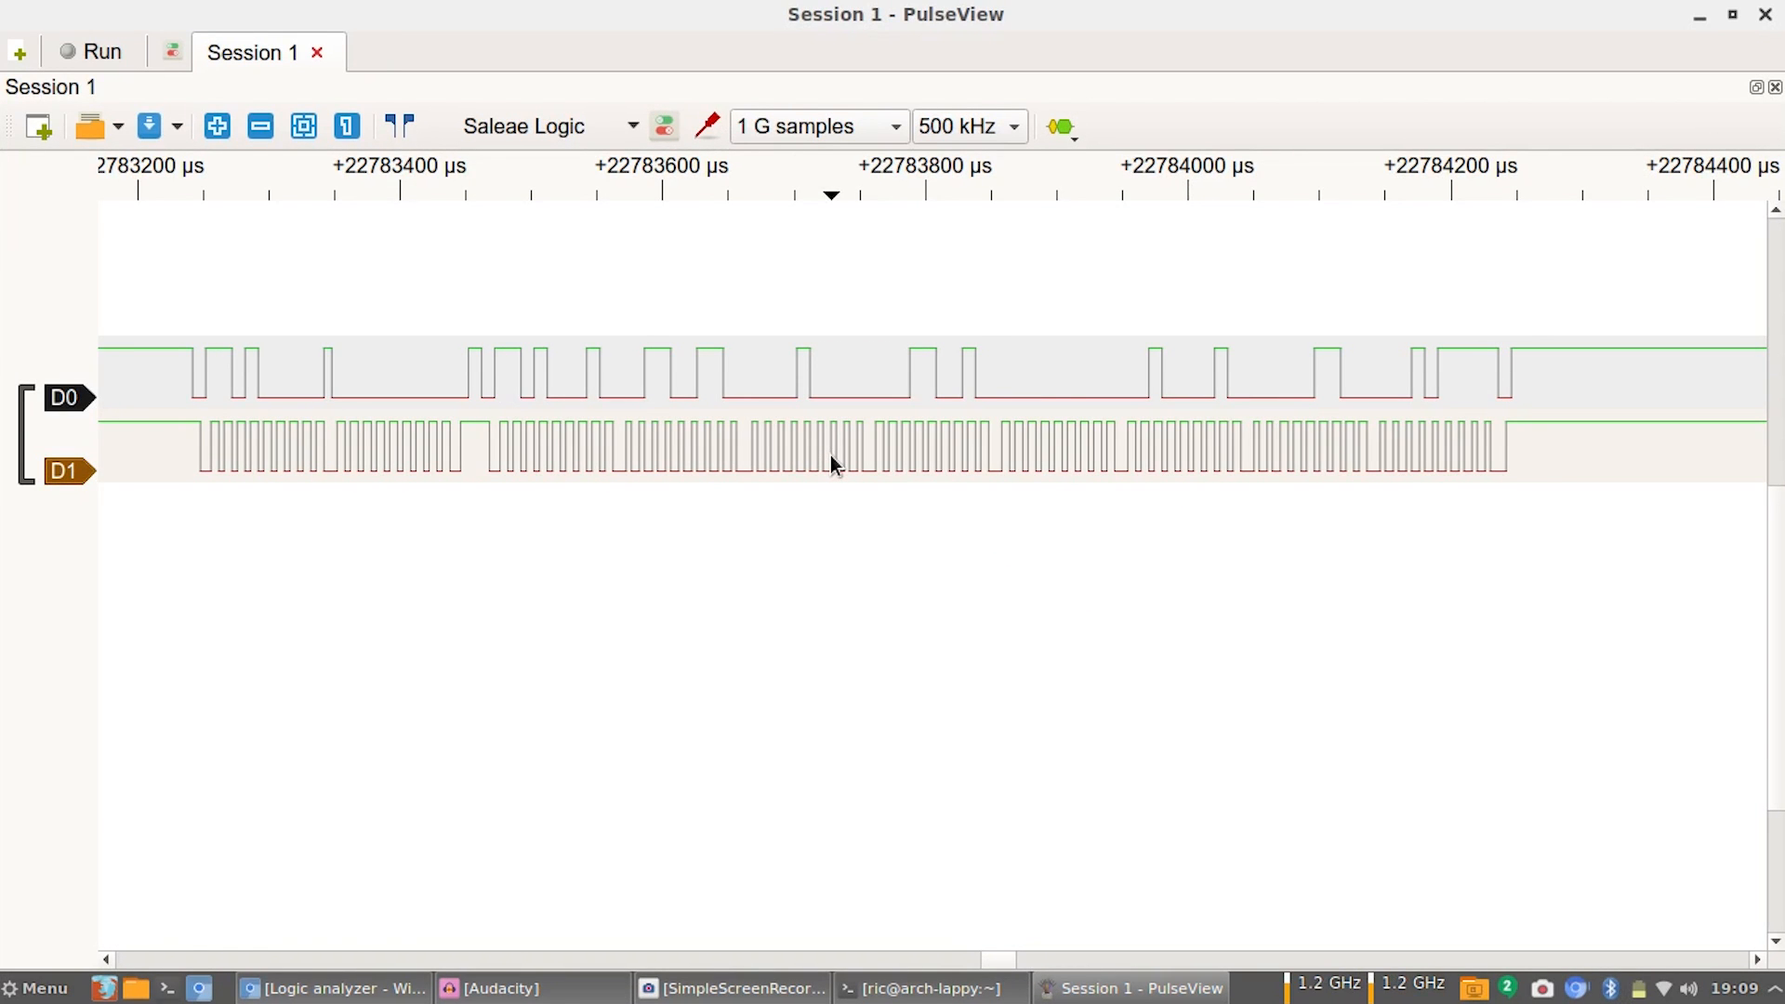
{"action": "mouse_move", "coordinate": [610, 406]}
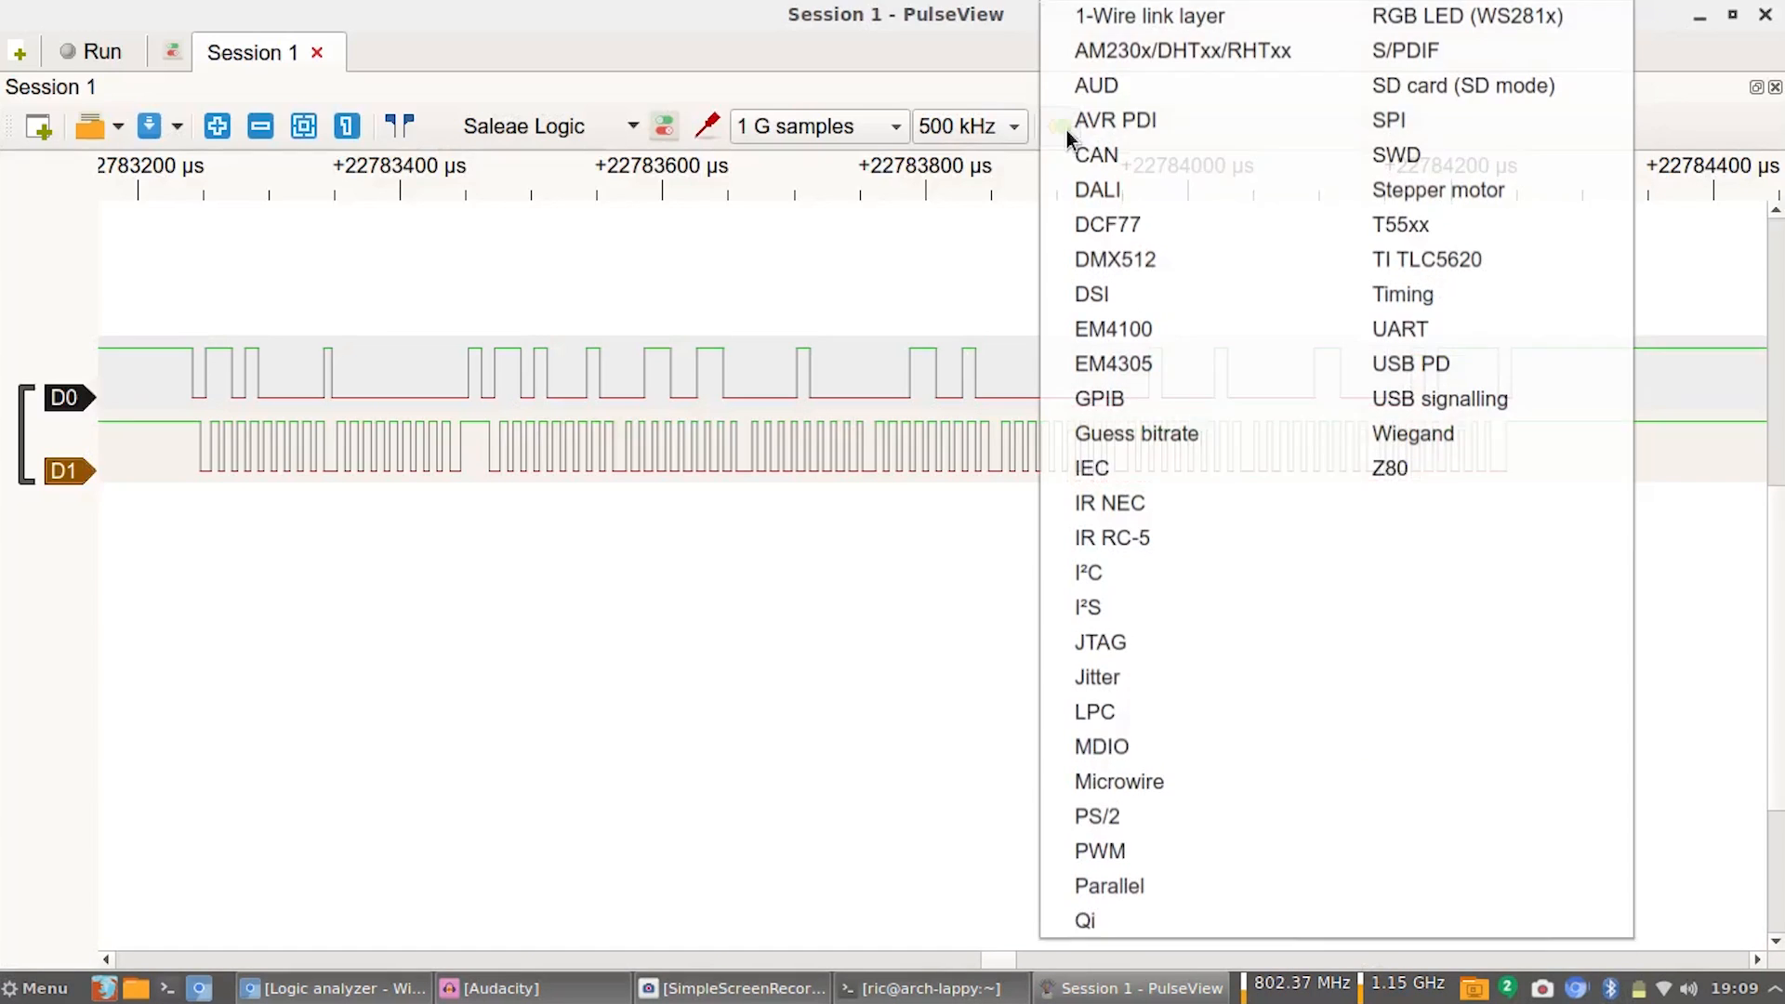
{"action": "mouse_move", "coordinate": [1088, 582]}
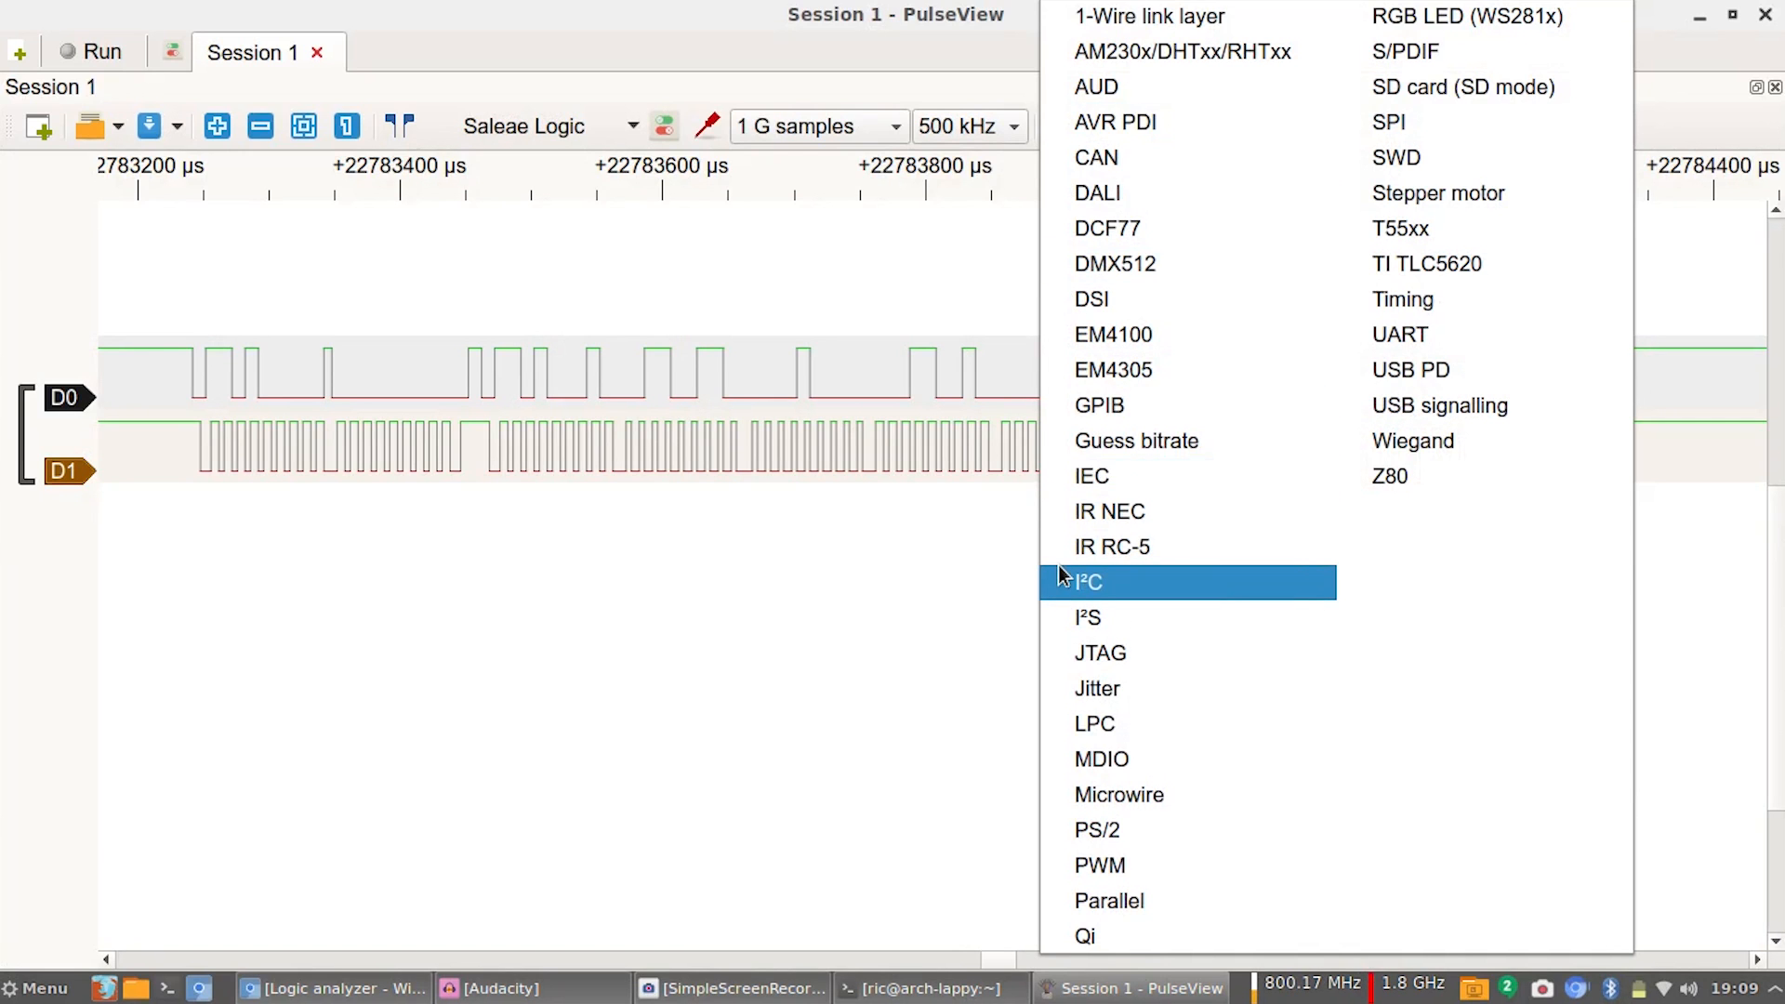
Add an I²C decoder with D1 as SCL and D0 as SDA.
{"action": "left_click", "coordinate": [1087, 582]}
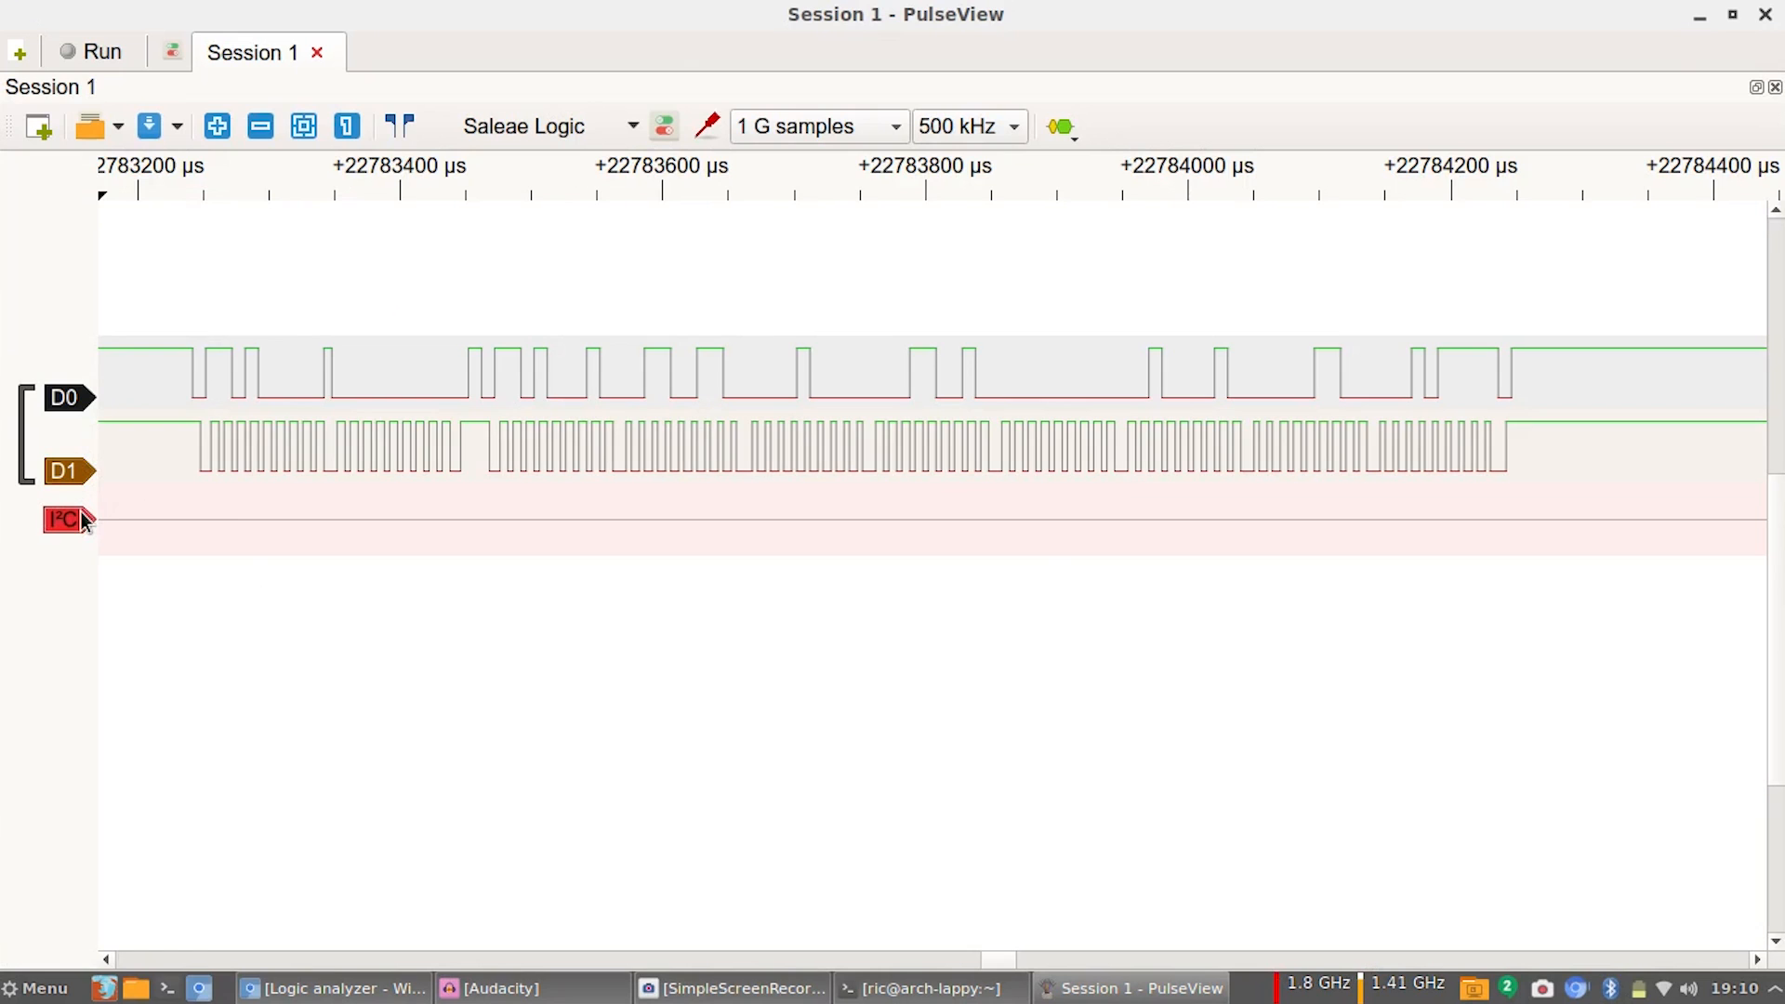
{"action": "left_click", "coordinate": [63, 520]}
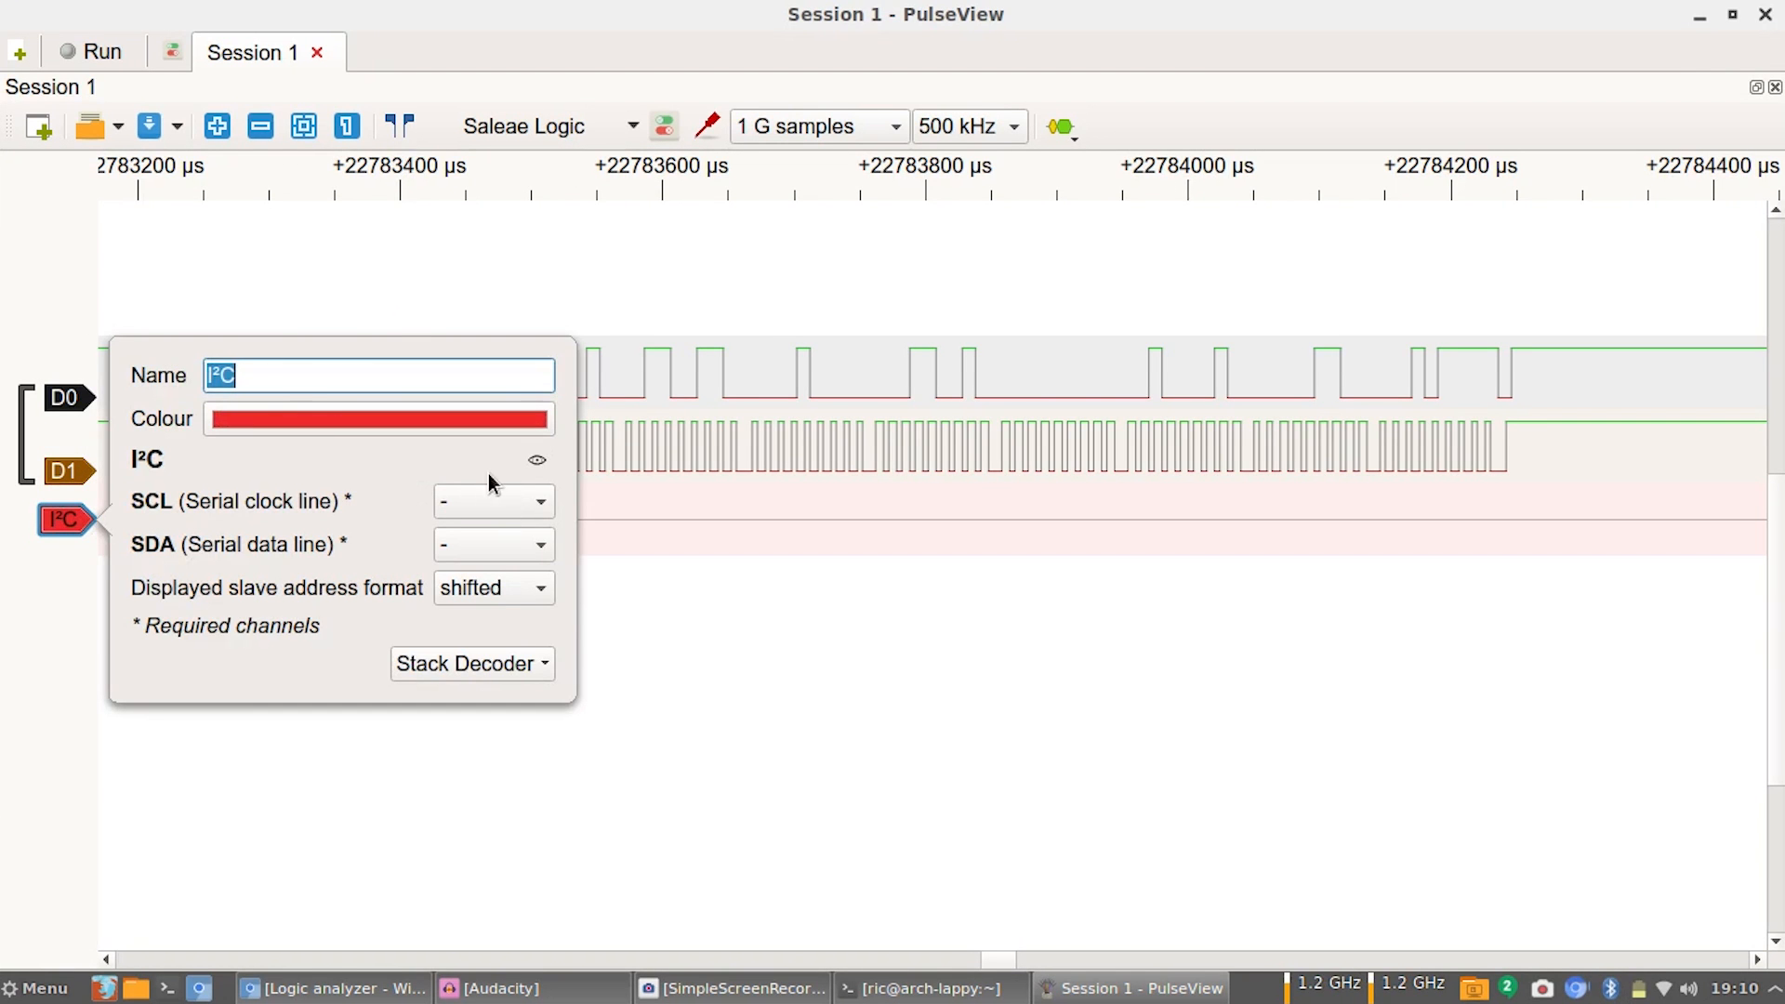
{"action": "left_click", "coordinate": [491, 500]}
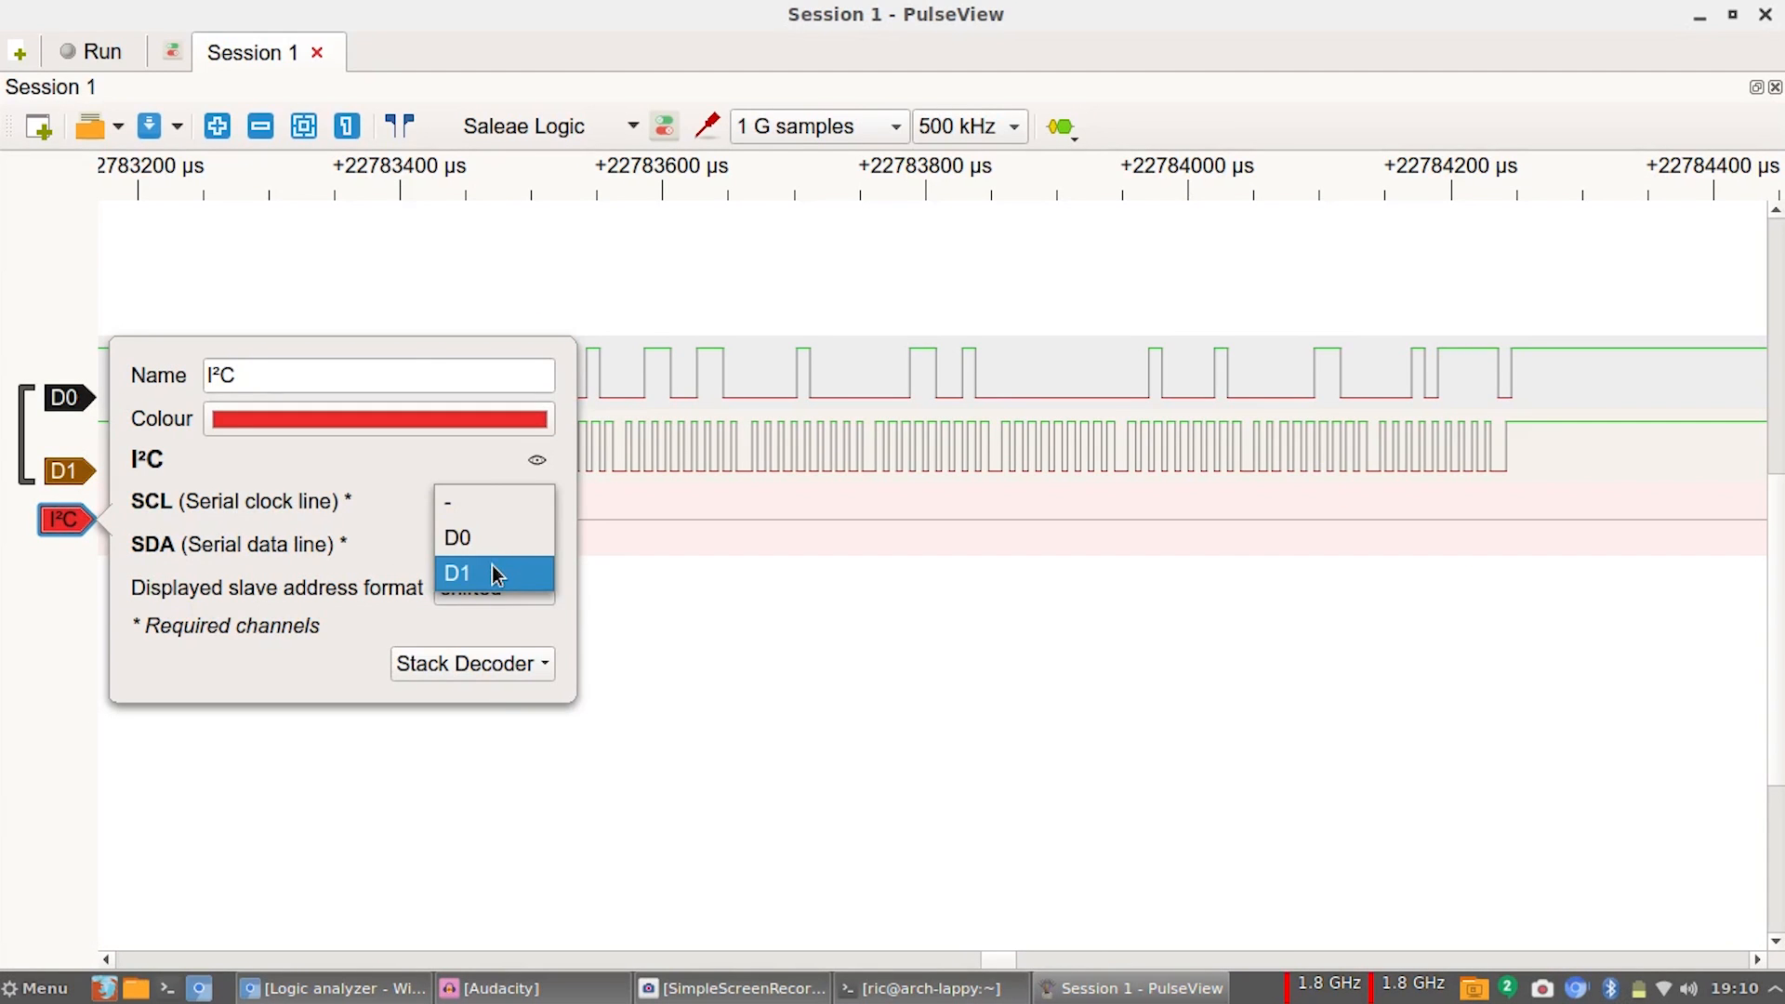
{"action": "left_click", "coordinate": [457, 572]}
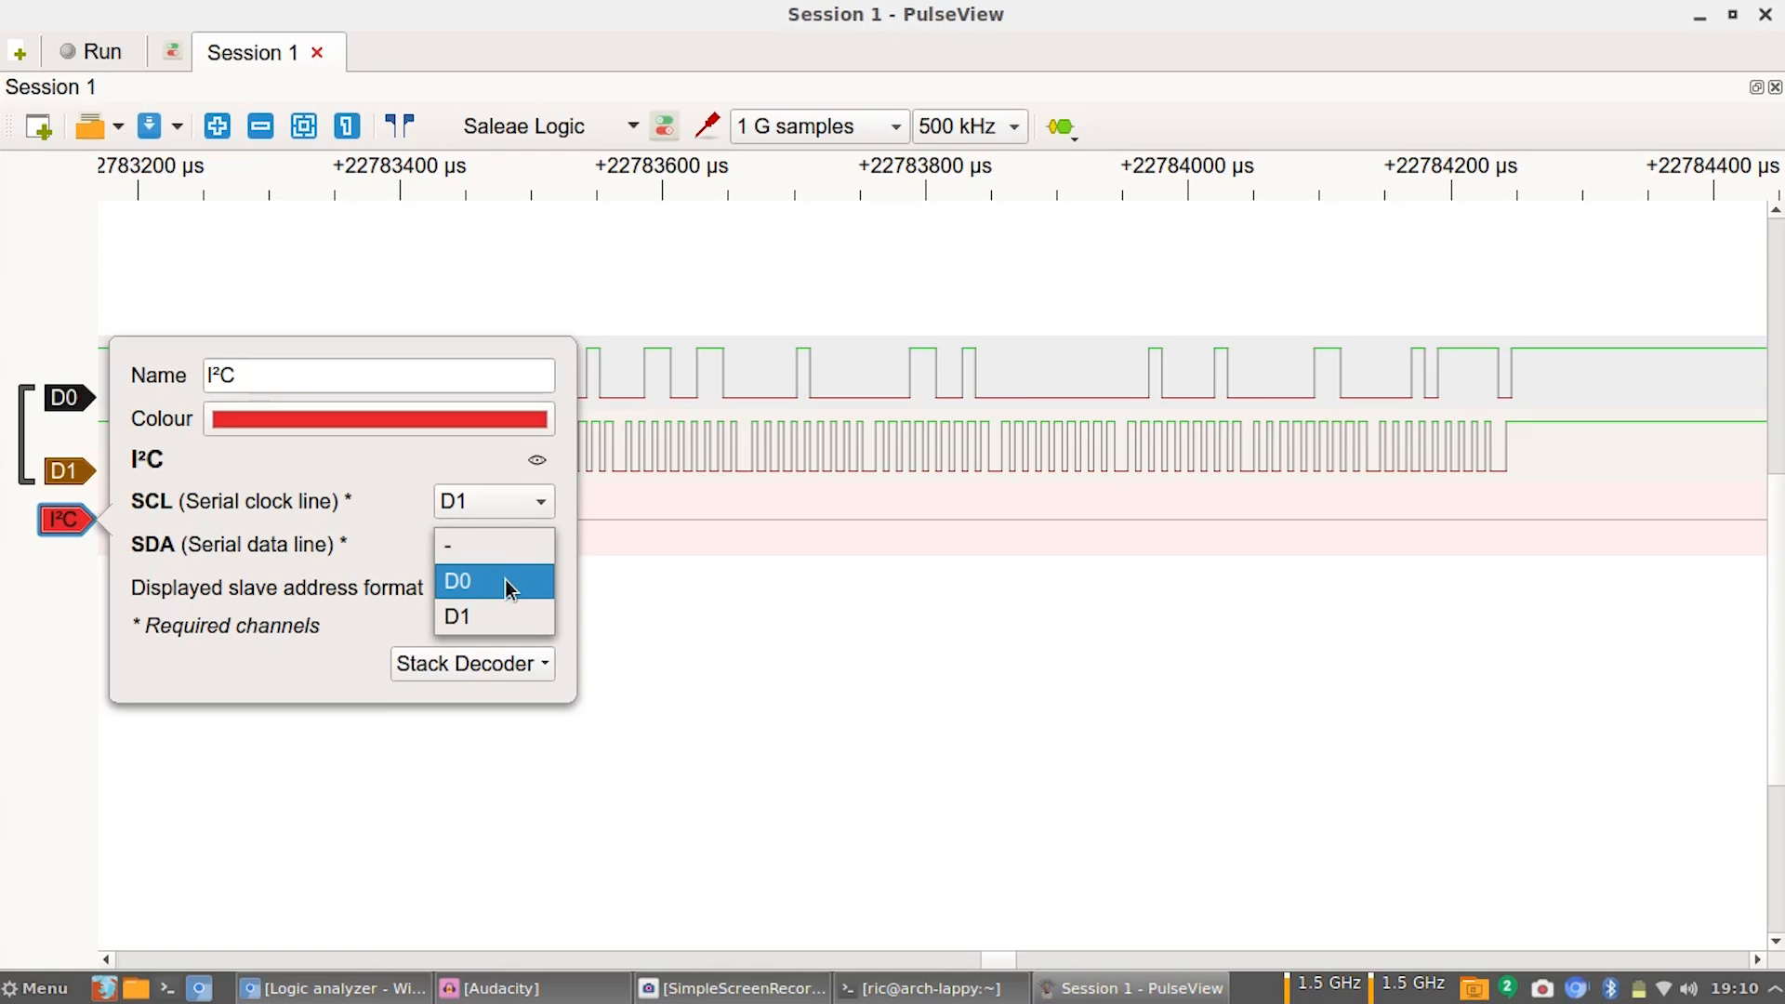
{"action": "left_click", "coordinate": [458, 582]}
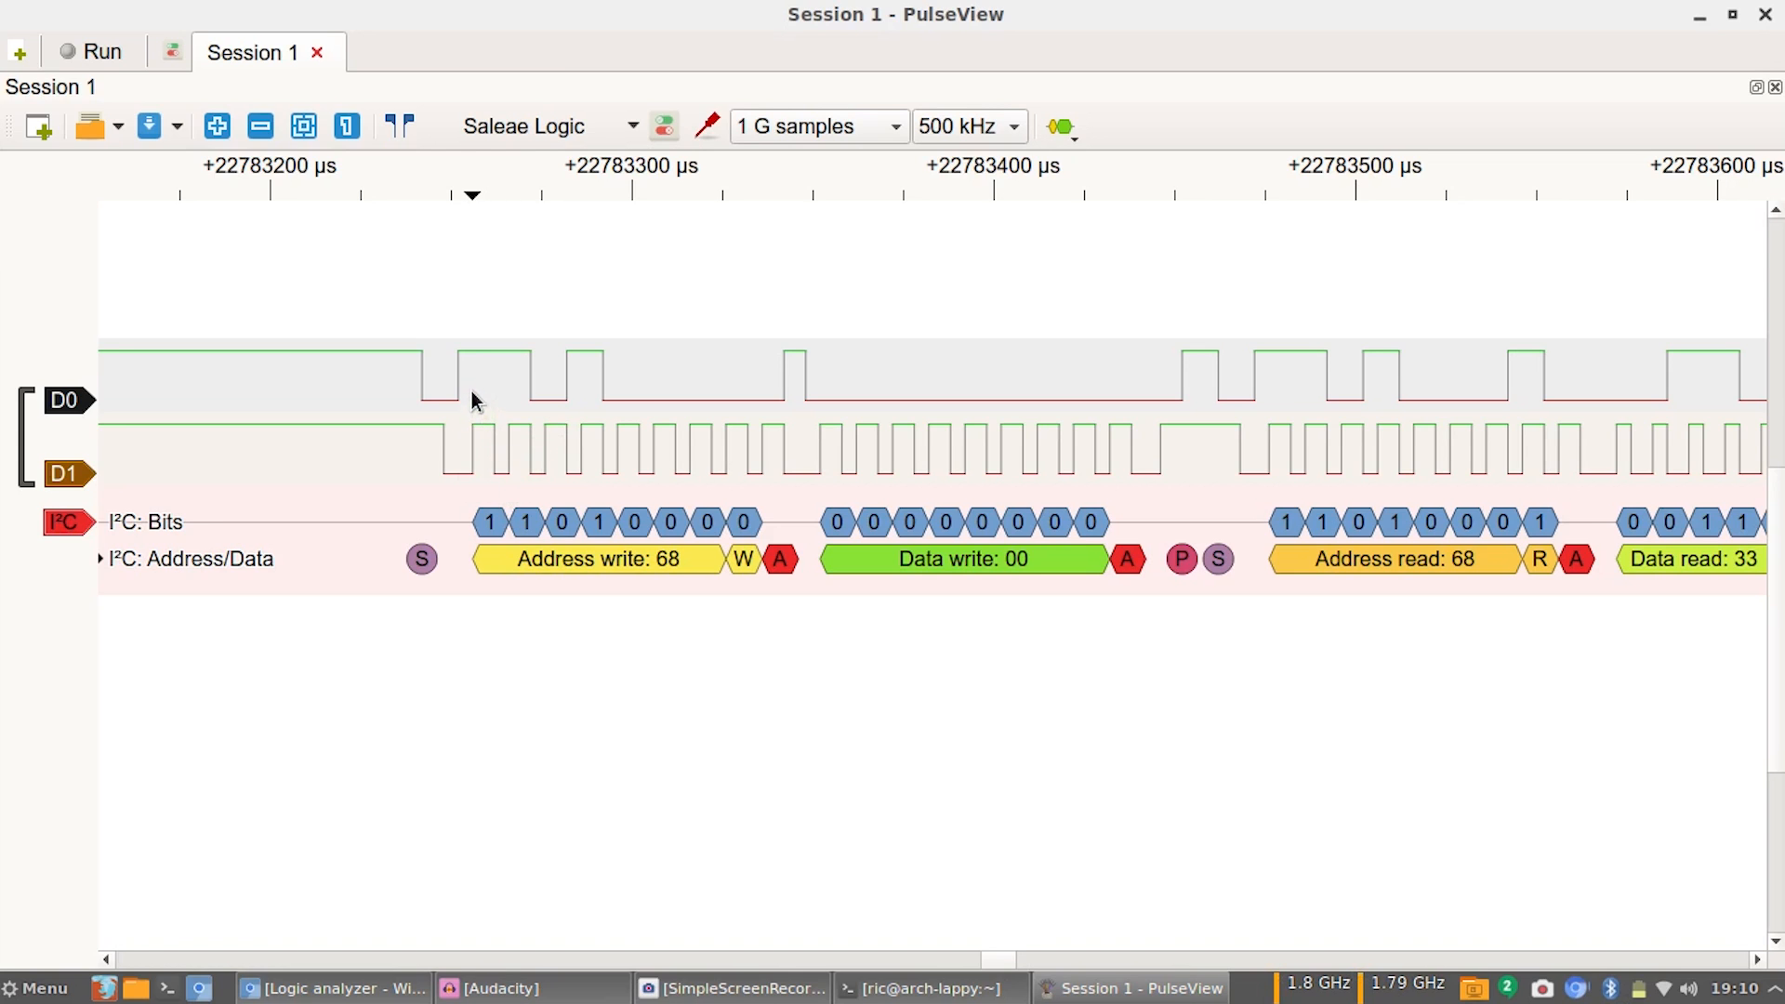
{"action": "mouse_move", "coordinate": [591, 398]}
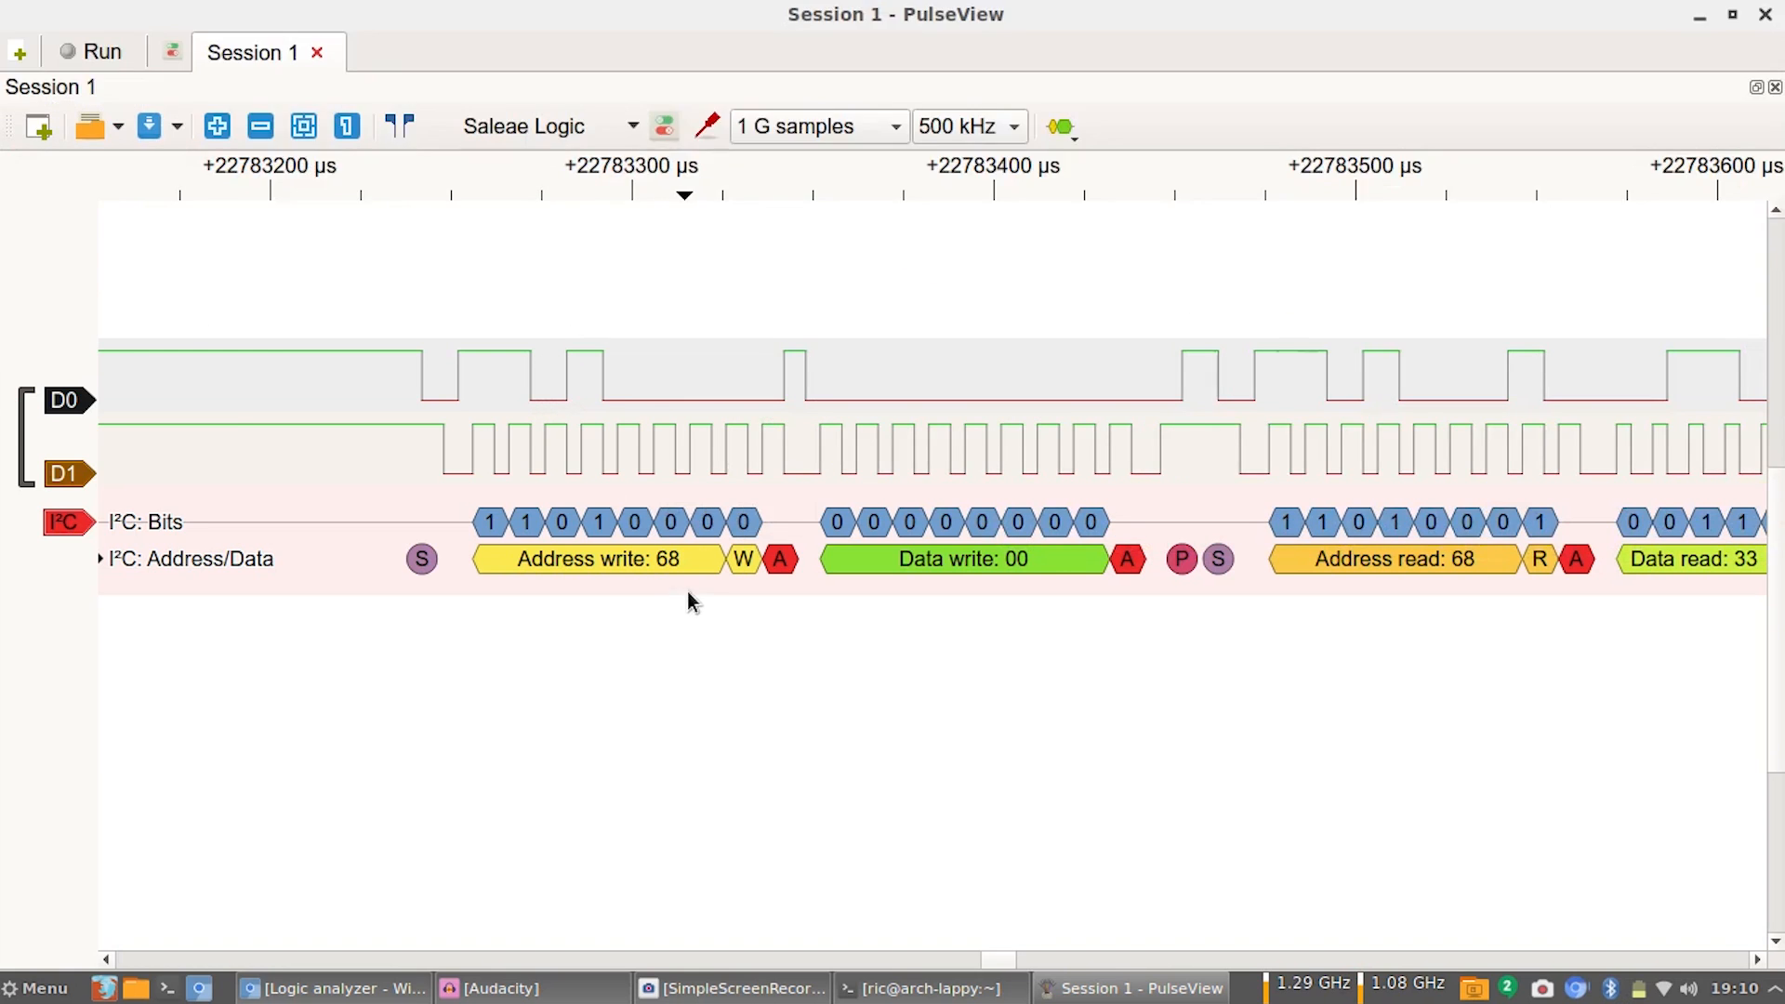
{"action": "mouse_move", "coordinate": [644, 574]}
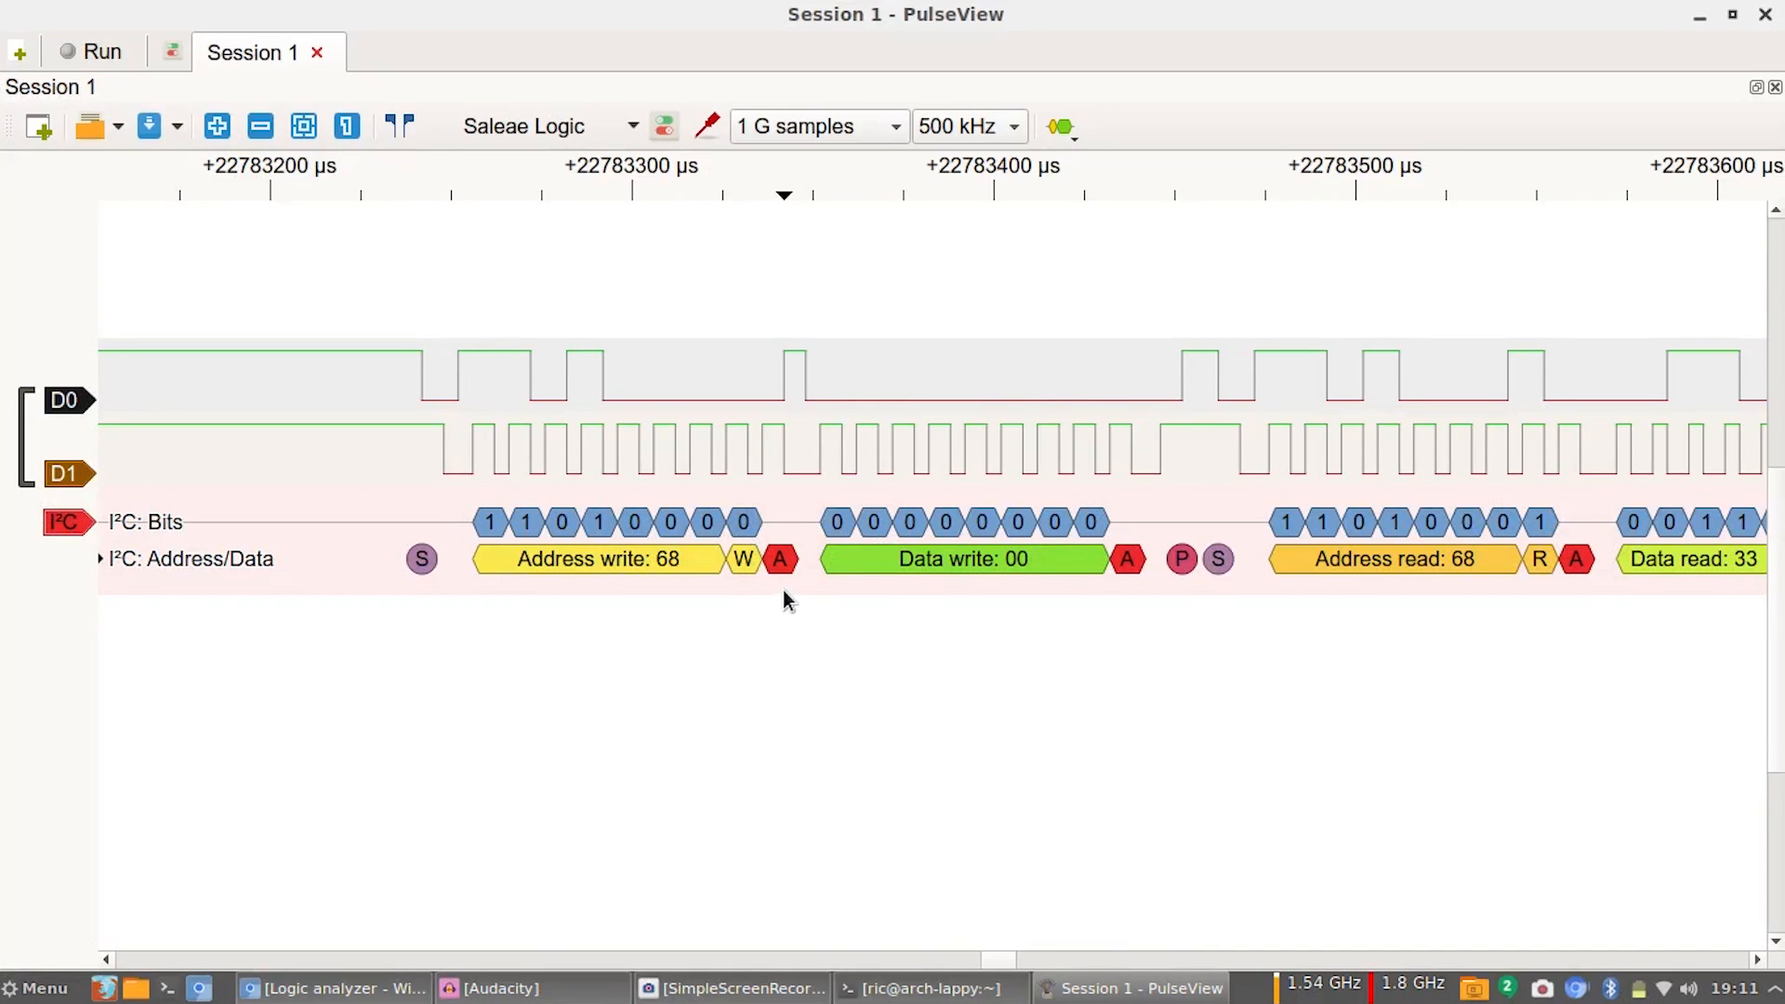
{"action": "mouse_move", "coordinate": [779, 559]}
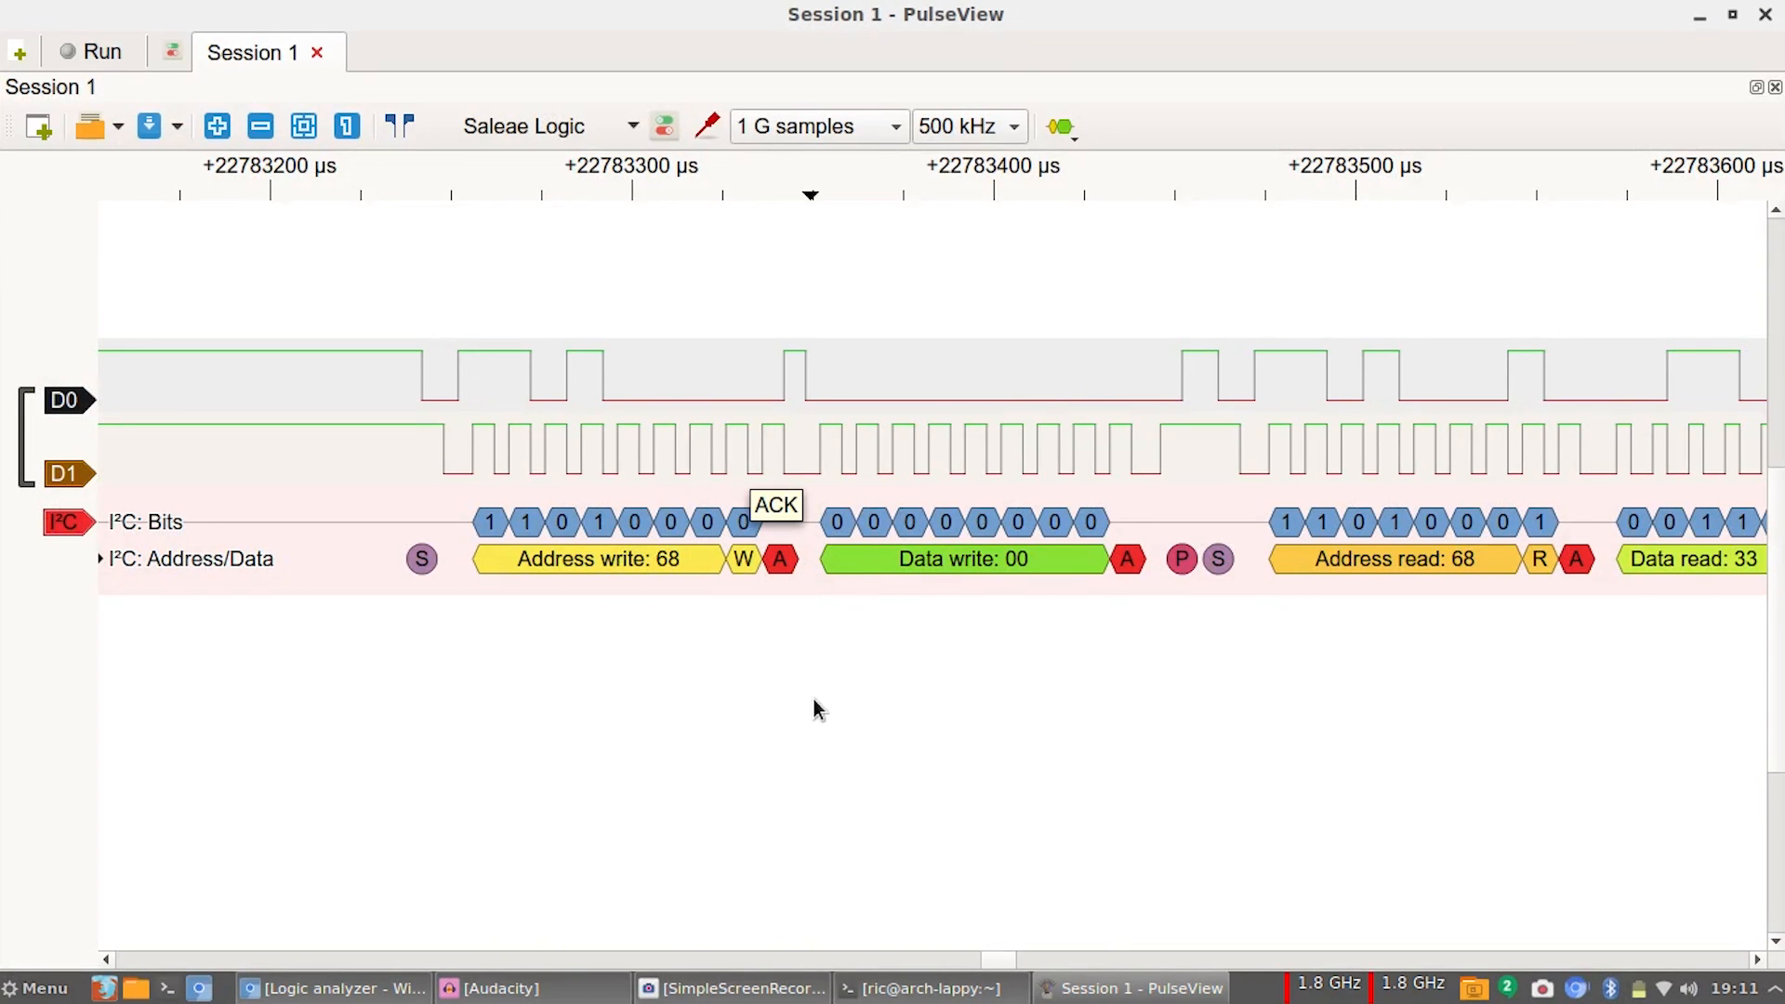
{"action": "mouse_move", "coordinate": [1063, 529]}
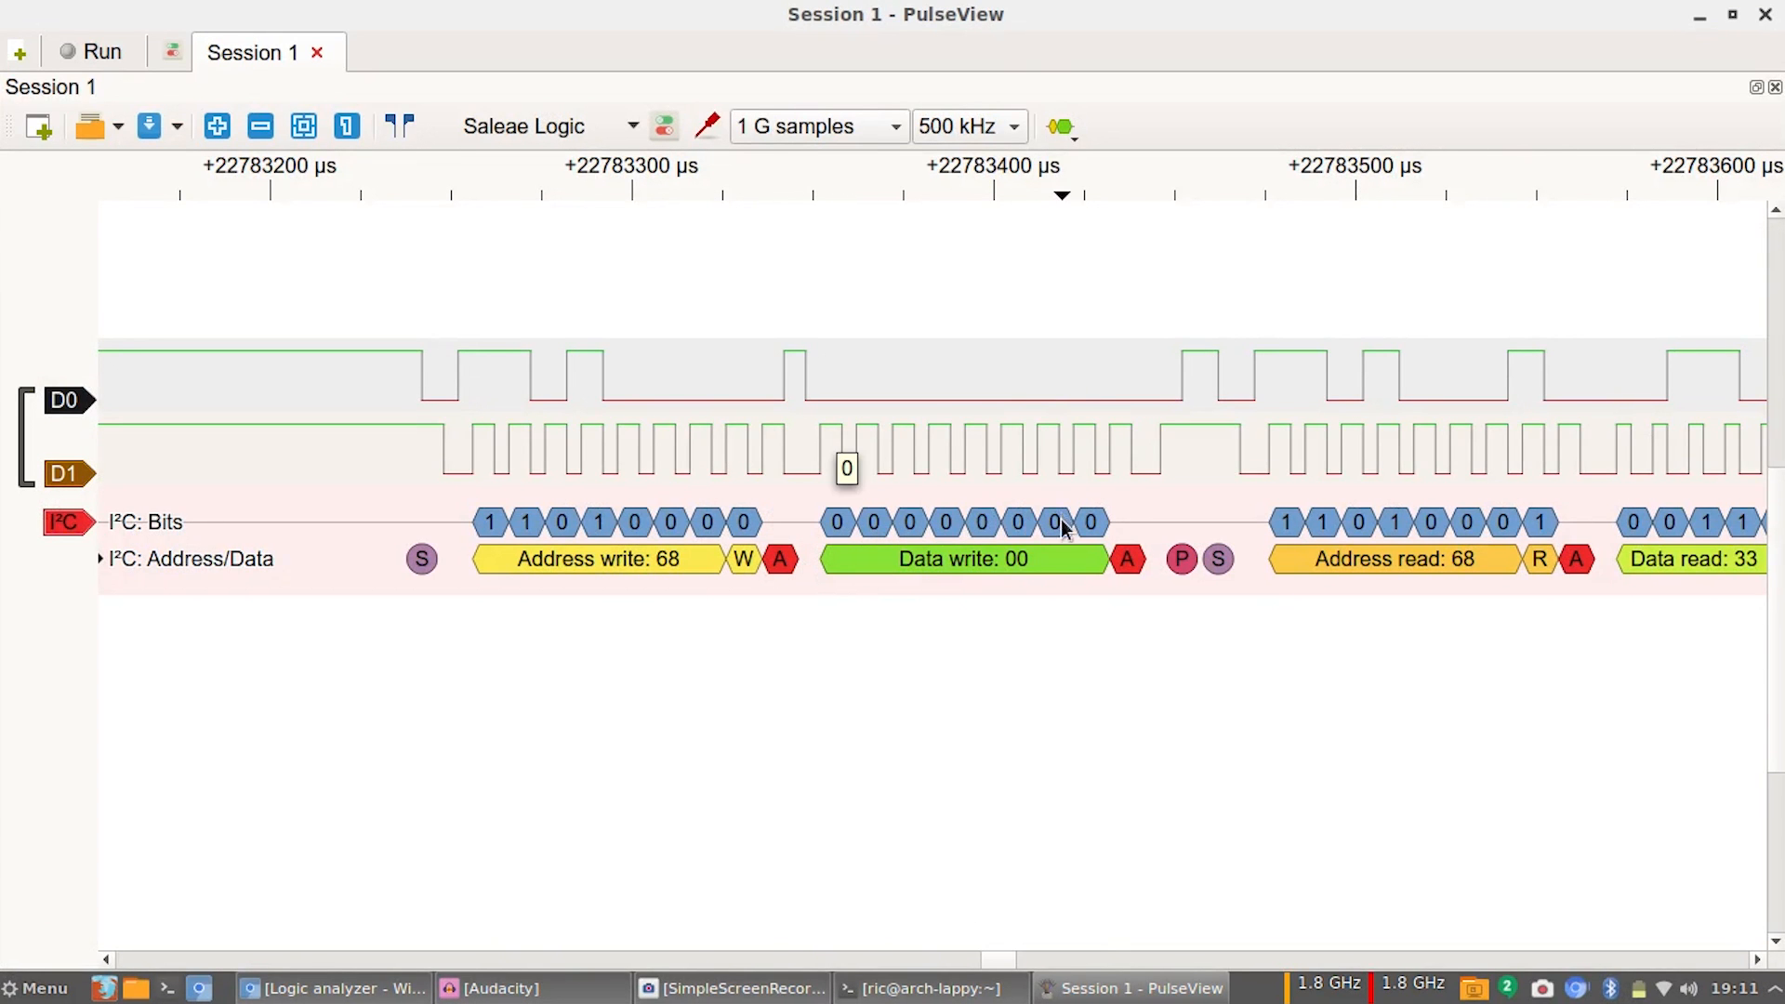
{"action": "mouse_move", "coordinate": [1025, 583]}
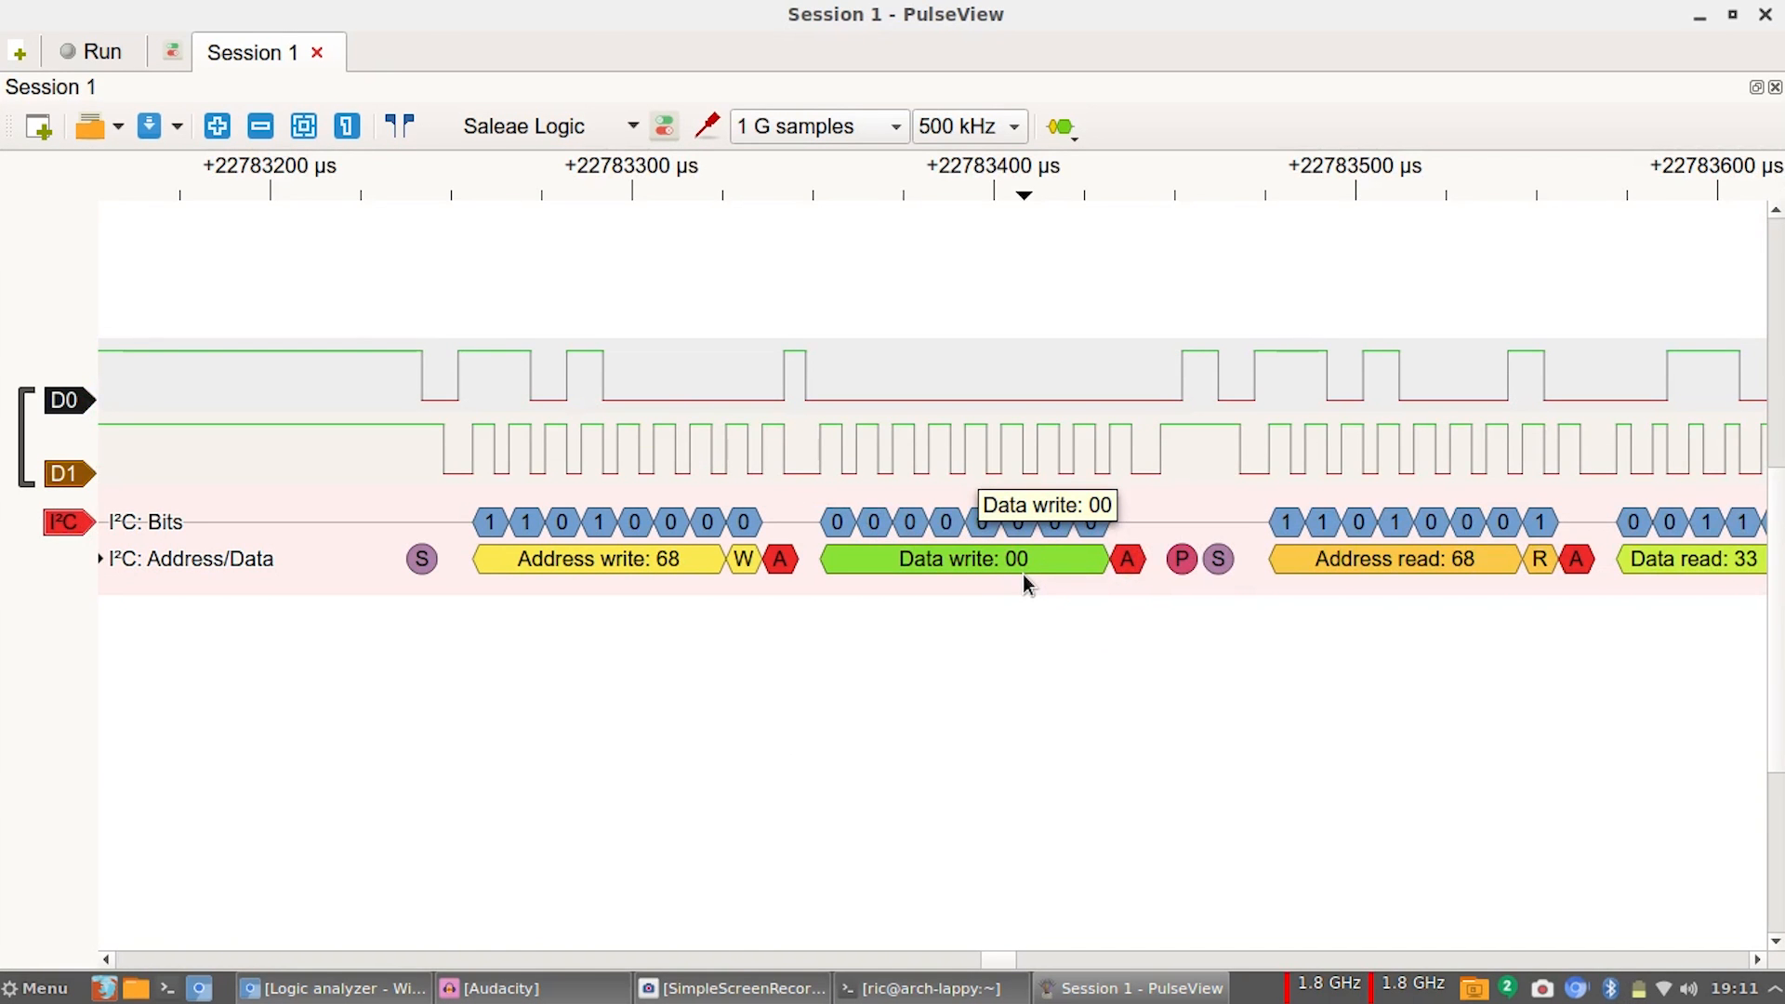
{"action": "mouse_move", "coordinate": [1181, 681]}
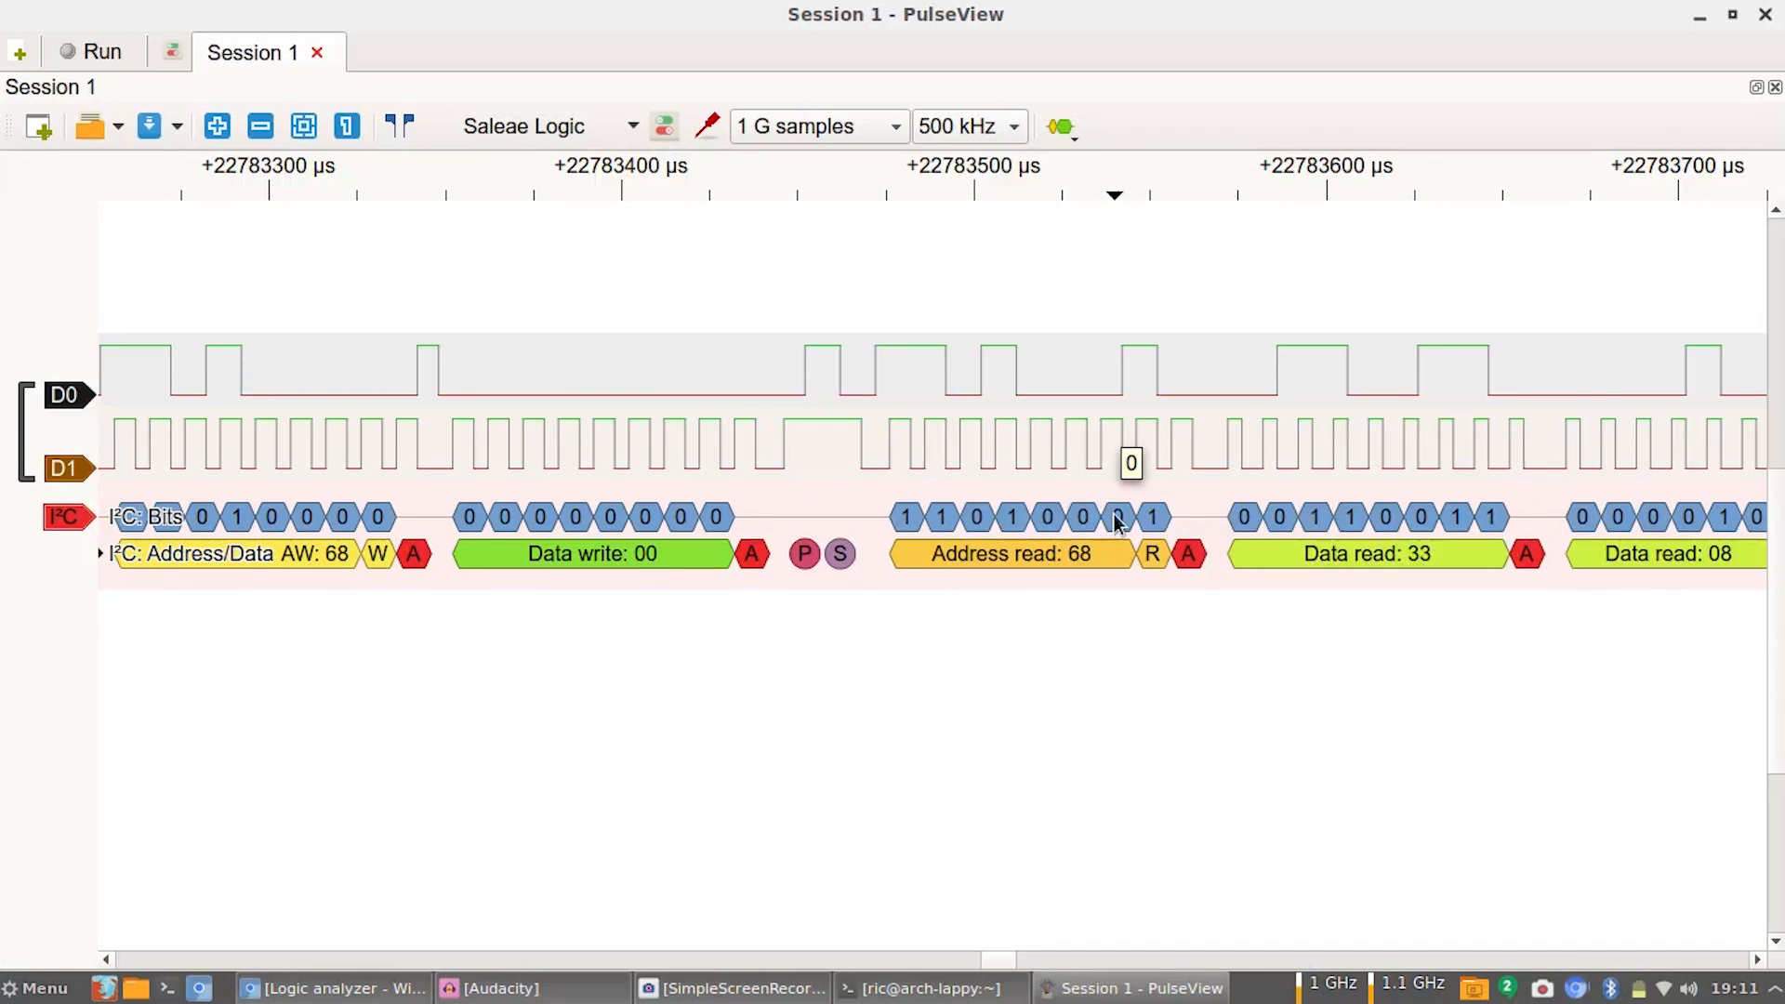
{"action": "mouse_move", "coordinate": [1157, 574]}
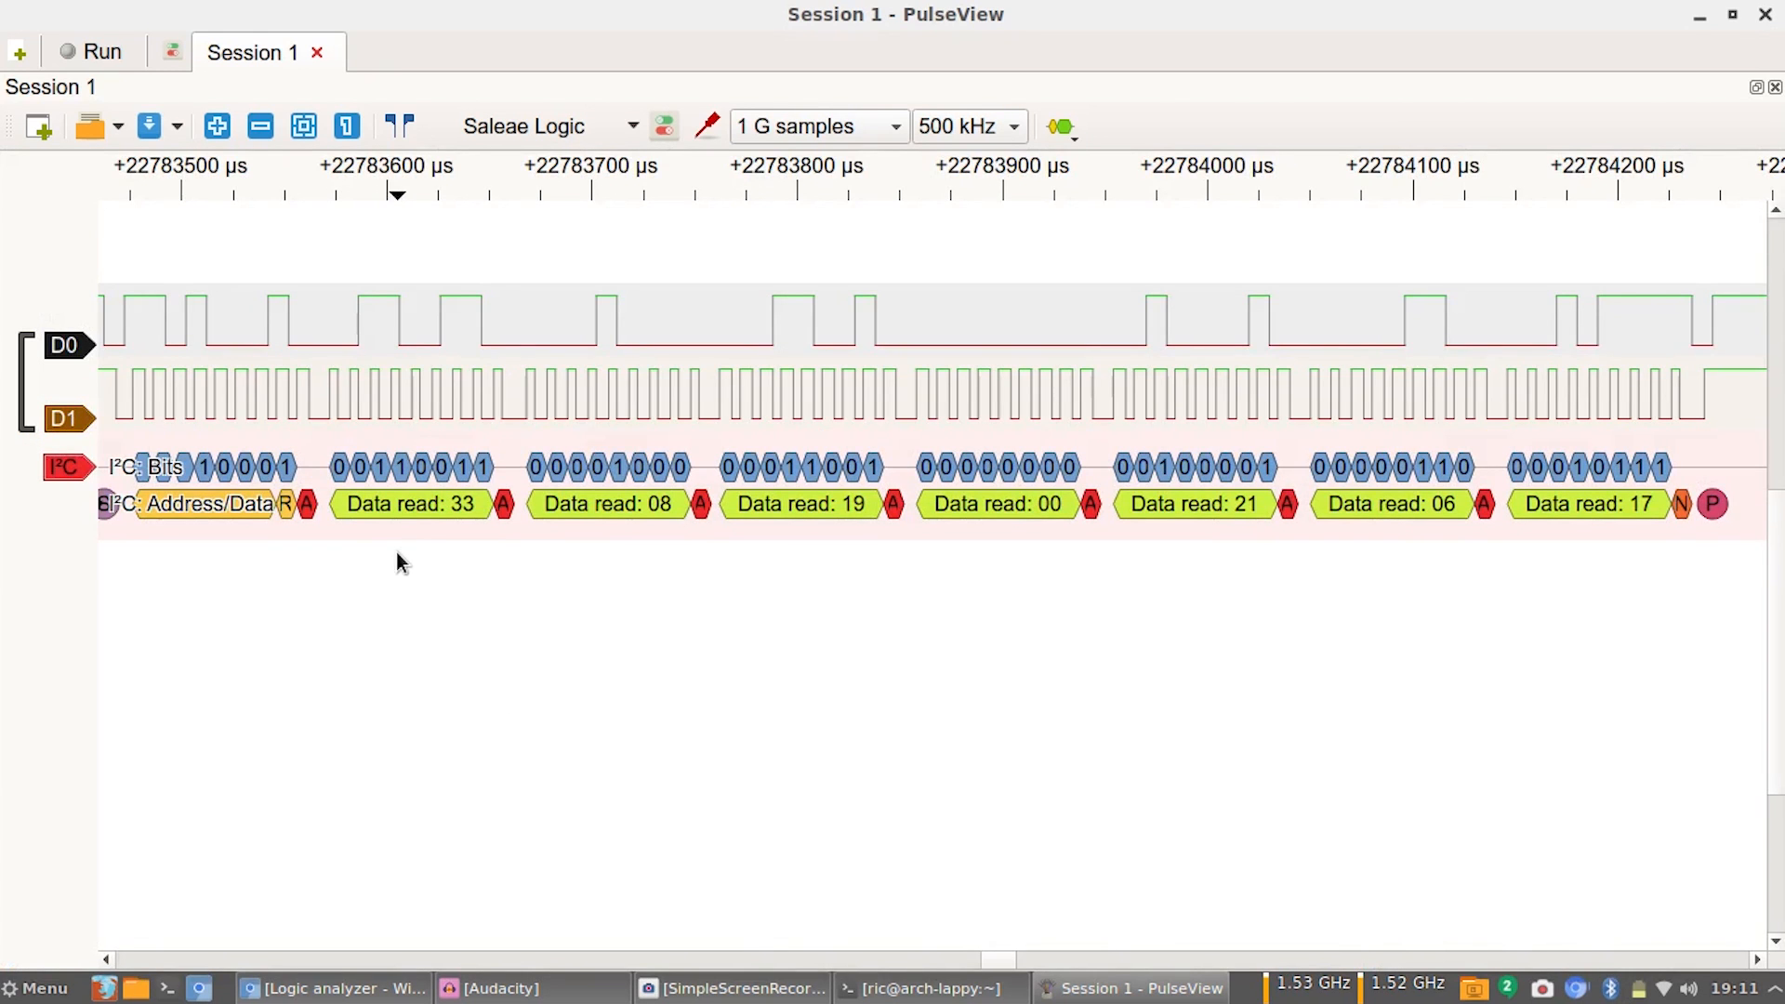
{"action": "mouse_move", "coordinate": [465, 526]}
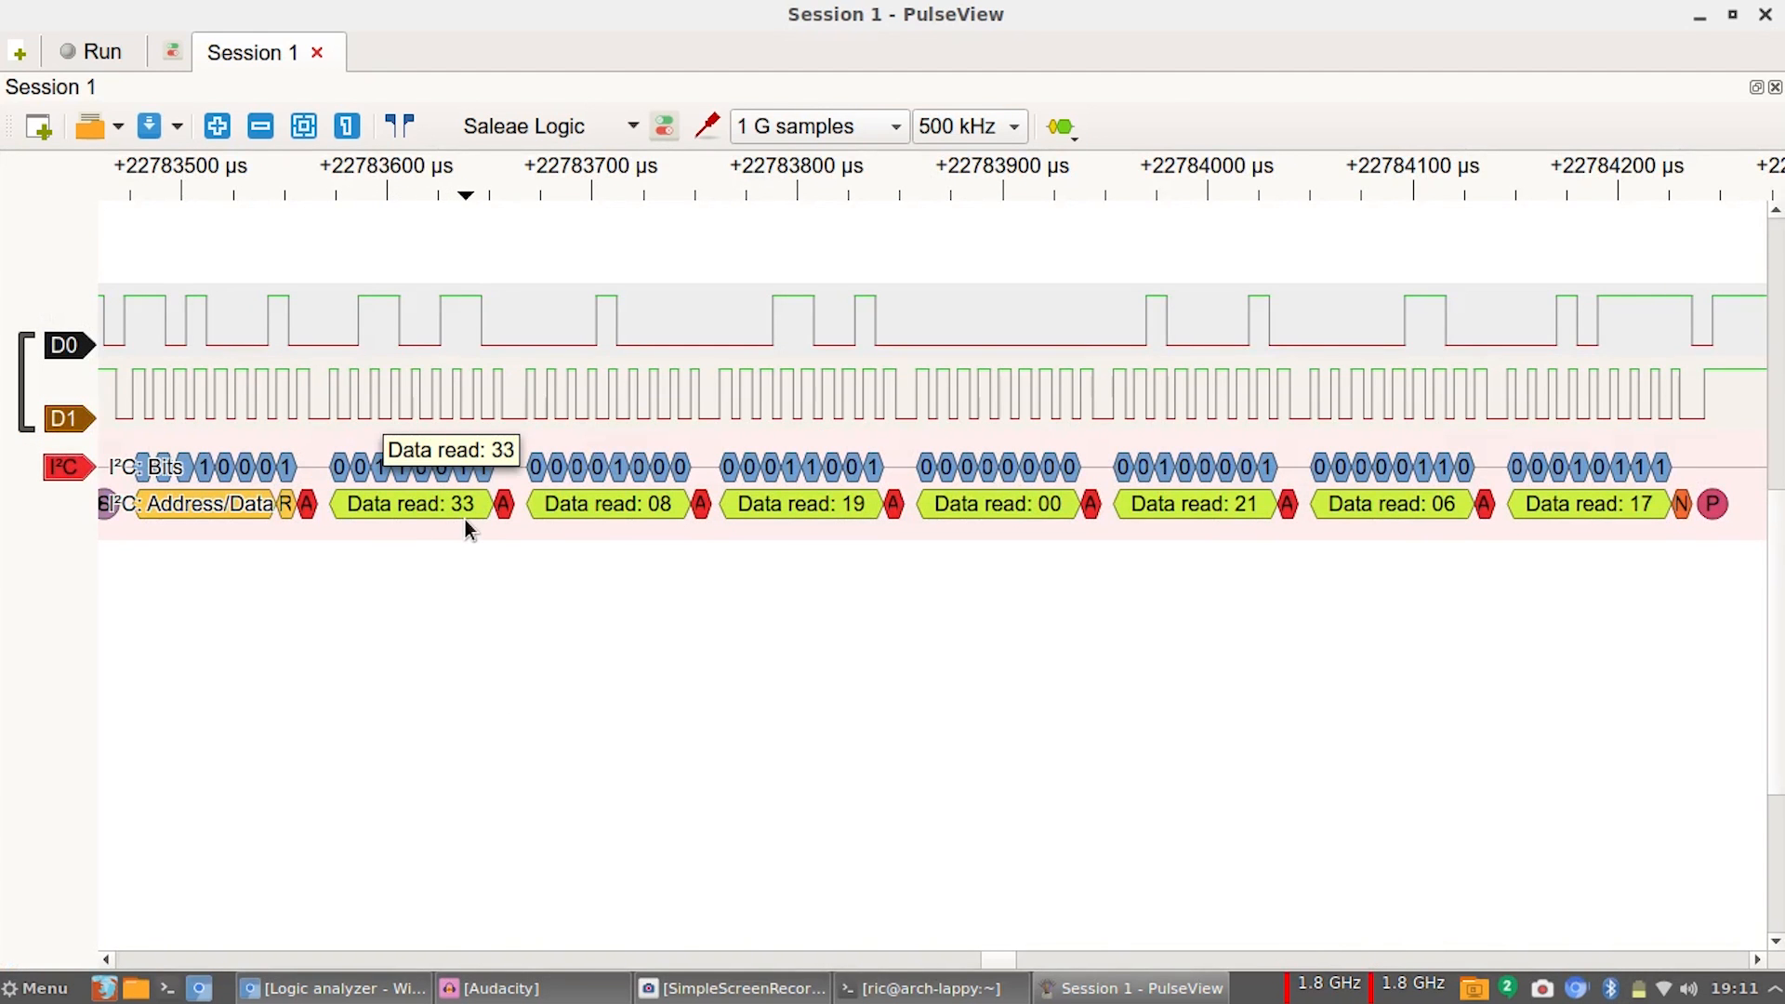
{"action": "mouse_move", "coordinate": [863, 519]}
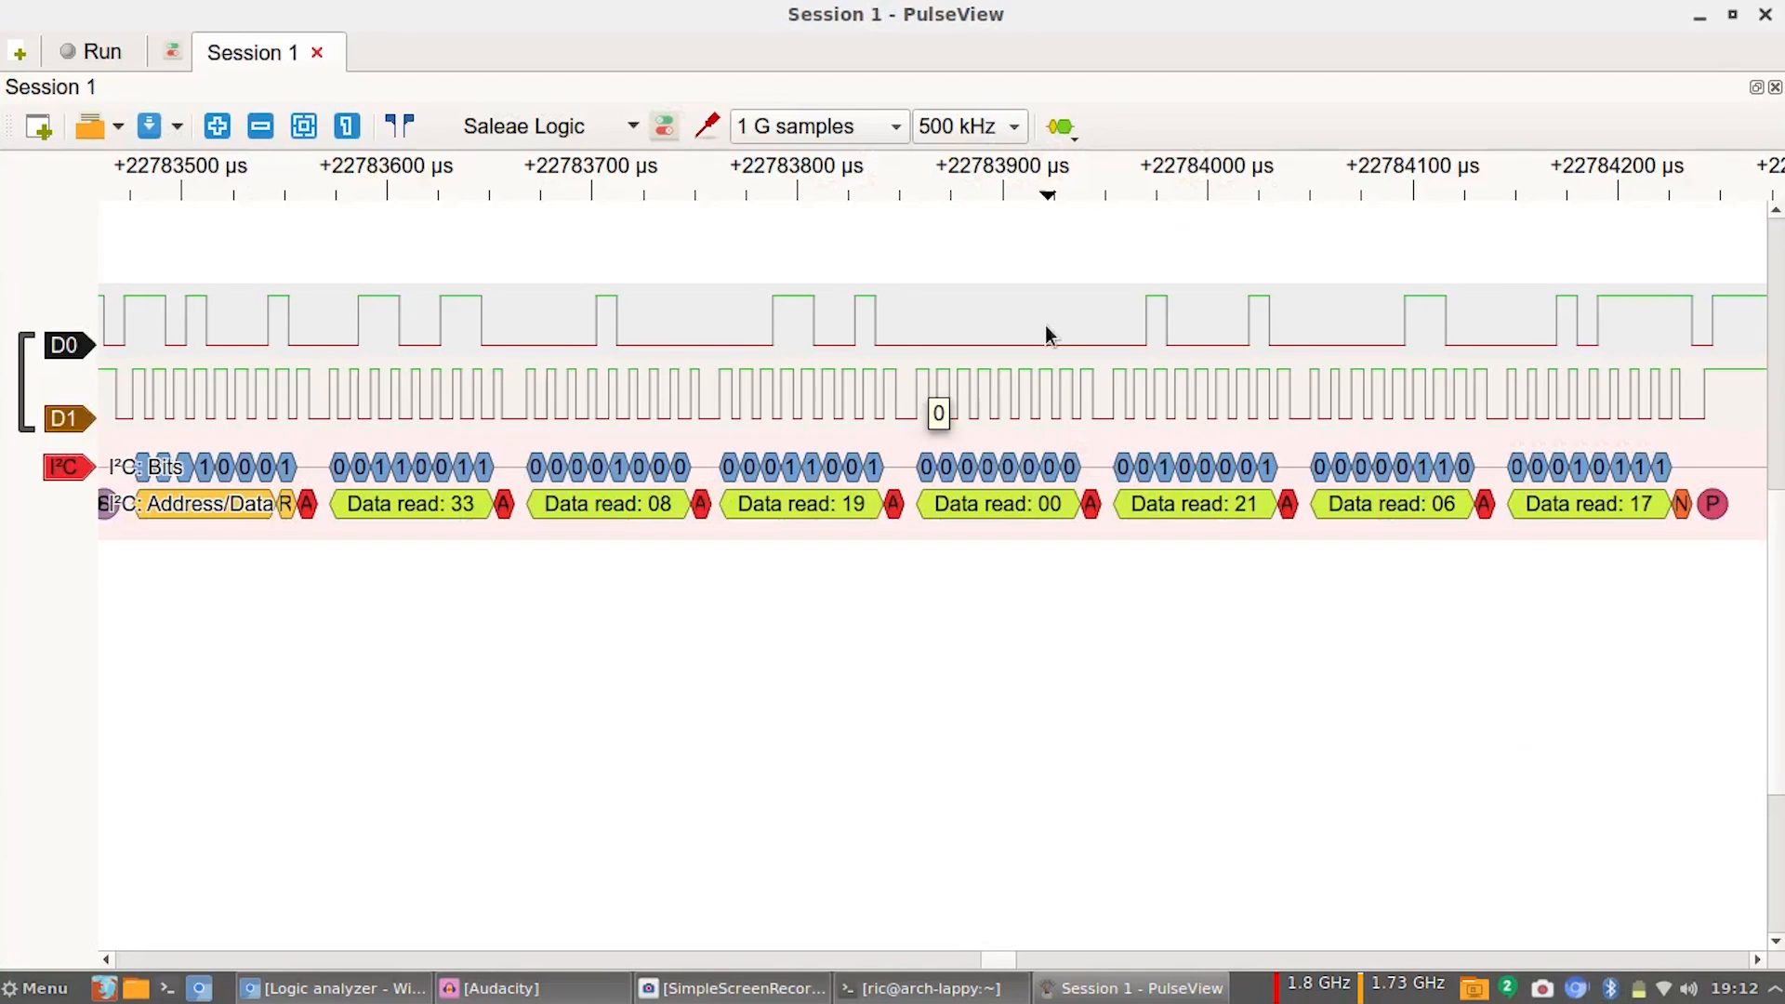
{"action": "mouse_move", "coordinate": [1188, 702]}
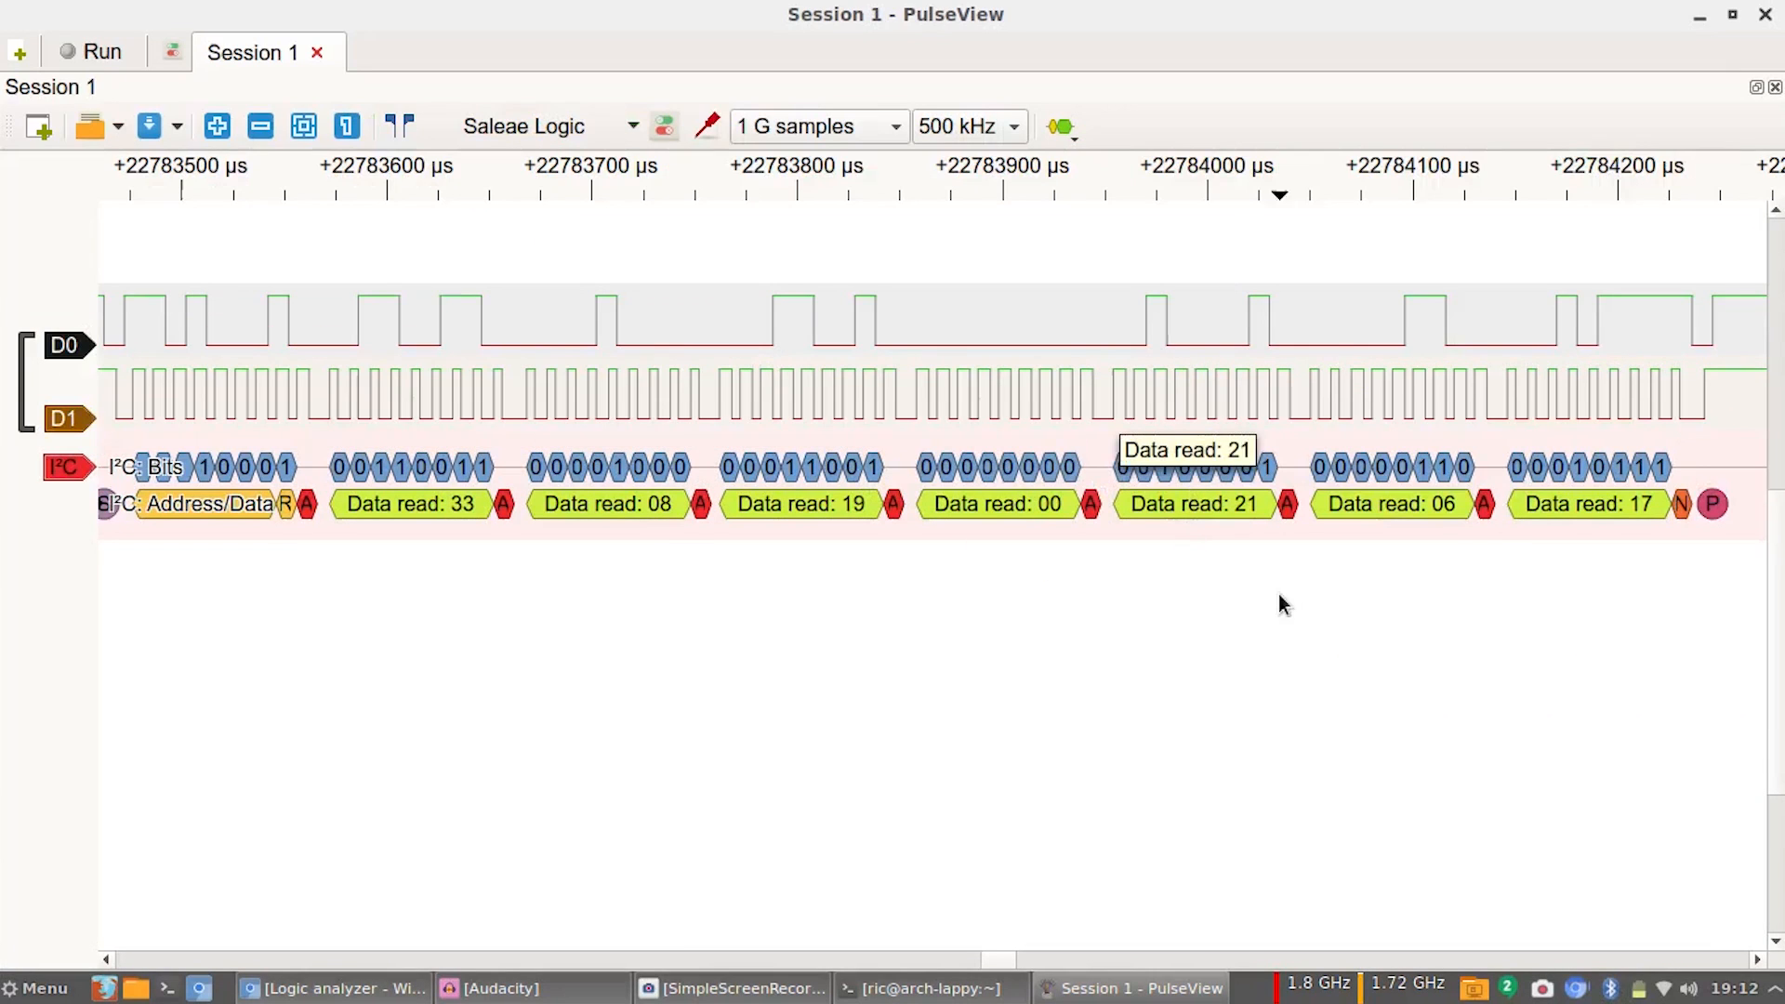
{"action": "mouse_move", "coordinate": [1634, 529]}
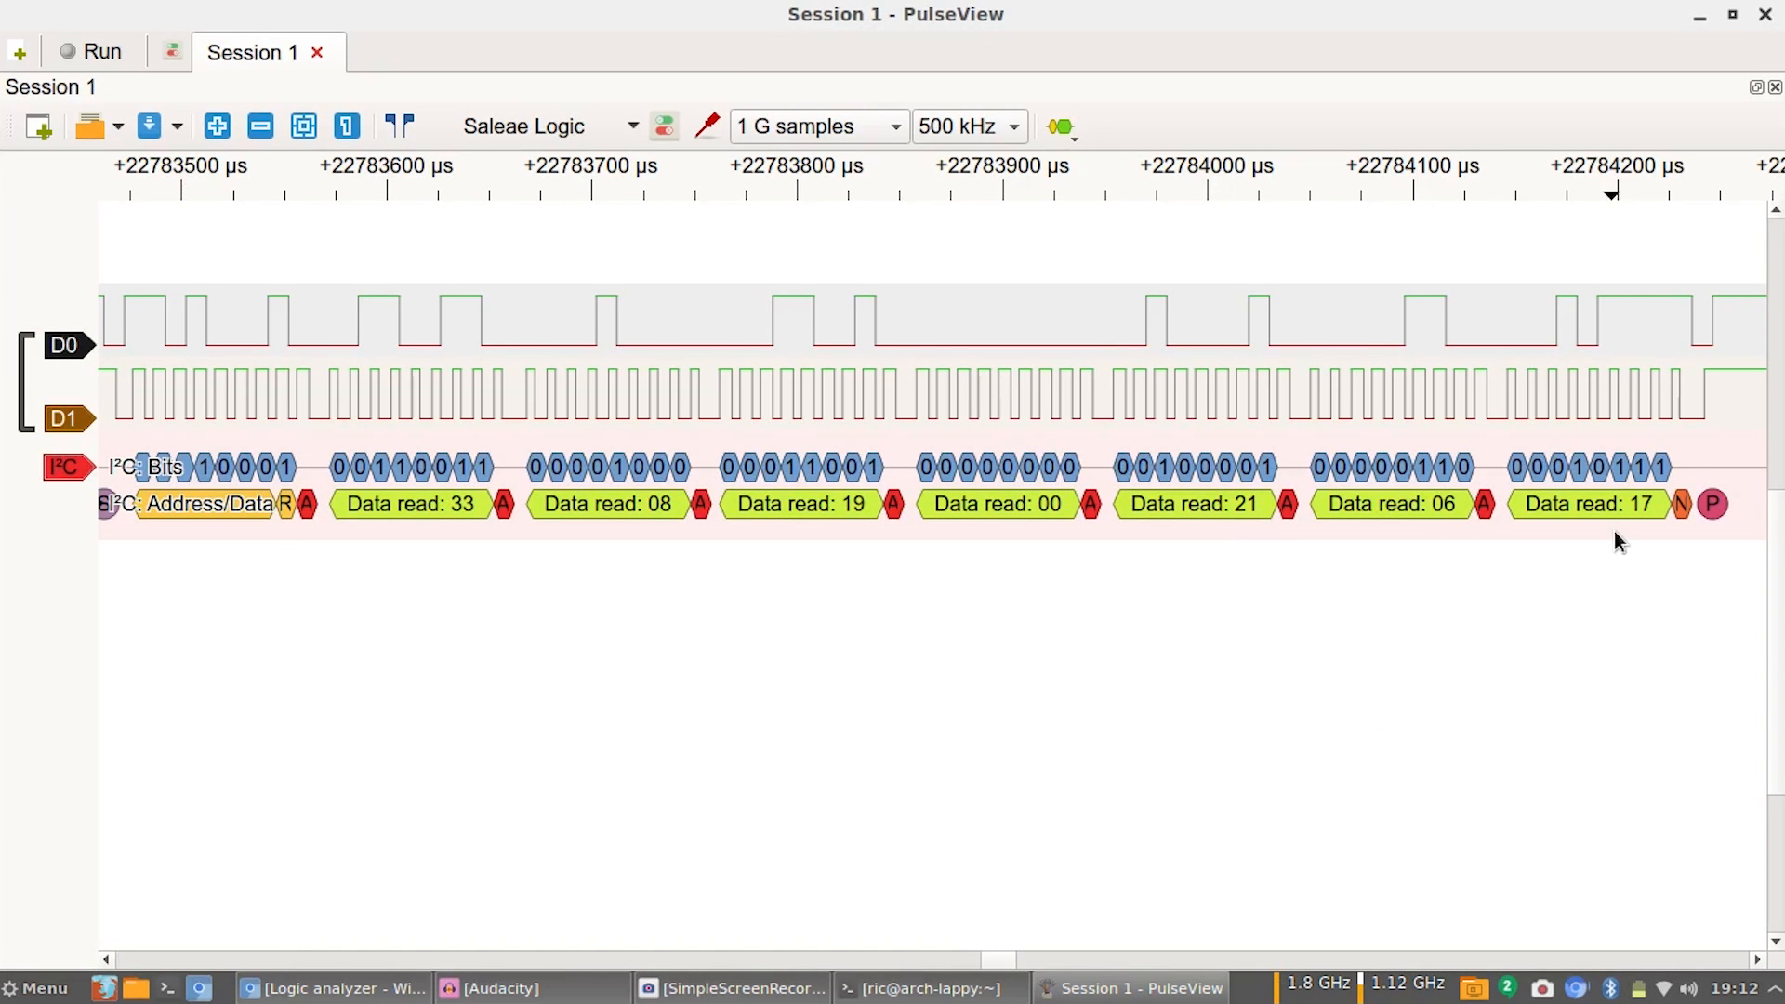
{"action": "mouse_move", "coordinate": [1653, 509]}
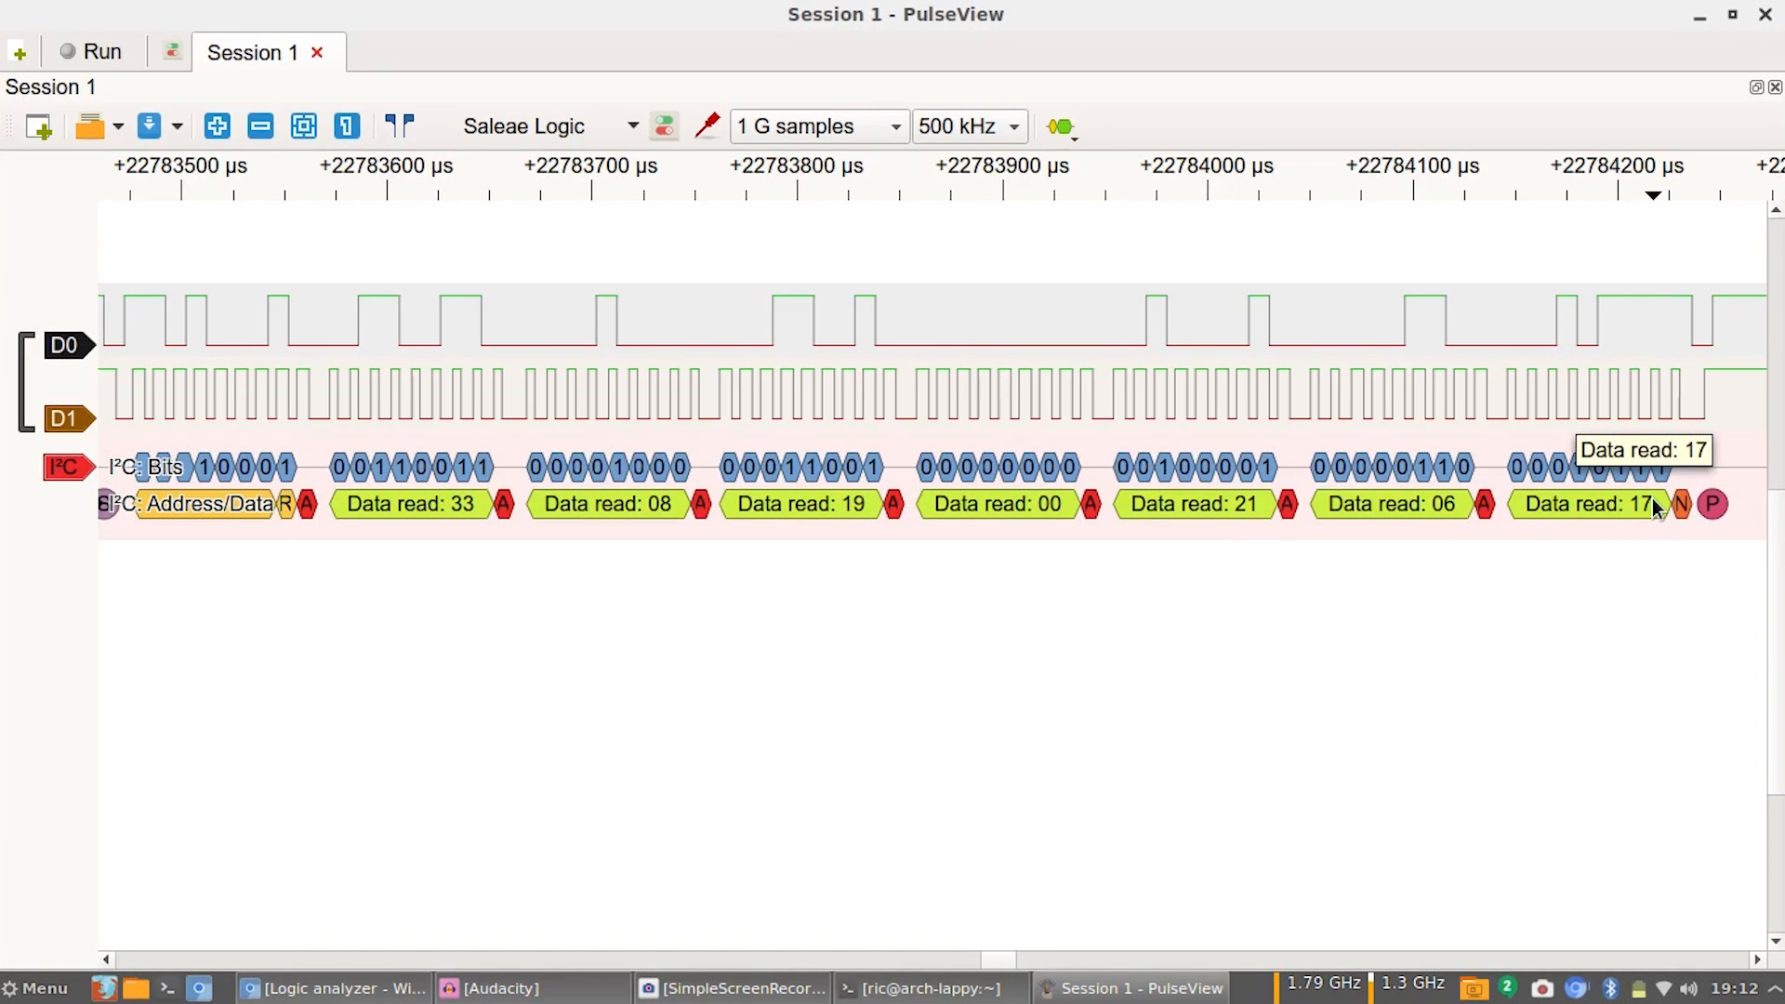
{"action": "mouse_move", "coordinate": [1218, 510]}
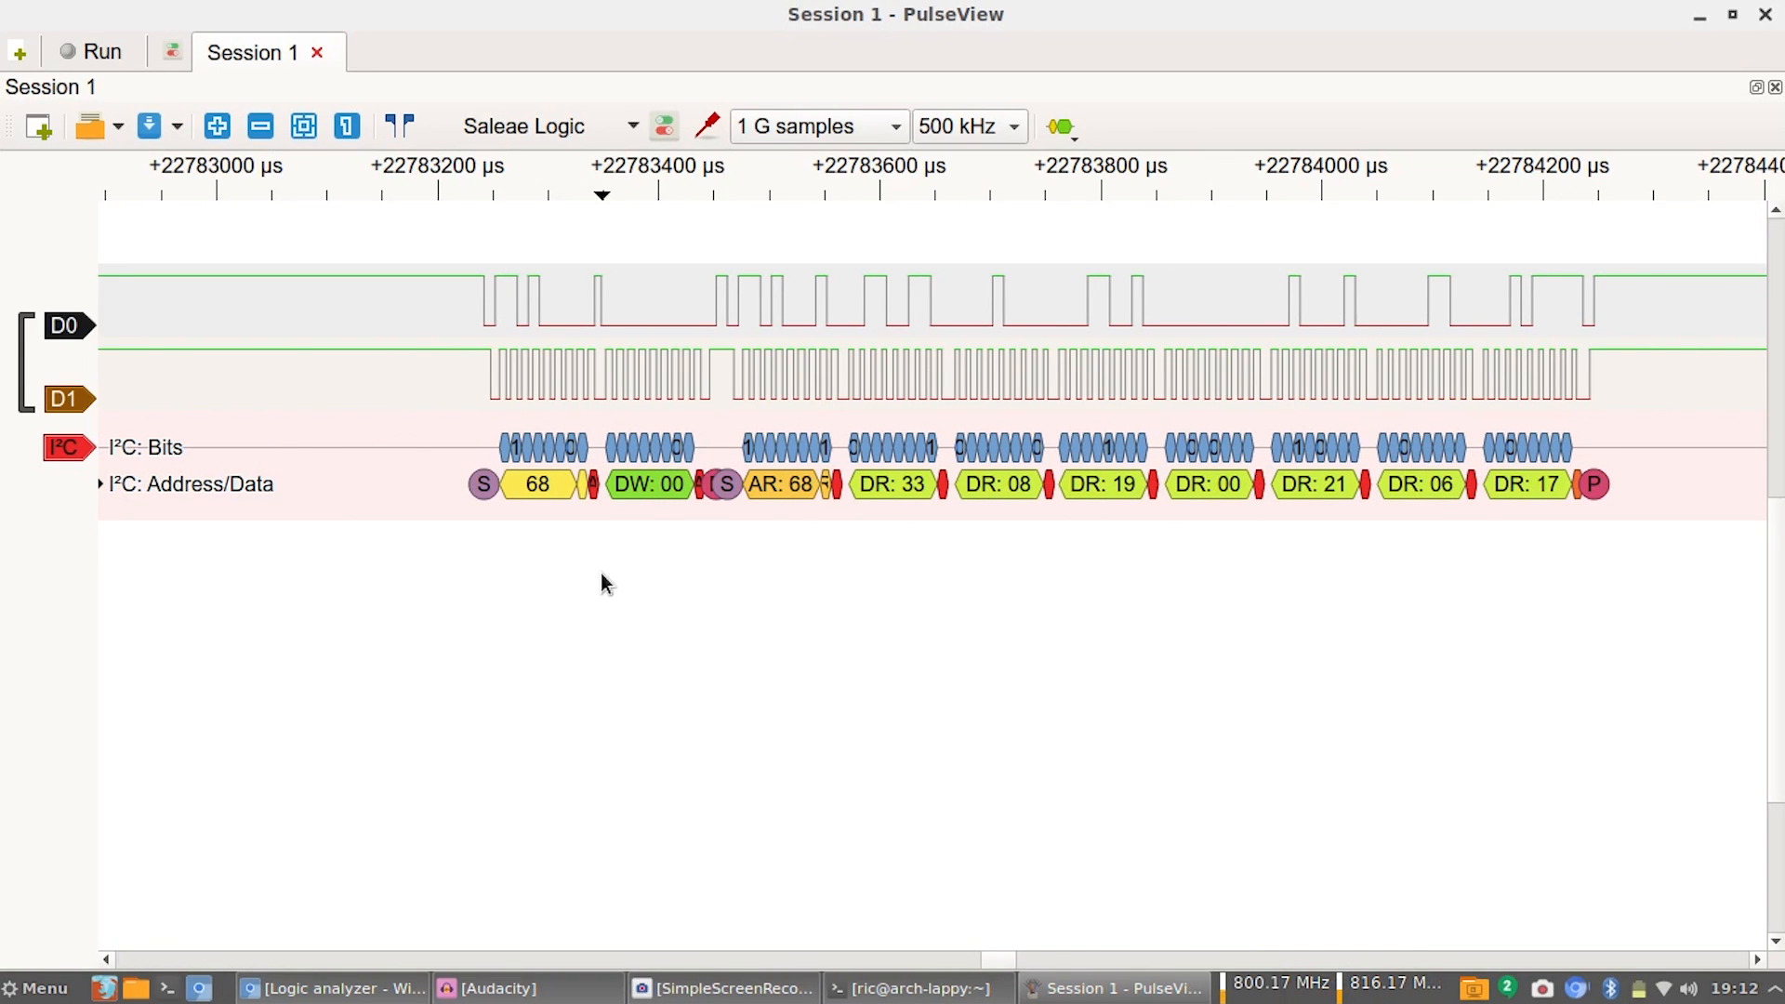
Stack the DS1307 decoder onto the I²C decoder.
{"action": "left_click", "coordinate": [65, 446]}
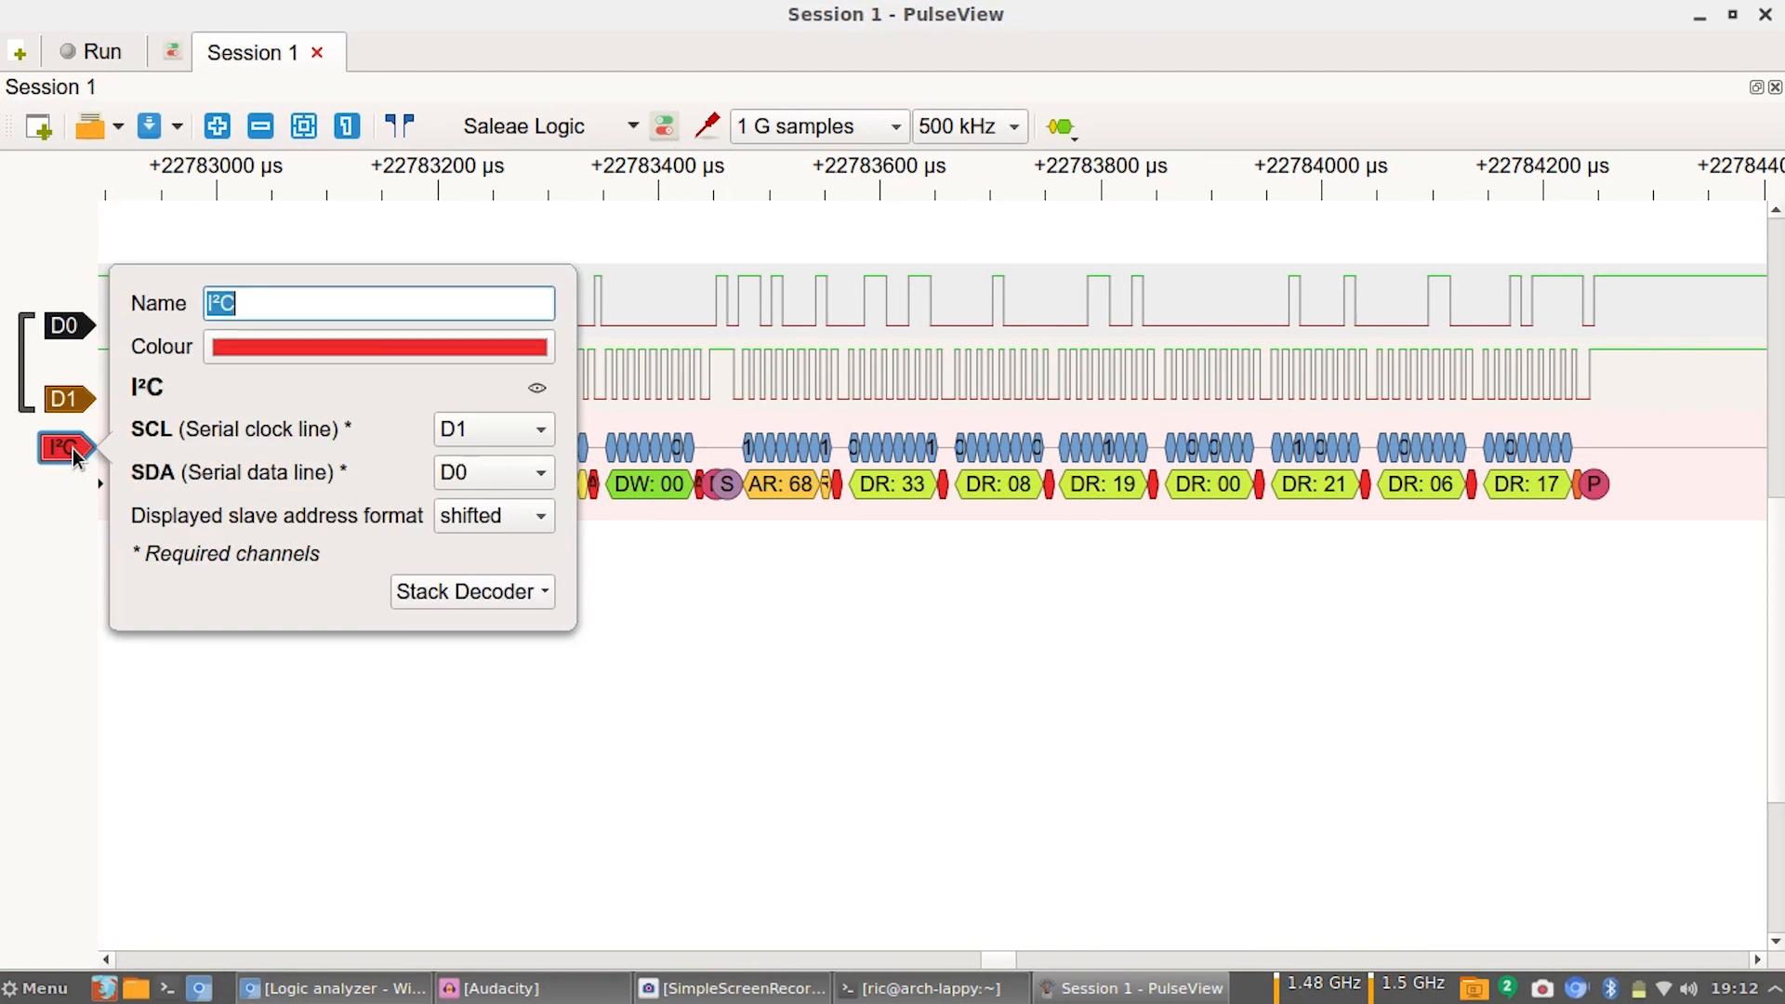
{"action": "left_click", "coordinate": [471, 591]}
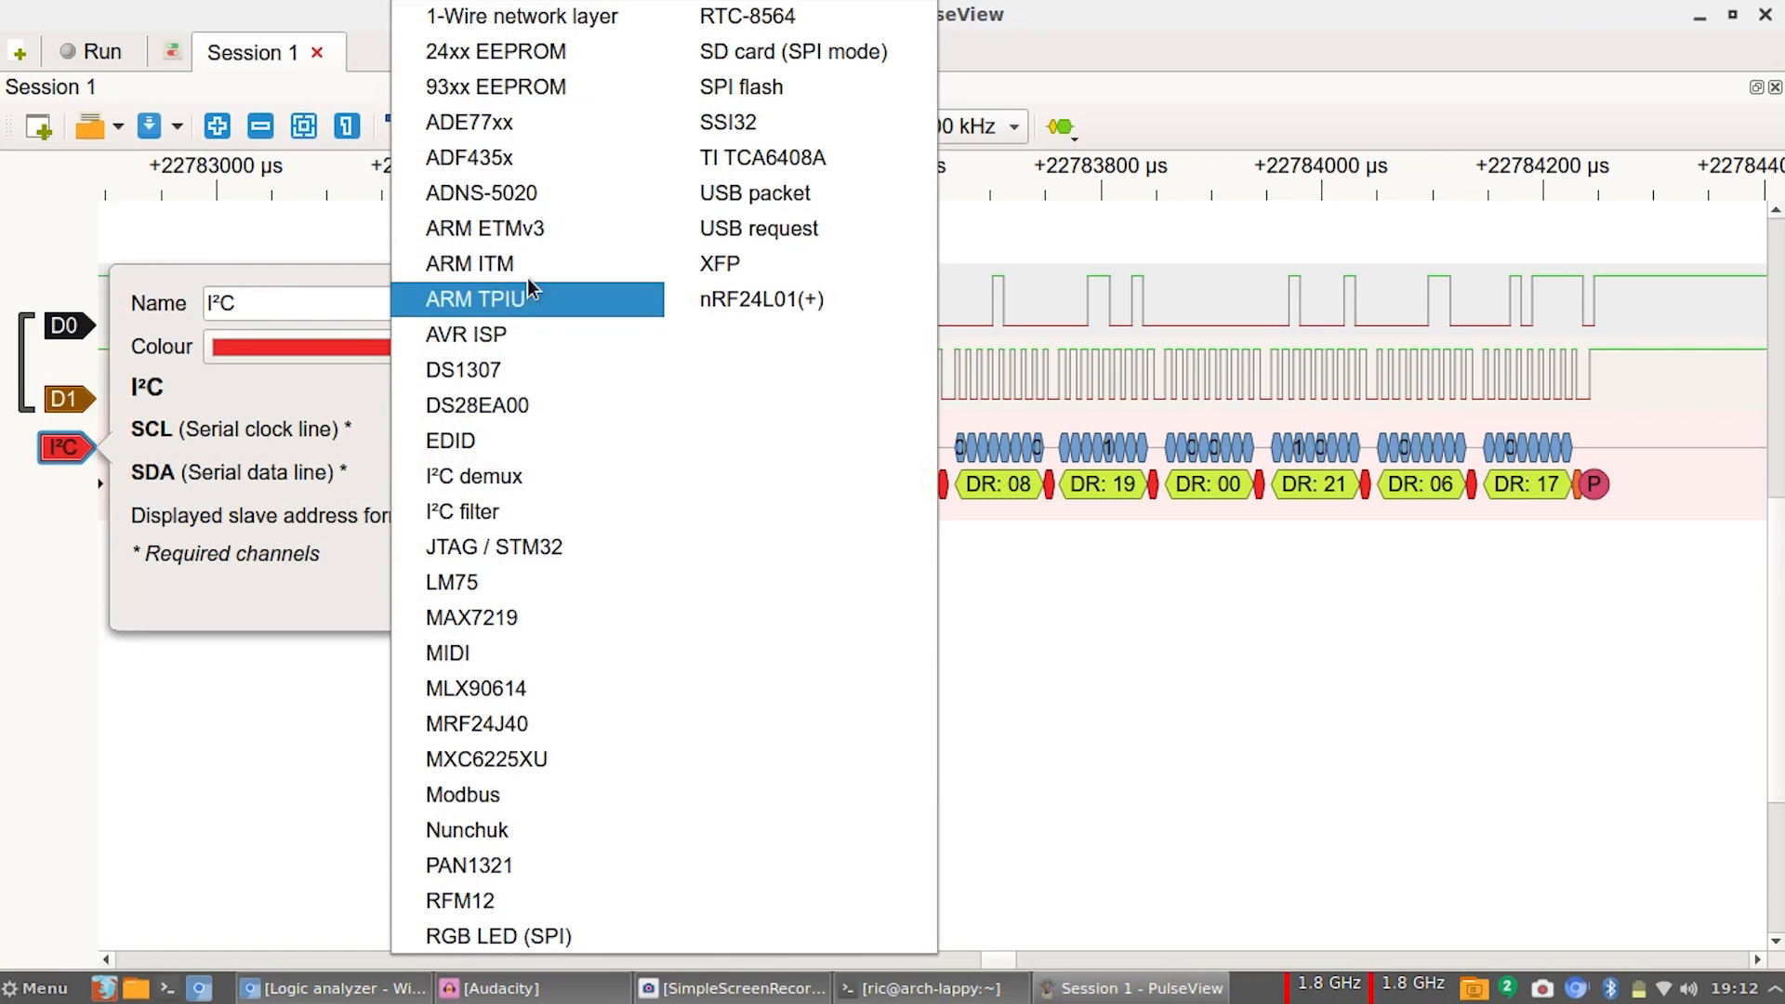
{"action": "mouse_move", "coordinate": [760, 299]}
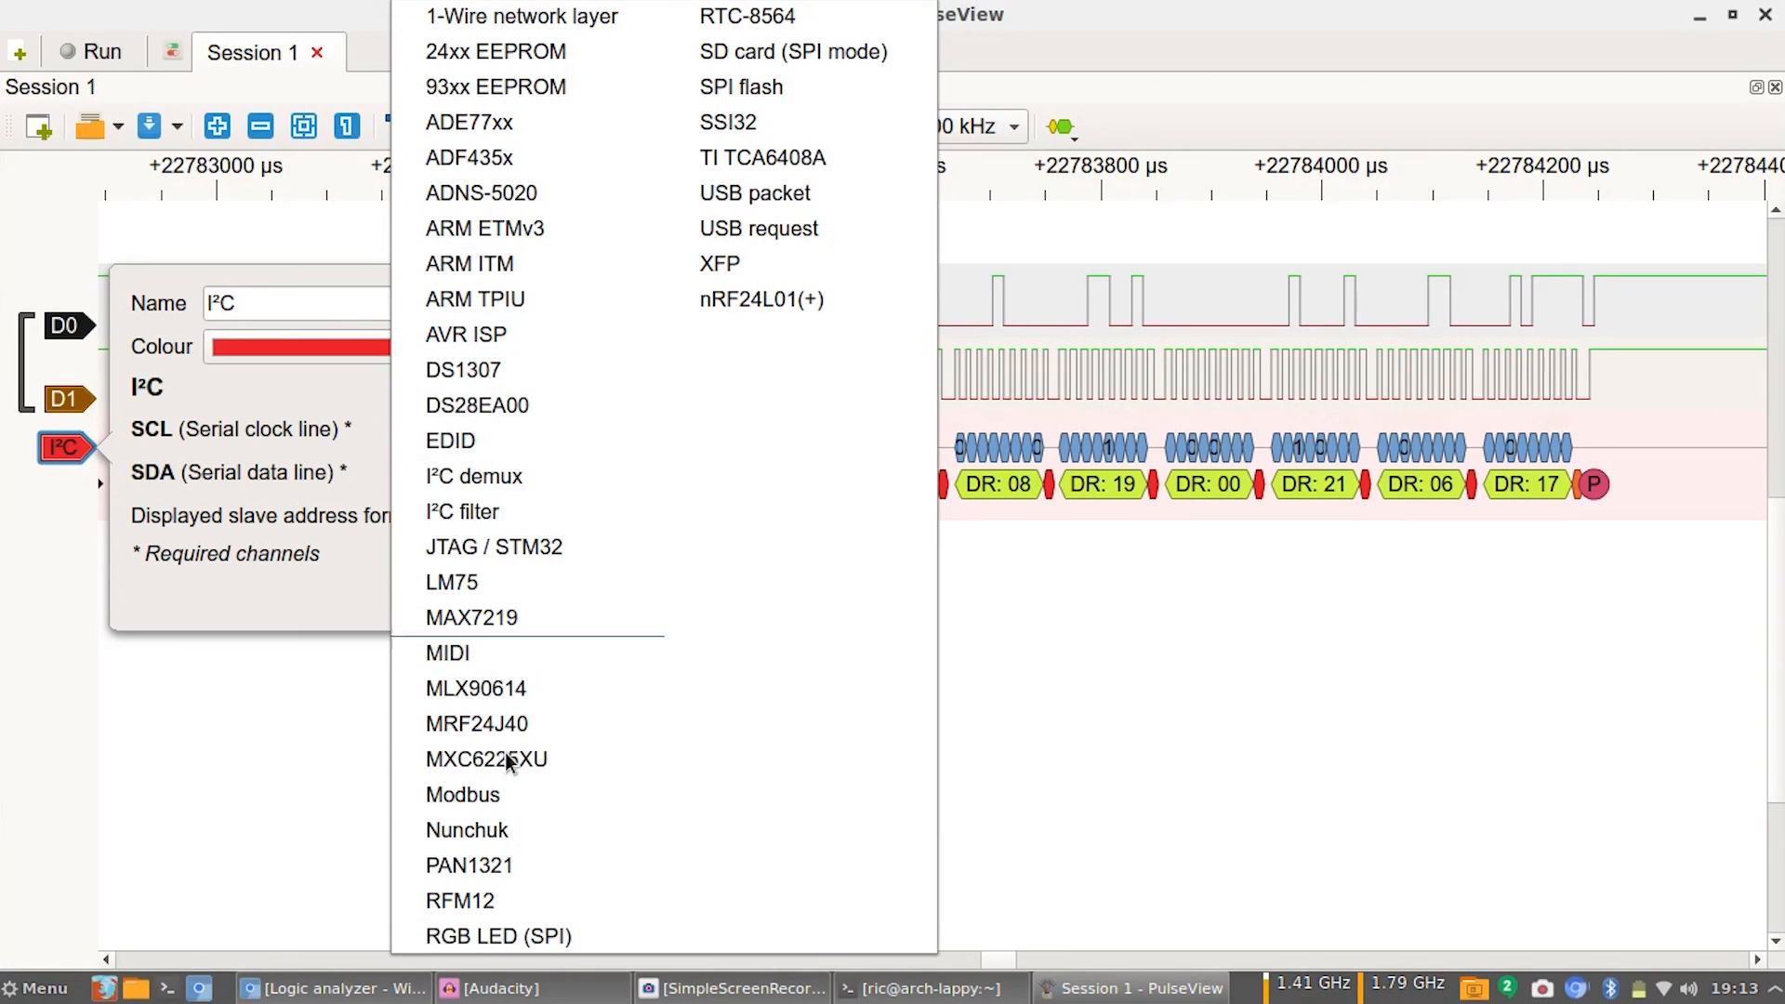
{"action": "mouse_move", "coordinate": [496, 935]}
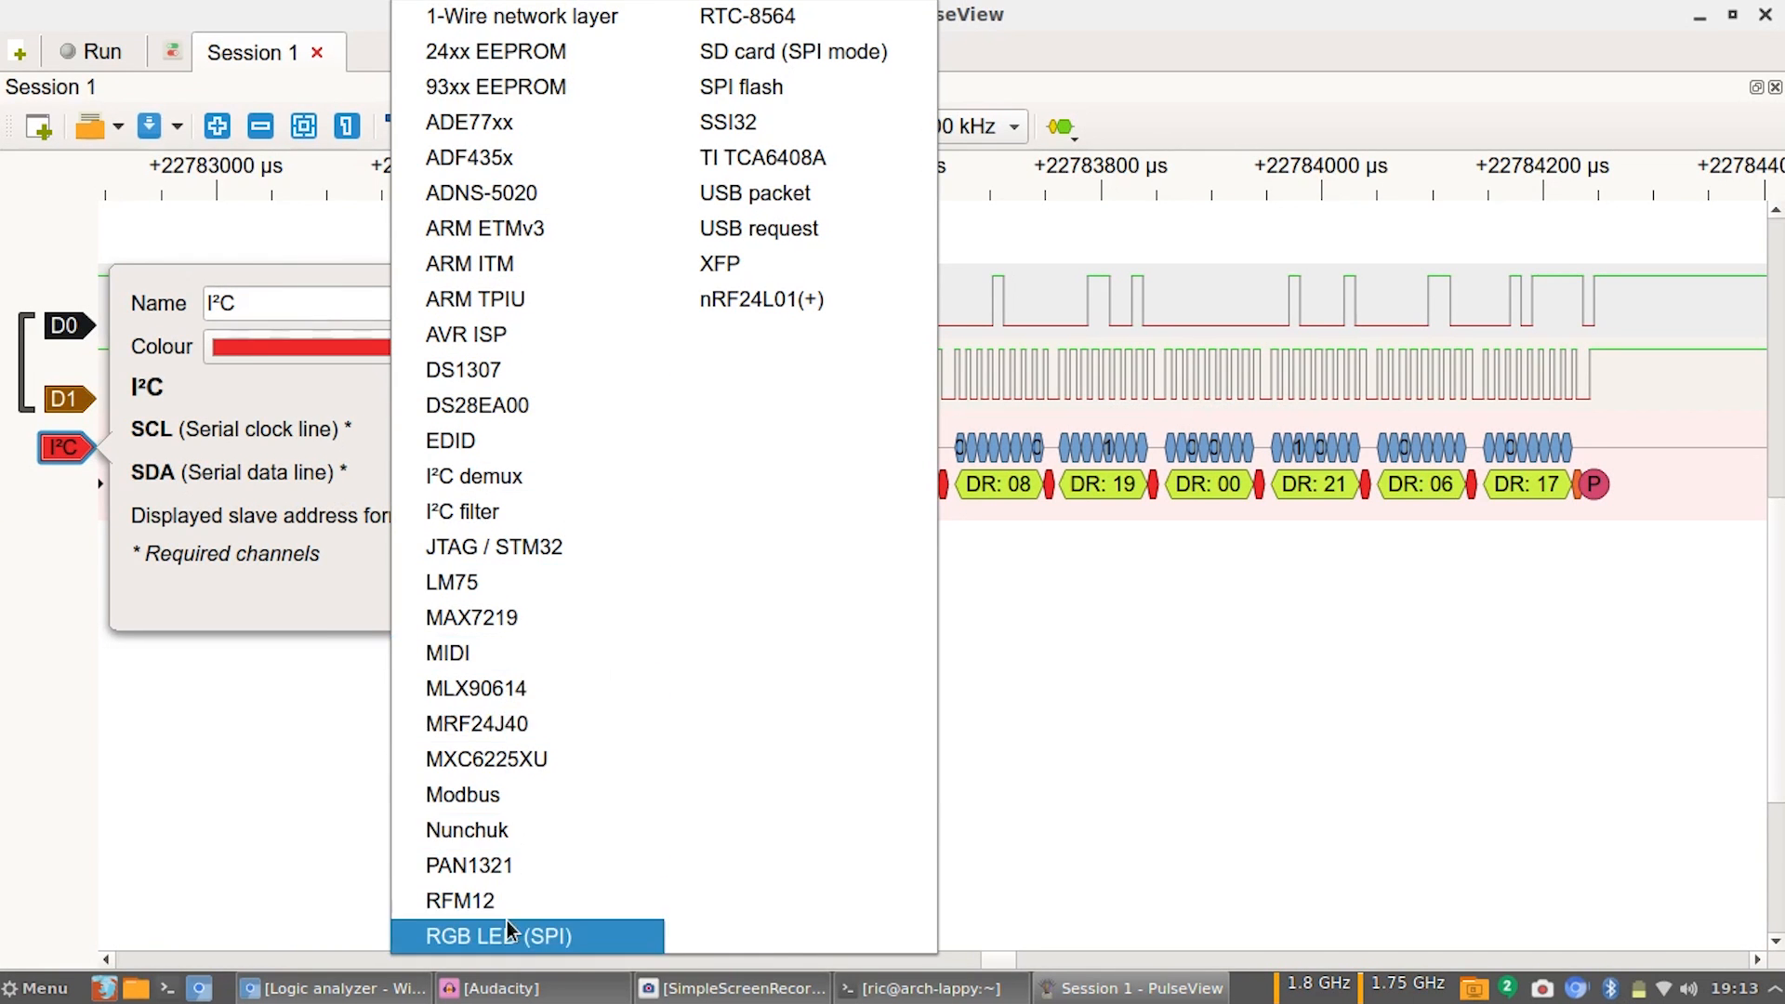
{"action": "mouse_move", "coordinate": [760, 299]}
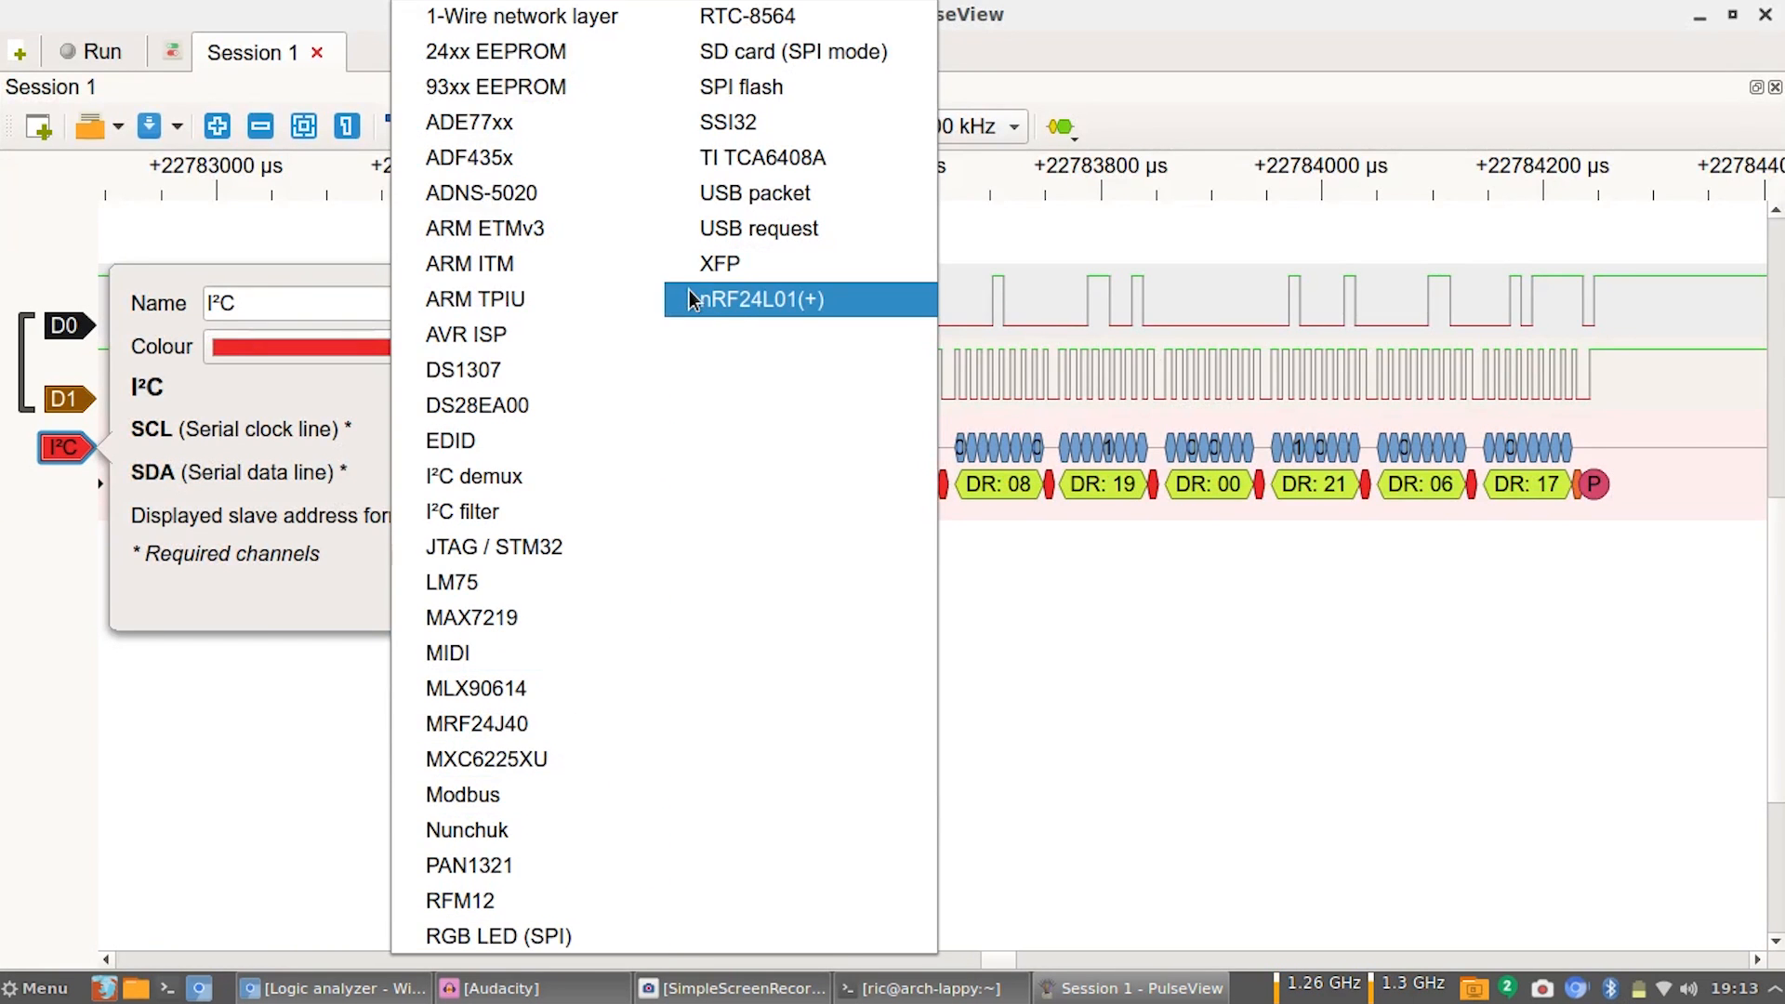
{"action": "mouse_move", "coordinate": [476, 299]}
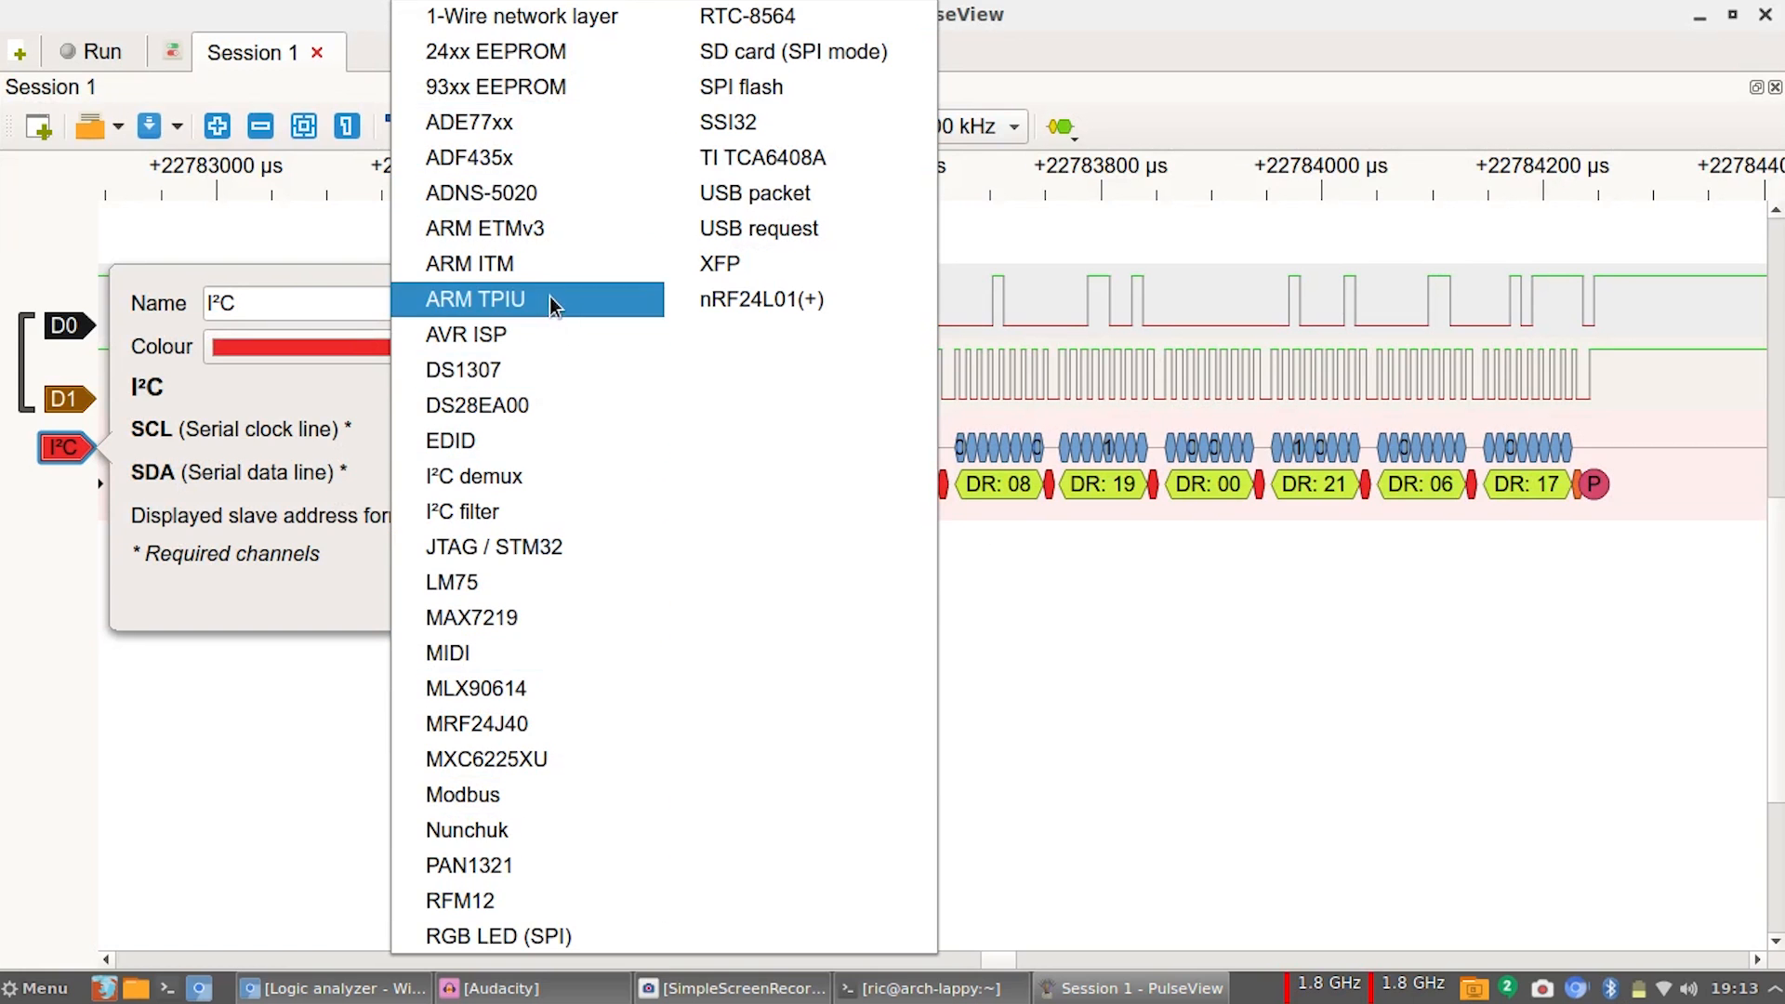
{"action": "mouse_move", "coordinate": [535, 368]}
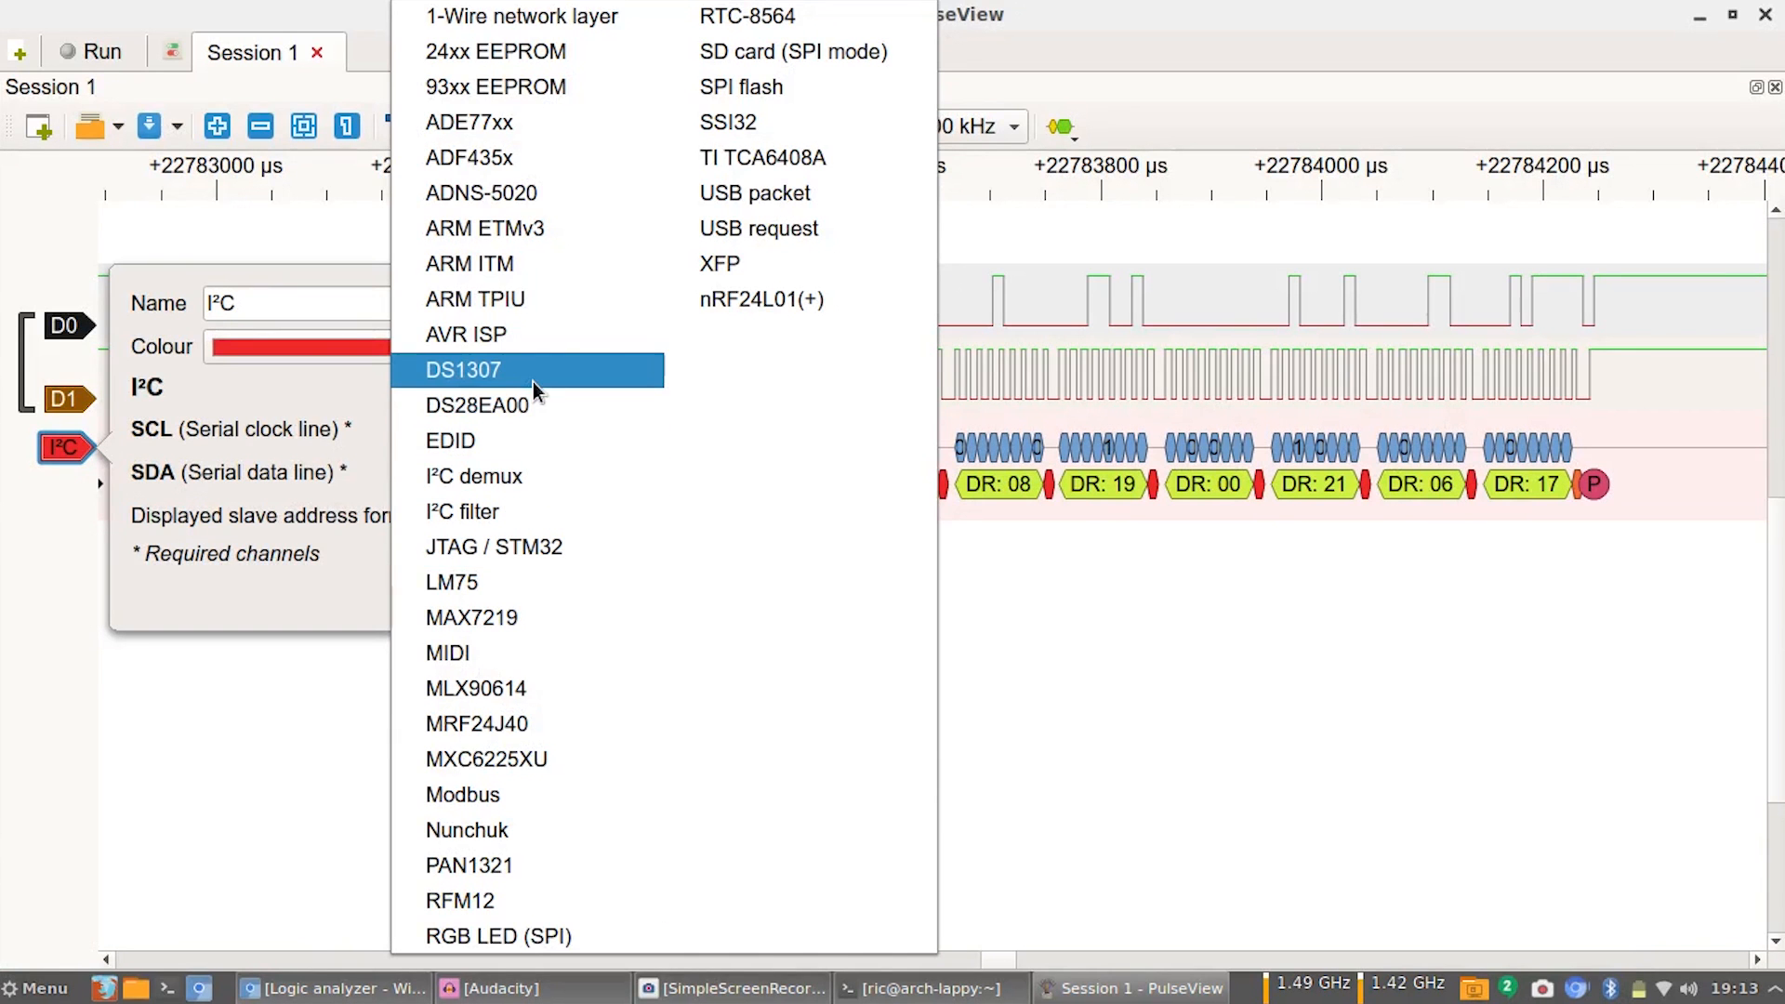
{"action": "left_click", "coordinate": [463, 368]}
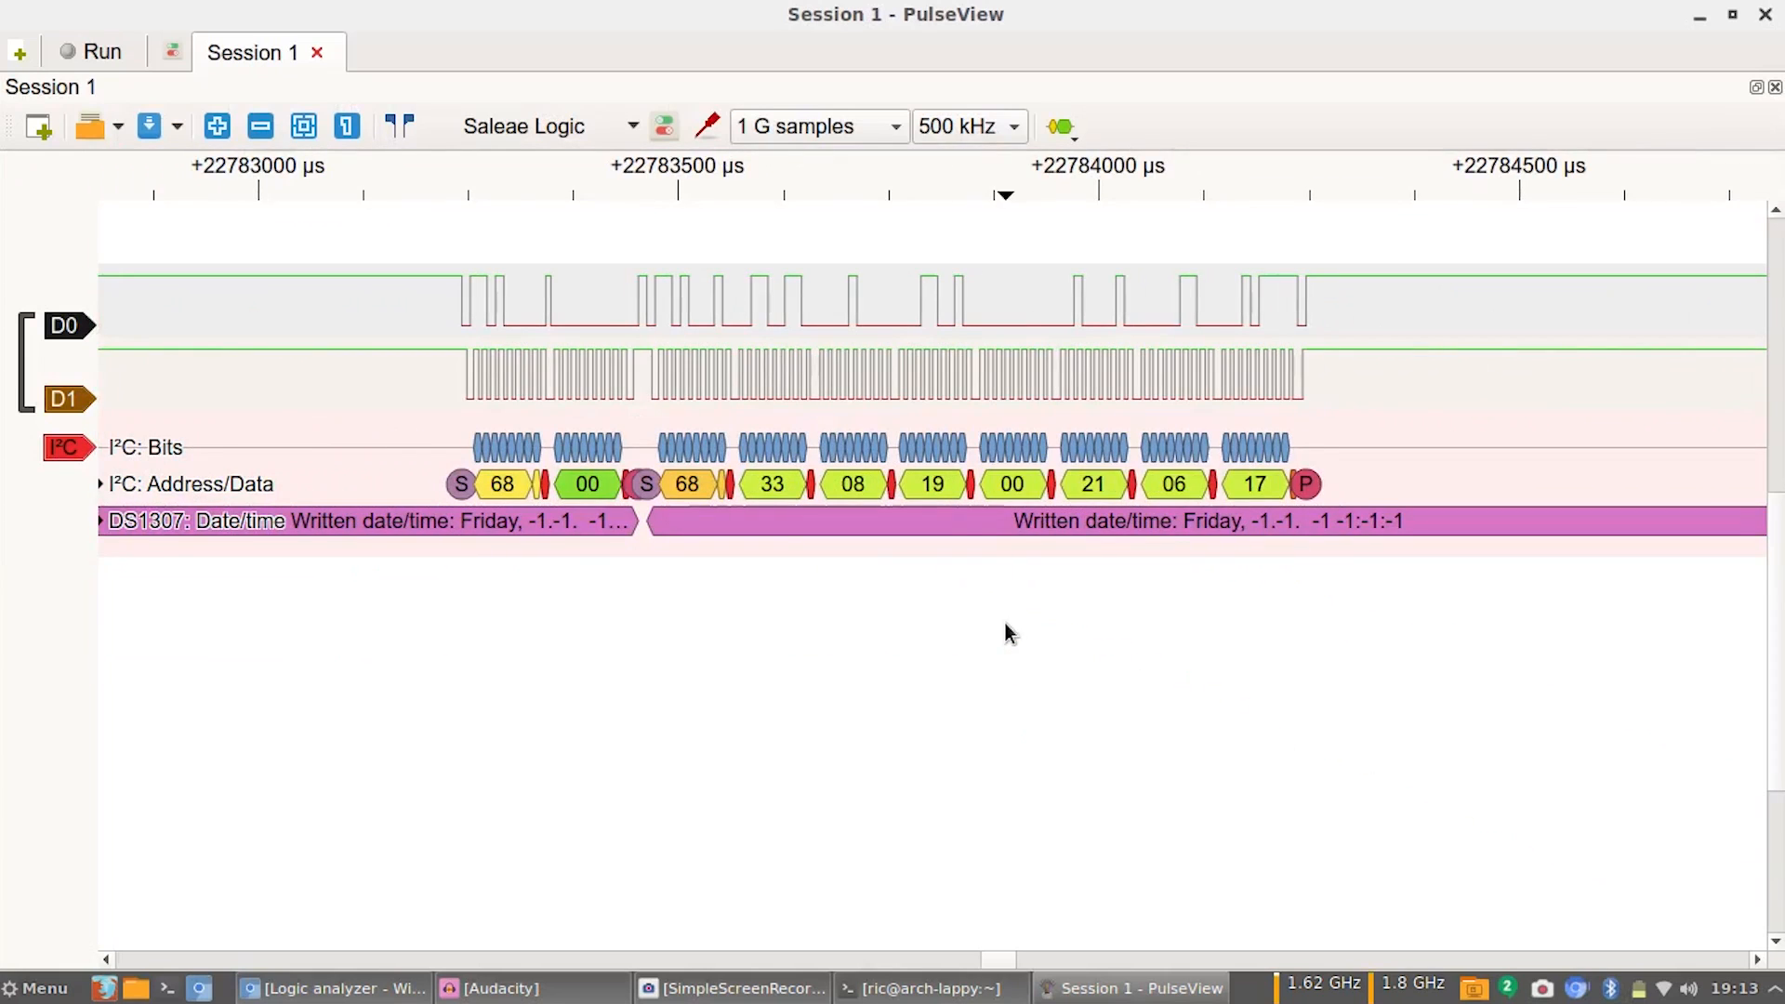
{"action": "mouse_move", "coordinate": [1461, 535]}
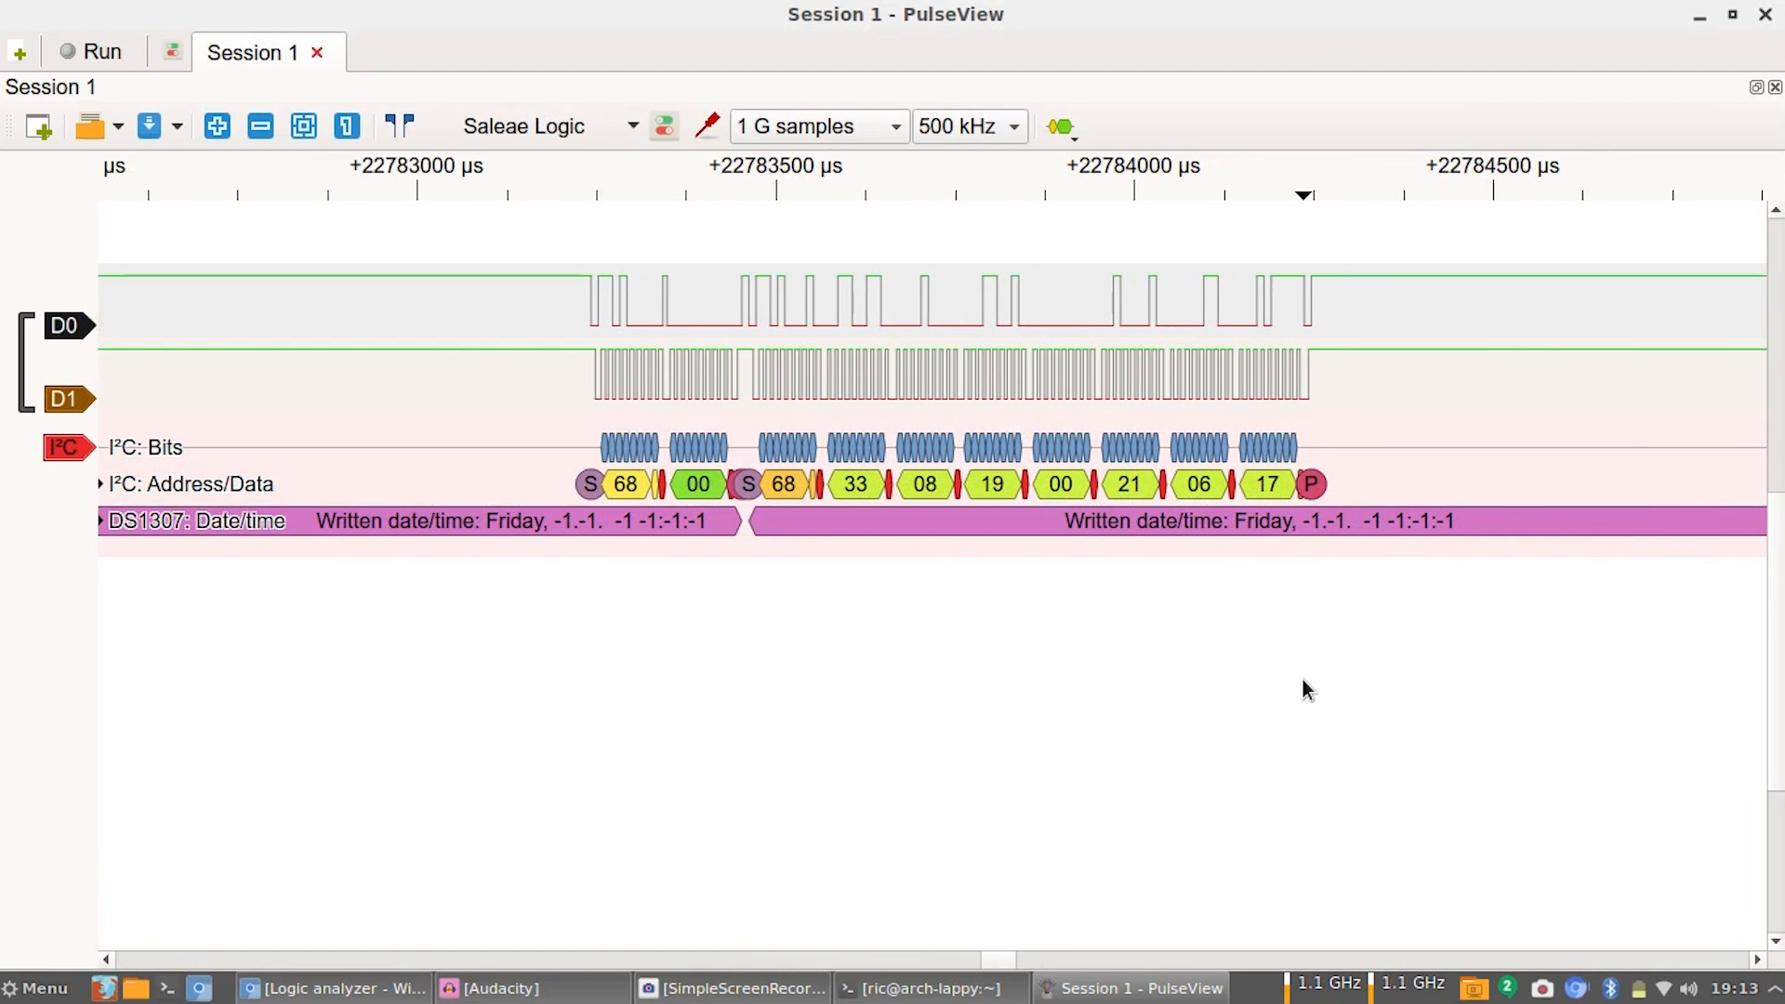
{"action": "mouse_move", "coordinate": [1220, 524]}
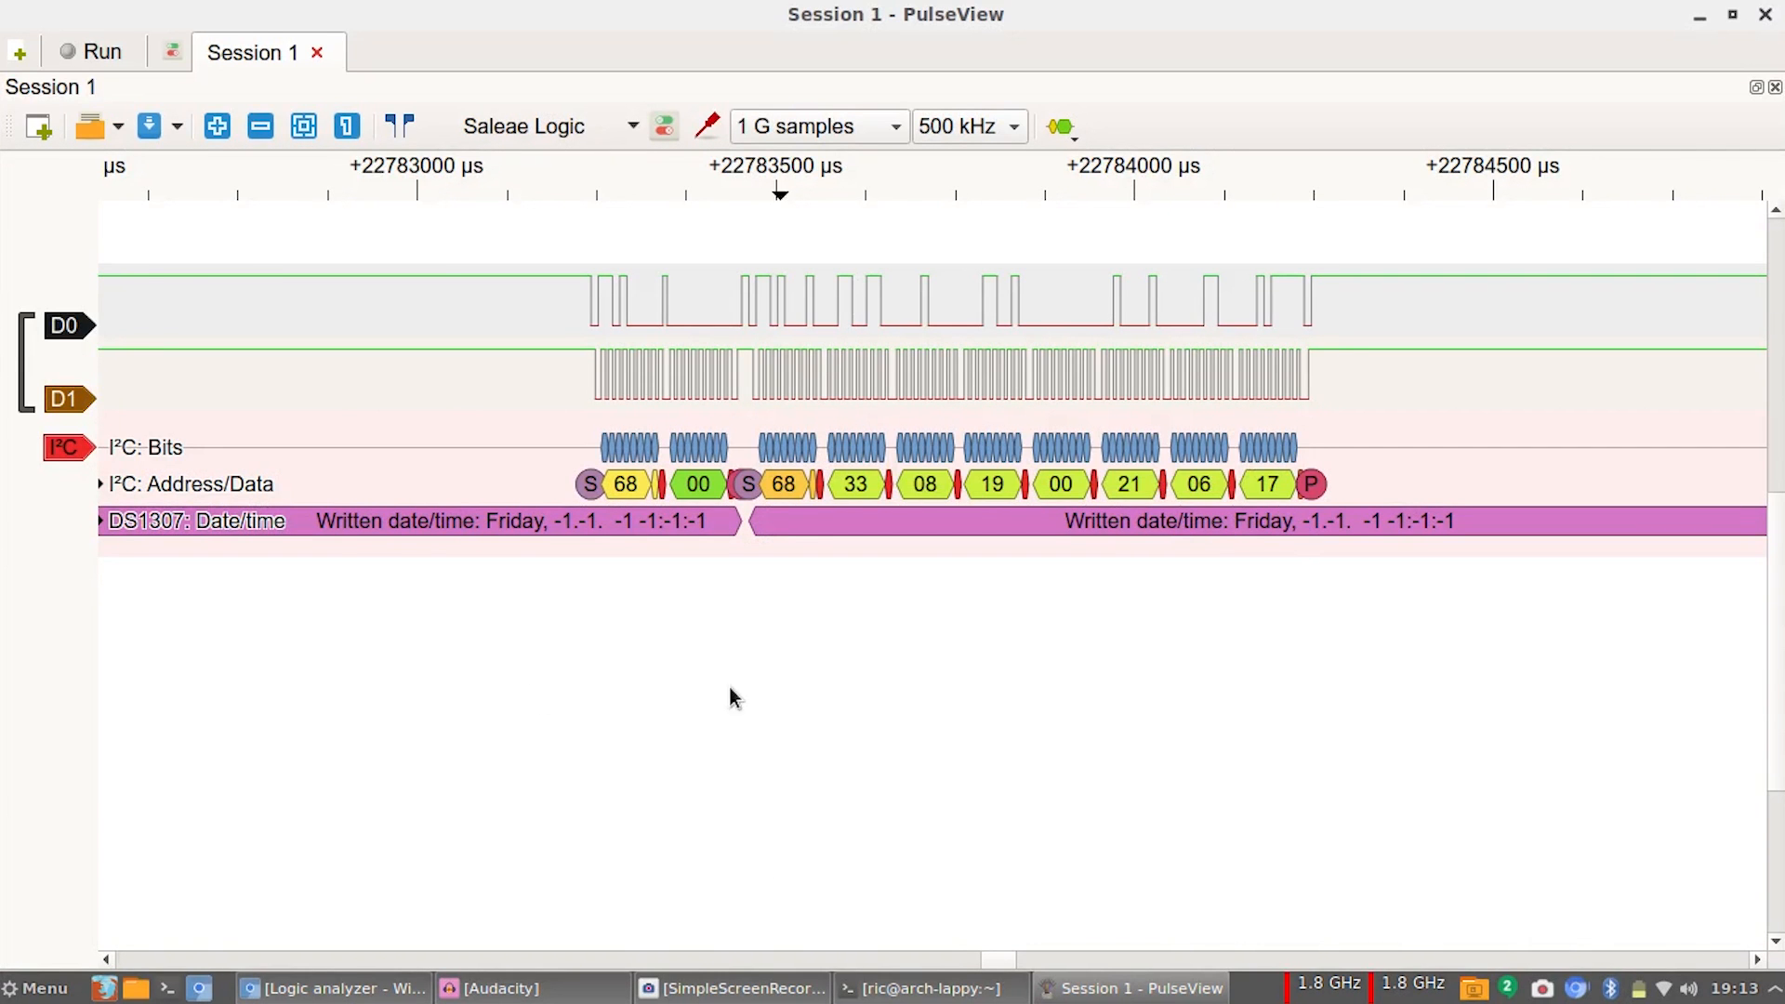
Click away from the decoder popup, opening the desktop application menu.
{"action": "left_click", "coordinate": [37, 987]}
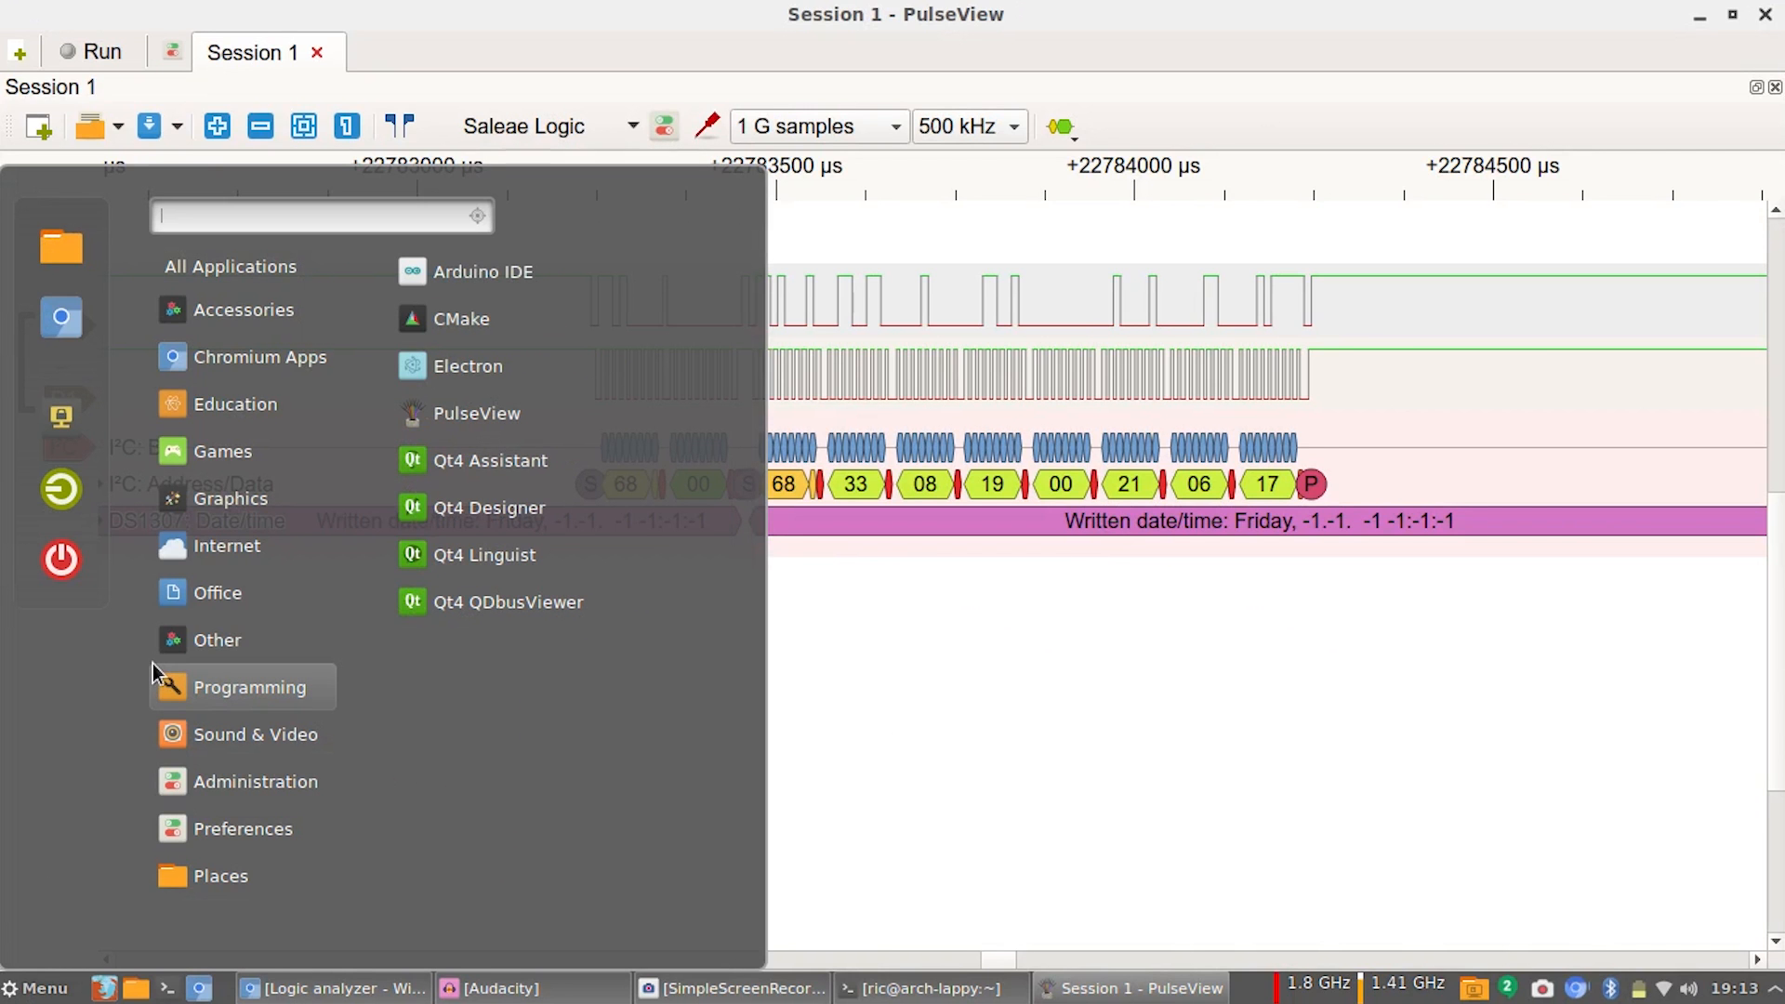
Launch Arduino IDE from the desktop menu search by typing "ar".
{"action": "type", "text": "ar"}
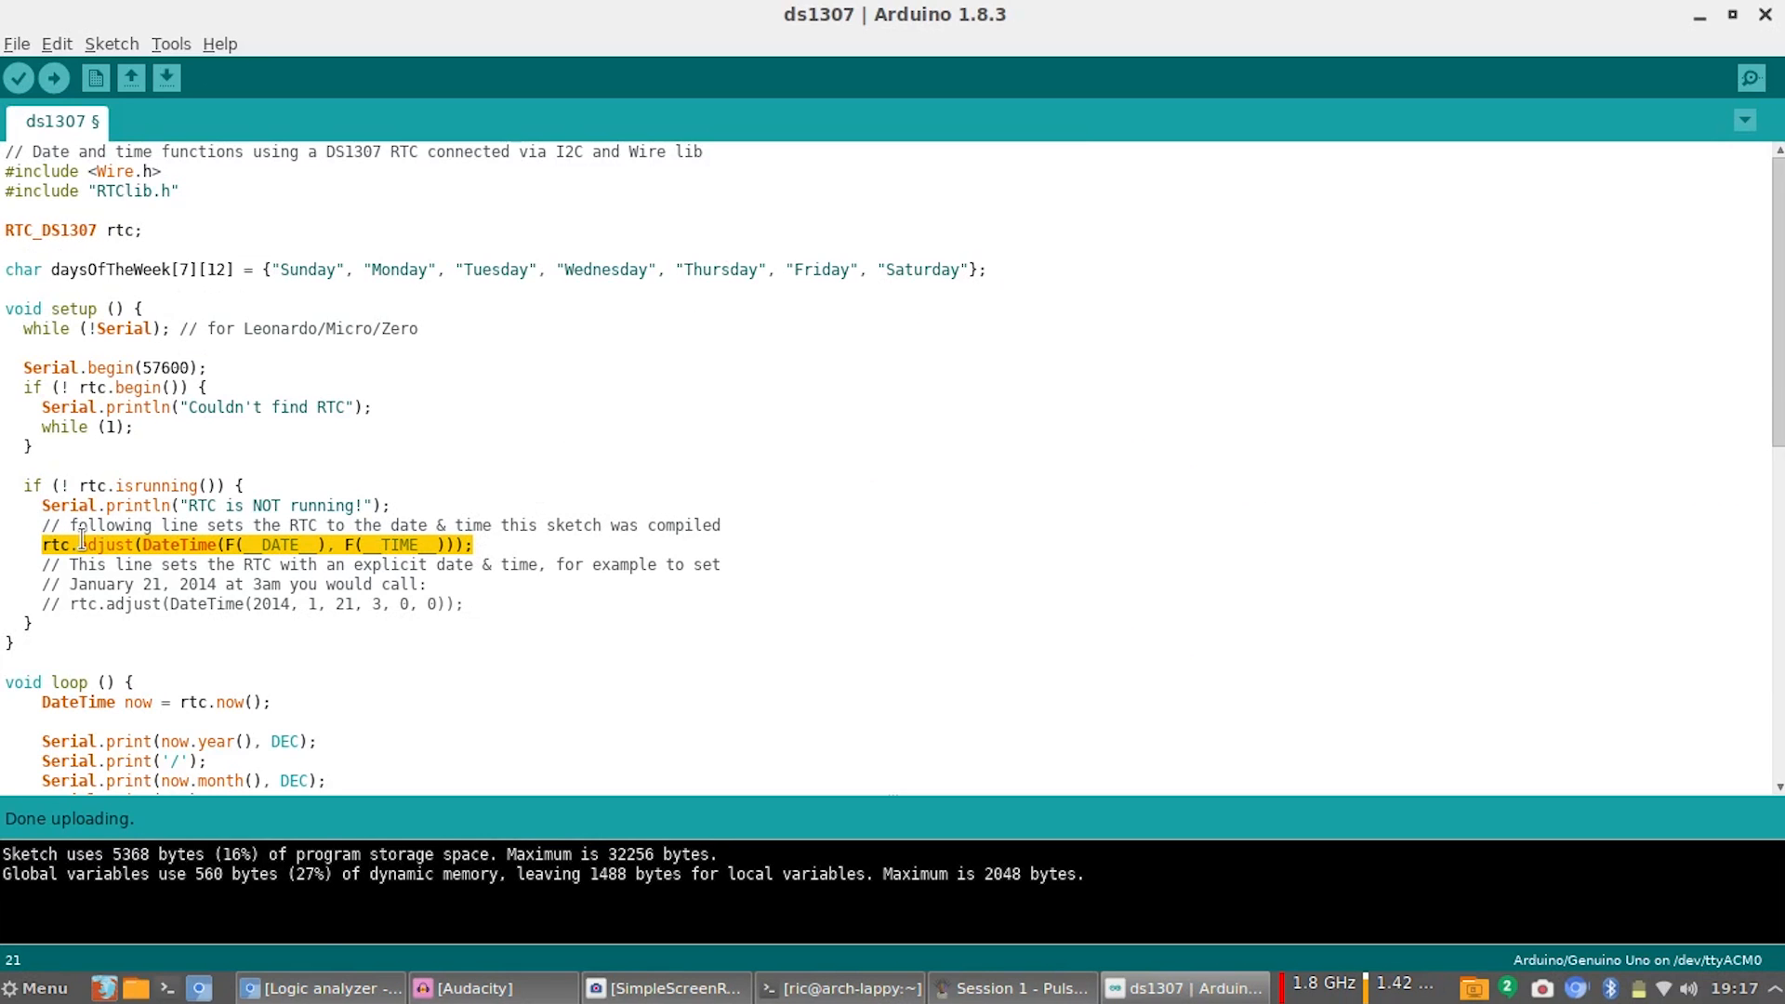
{"action": "mouse_move", "coordinate": [119, 647]}
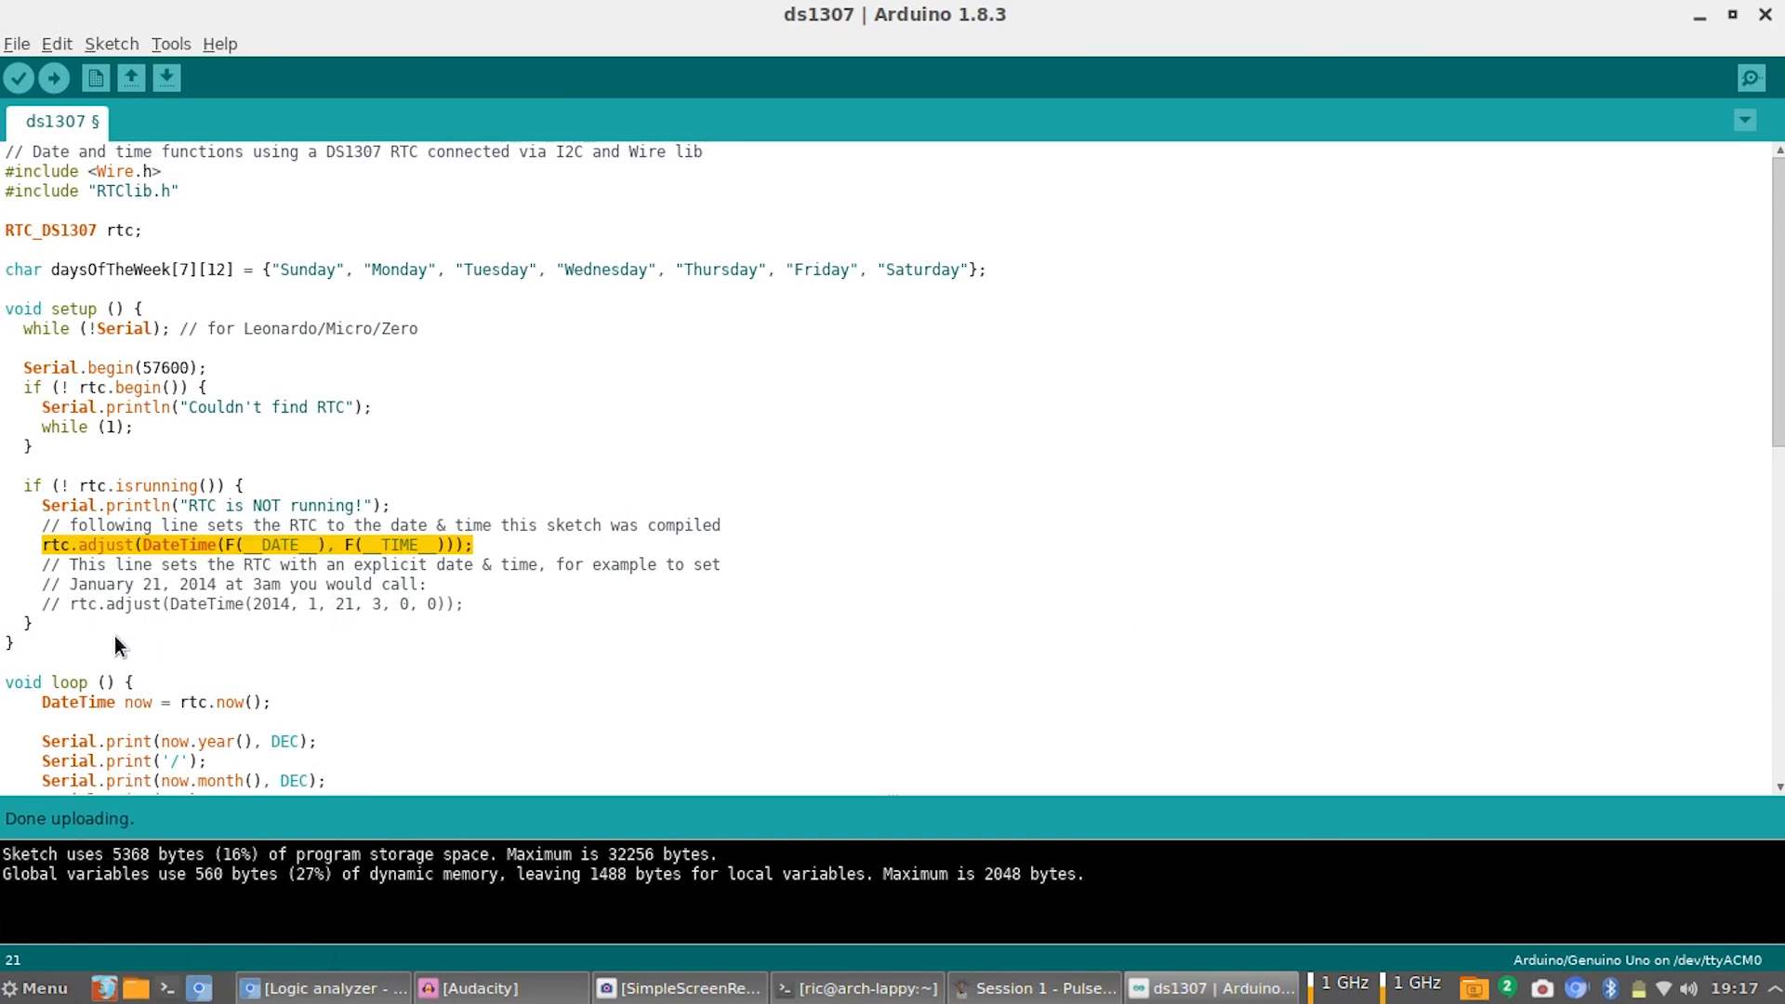
Make the loop call rtc.adjust(DateTime(F(__DATE__), F(__TIME__))) with a 3000 ms delay.
{"action": "scroll", "scroll_direction": "down", "scroll_amount": 3}
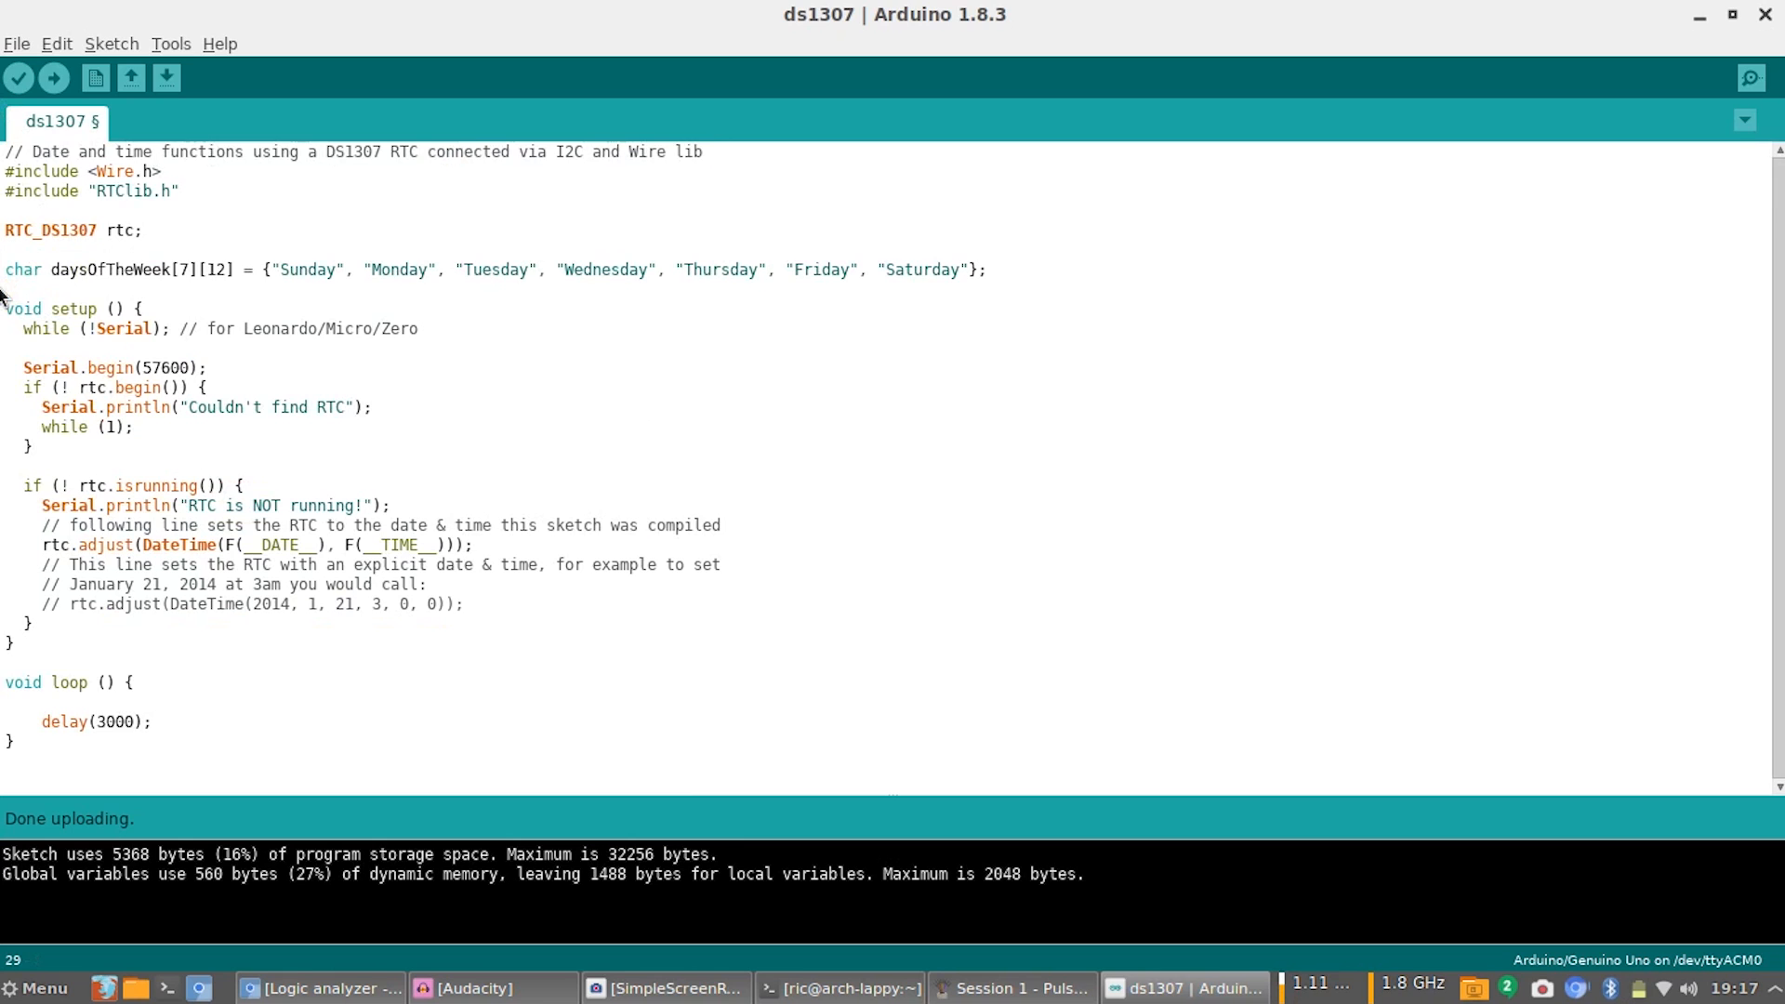
{"action": "type", "text": "rtc.adjust(DateTime(F(__DATE__), F(__TIME__)));"}
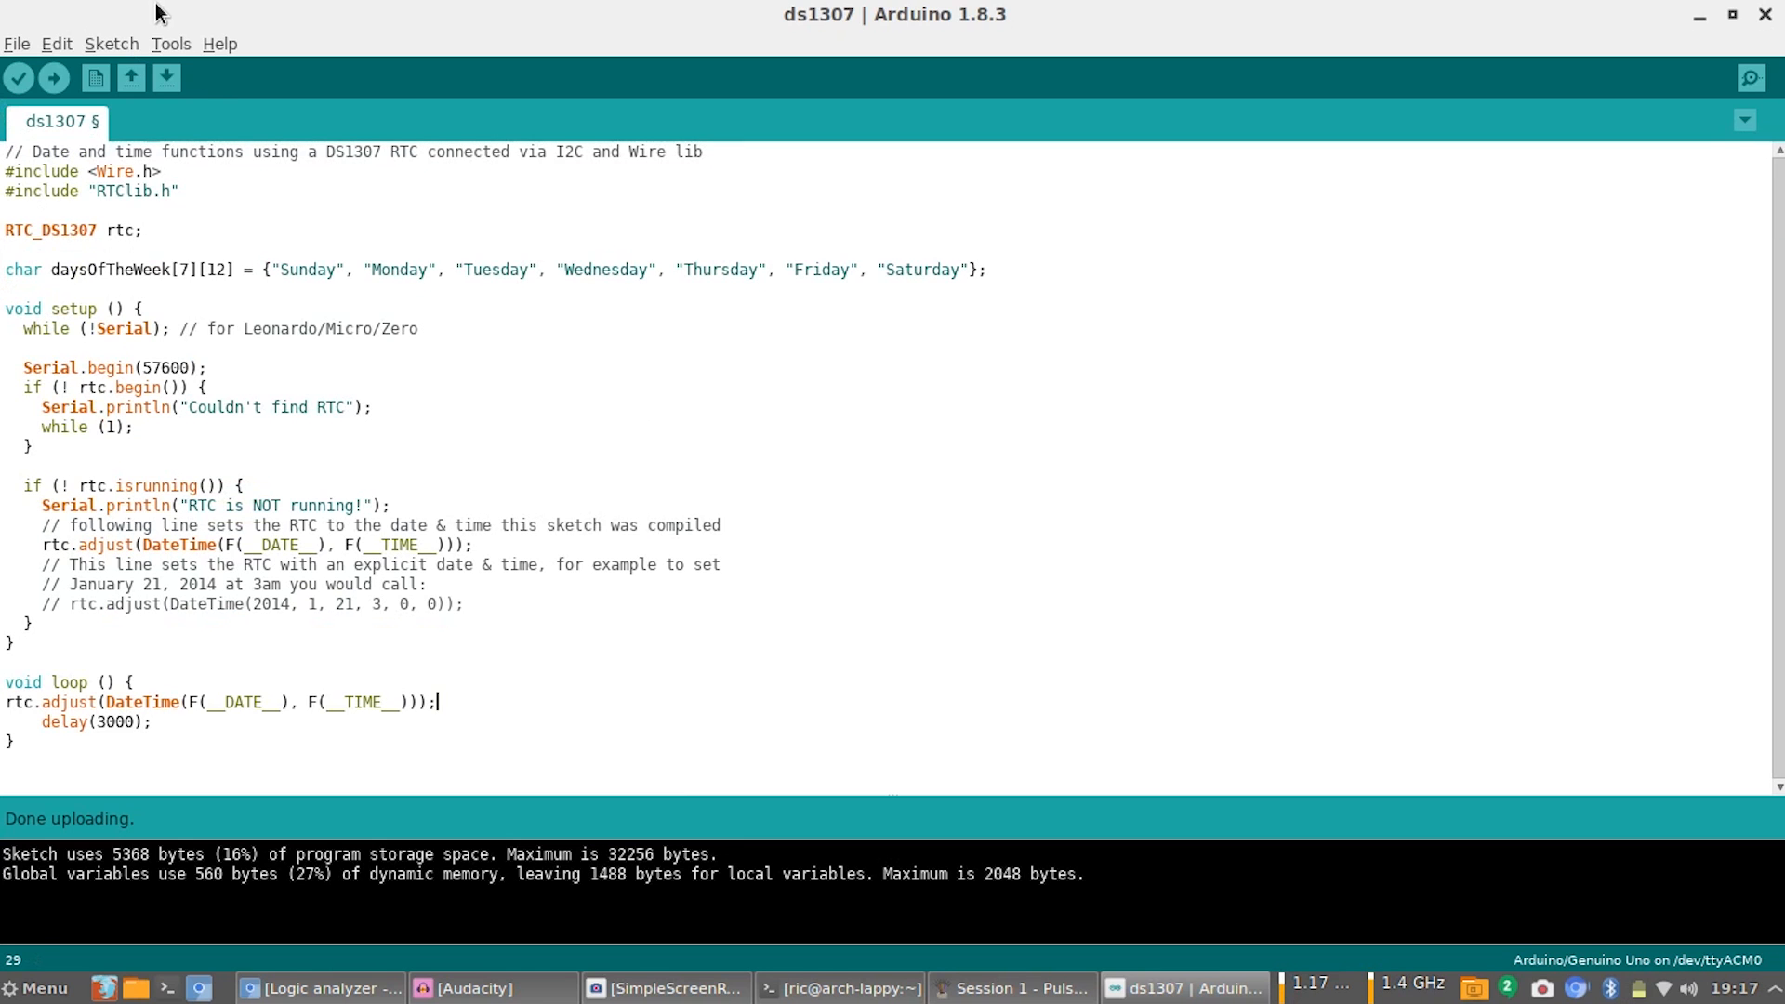
Save the sketch as a new copy past the read-only warning and upload it to the Uno.
{"action": "left_click", "coordinate": [166, 77]}
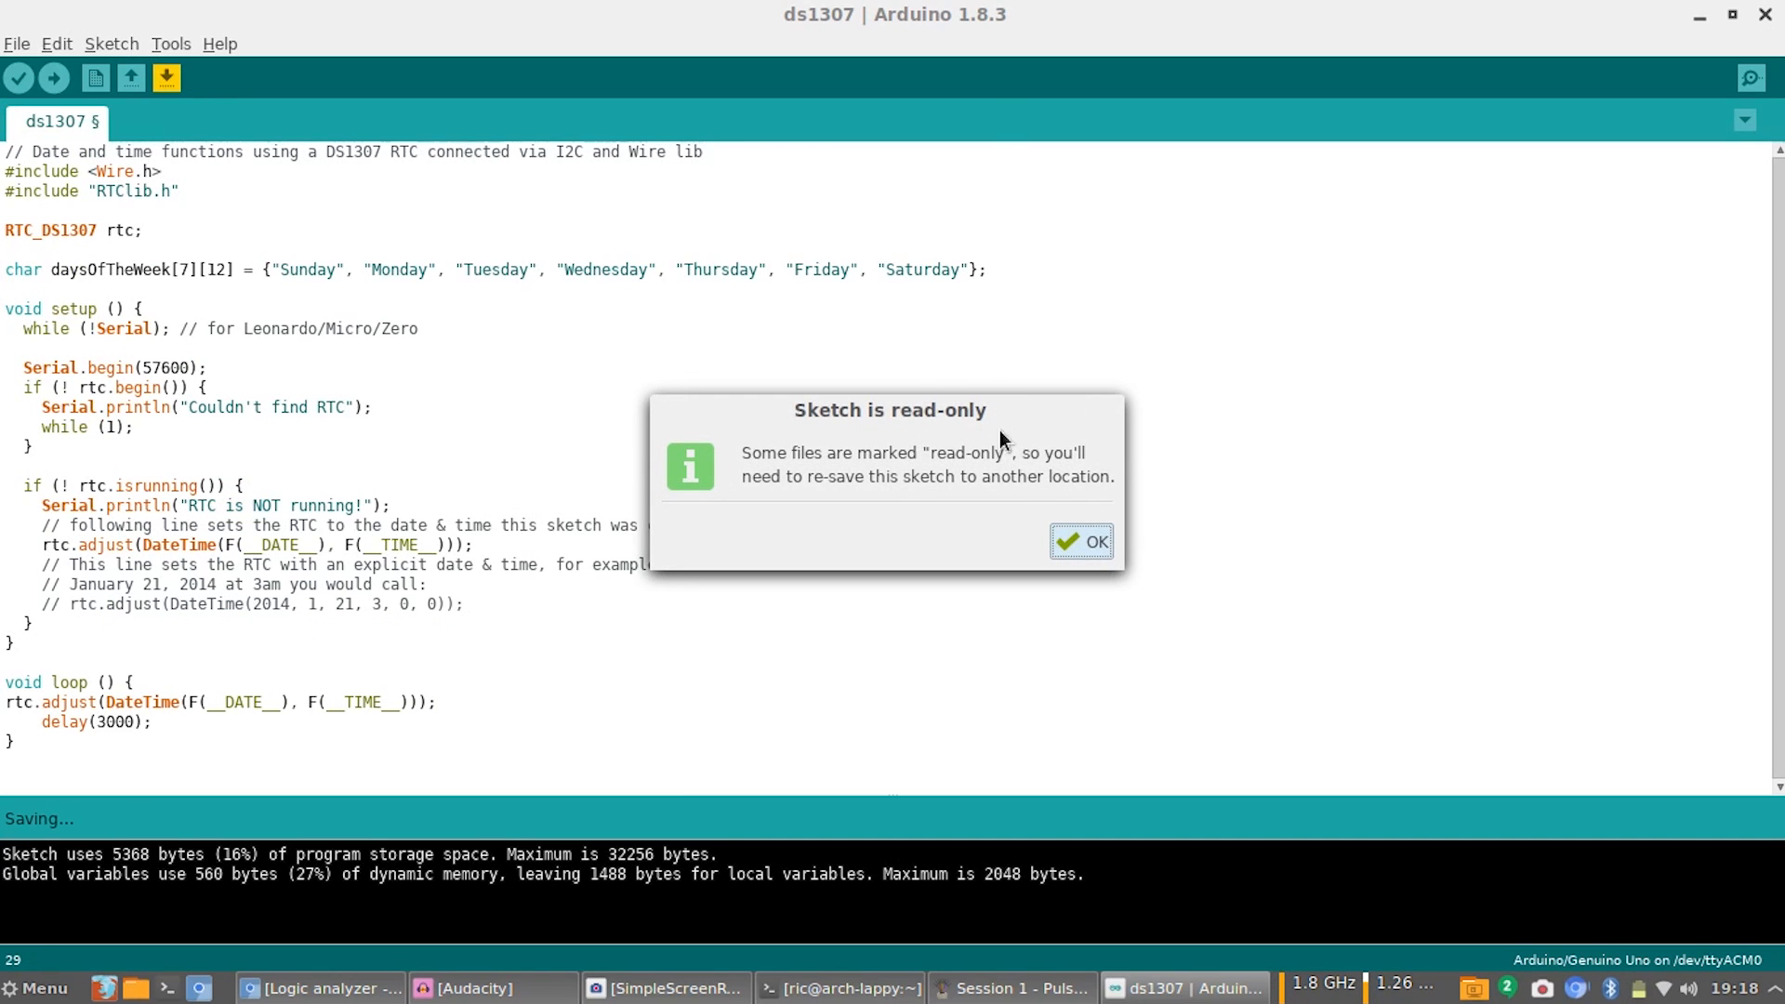
{"action": "left_click", "coordinate": [1078, 541]}
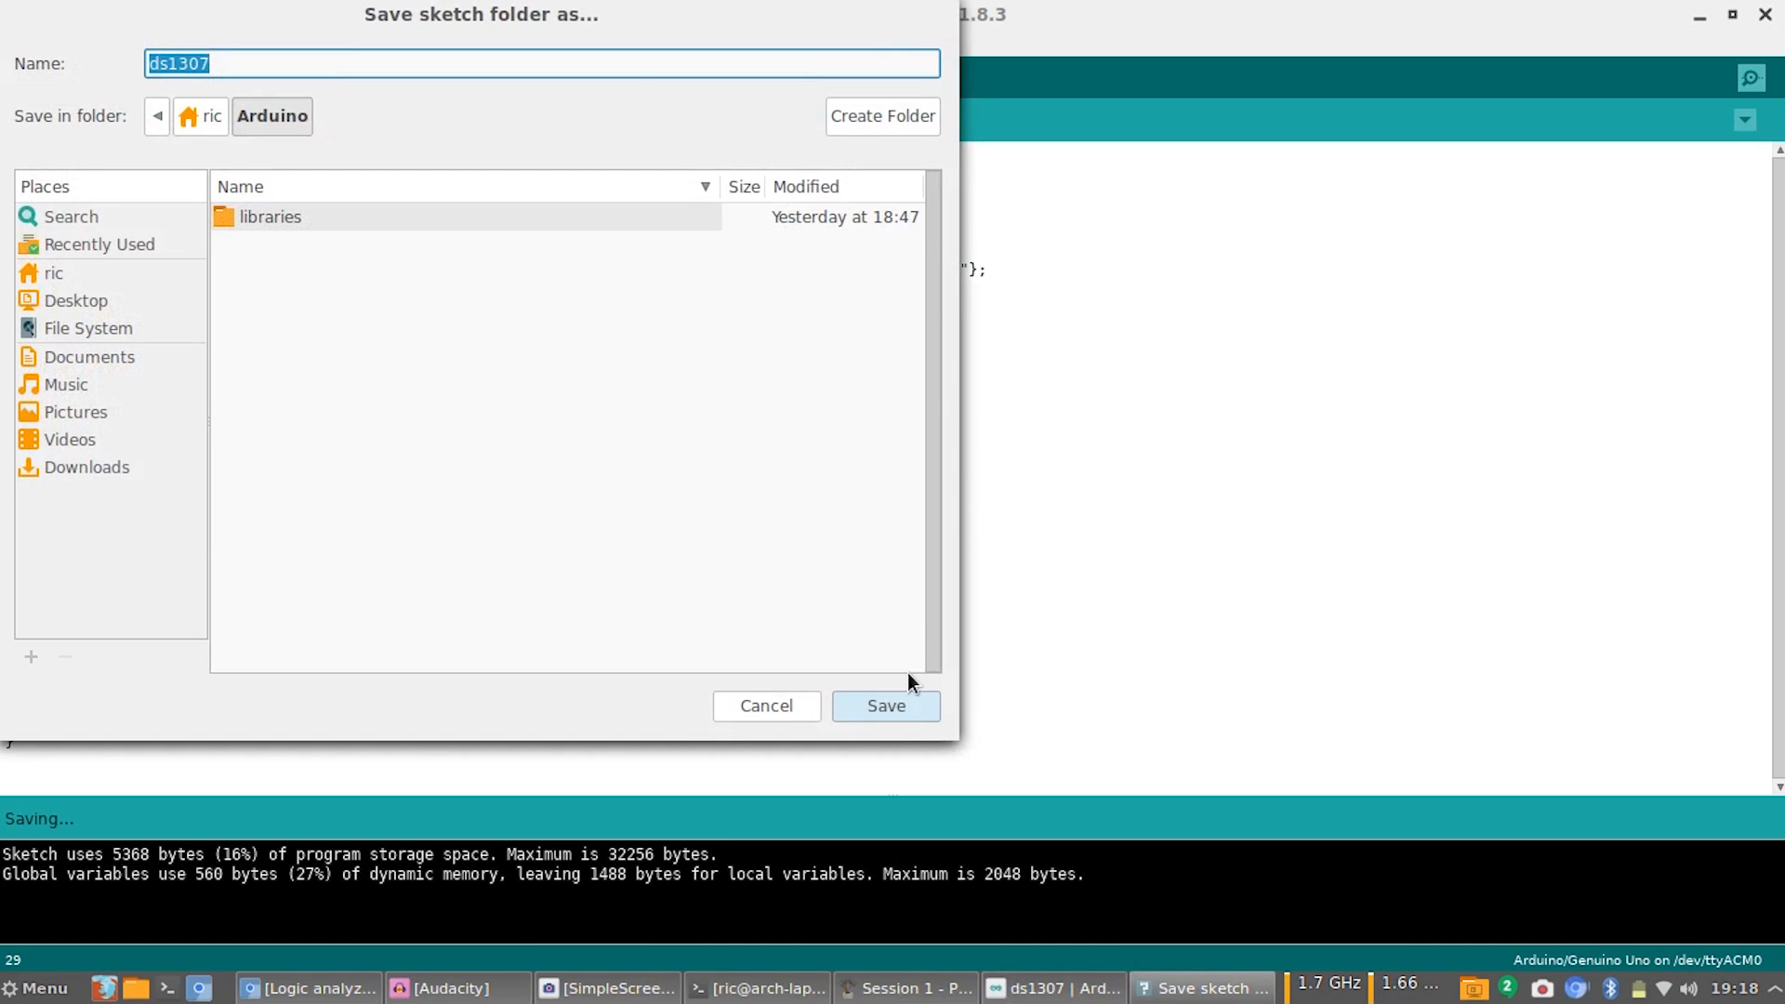
{"action": "left_click", "coordinate": [885, 706]}
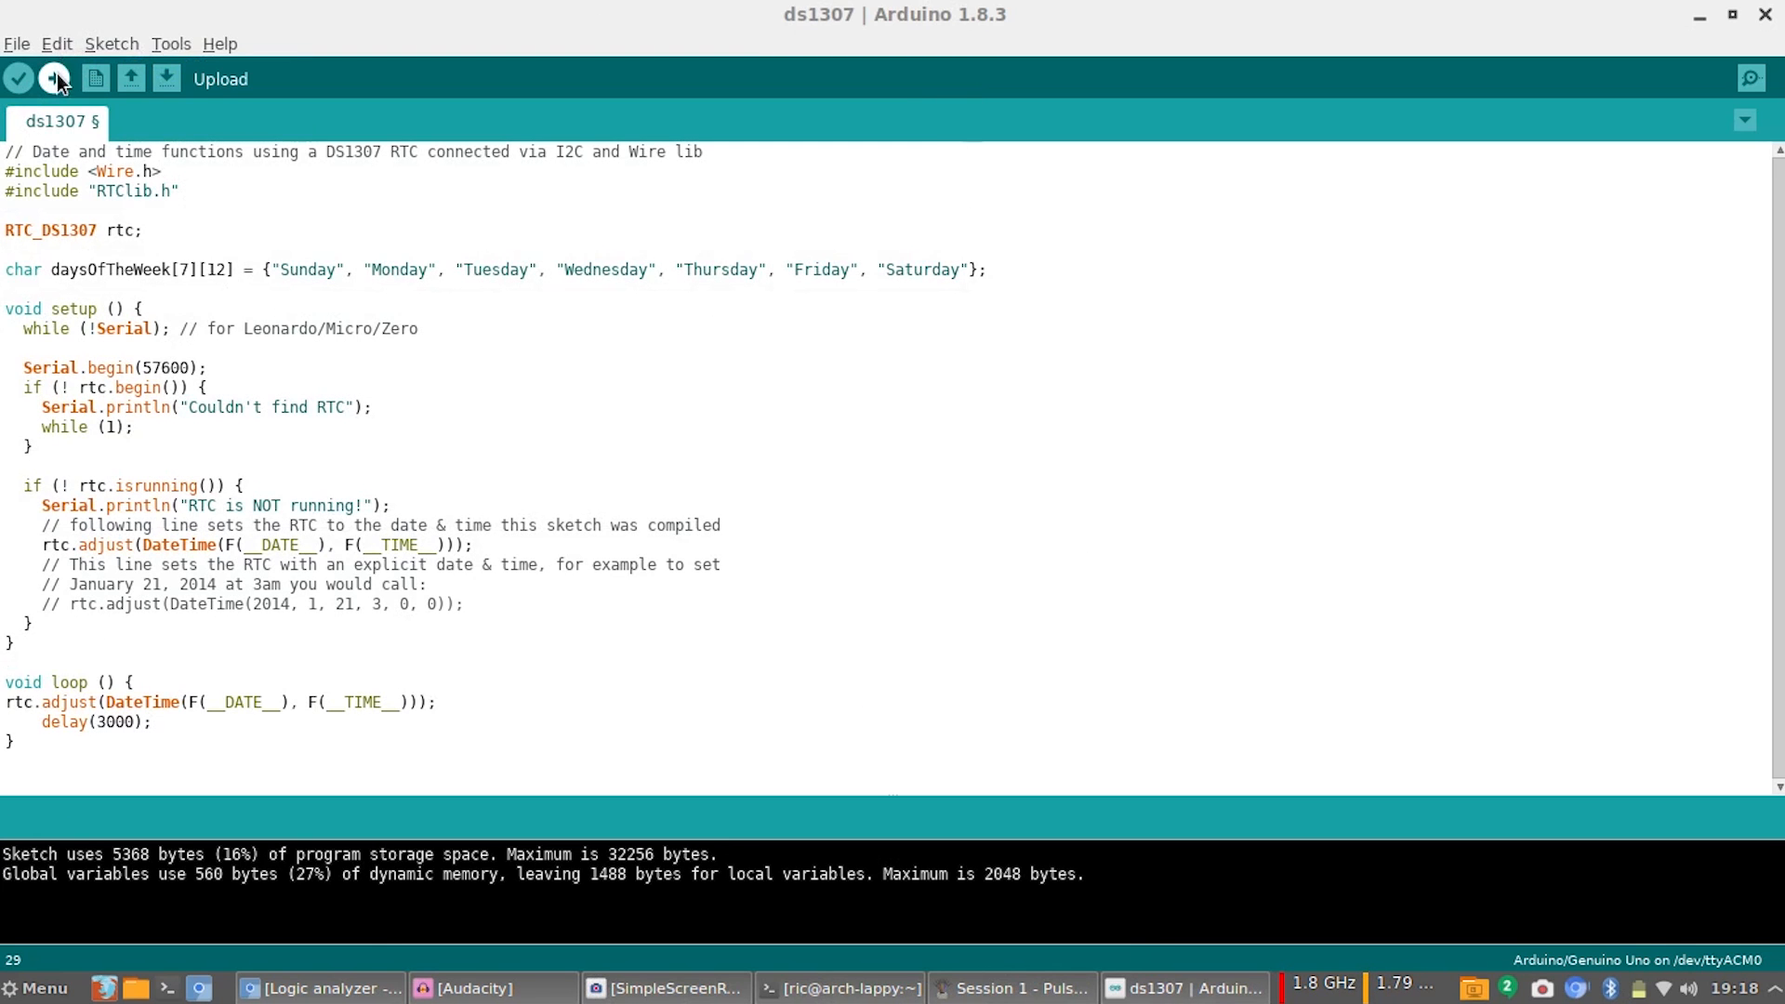
{"action": "left_click", "coordinate": [54, 78]}
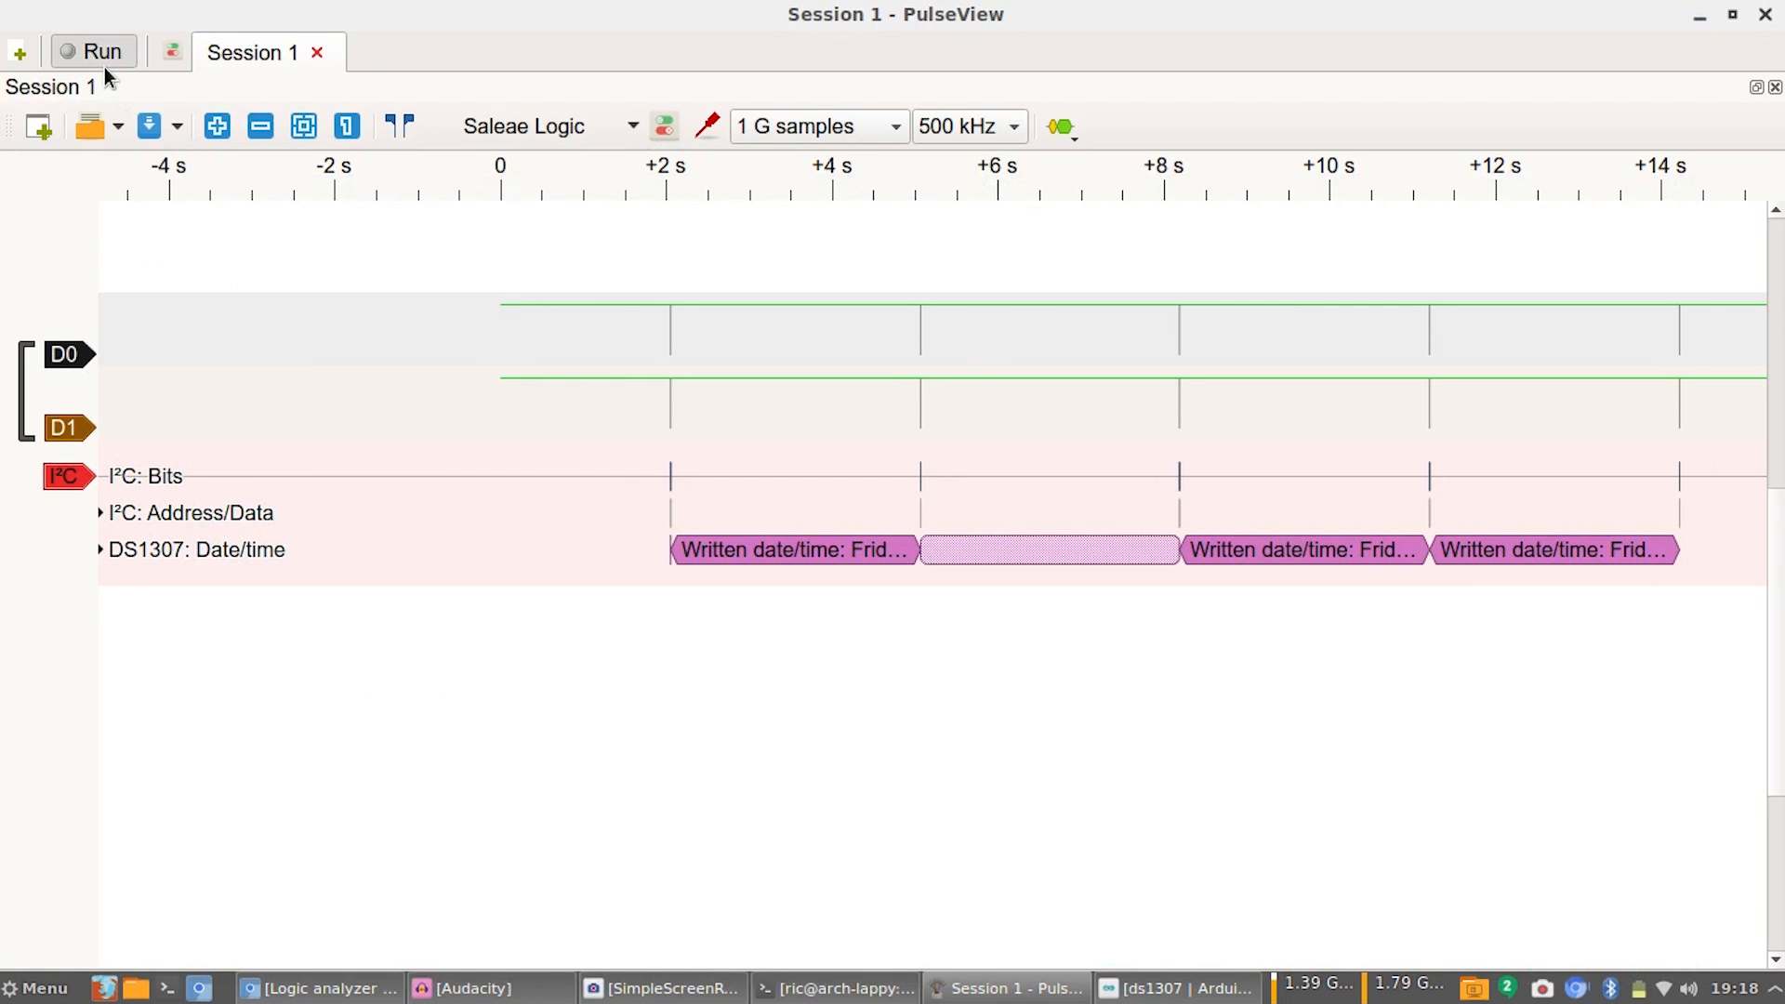
Run a fresh capture of the DS1307 date/time writes and stop it after a few bursts.
{"action": "left_click", "coordinate": [93, 52]}
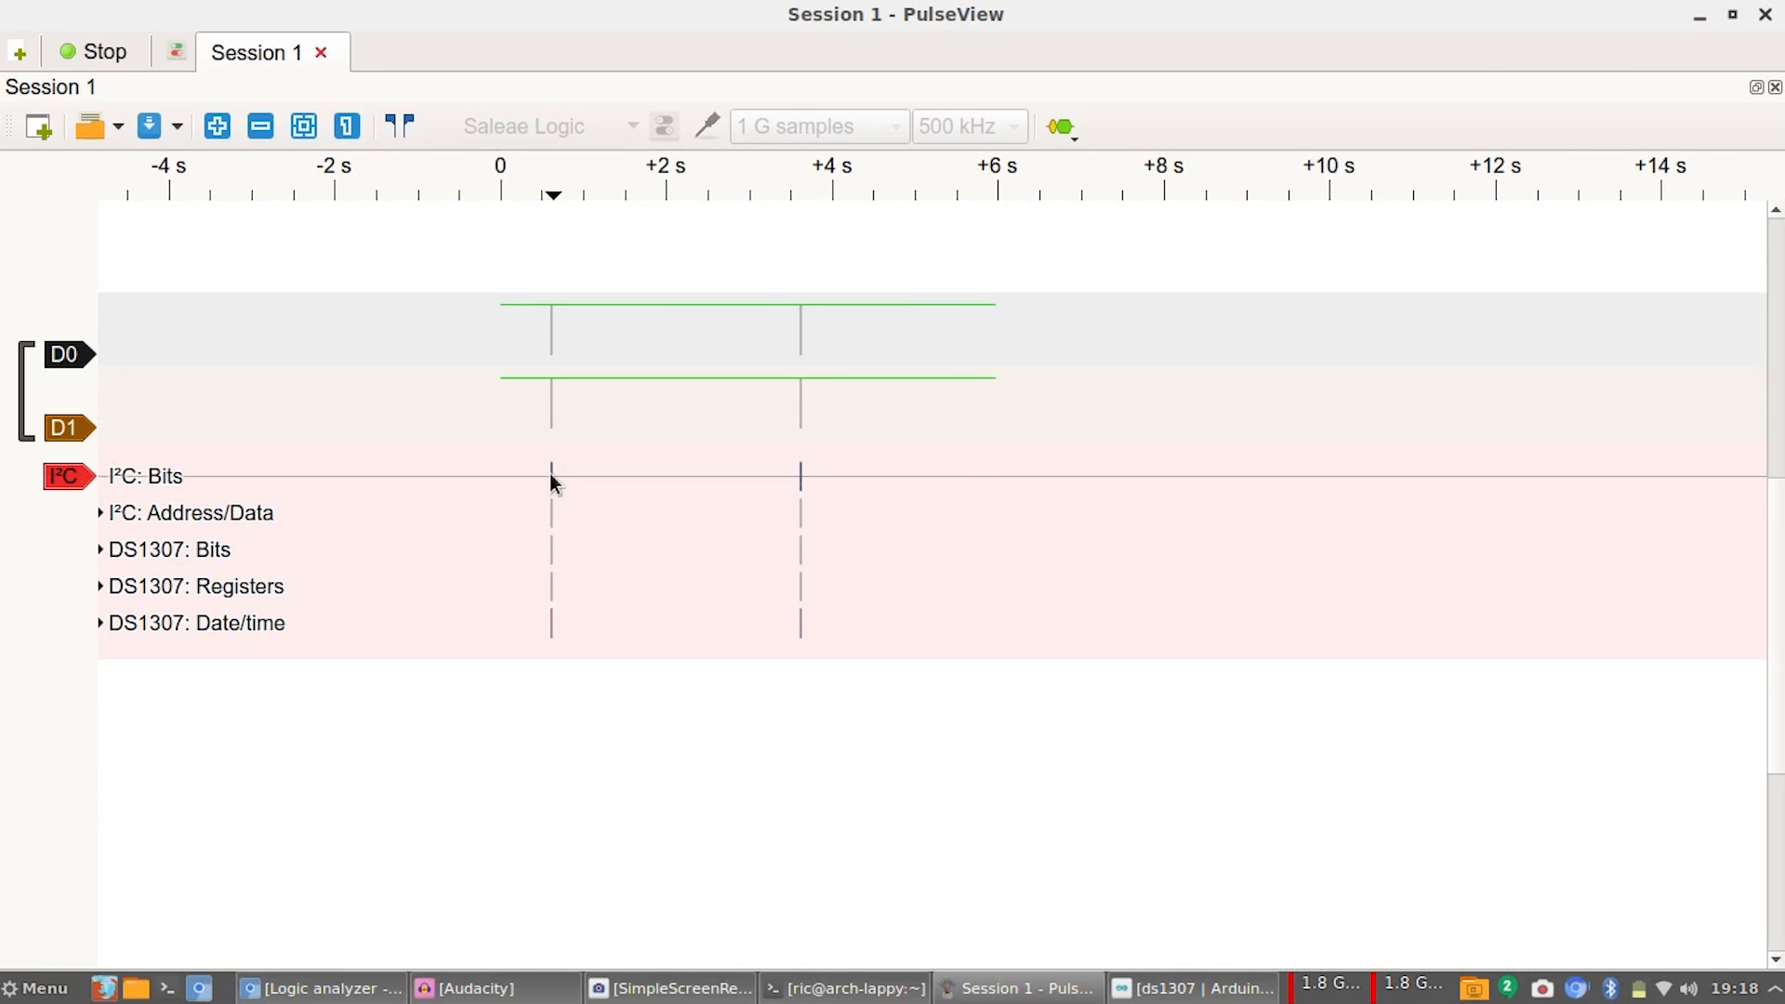
{"action": "left_click", "coordinate": [104, 52]}
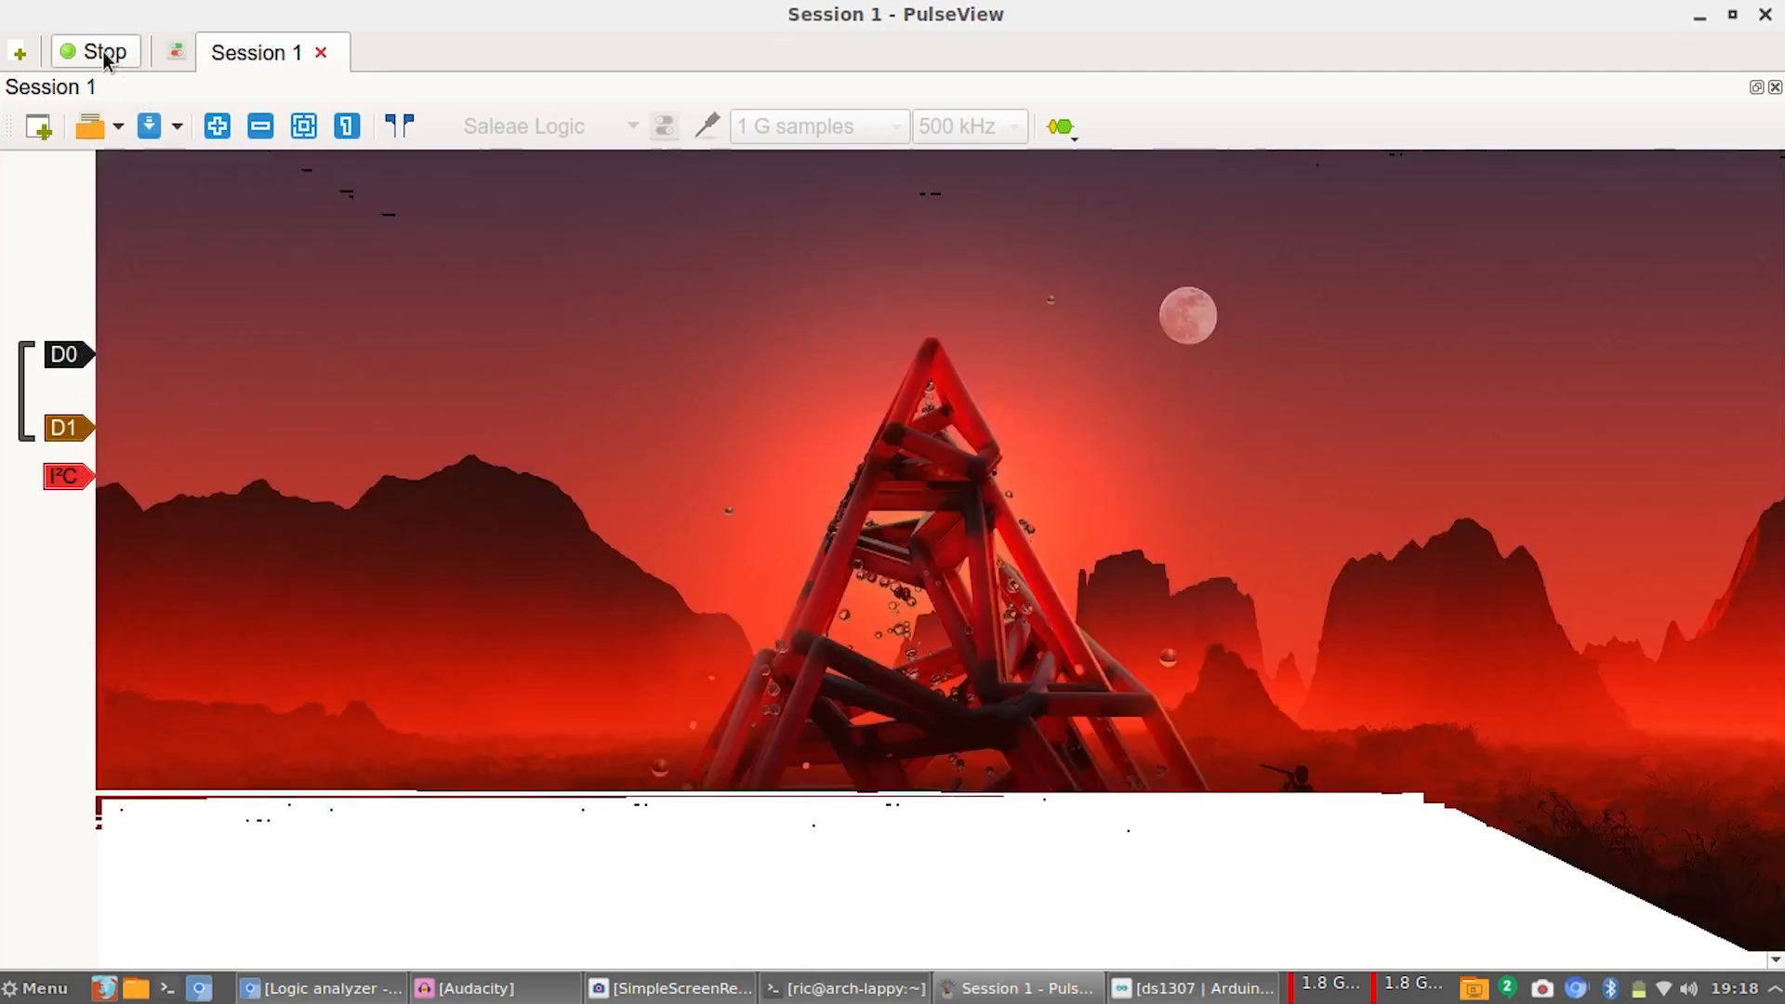
{"action": "left_click", "coordinate": [95, 52]}
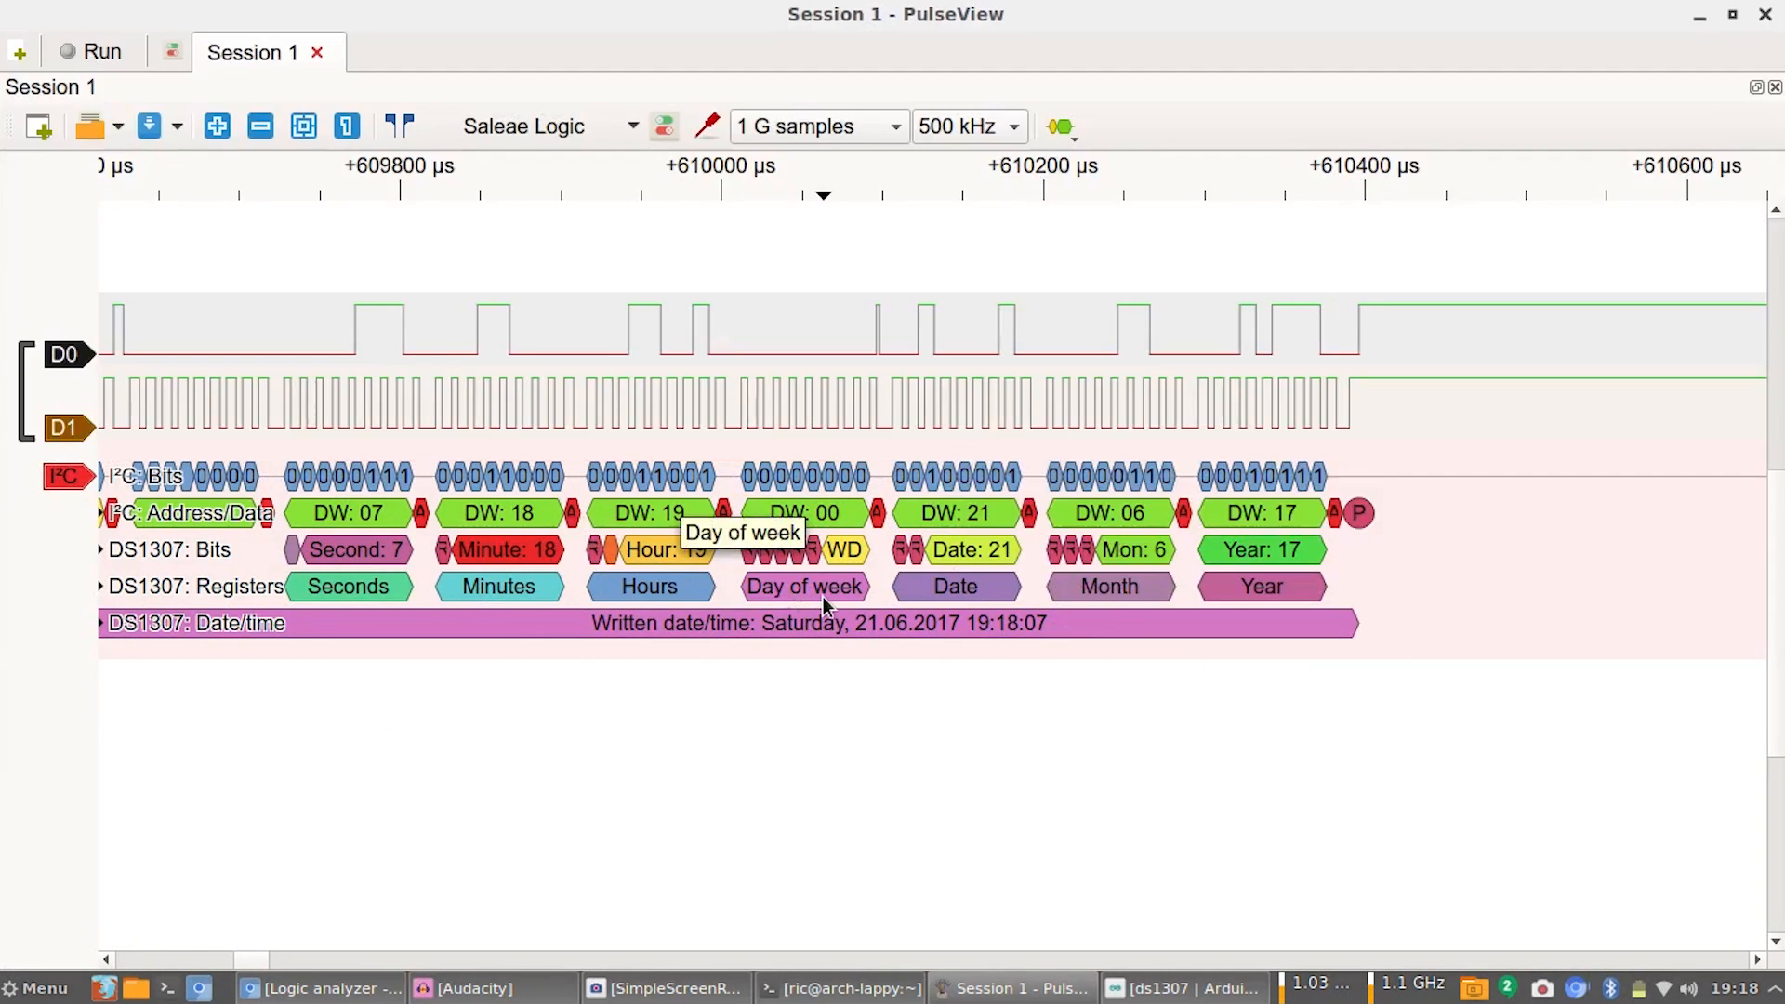
{"action": "mouse_move", "coordinate": [1108, 586]}
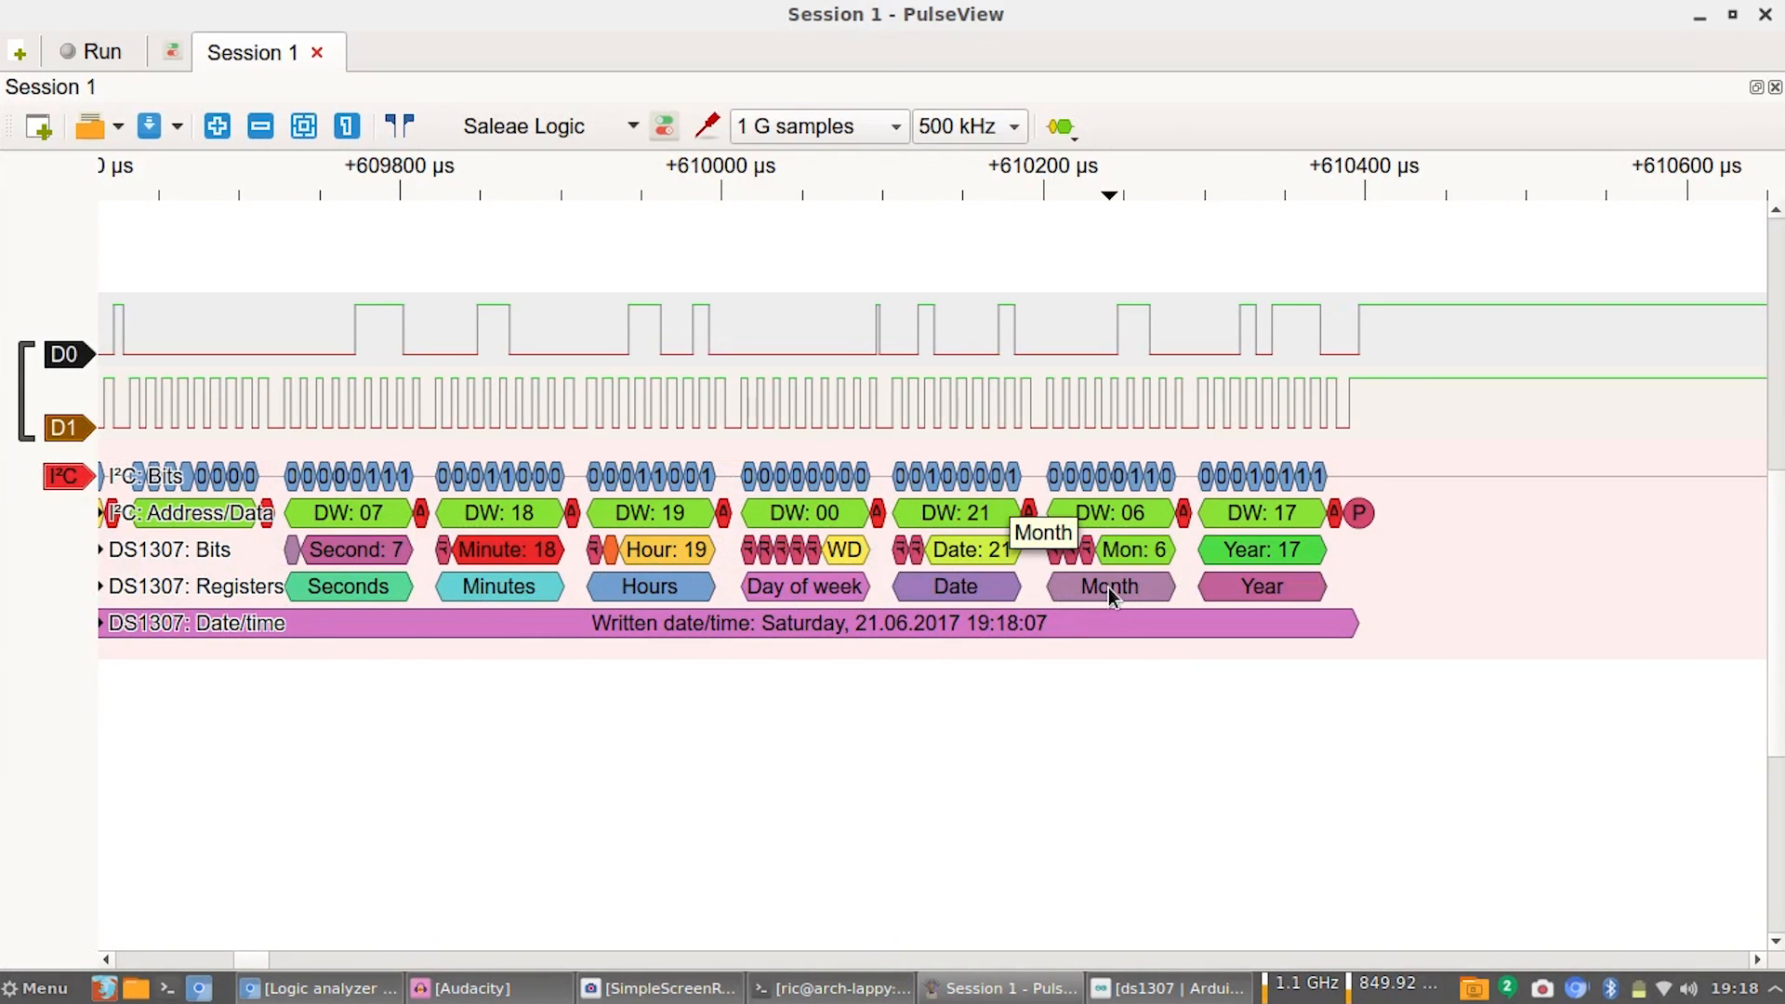
{"action": "mouse_move", "coordinate": [803, 586]}
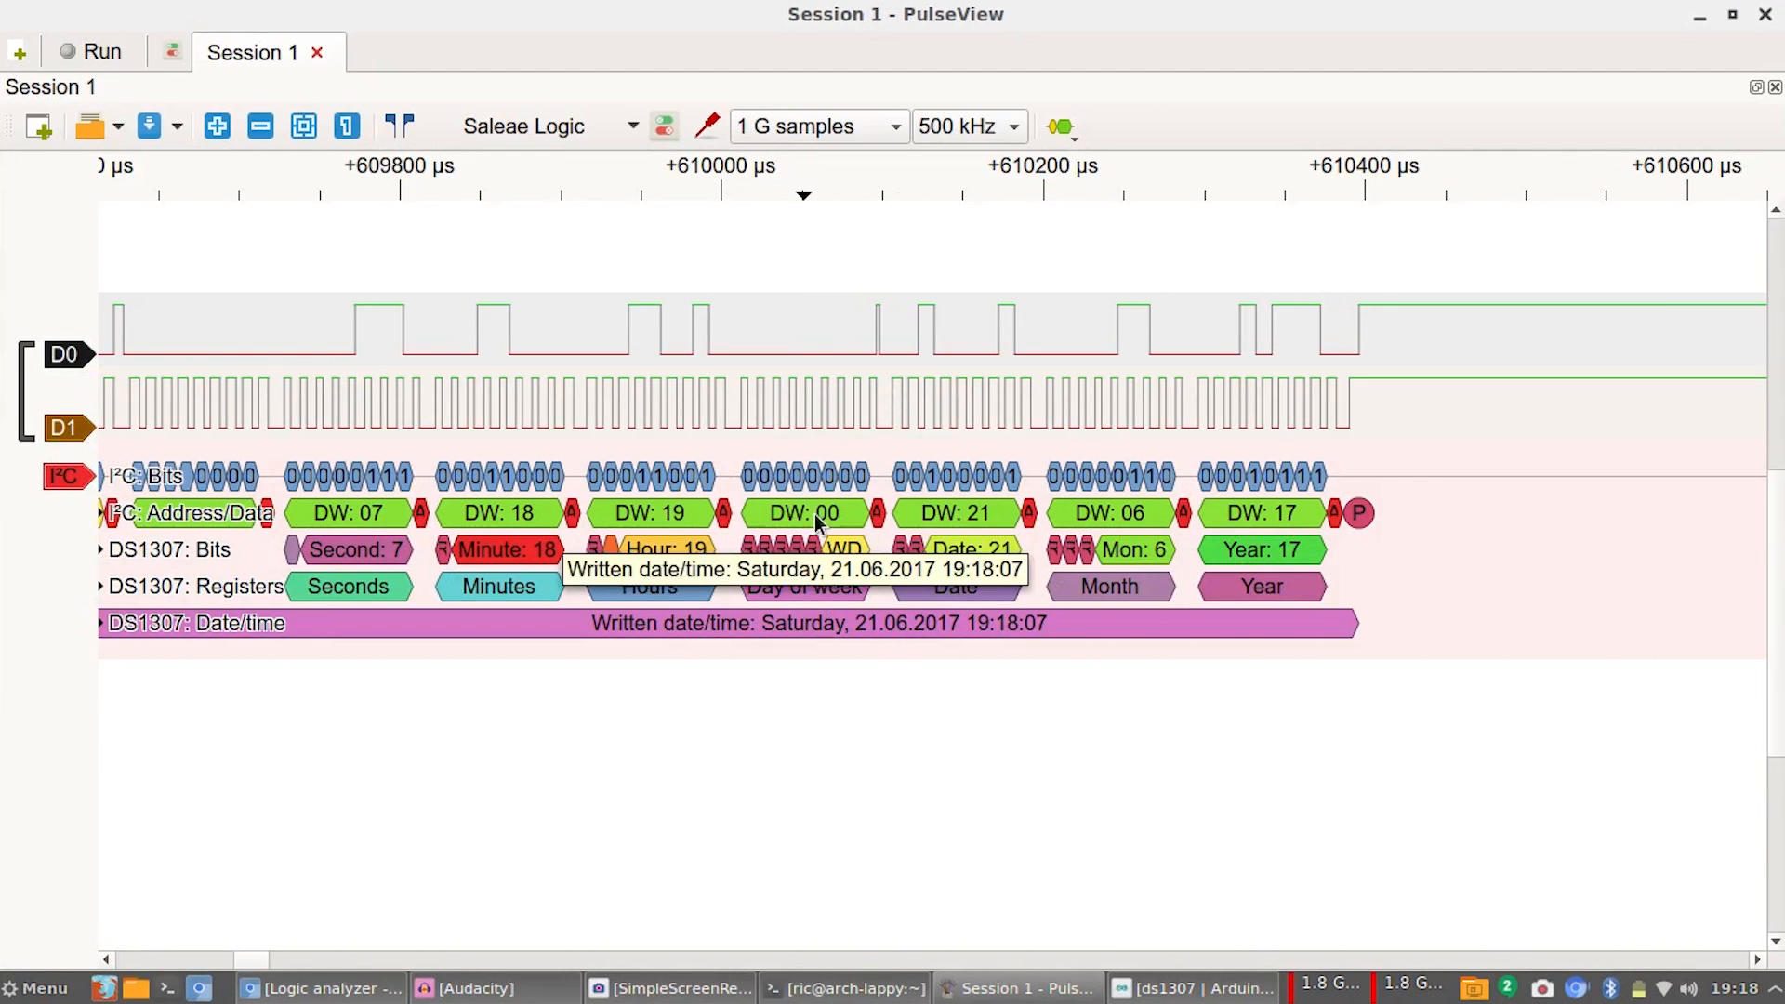
{"action": "mouse_move", "coordinate": [837, 821]}
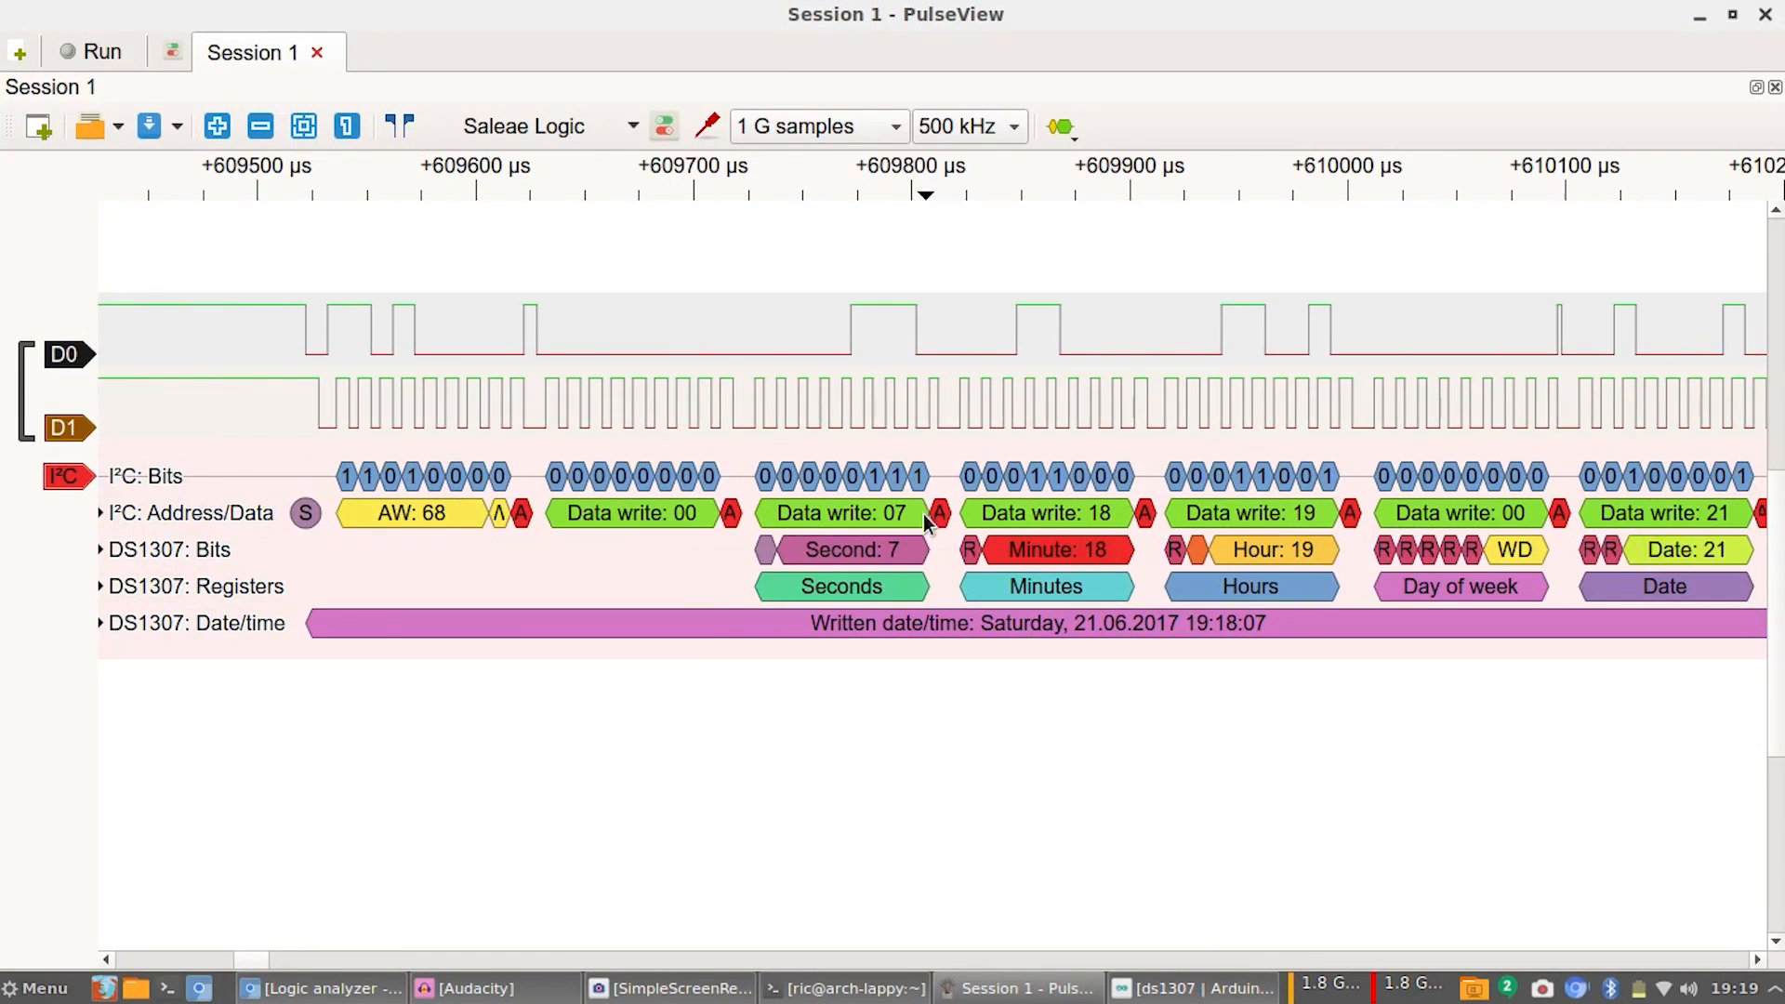
{"action": "scroll", "scroll_direction": "right", "scroll_amount": 3}
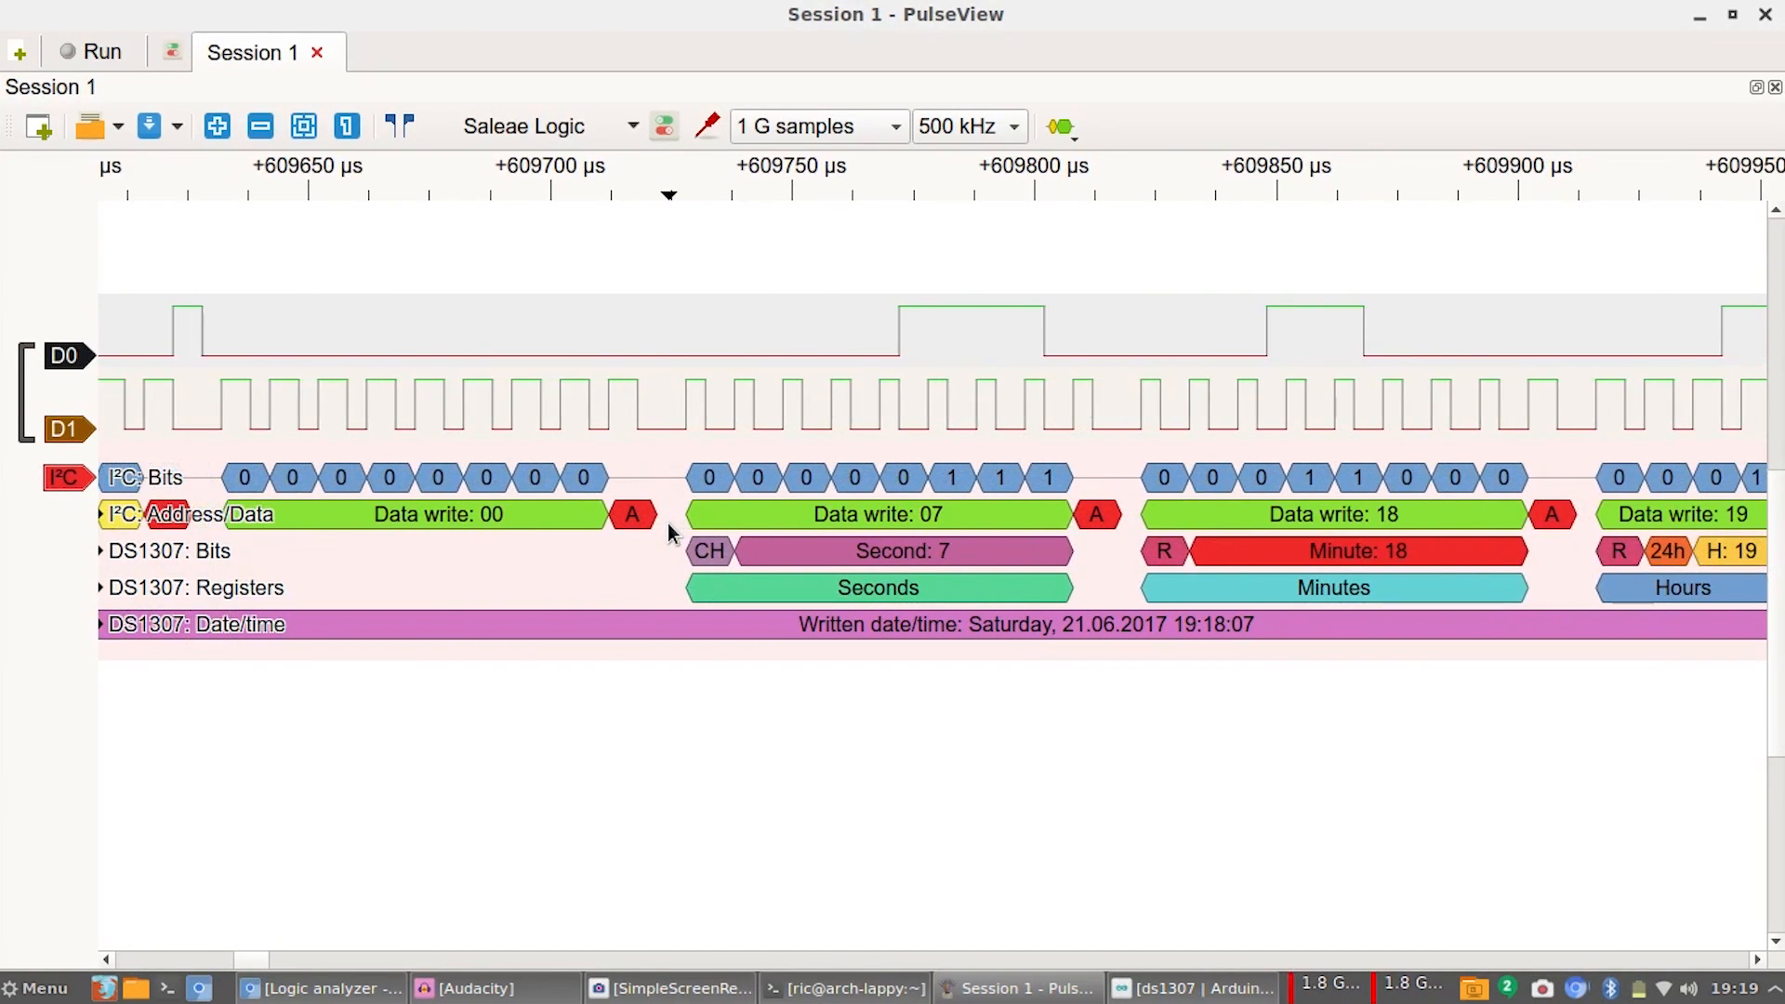
{"action": "mouse_move", "coordinate": [621, 524]}
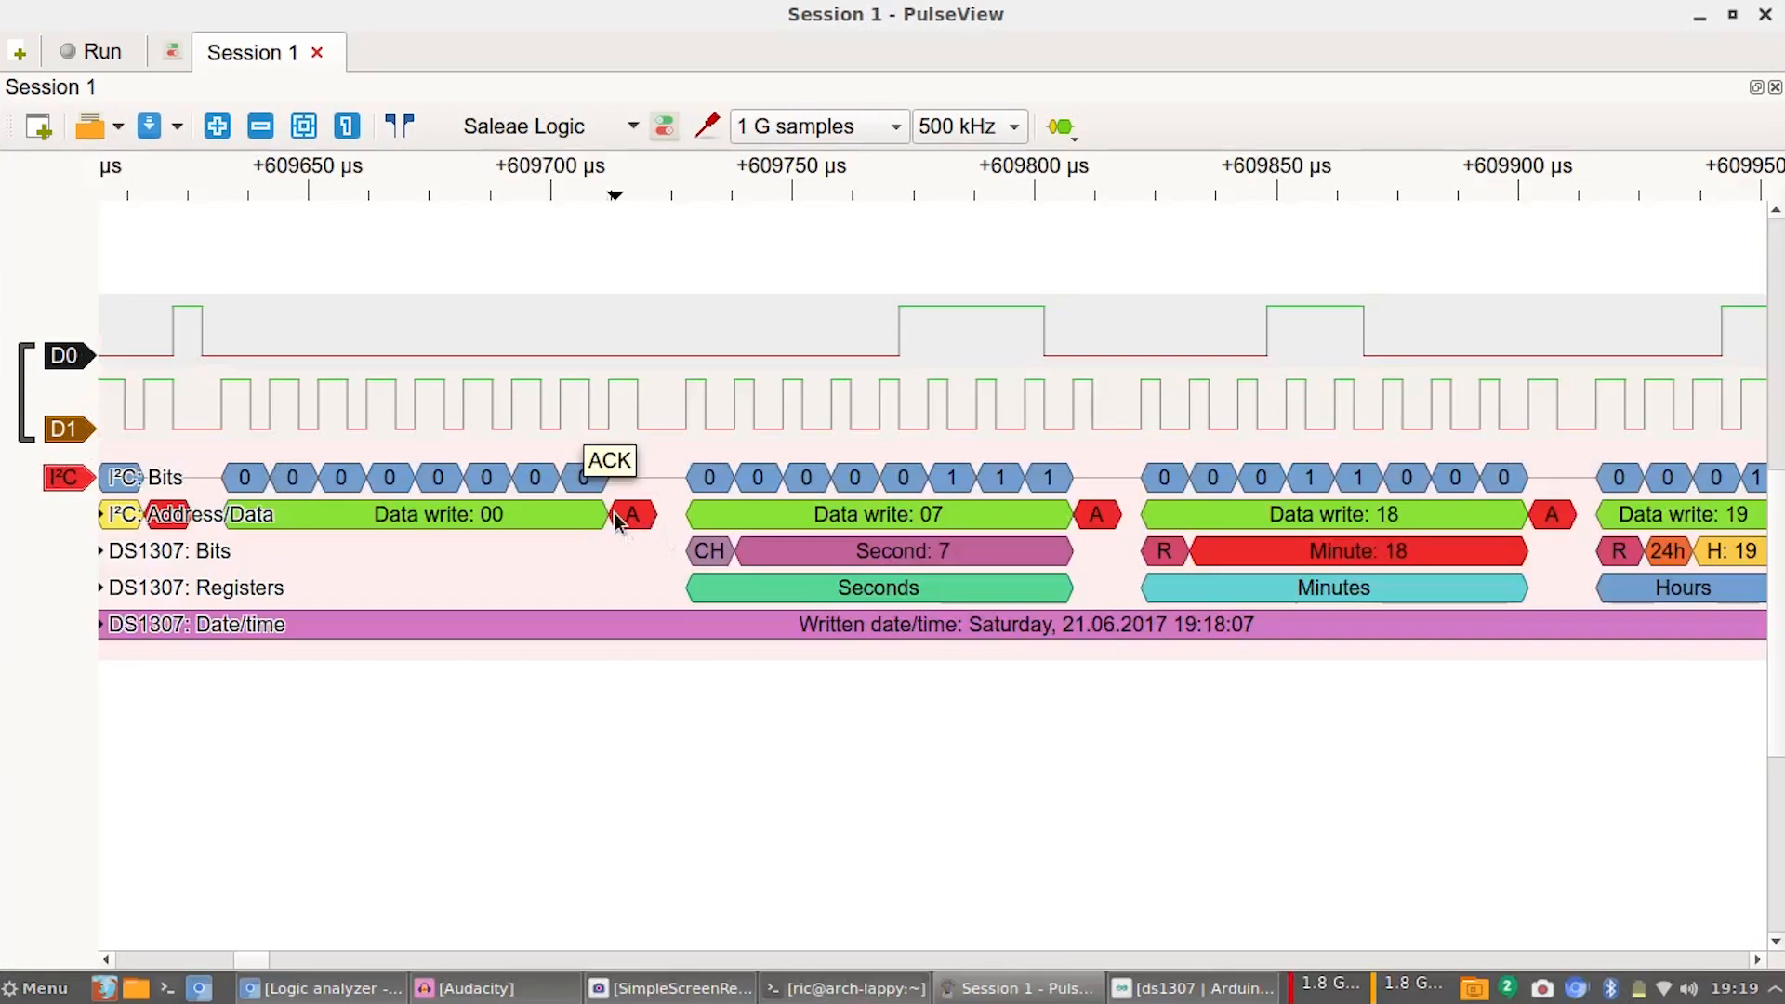
{"action": "mouse_move", "coordinate": [658, 526]}
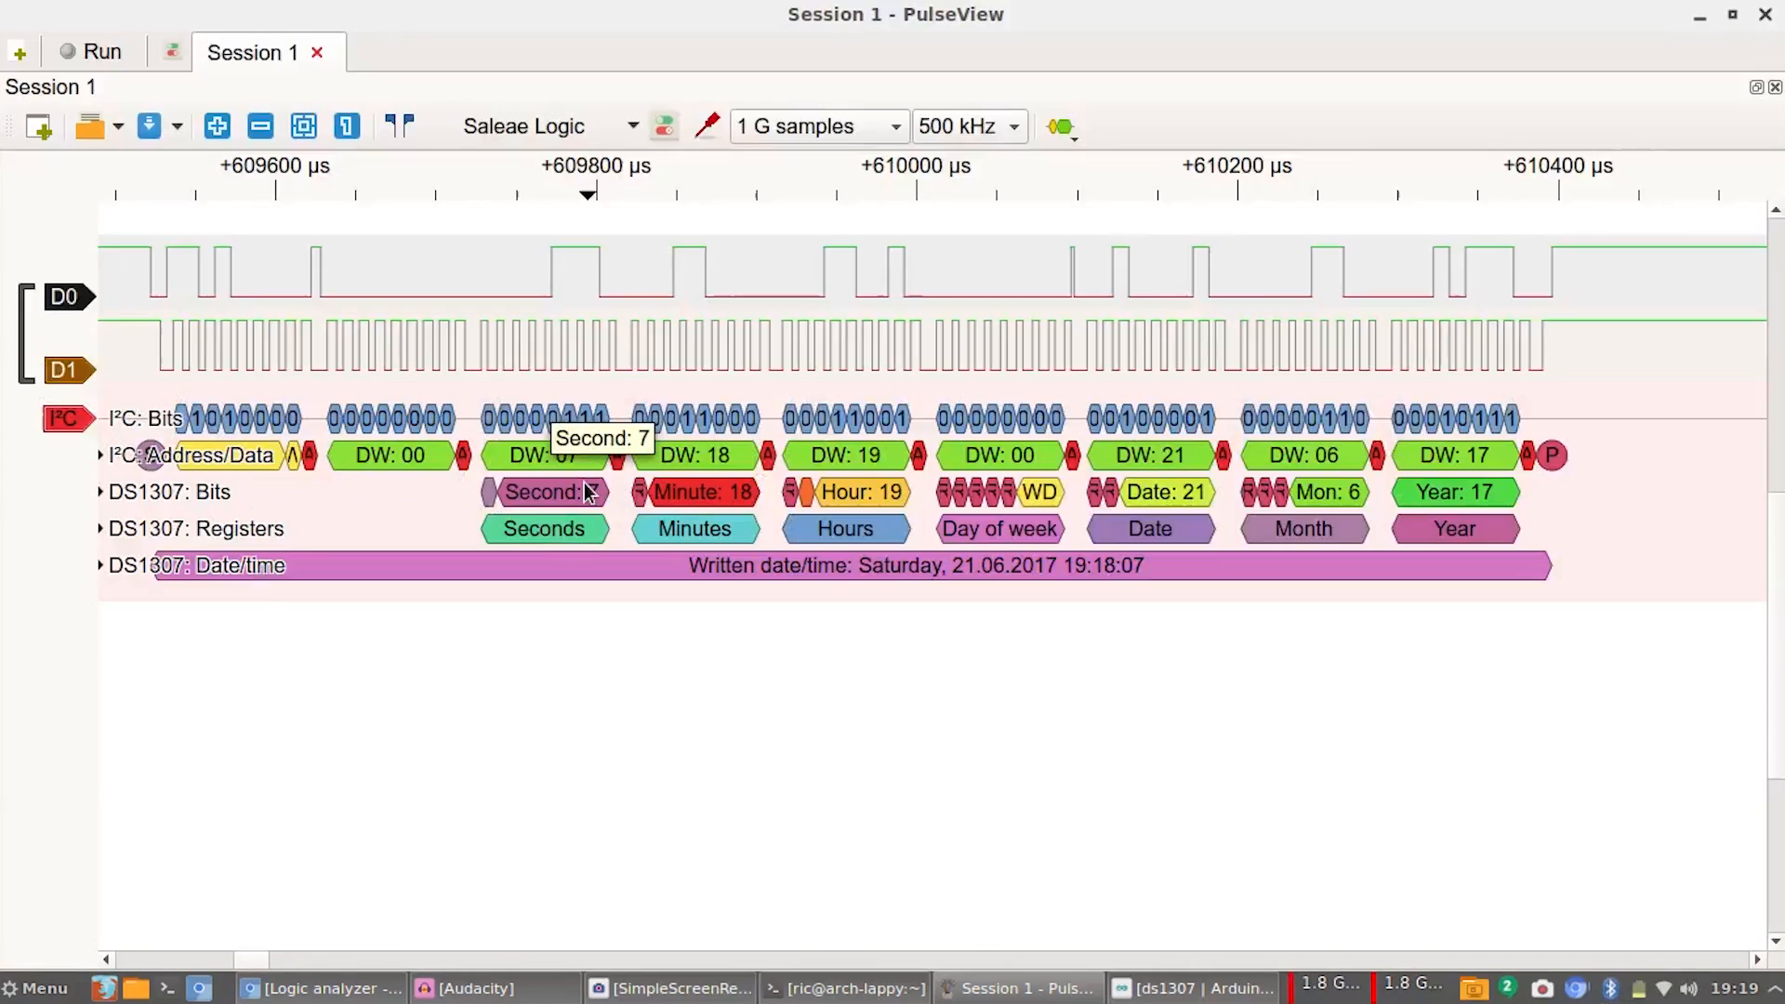
{"action": "mouse_move", "coordinate": [1218, 547]}
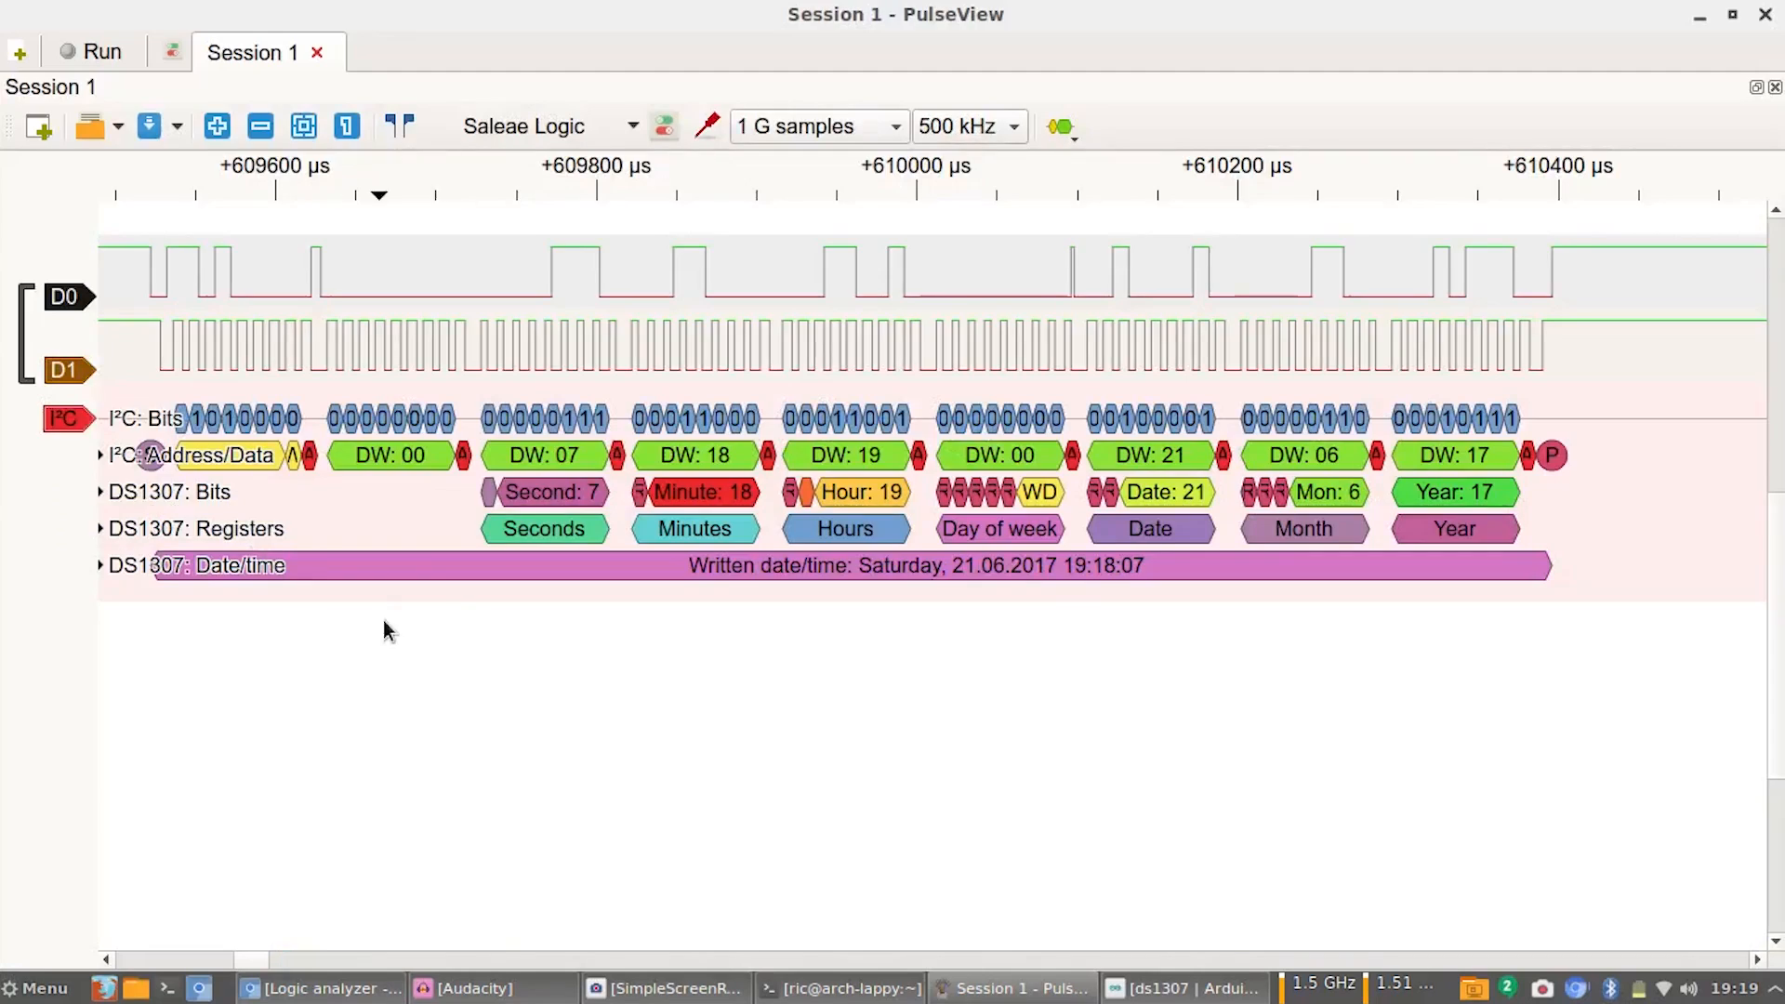
{"action": "mouse_move", "coordinate": [571, 575]}
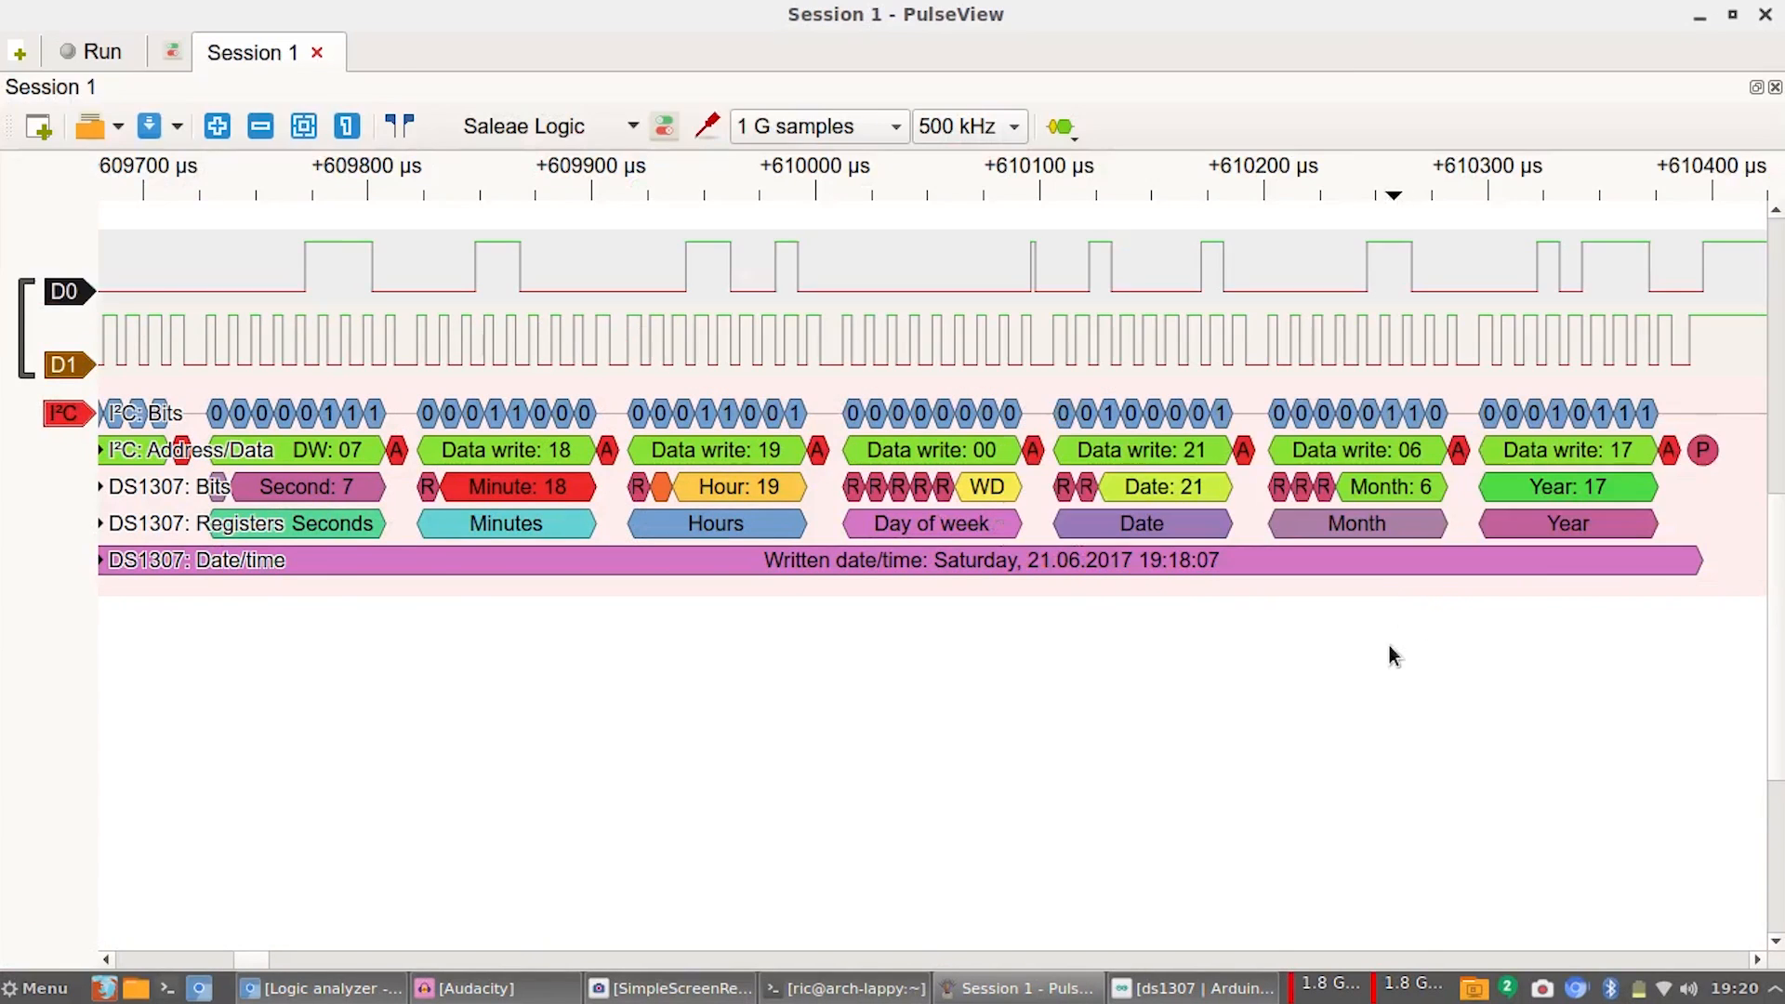
{"action": "mouse_move", "coordinate": [1365, 703]}
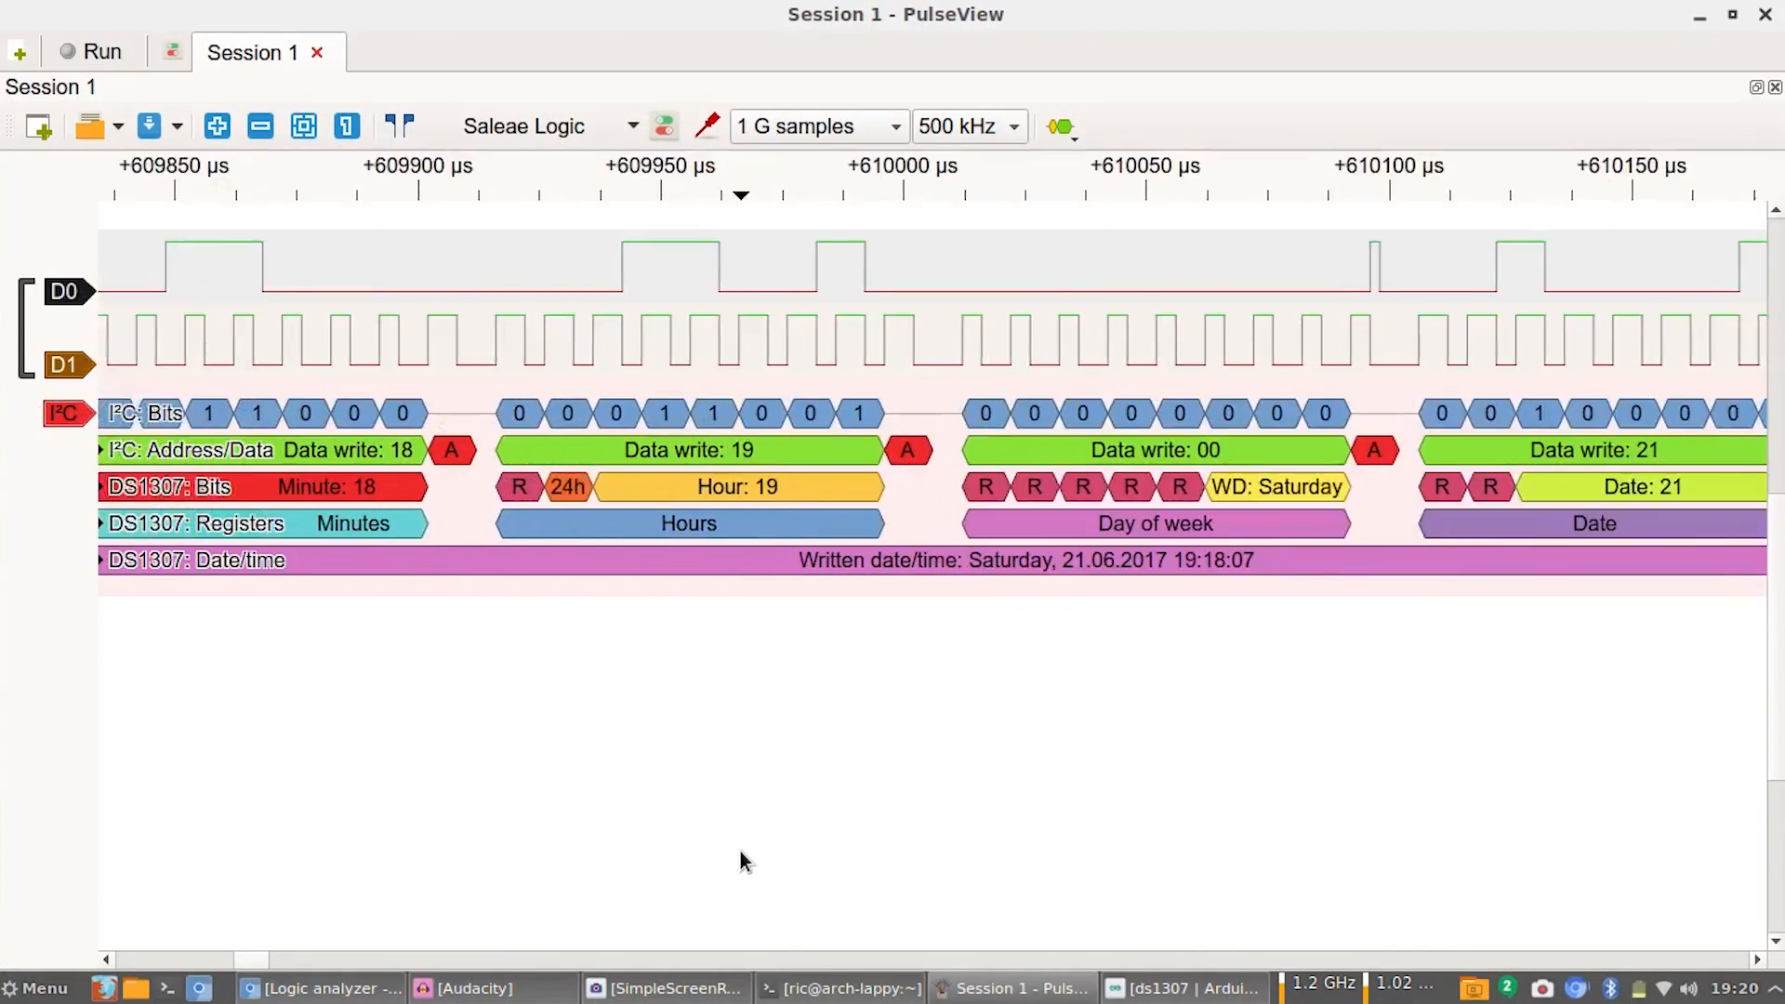
{"action": "scroll", "scroll_direction": "down", "scroll_amount": 3}
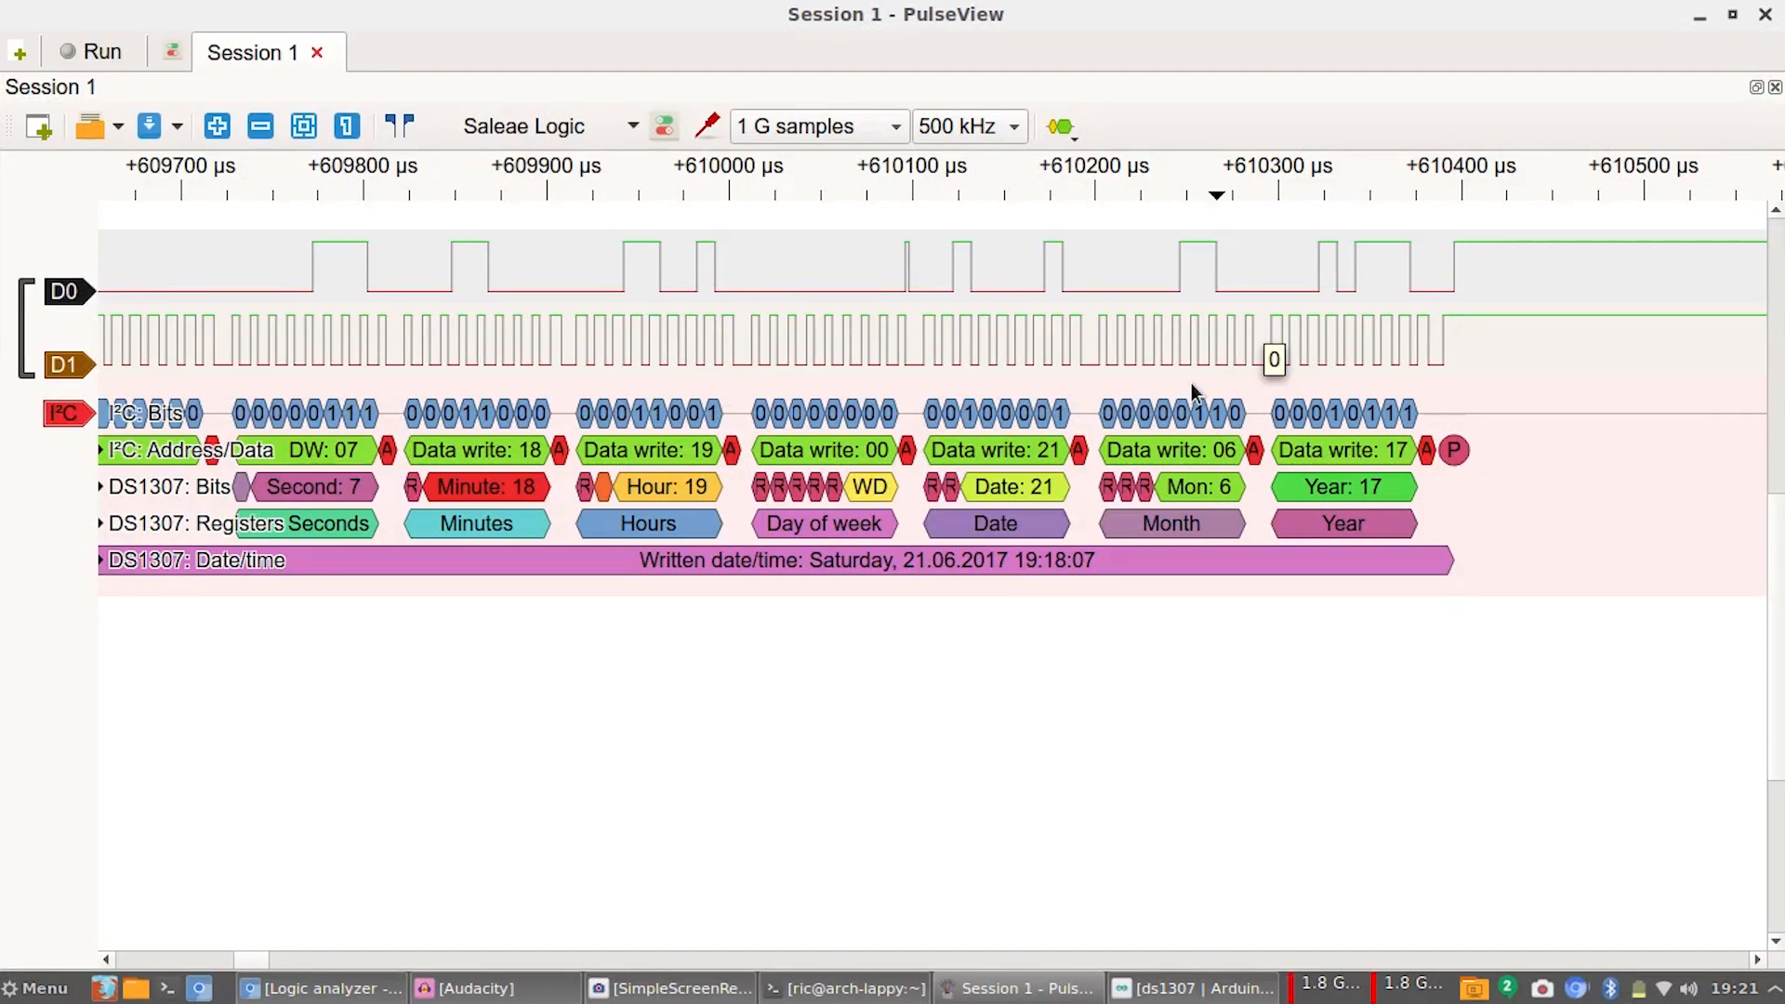
{"action": "mouse_move", "coordinate": [991, 351]}
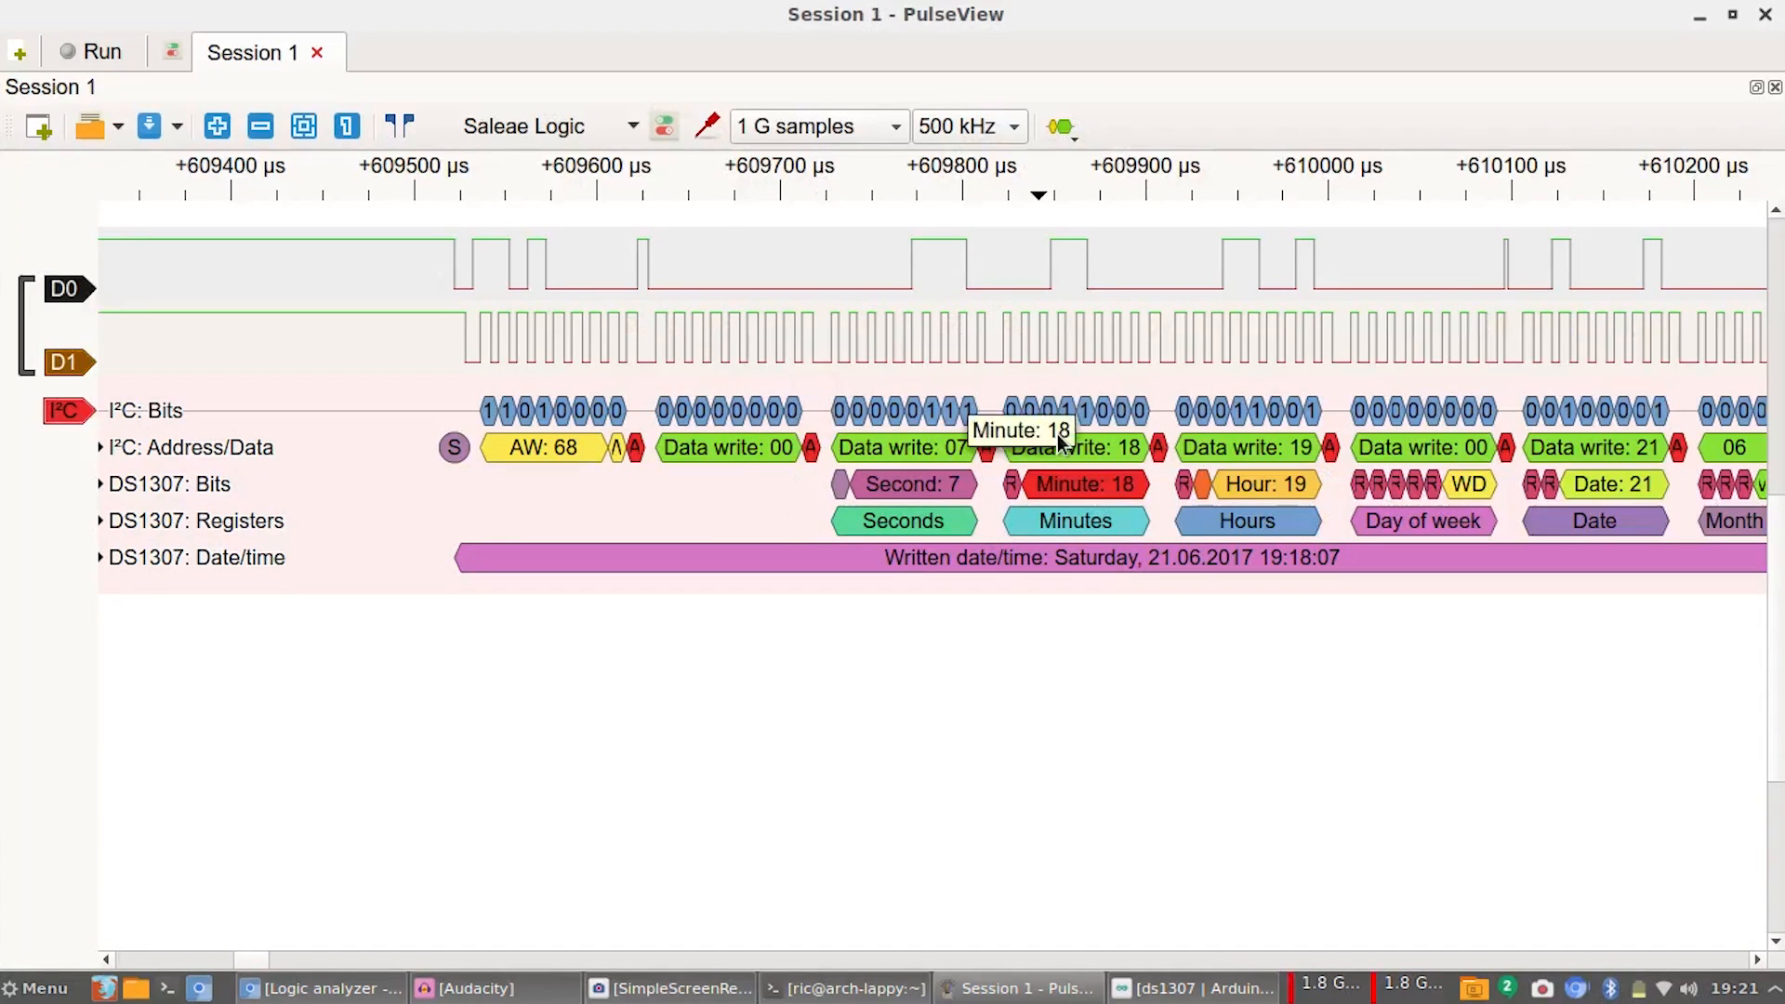
{"action": "mouse_move", "coordinate": [1091, 366]}
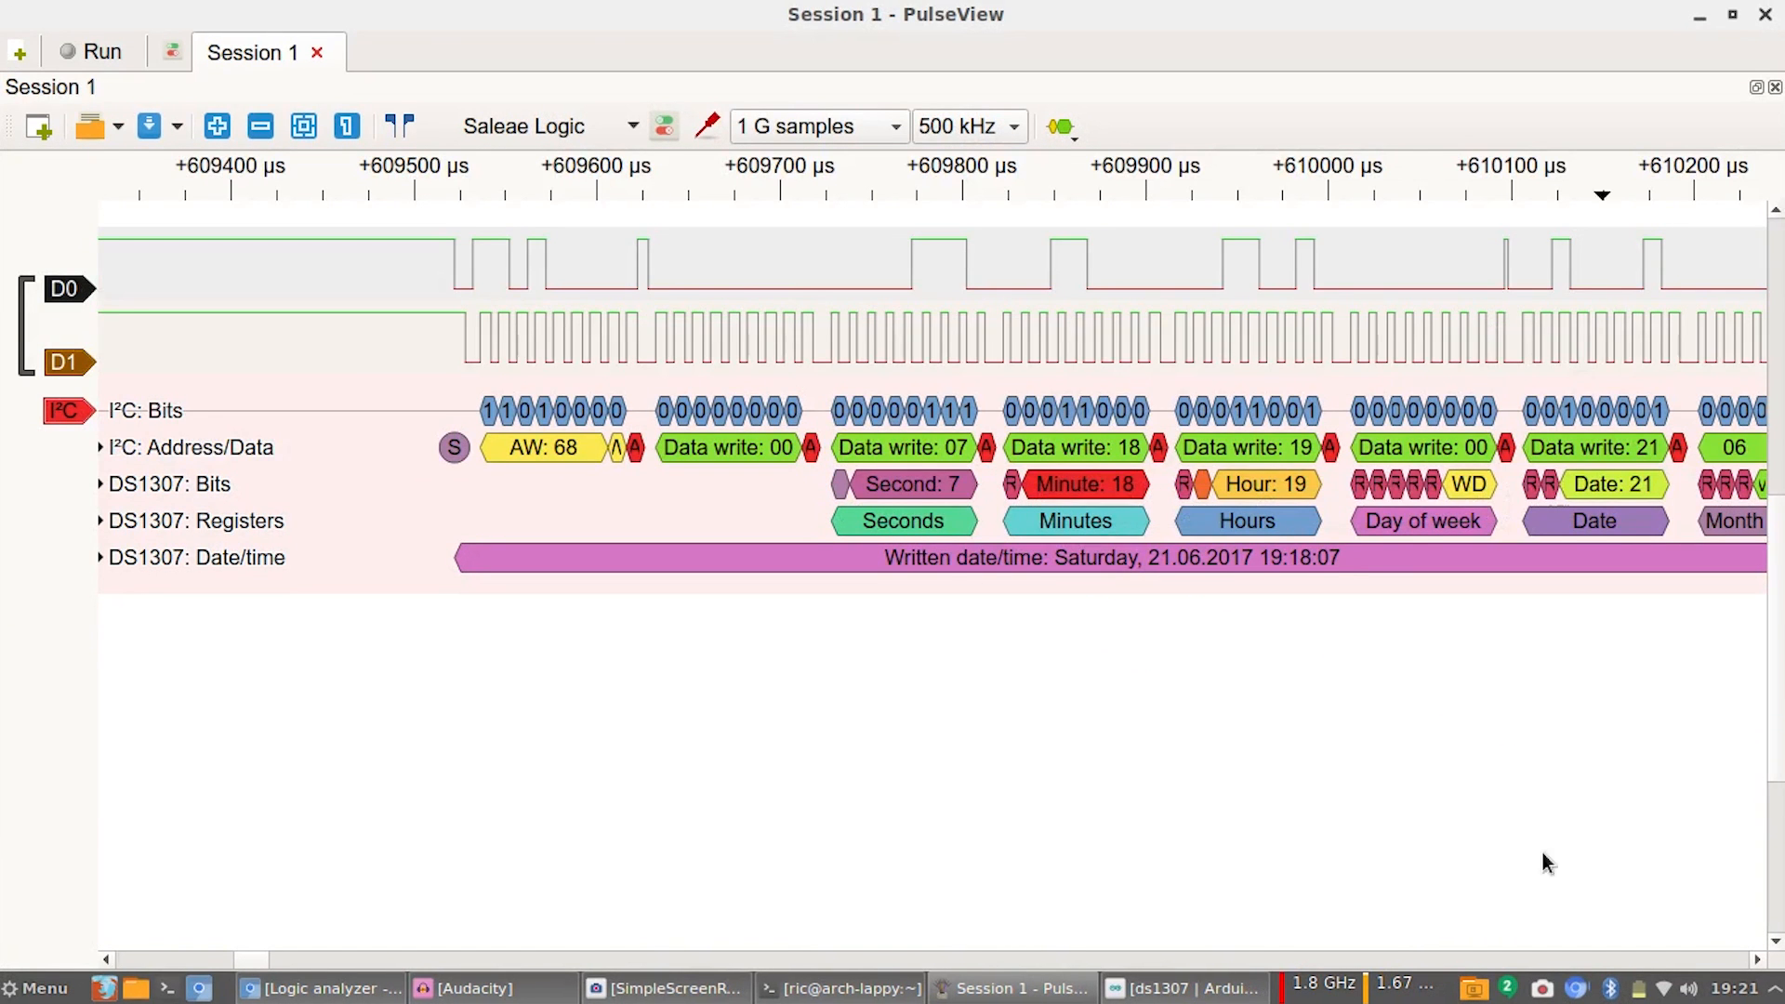
{"action": "mouse_move", "coordinate": [1276, 491]}
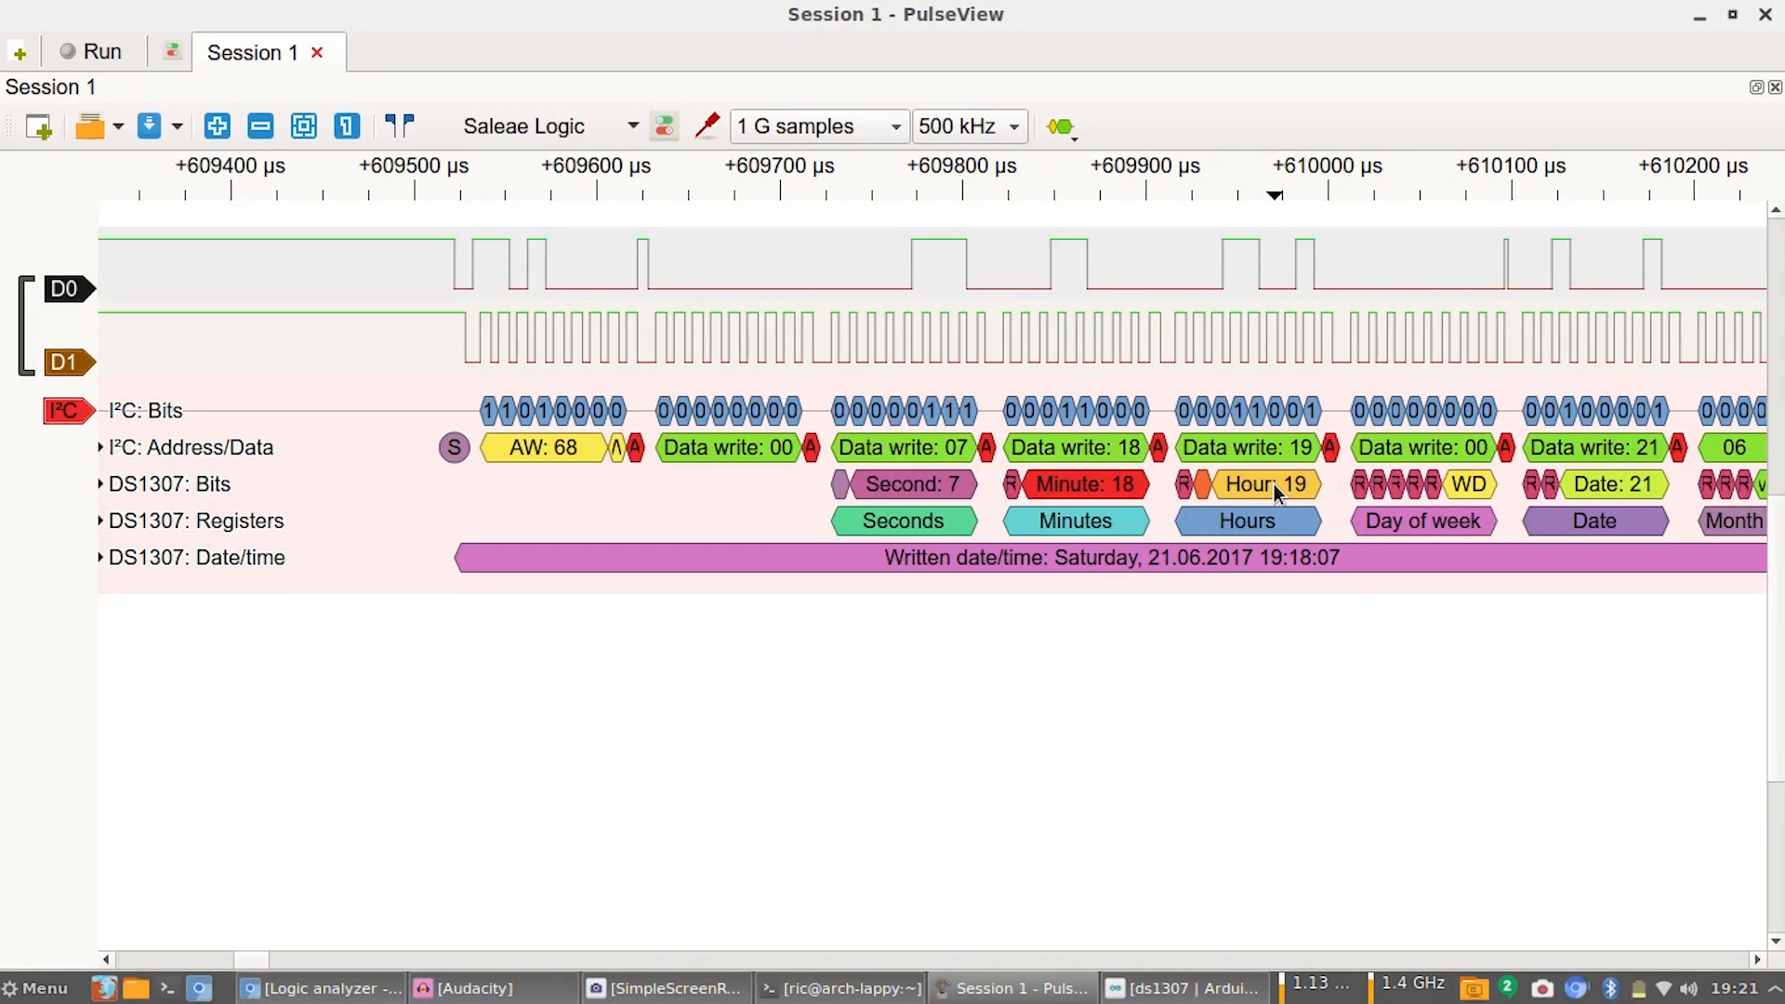
{"action": "mouse_move", "coordinate": [1407, 294]}
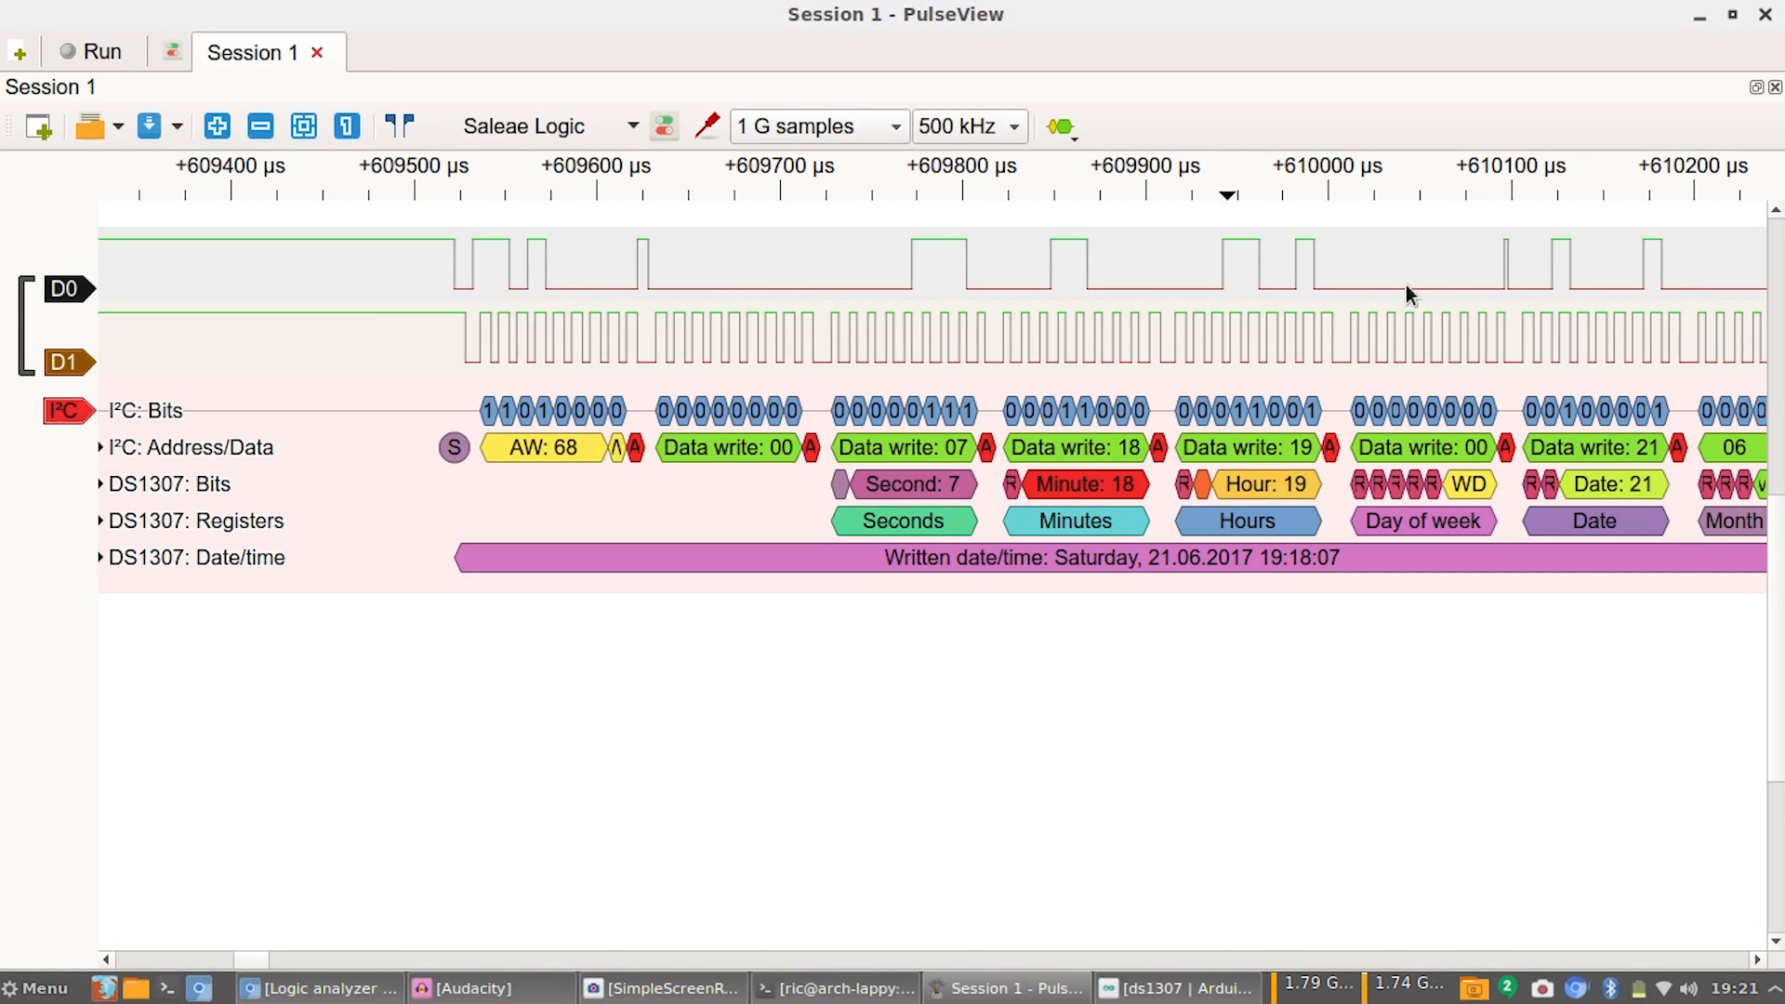
{"action": "mouse_move", "coordinate": [797, 283]}
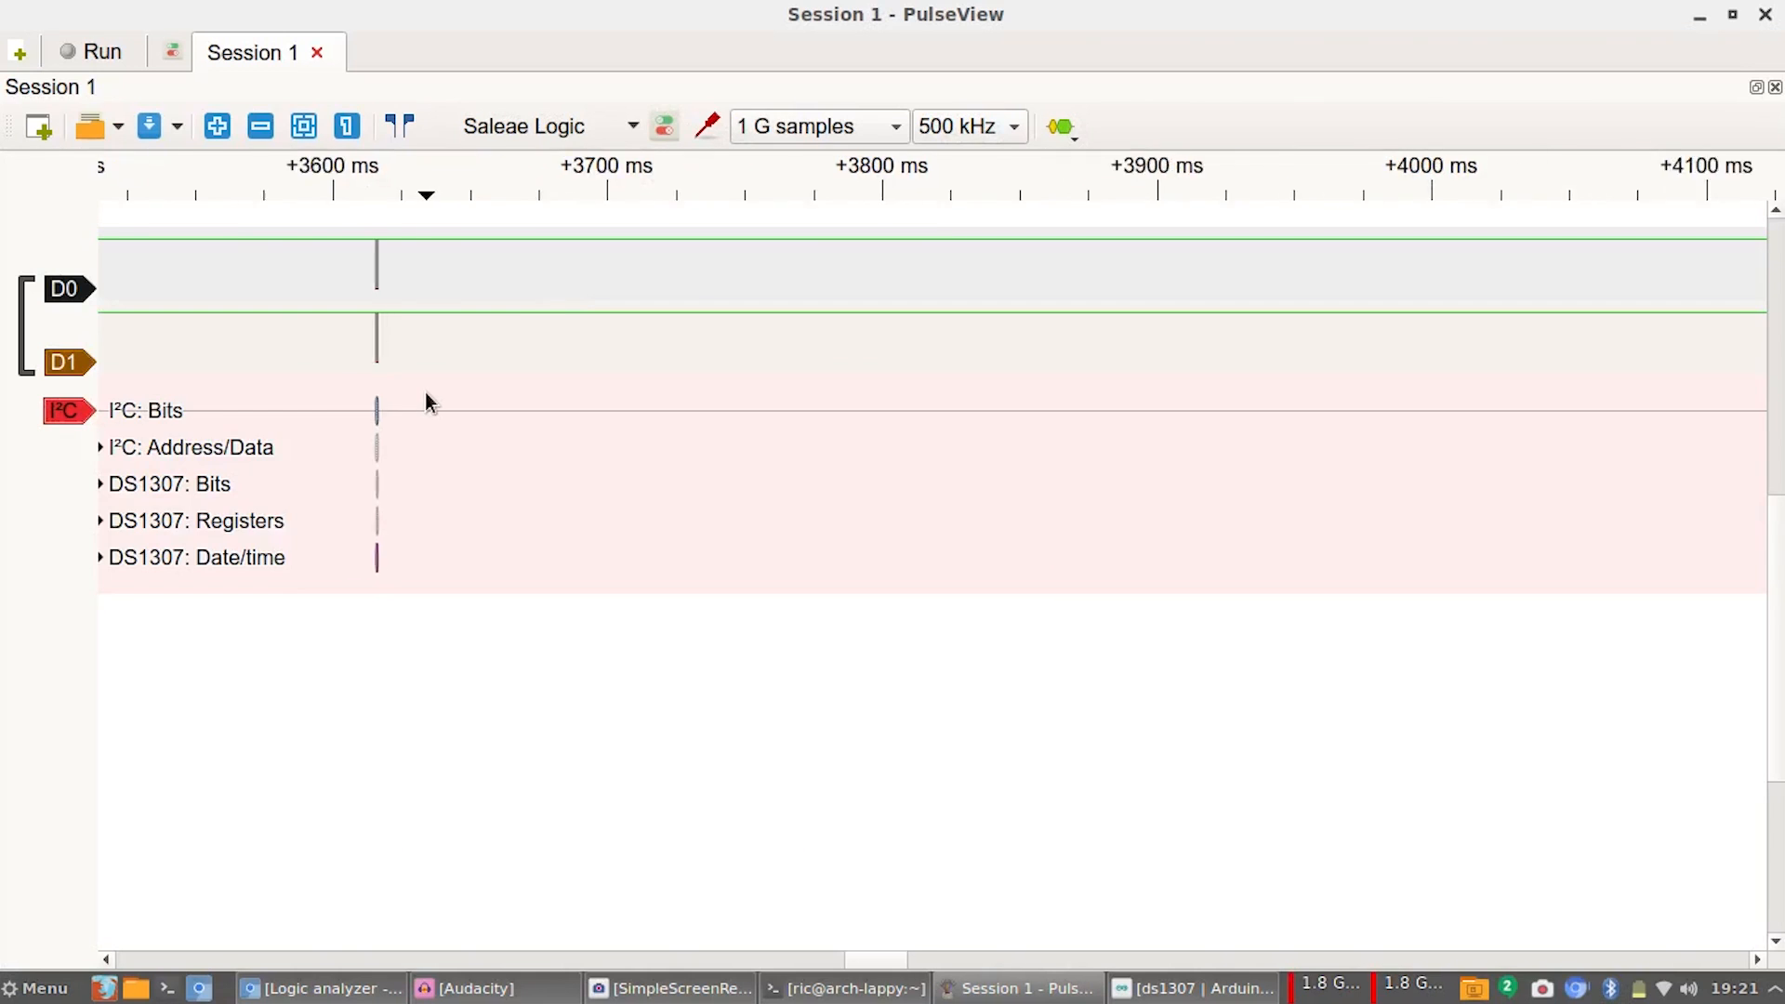
Zoom out to the full capture showing the three DS1307 write bursts.
{"action": "scroll", "scroll_direction": "down", "scroll_amount": 3}
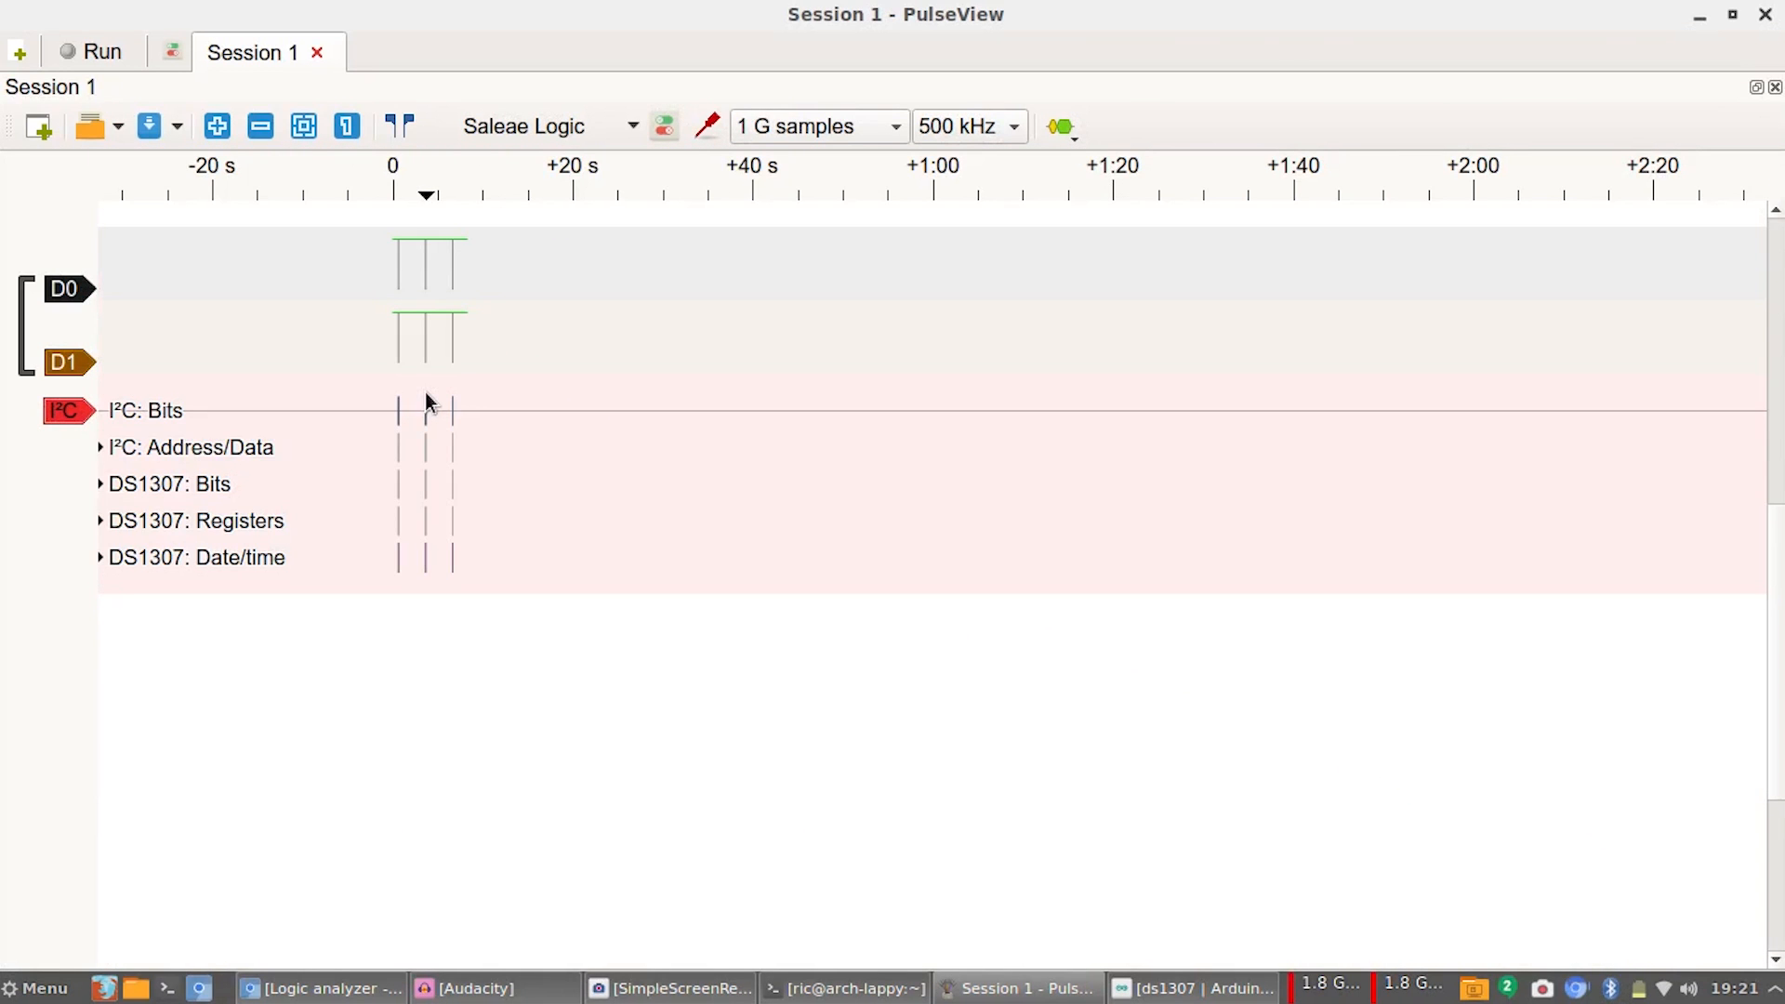